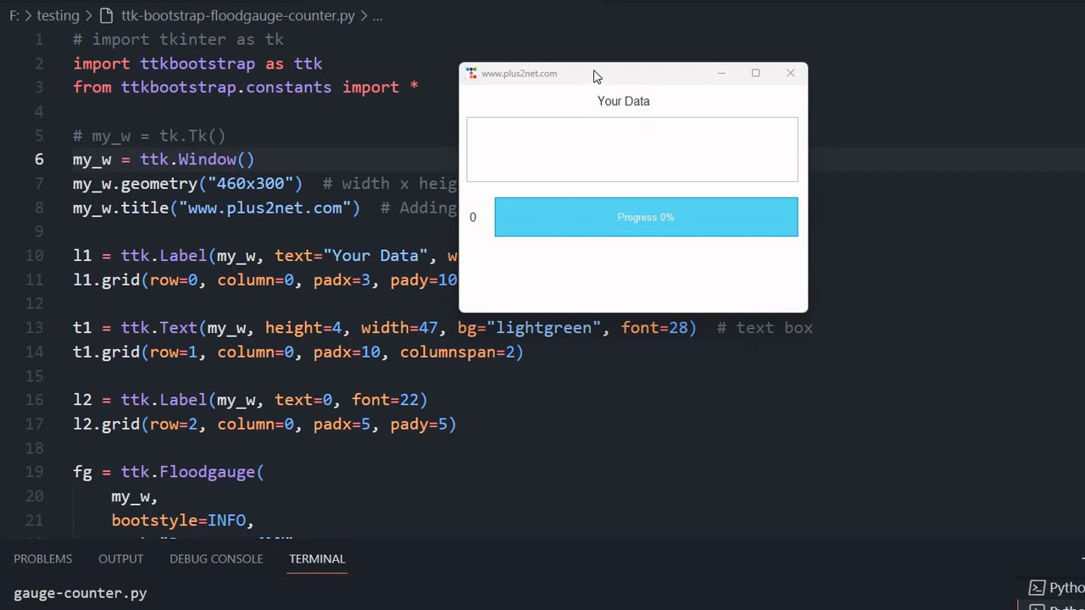
Type 'Welcom to plus2net.com' into the app's text box so counter and gauge read 22.
left_click_drag(594, 73, 543, 64)
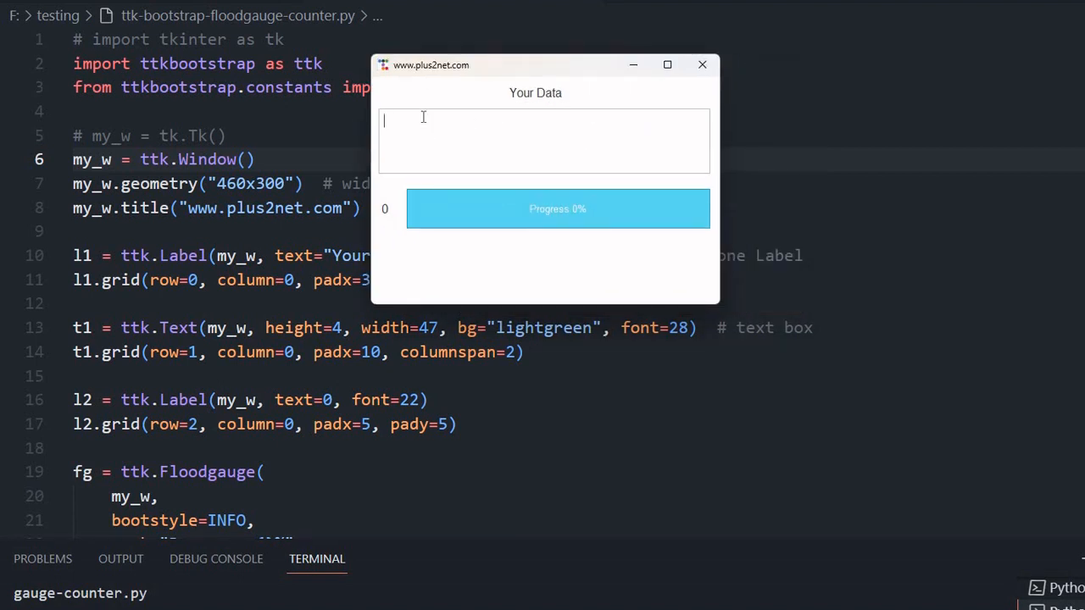
mouse_move(408, 142)
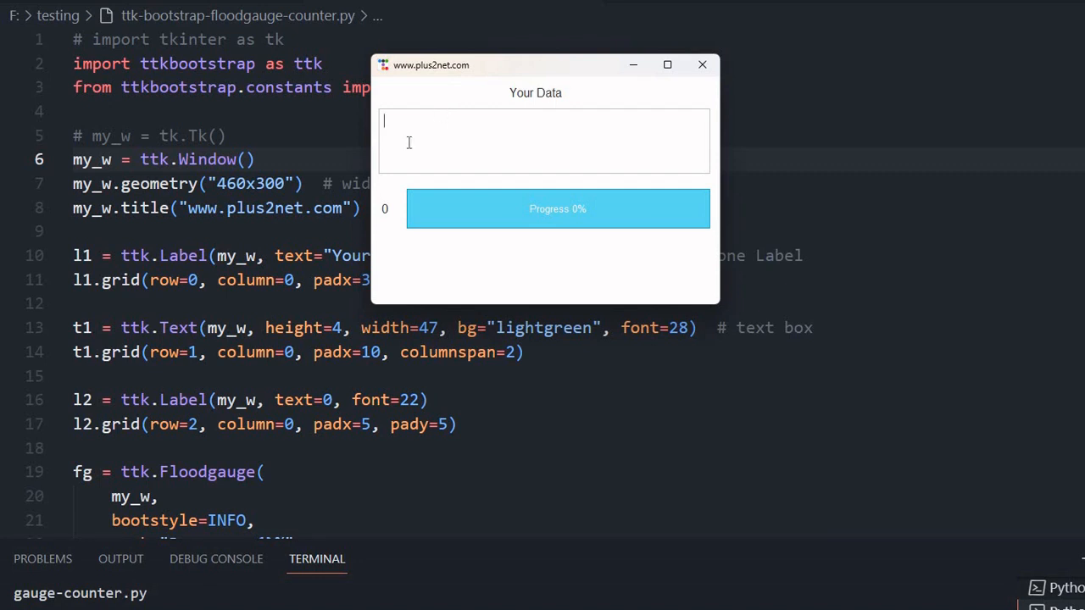
mouse_move(516, 212)
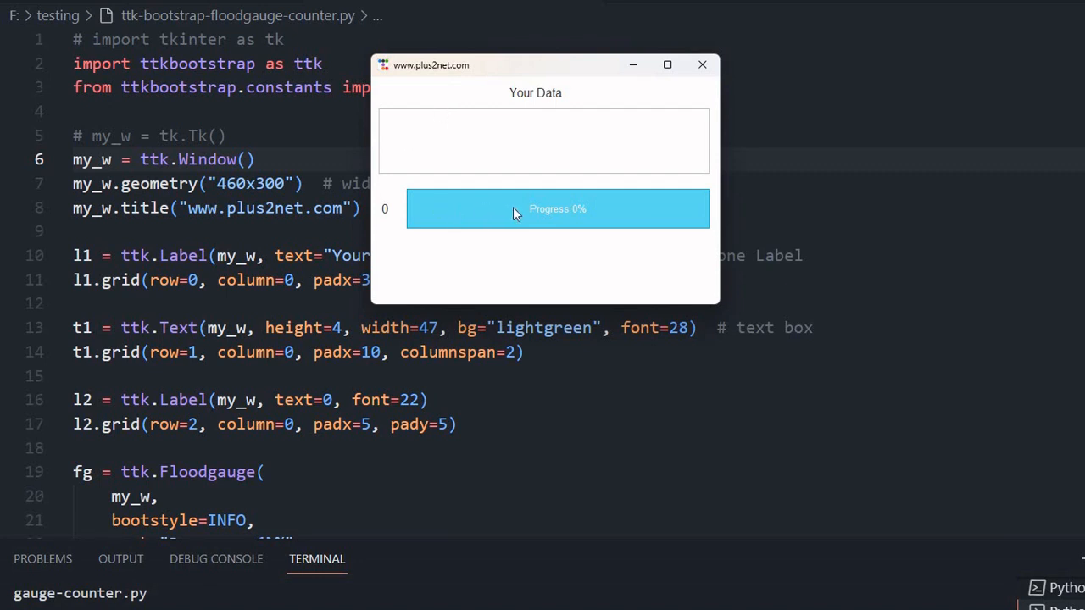
mouse_move(505, 223)
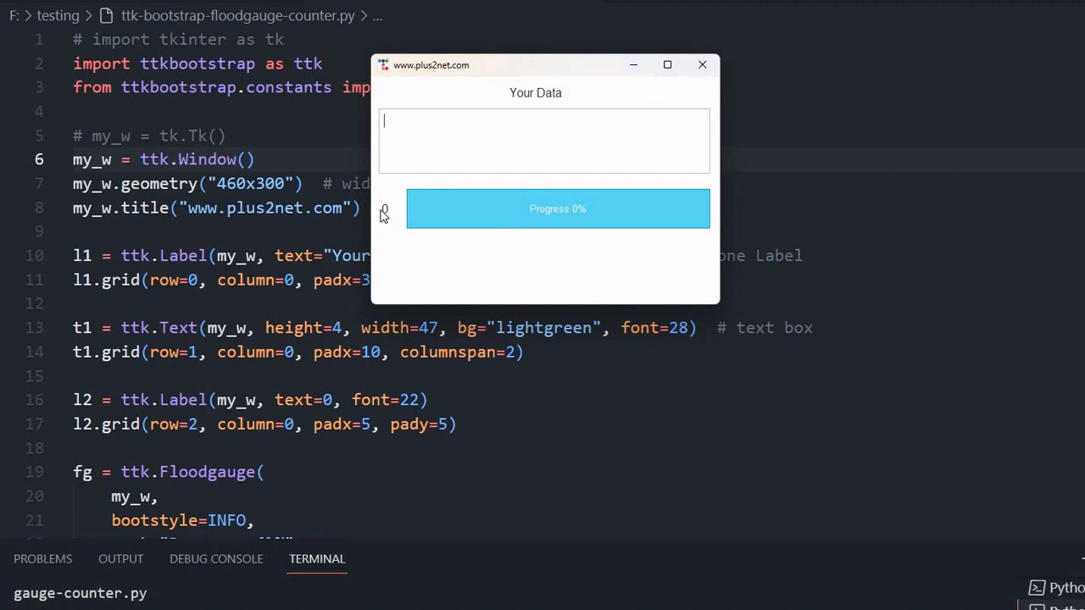
mouse_move(489, 133)
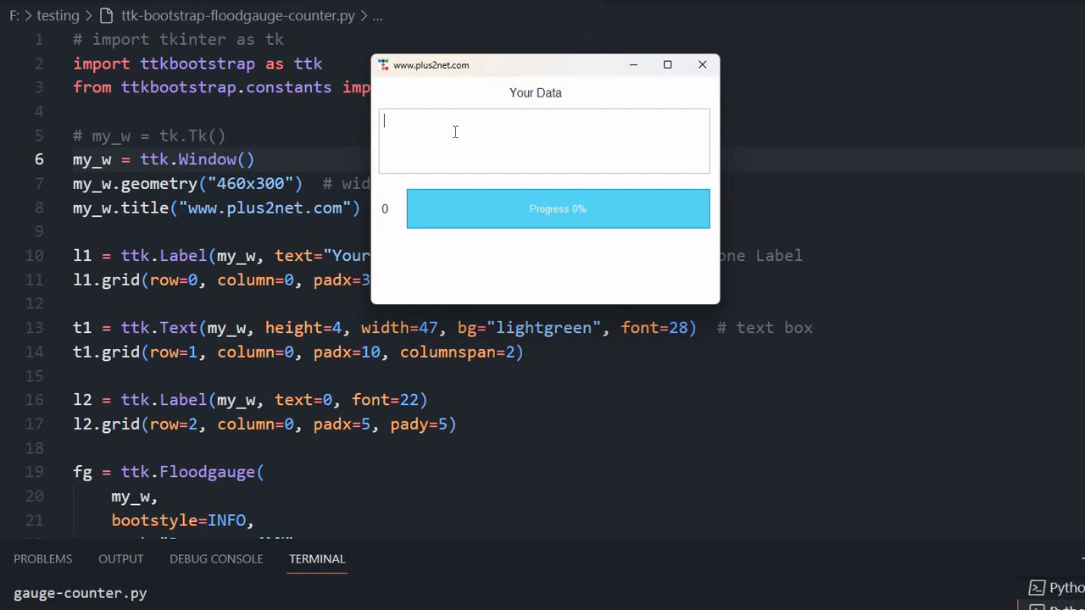
type("Wel.c")
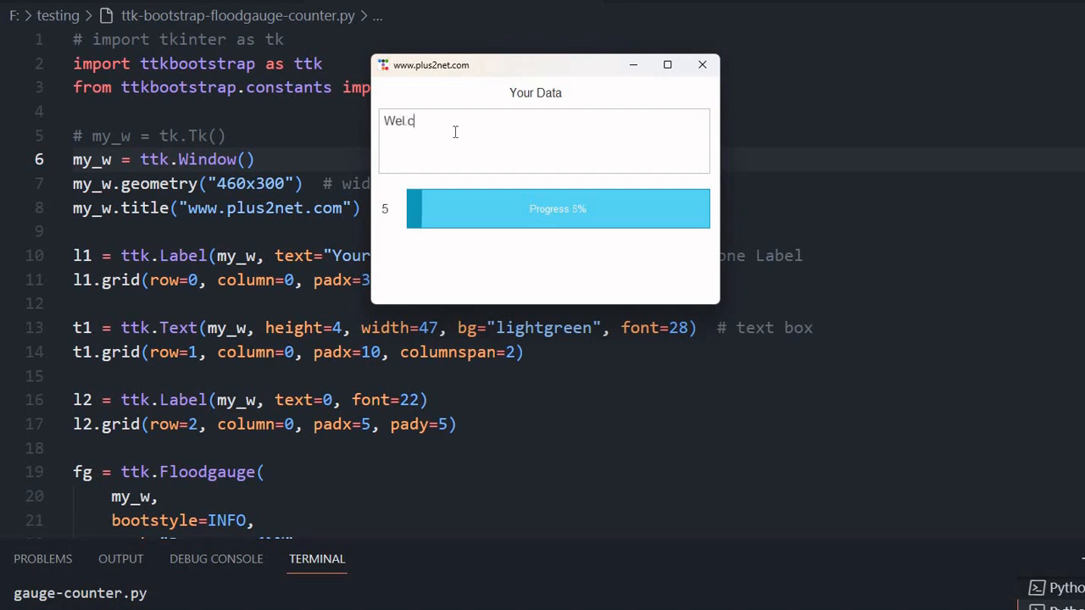
type("om to p")
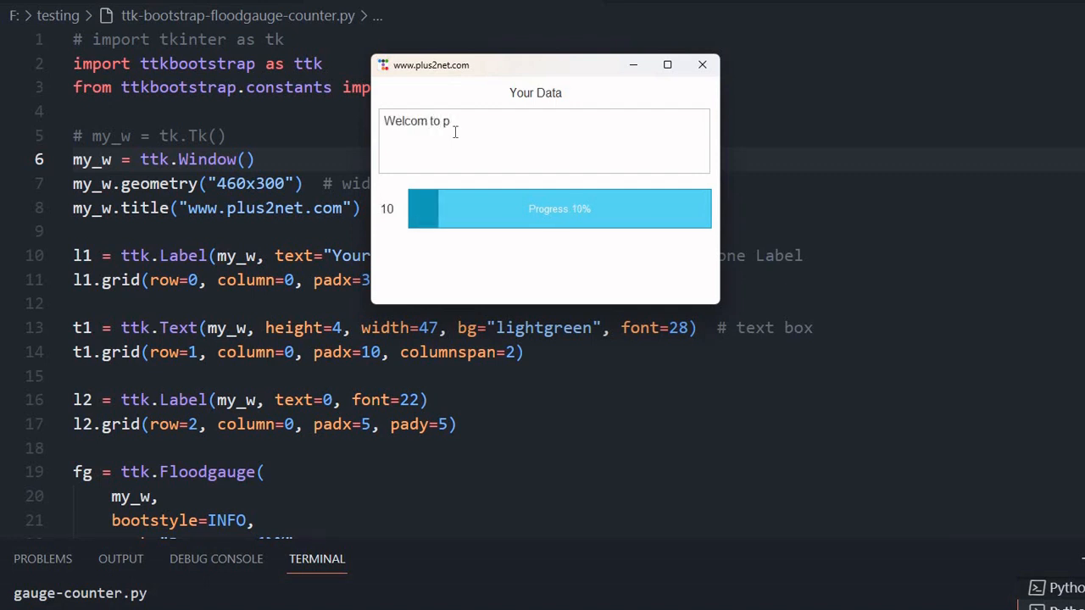
type("lus2net.com")
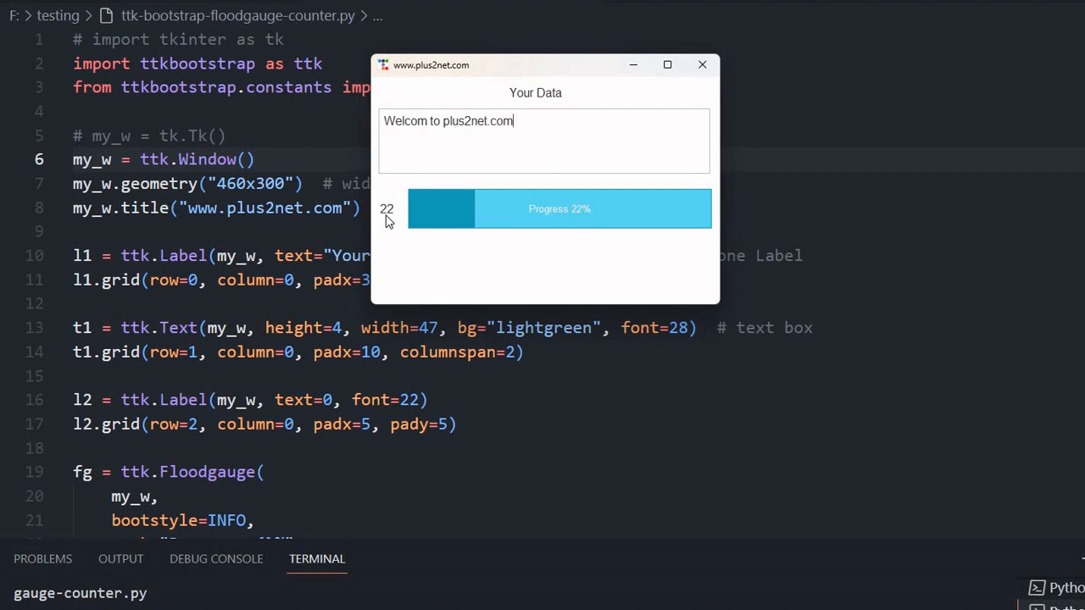
mouse_move(582, 221)
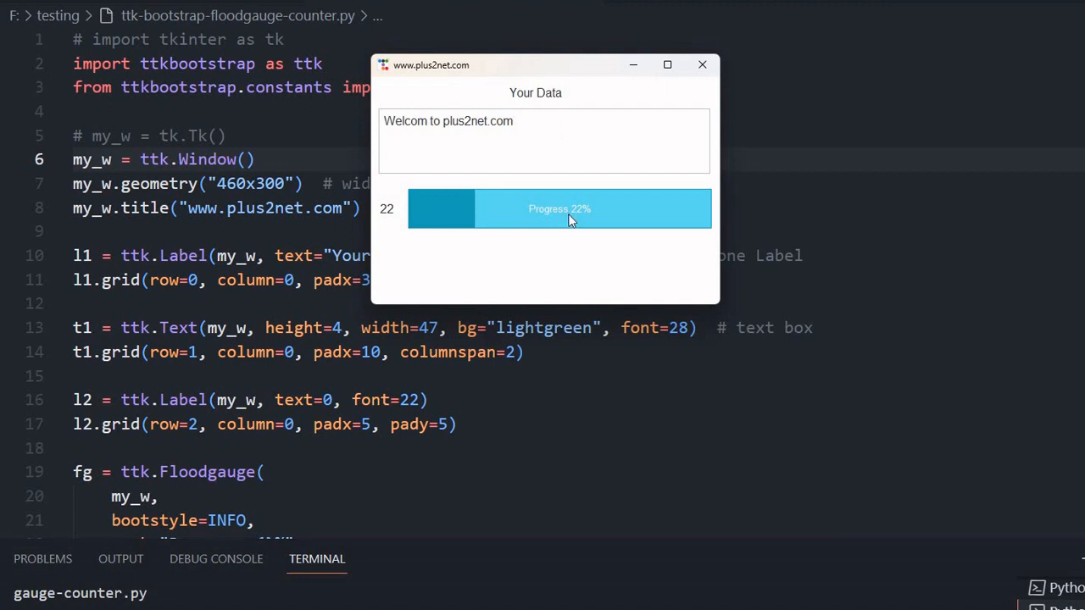
mouse_move(560, 214)
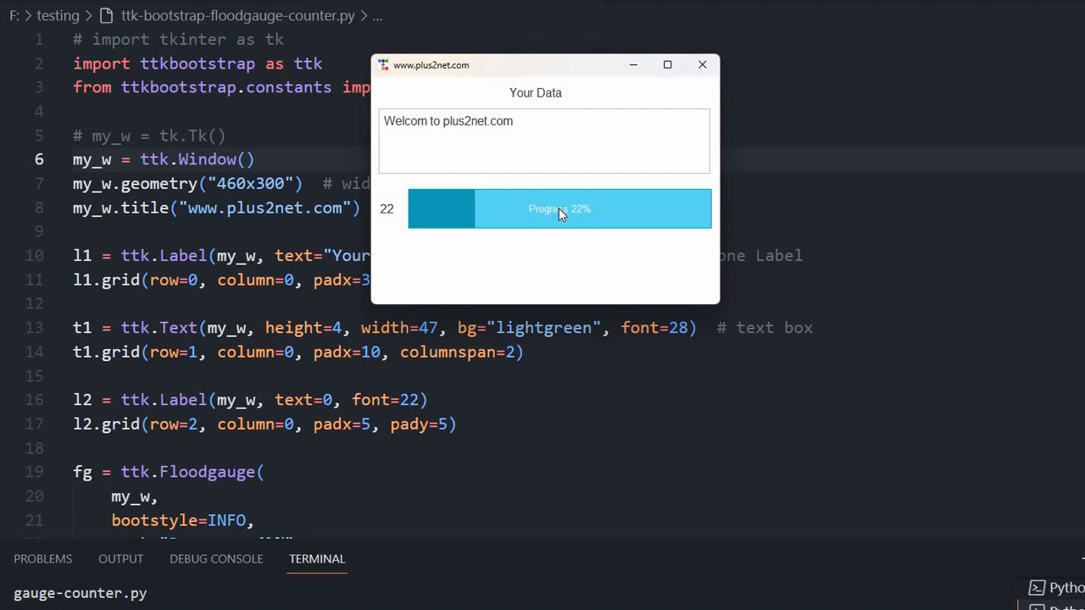
left_click(513, 120)
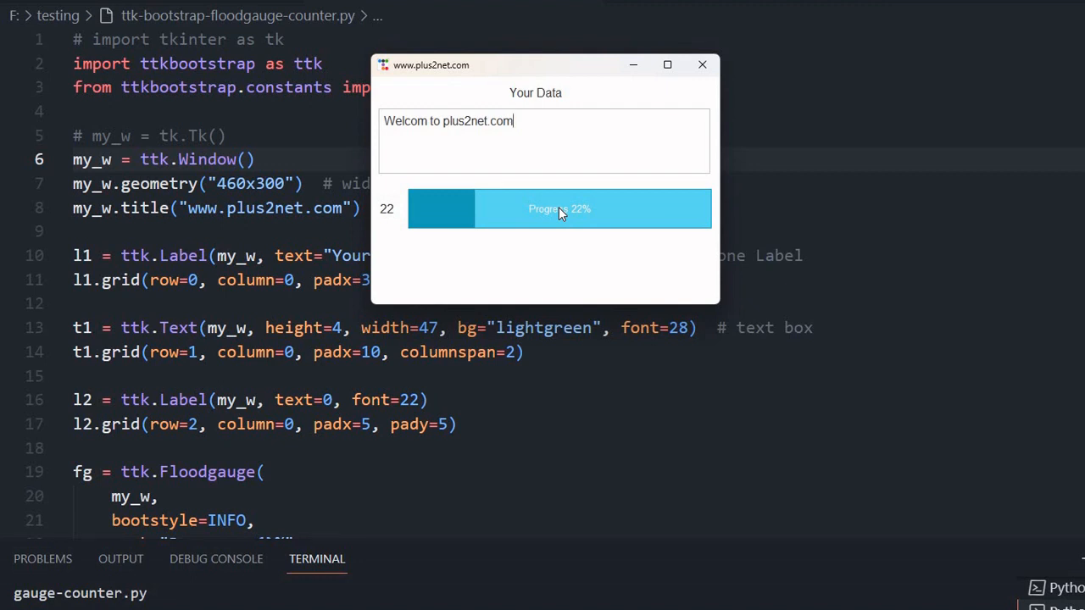
Append ', you can programming language here, Tkinter is a GUI library', then backspace to 79.
type(",")
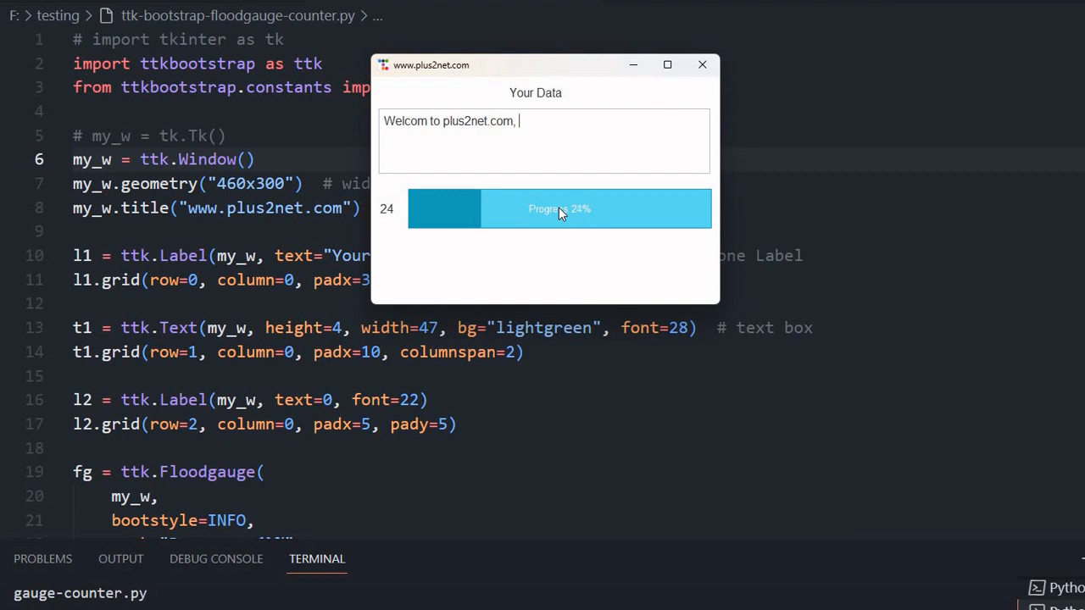
type("you ca")
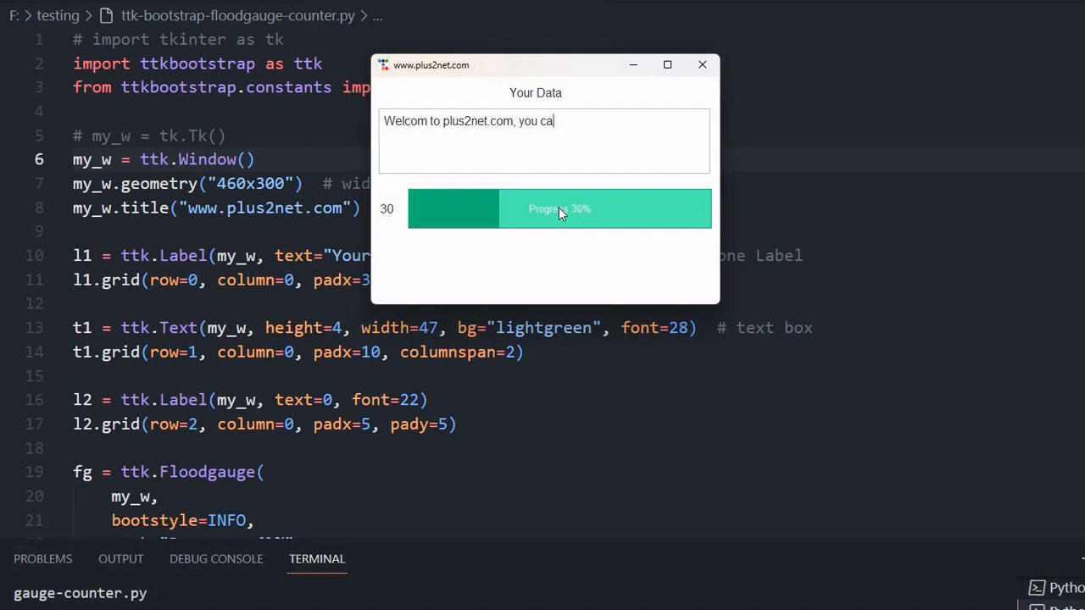
type("n learn Pyto")
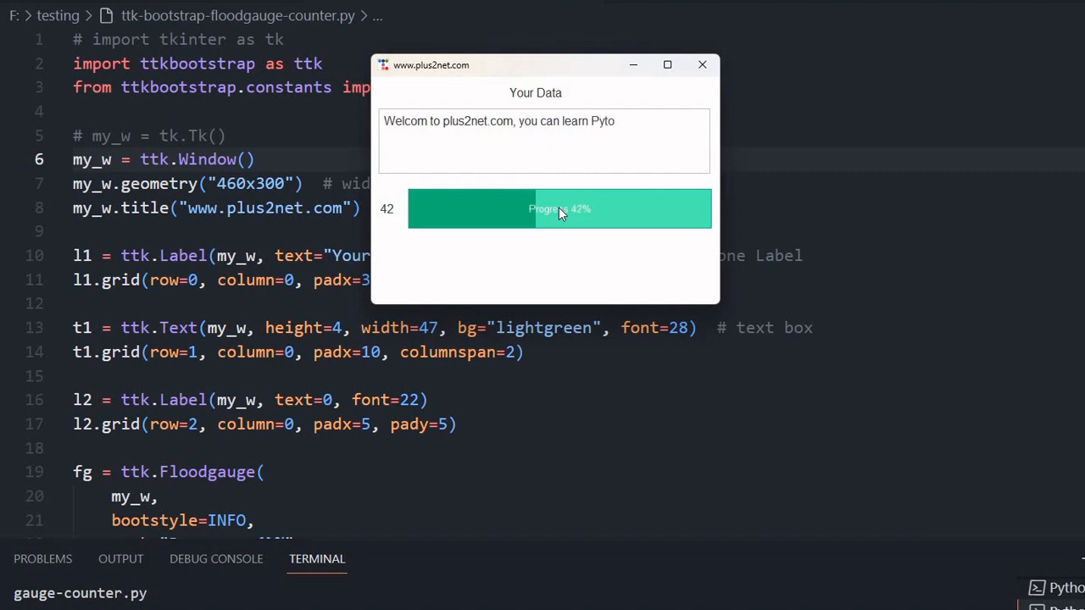
type("n progra")
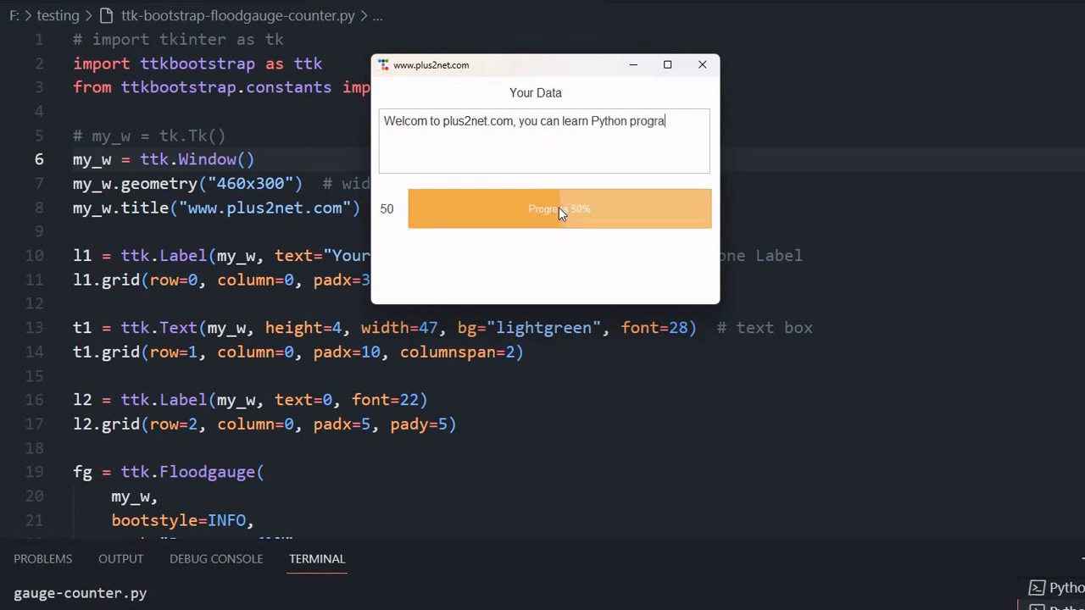
type("mming lan")
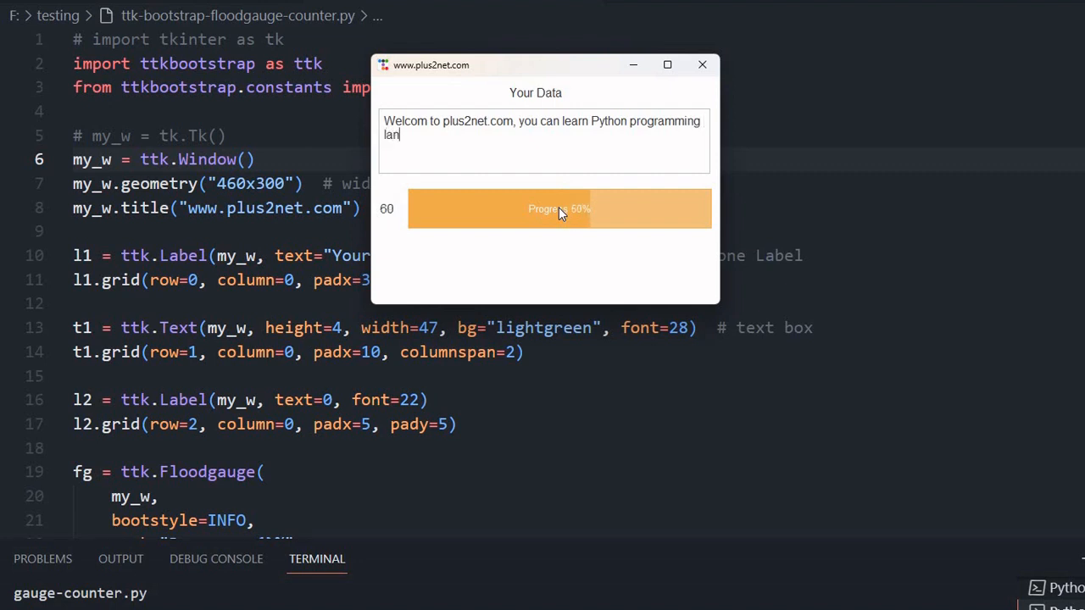
type("guage h")
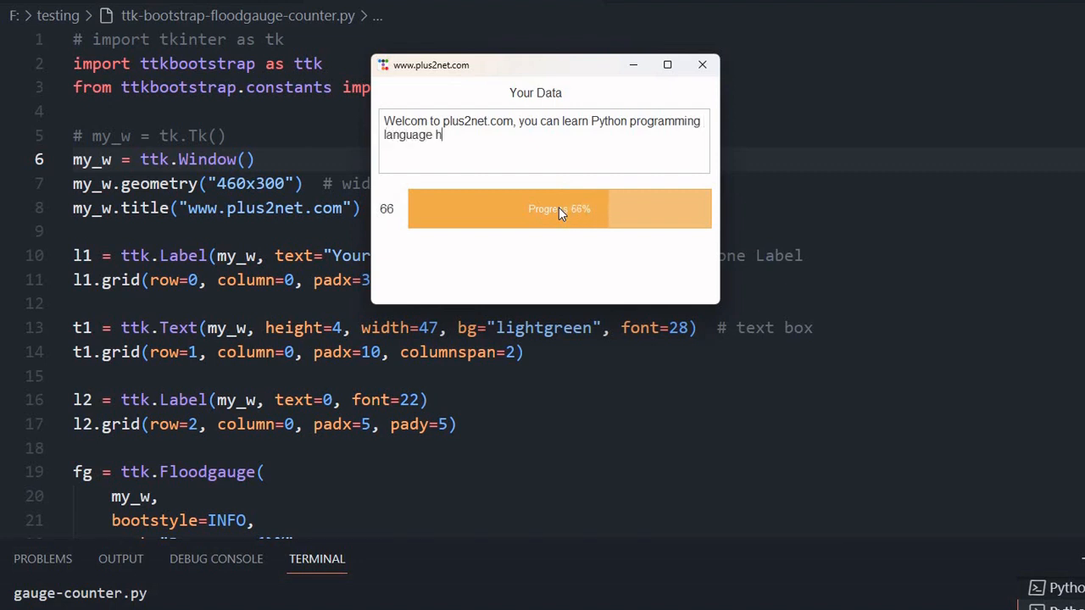
type("ere, Tk")
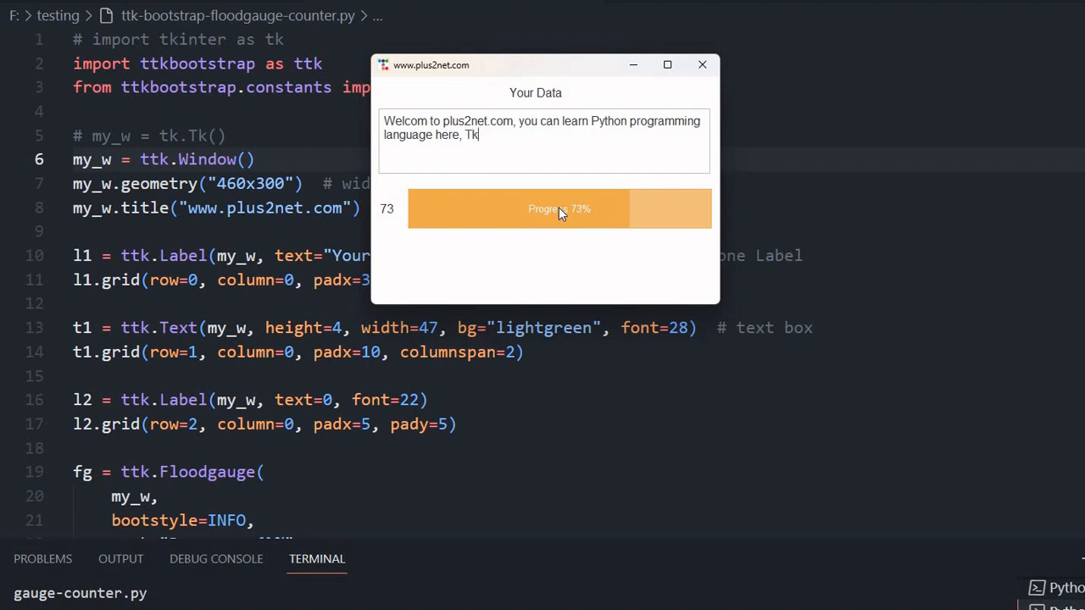
type("inter is a")
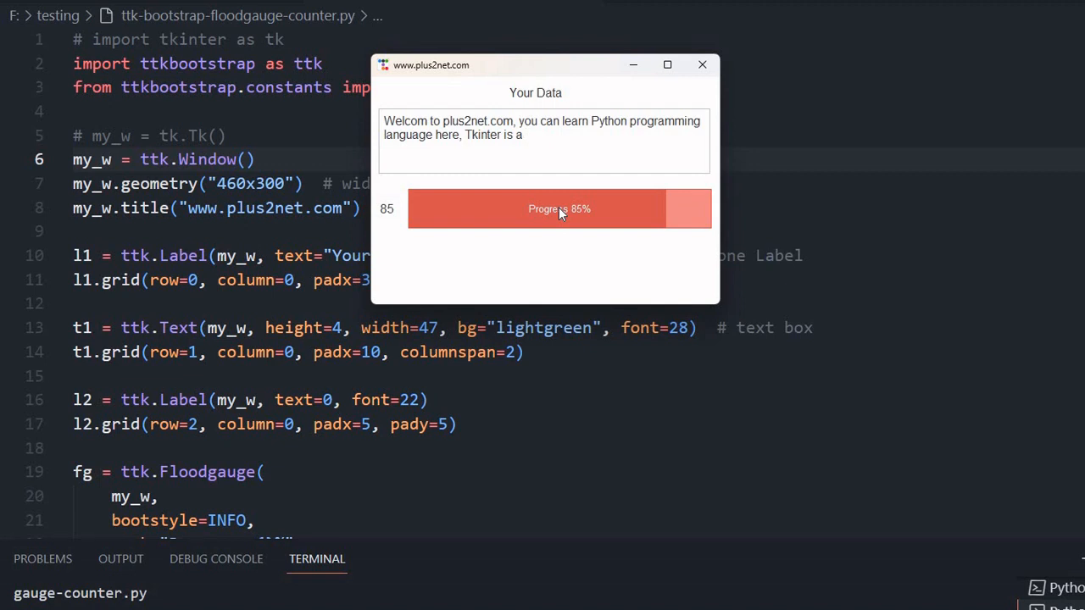
type("G")
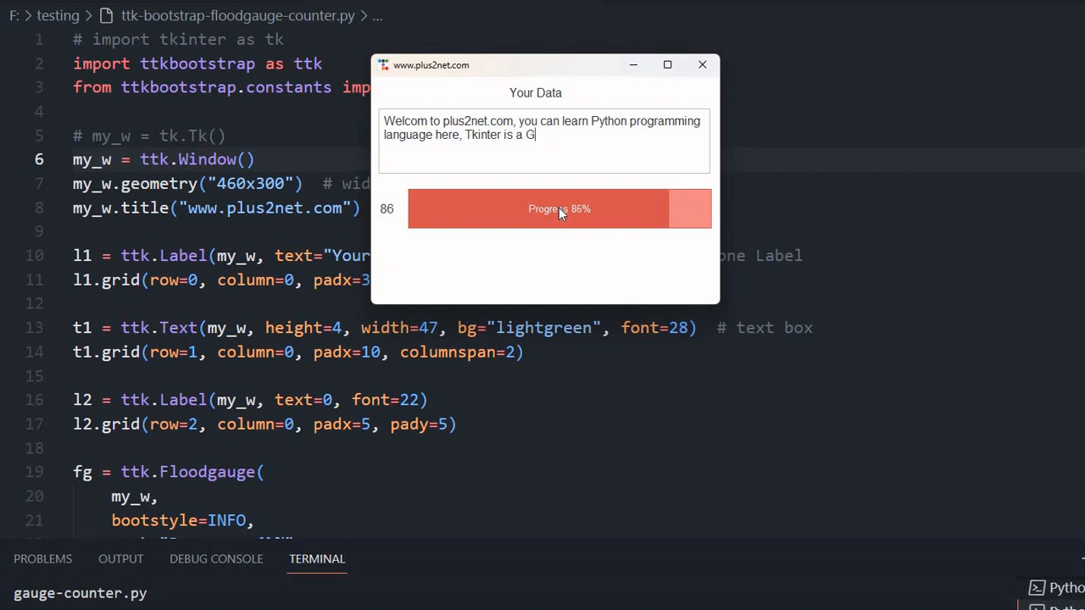
type("UI librar")
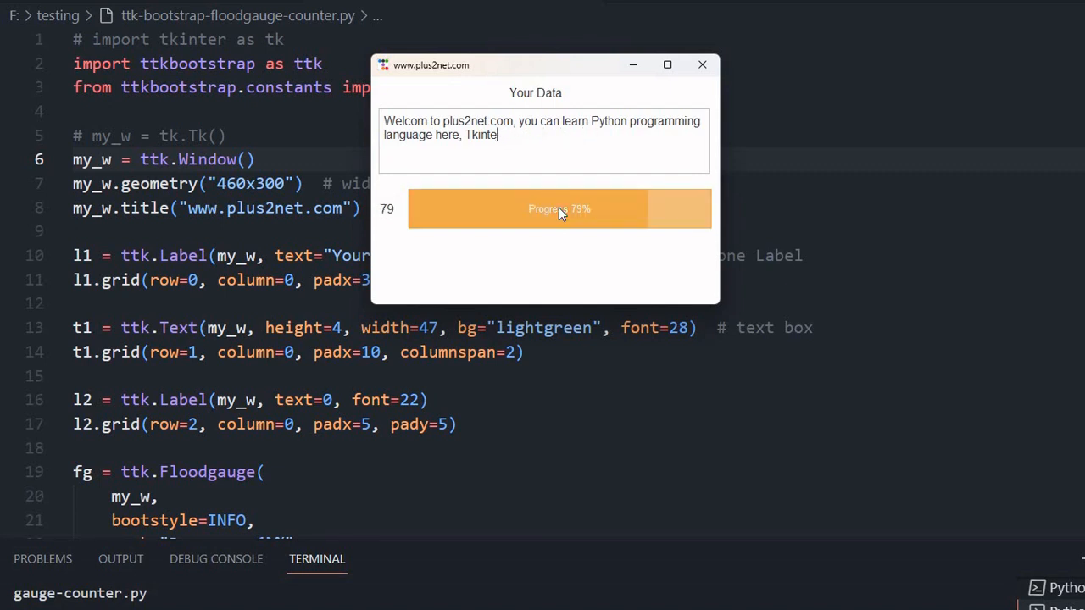
key("BackSpace")
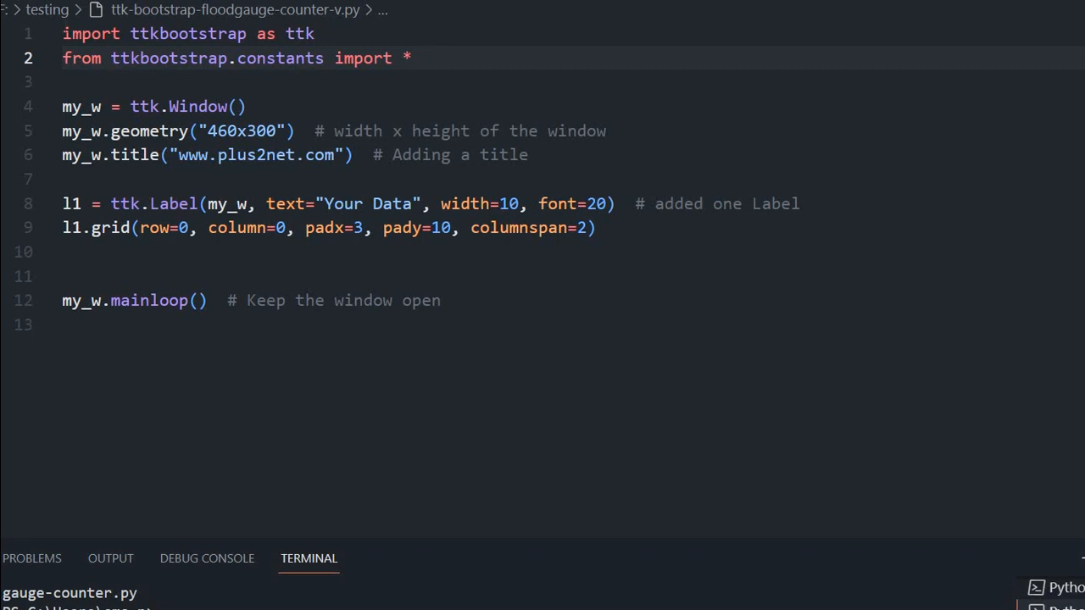
left_click(64, 33)
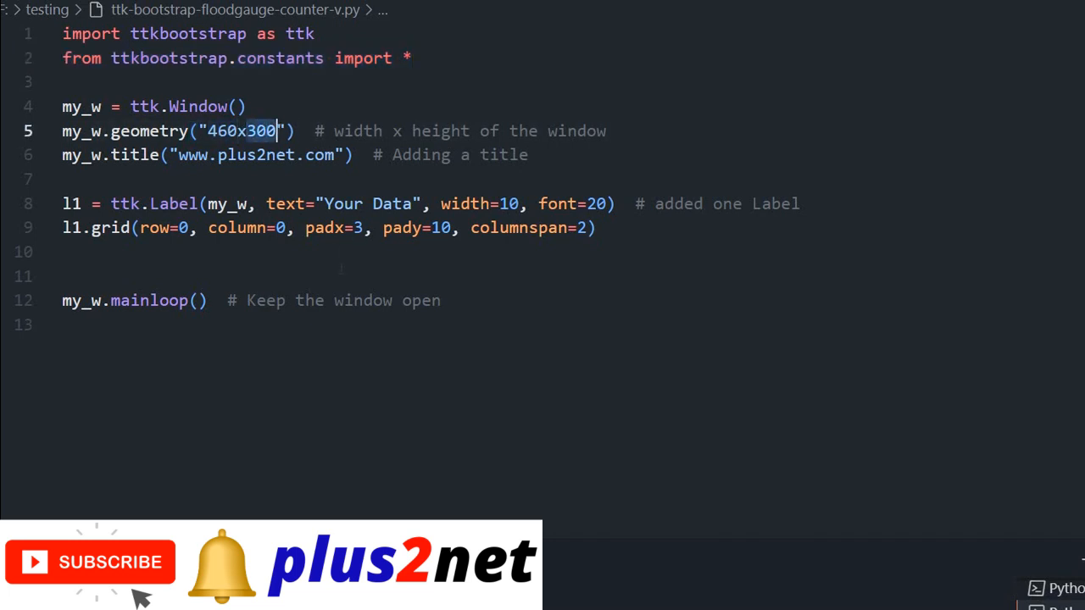
left_click(309, 559)
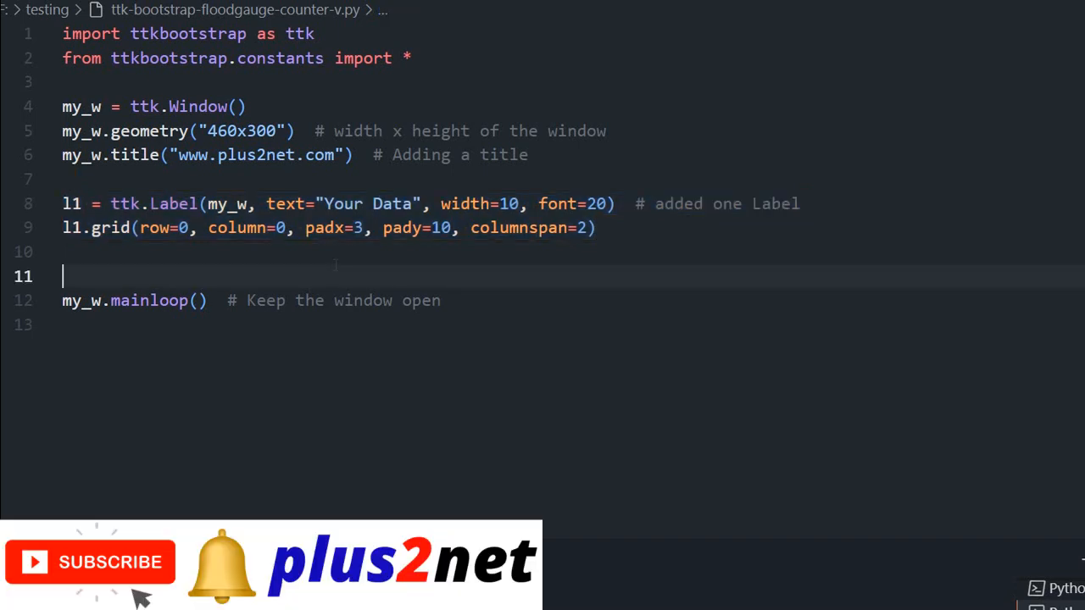
Add fg=ttk.Floodgauge(my_w, bootstyle=INFO) on line 11.
type("fg")
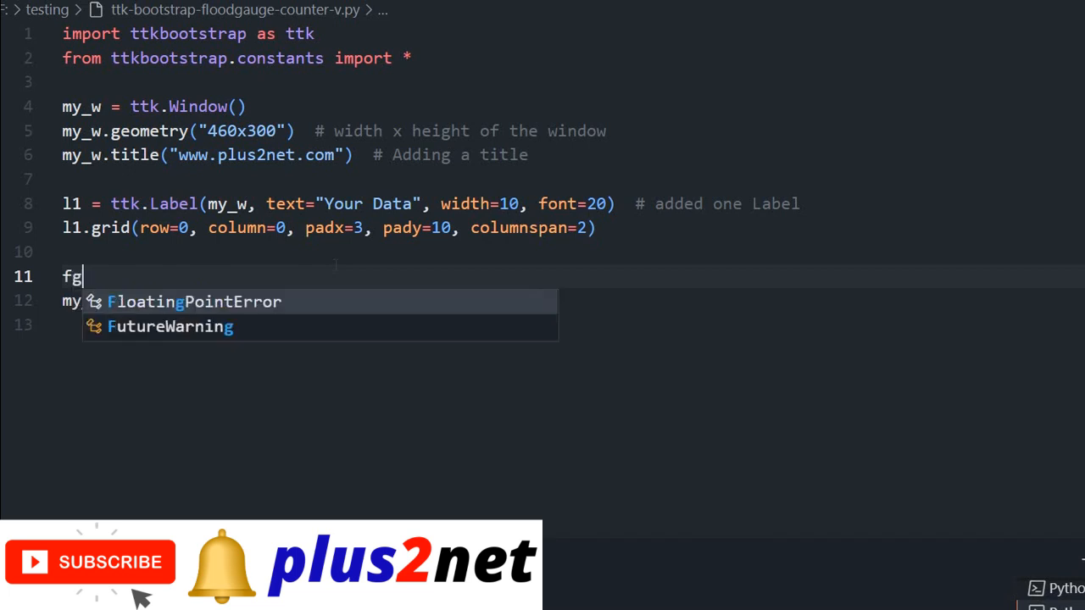
type("=ttk")
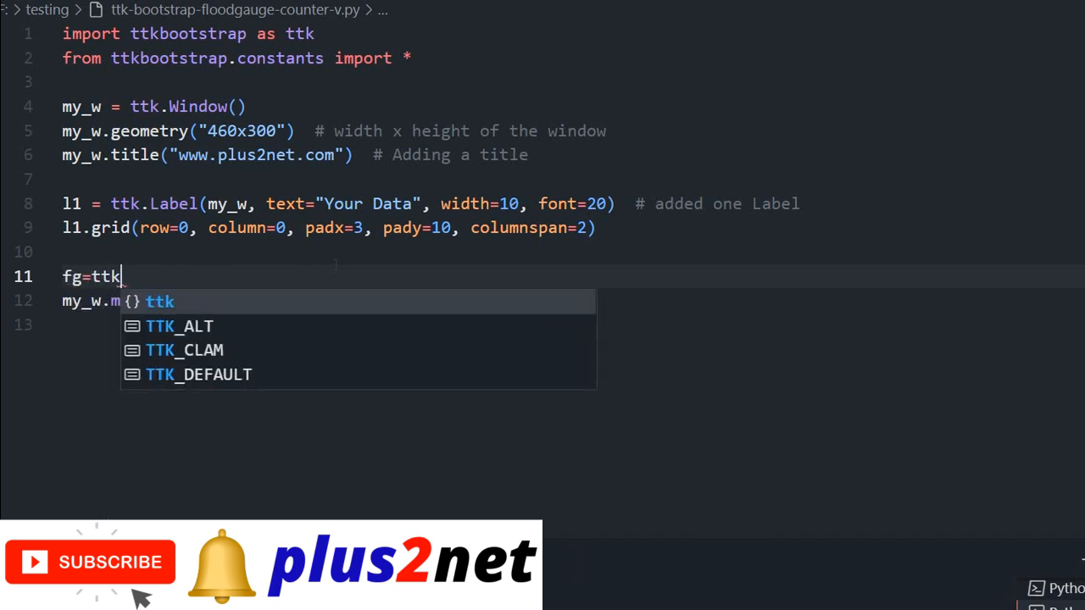
type(".Floodgauge(")
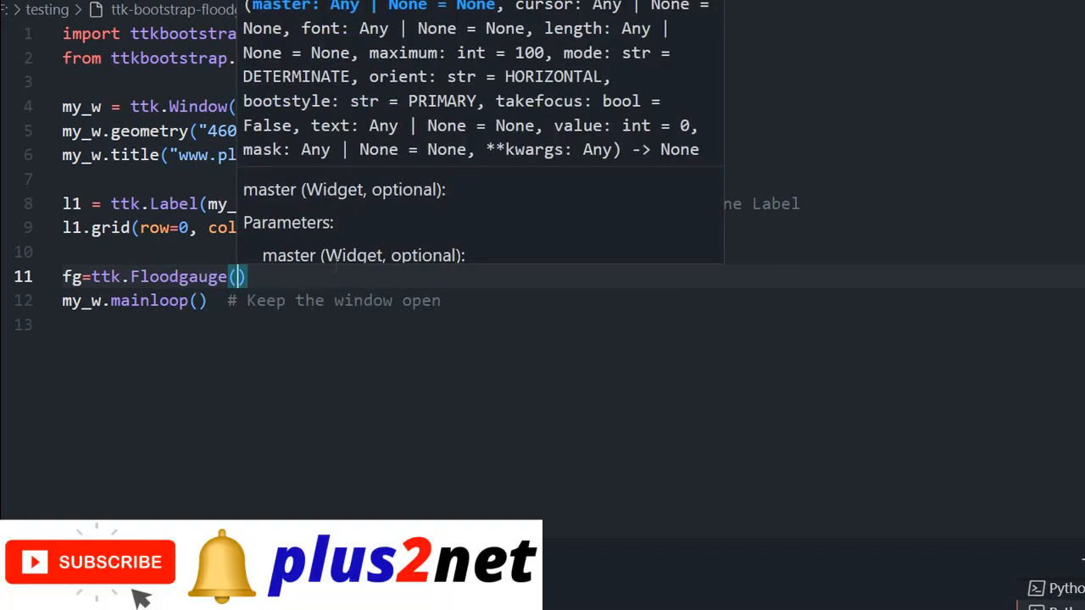
type("my_w,")
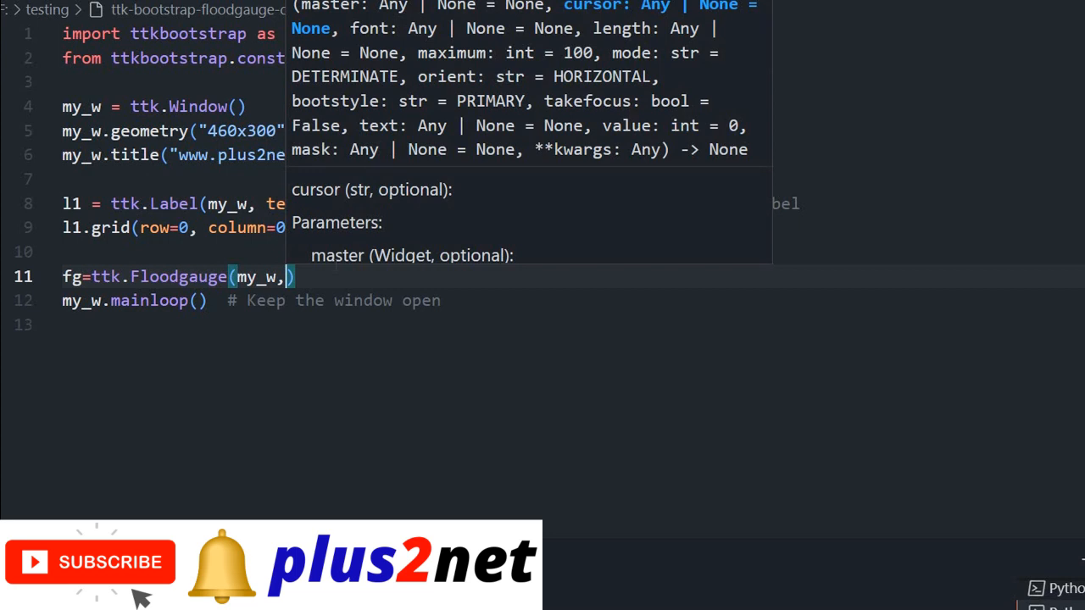
type("bootstyle=")
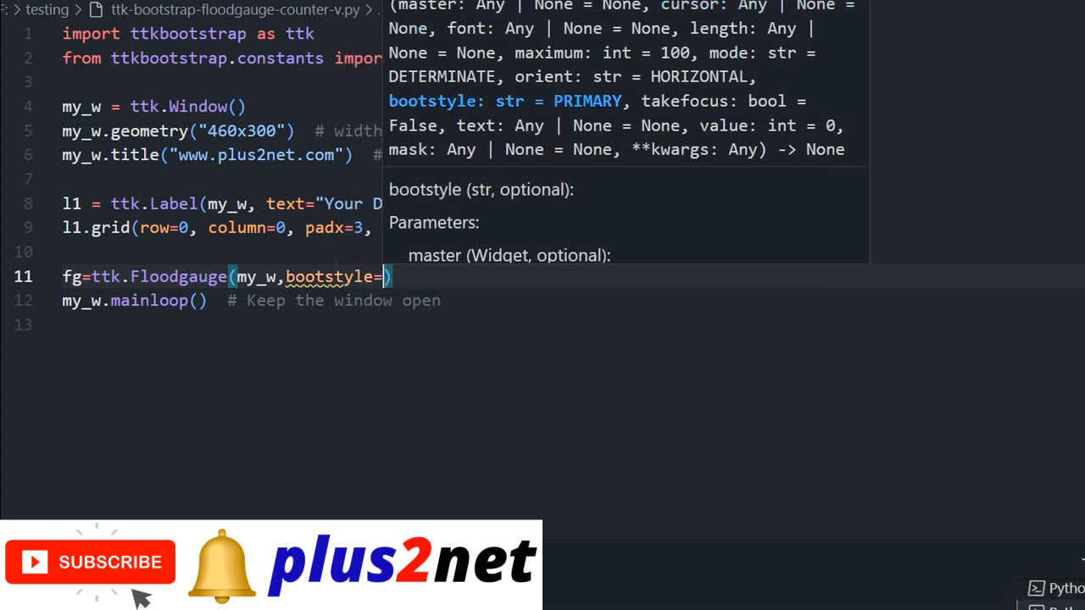
type("INFO")
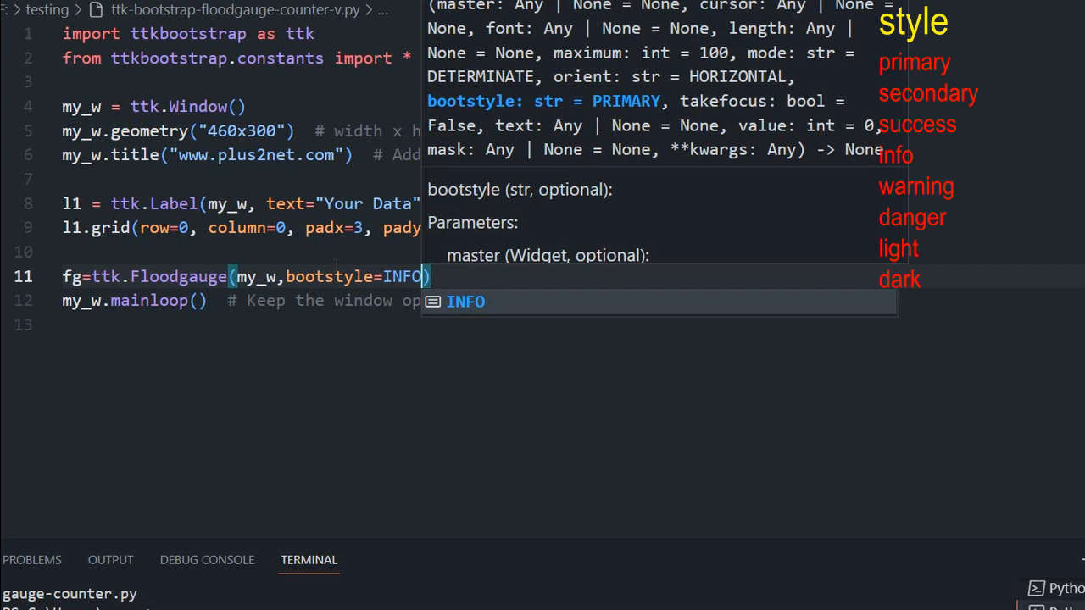
Add the mask argument 'Progress {} No' to the Floodgauge call.
type(",mask")
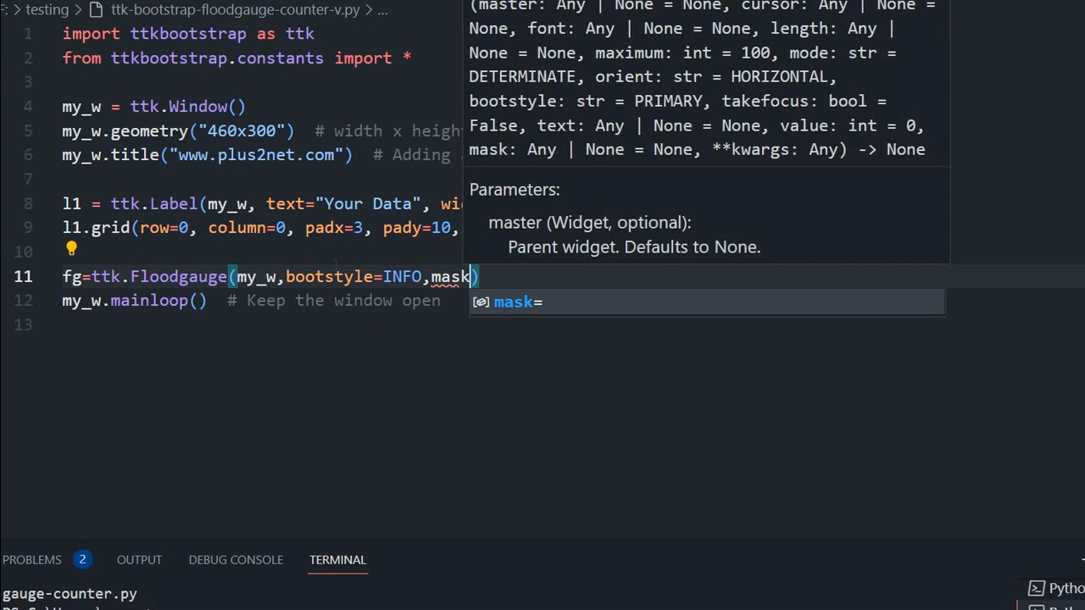
type("=")
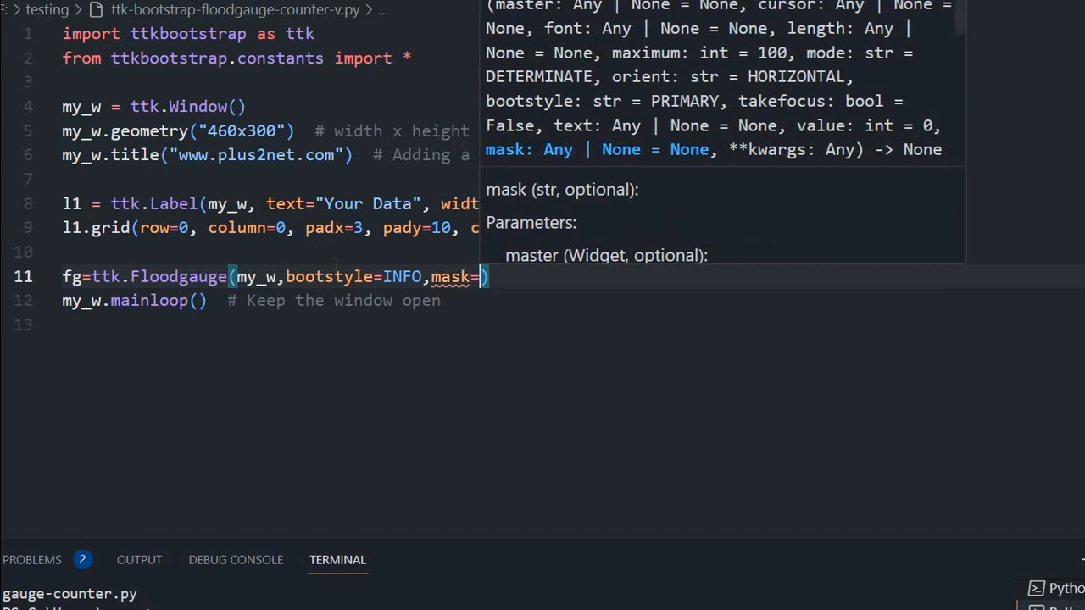
type("'Pro")
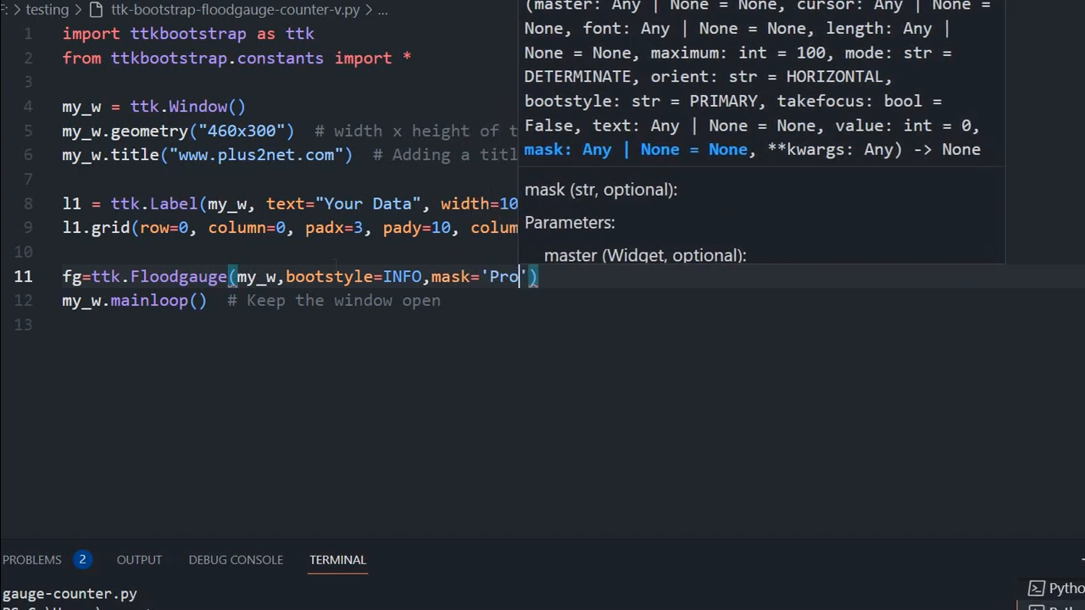
type("gress")
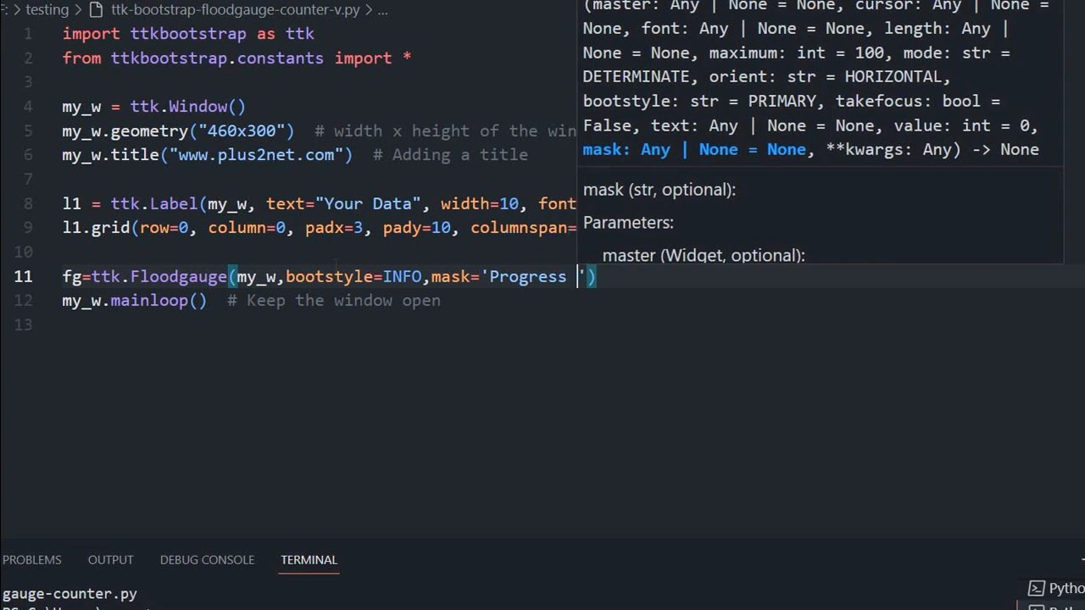
type("{}")
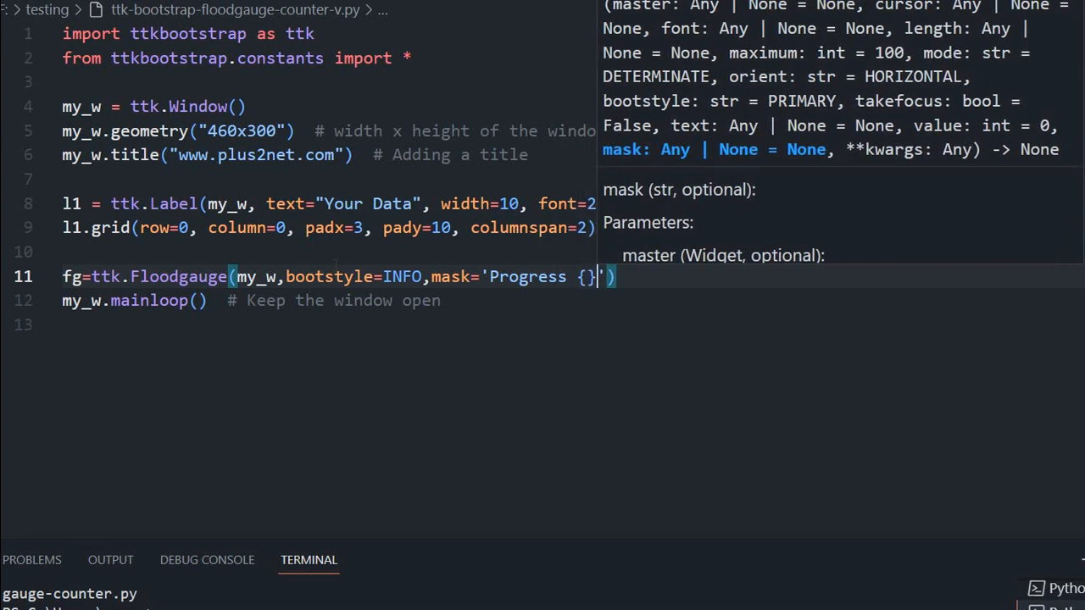
type("%")
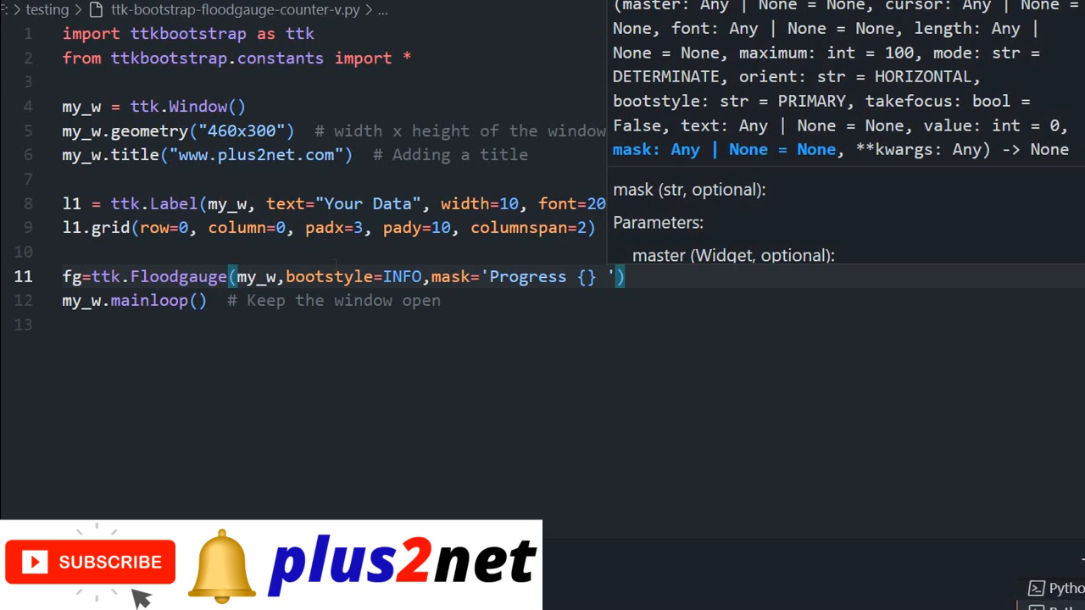
type("No")
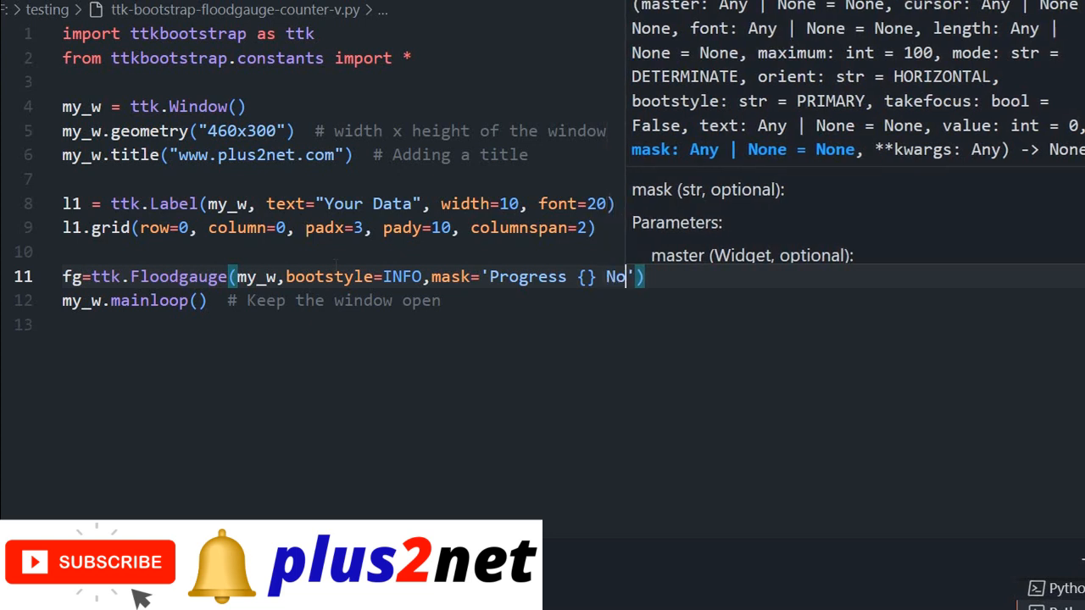
key("Backspace")
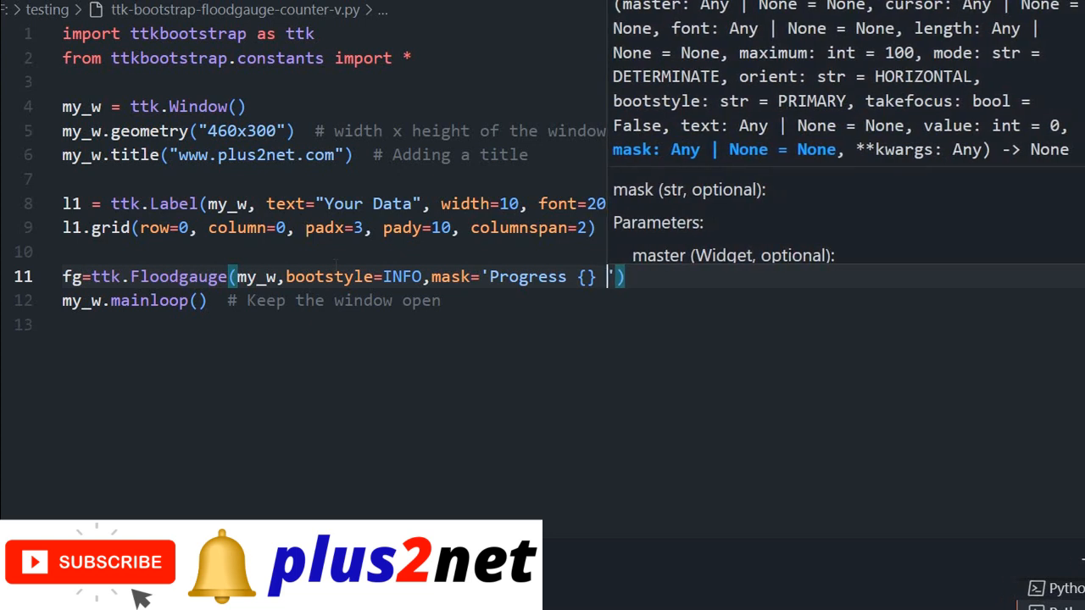
type("No")
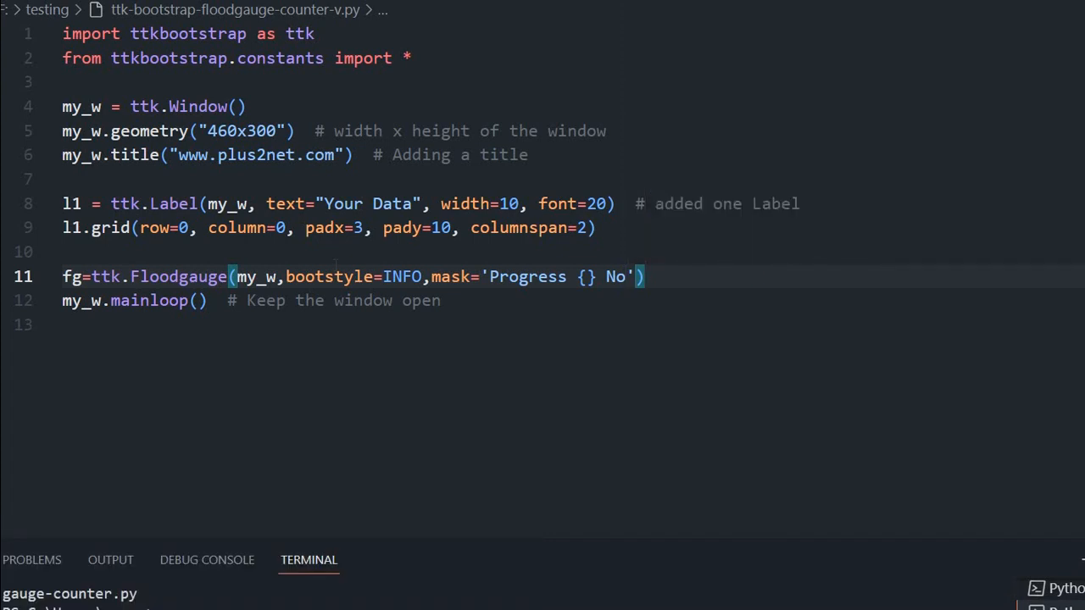
Add value=0 and length=400 to the Floodgauge call.
type(",")
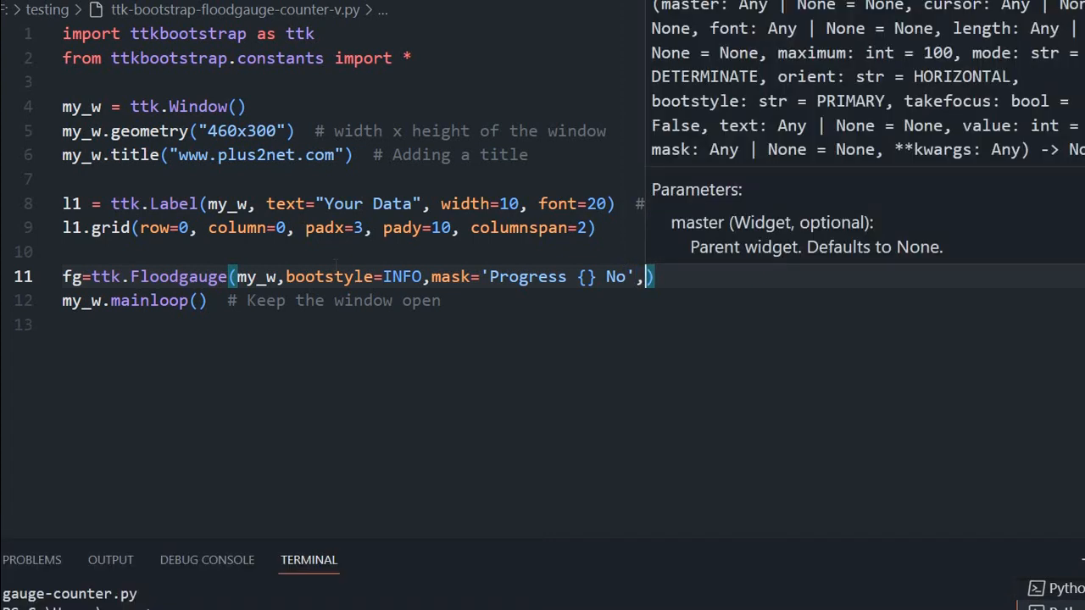
type("value")
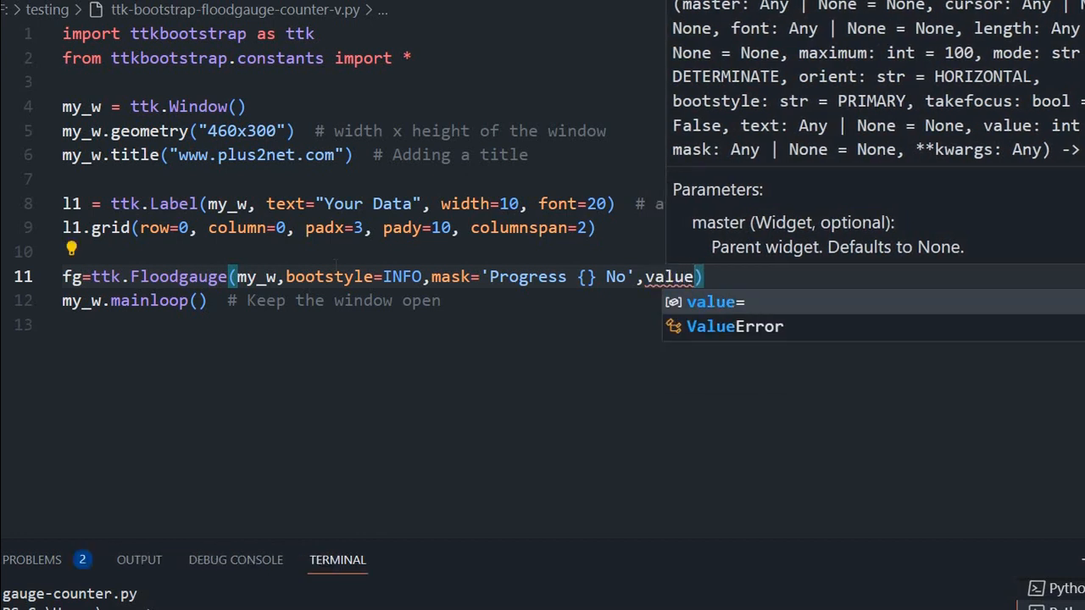
type("0")
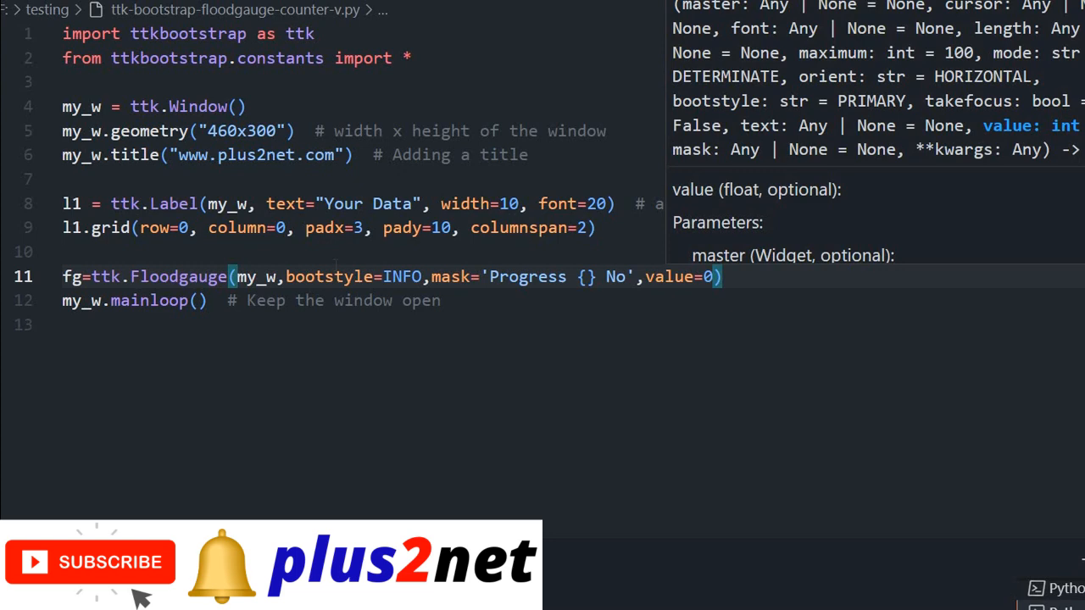
type(",length")
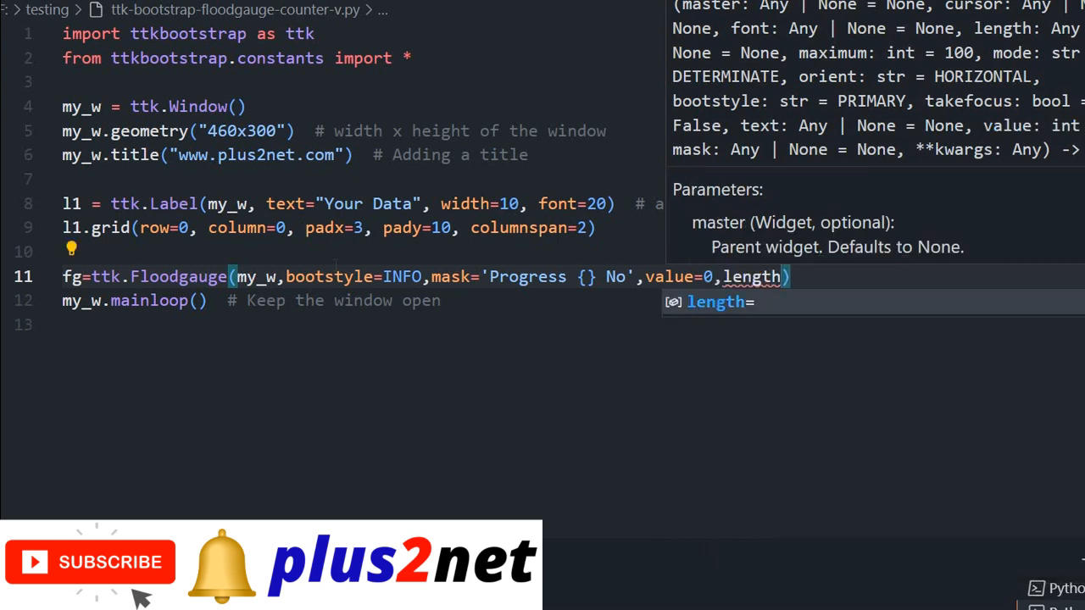
type("=400")
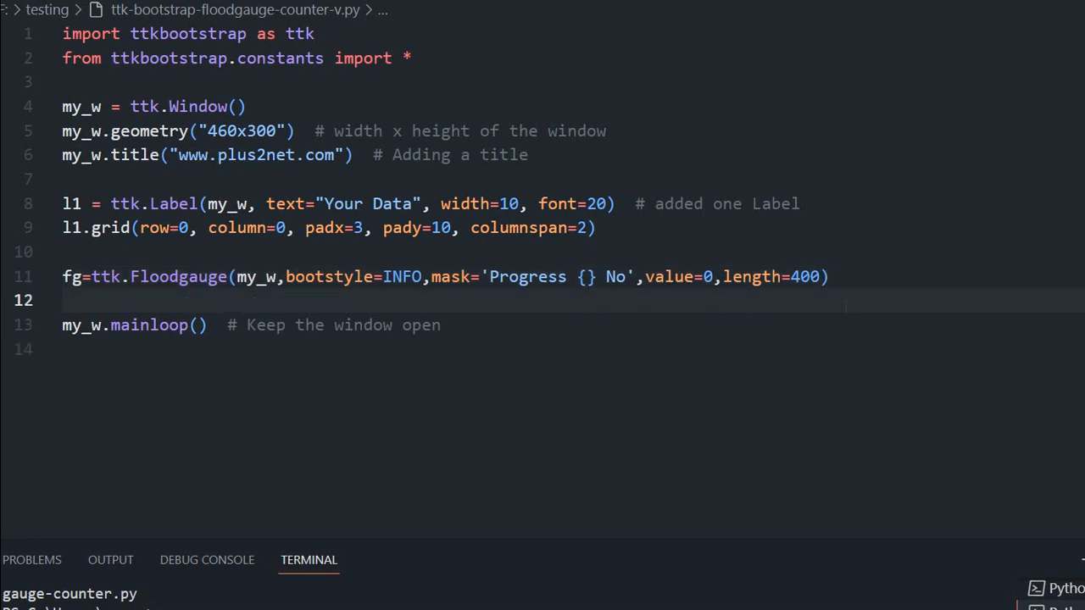
Write fg.grid(row=2, column=1, padx=2, pady=20) on line 12.
type("fg.grid(")
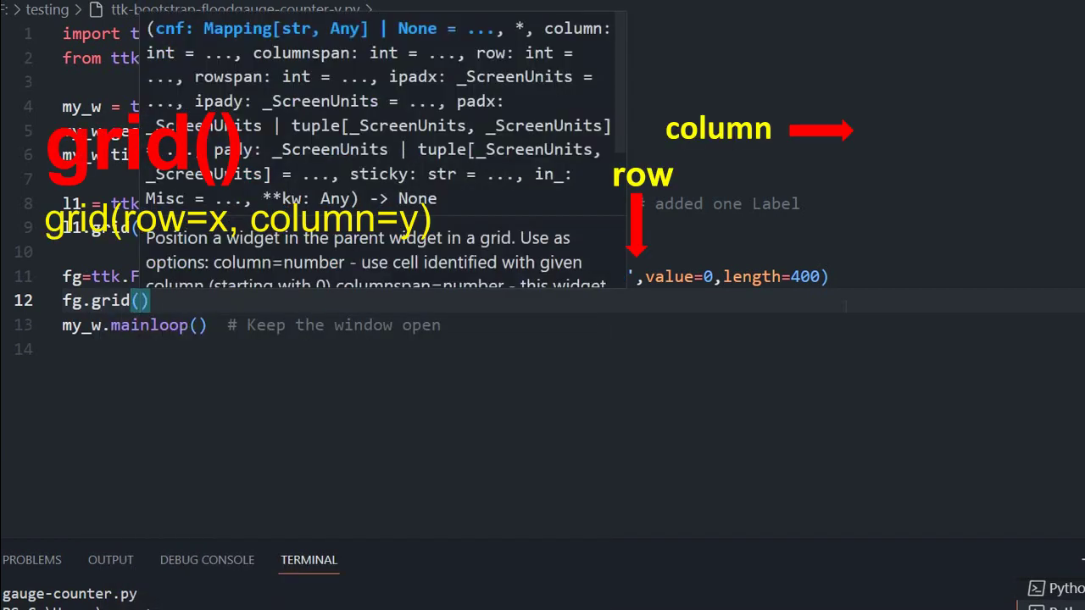
type("row=2")
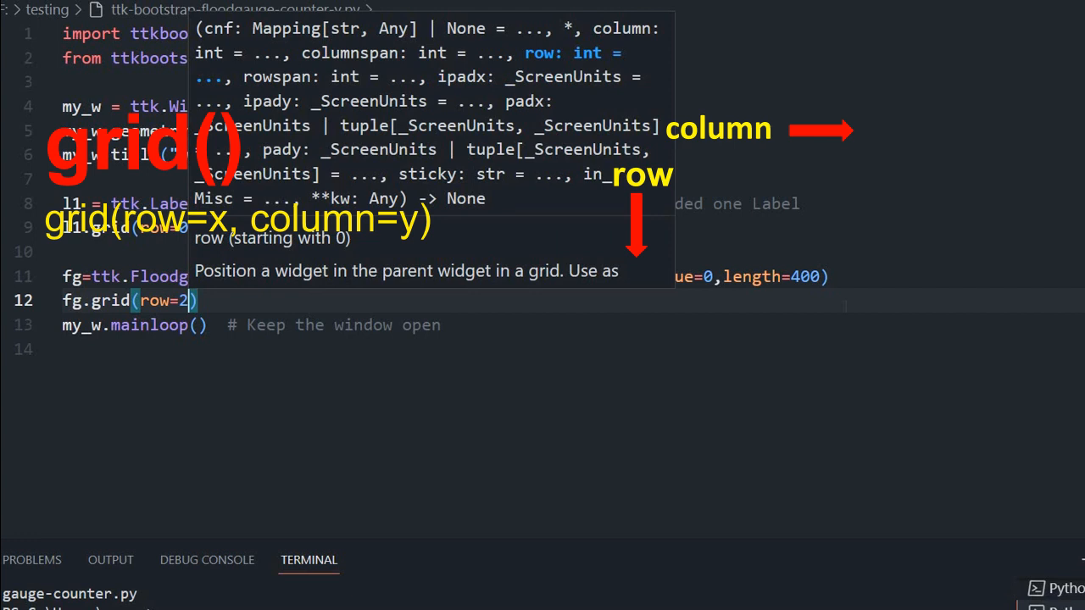
type(",column=")
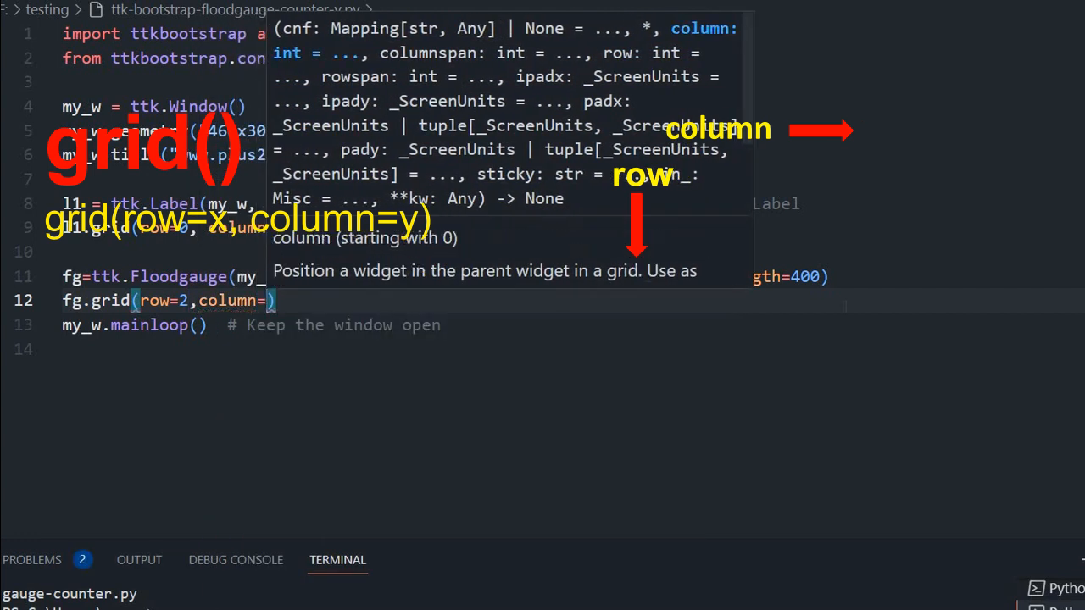
type("1,padx")
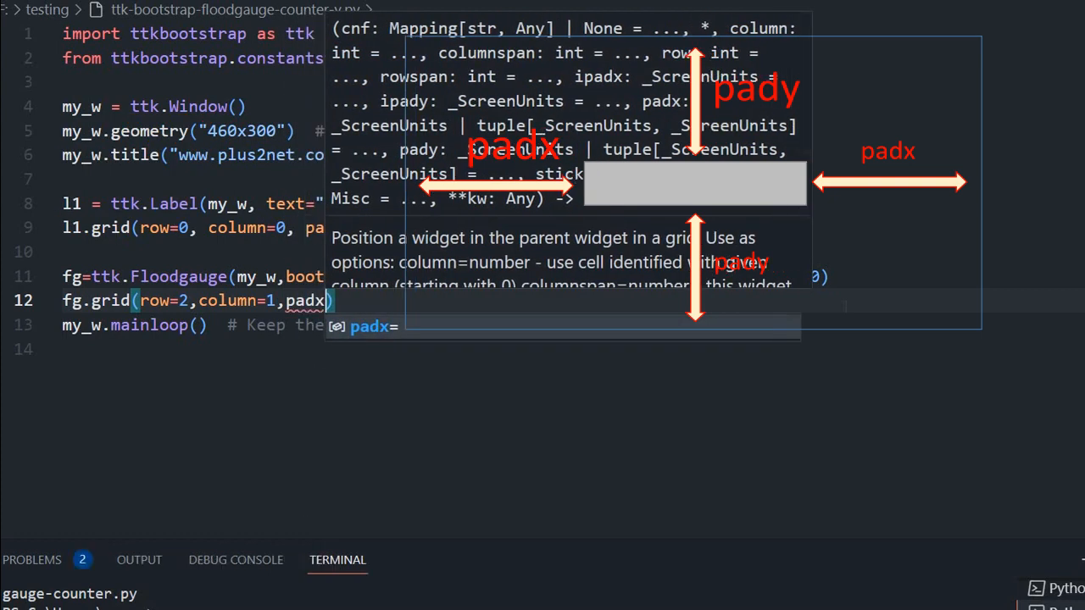
type("2")
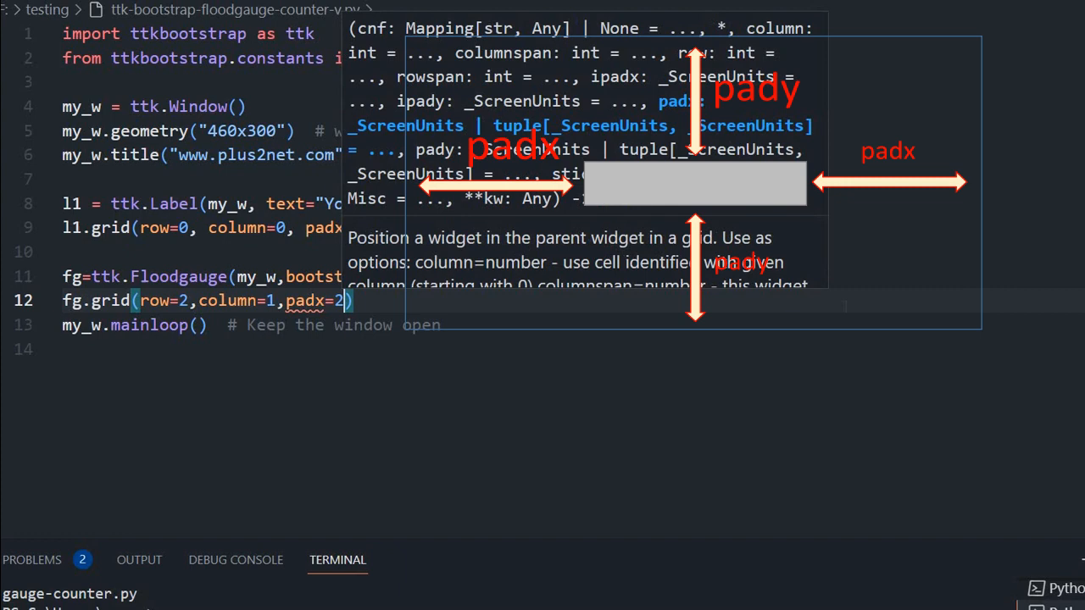
type(",pady=")
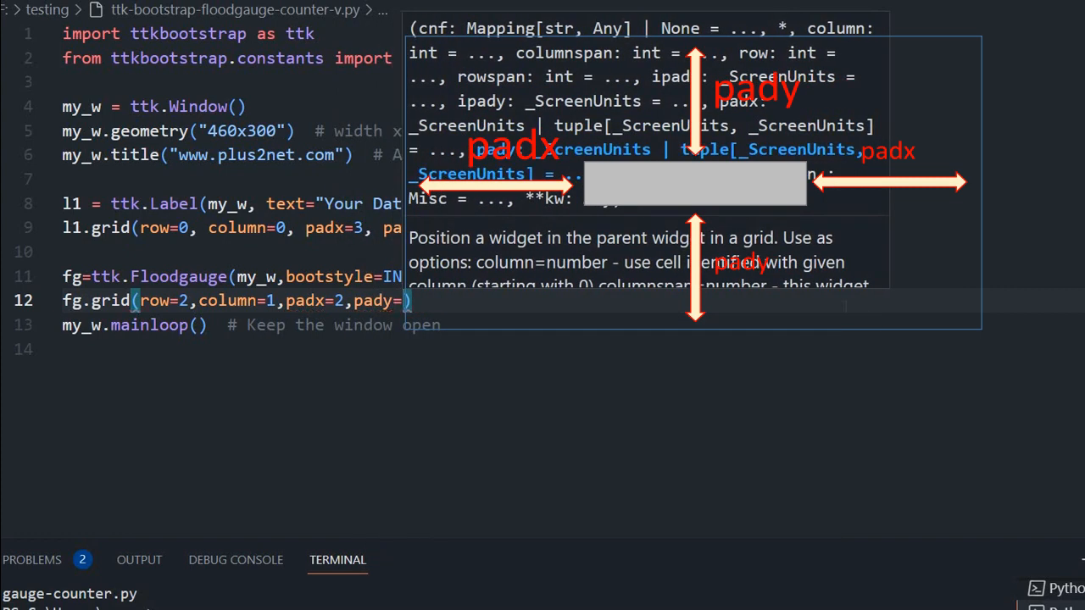
type("20")
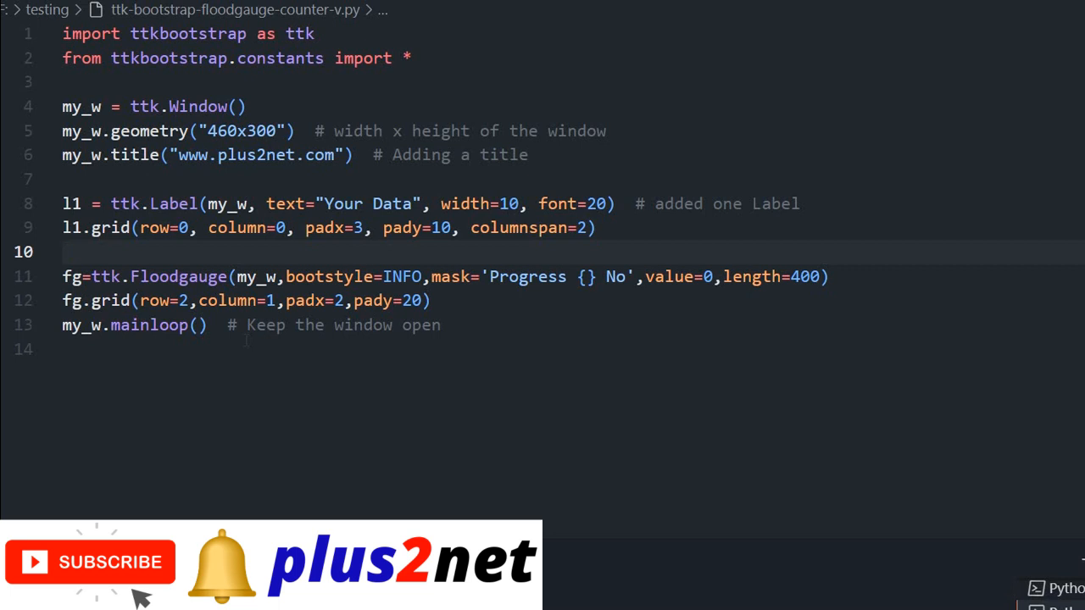
mouse_move(247, 347)
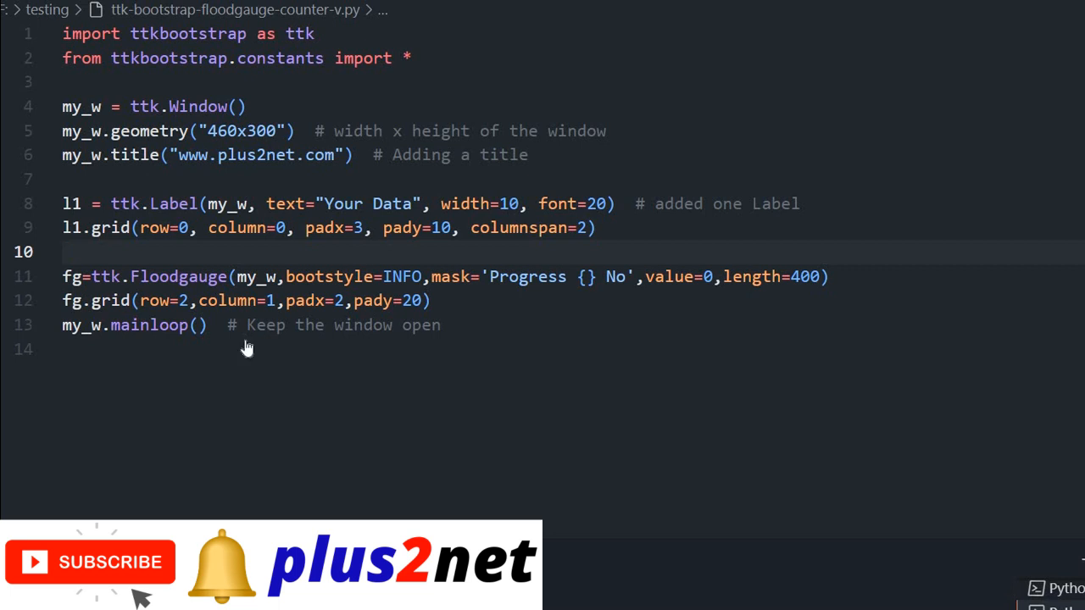
Write t1=ttk.Text(my_w, height=4, width=47) on line 10, followed by a new line.
type("t1")
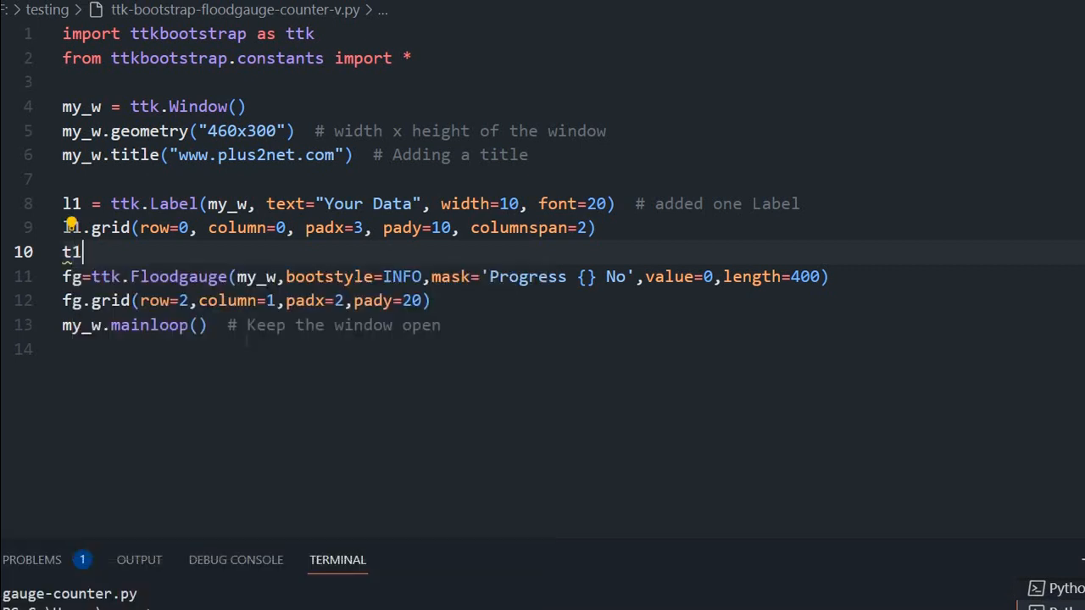
type("=")
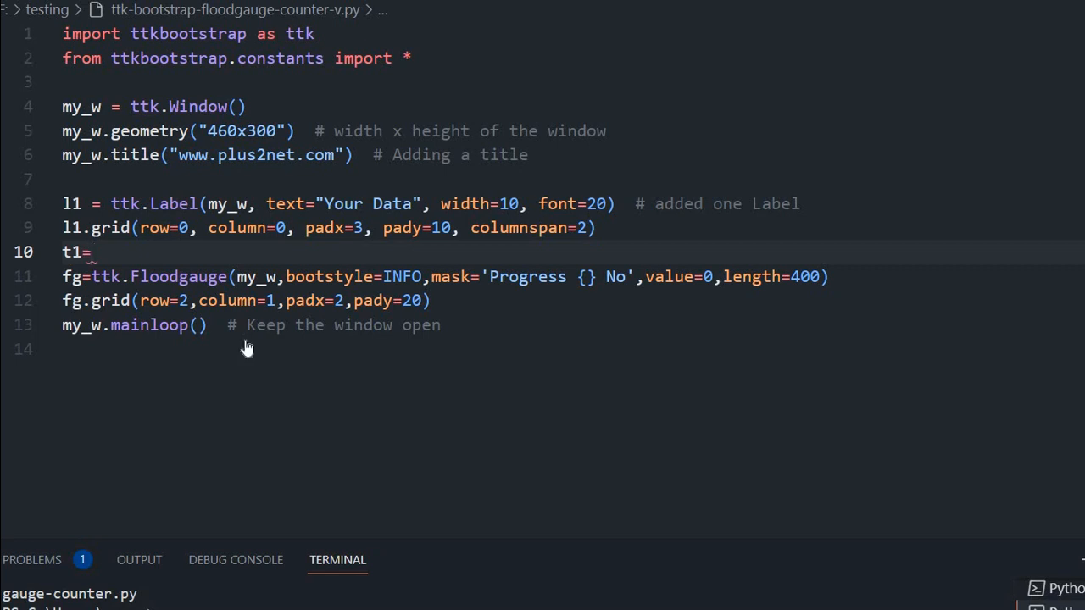
type("ttt")
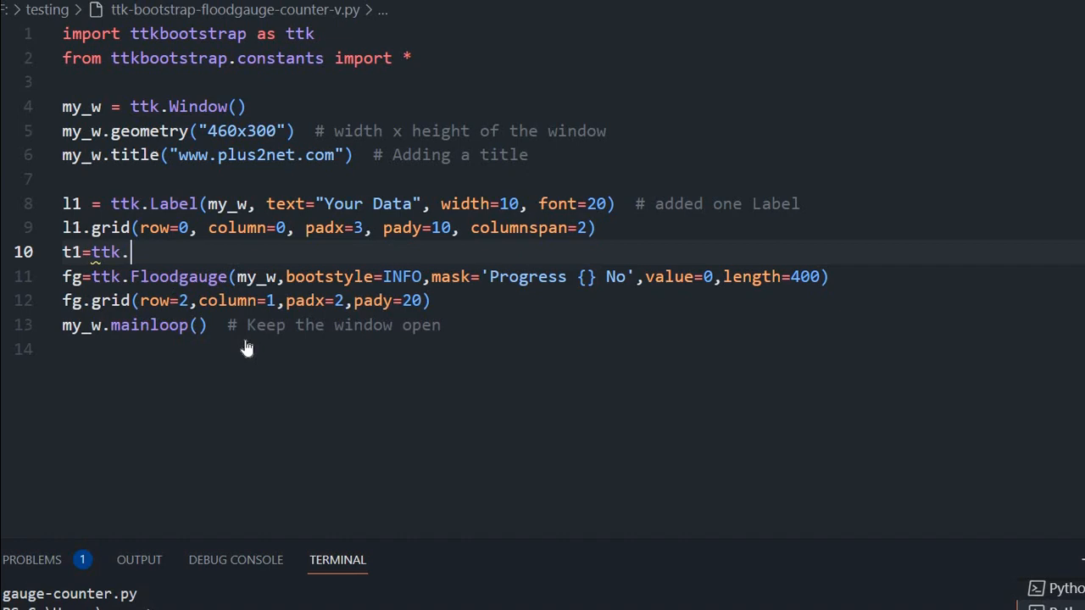
type("Text()")
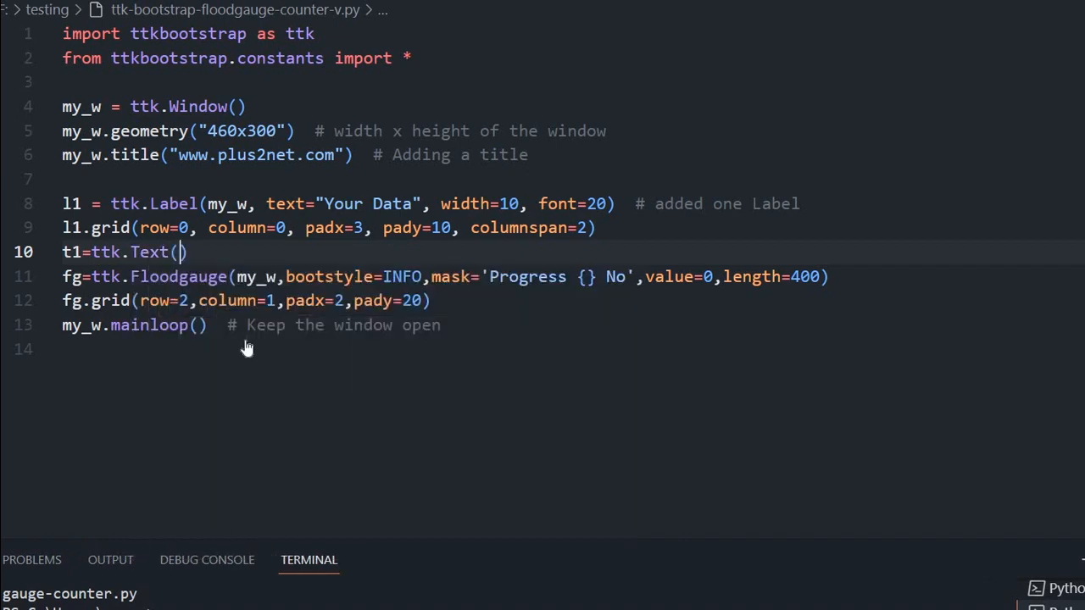
type("my_w")
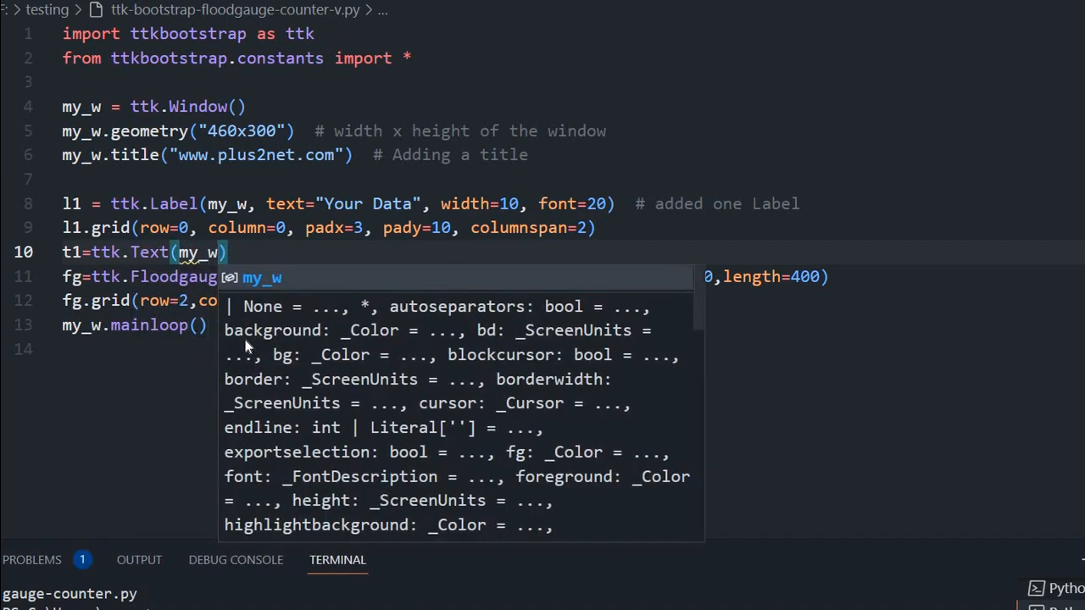
type(",height")
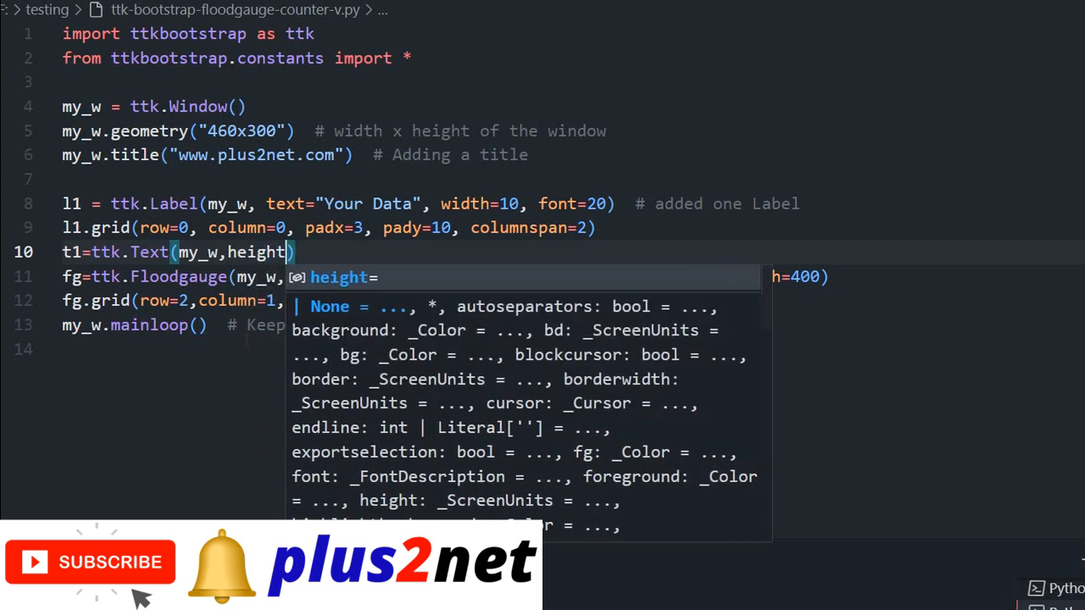
type("4")
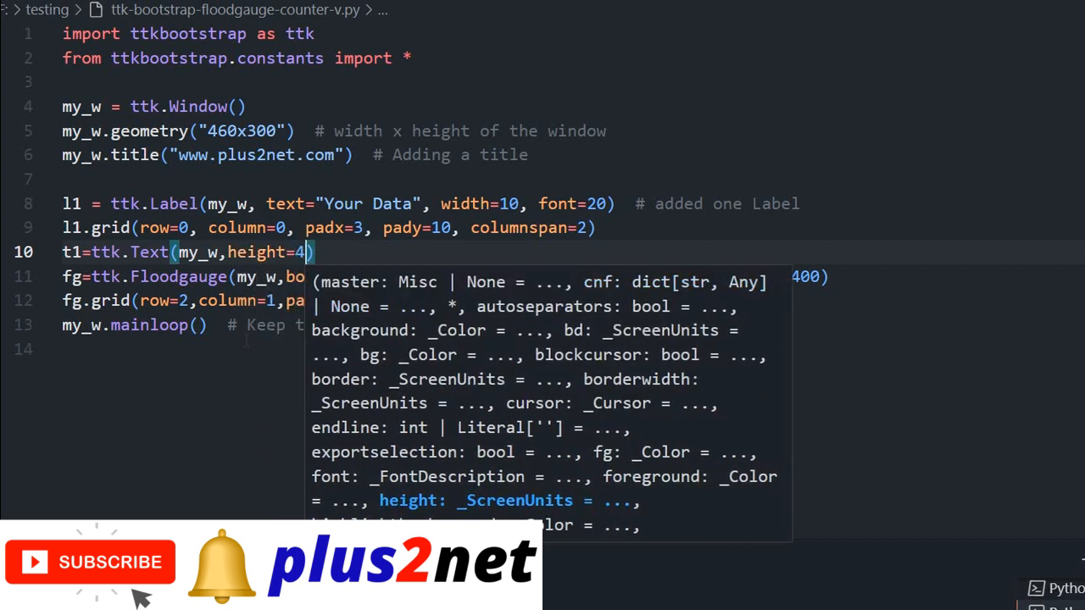
type(",width=4")
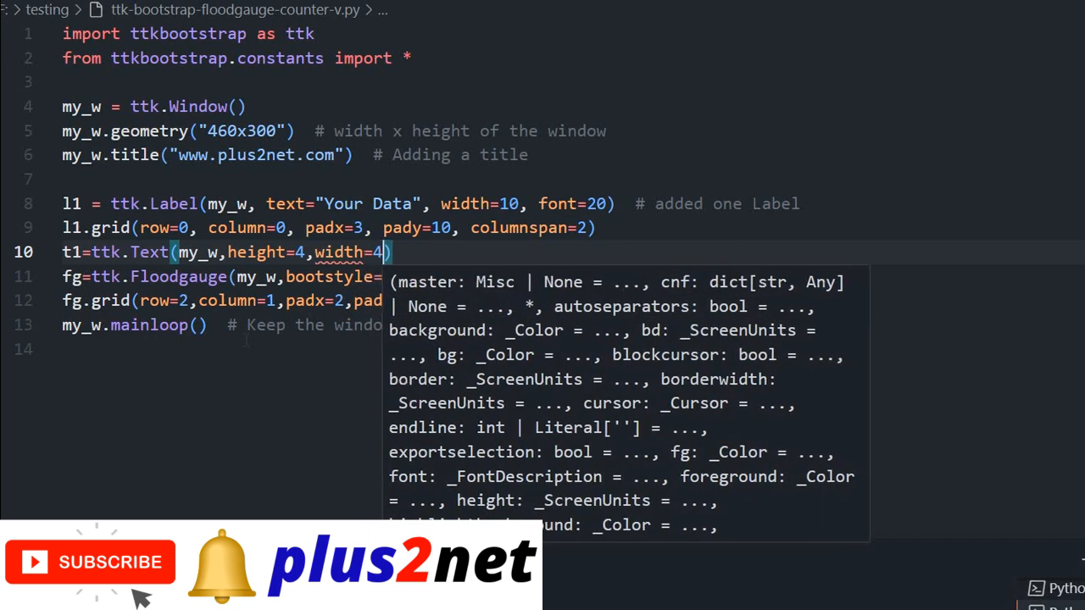
type("7,")
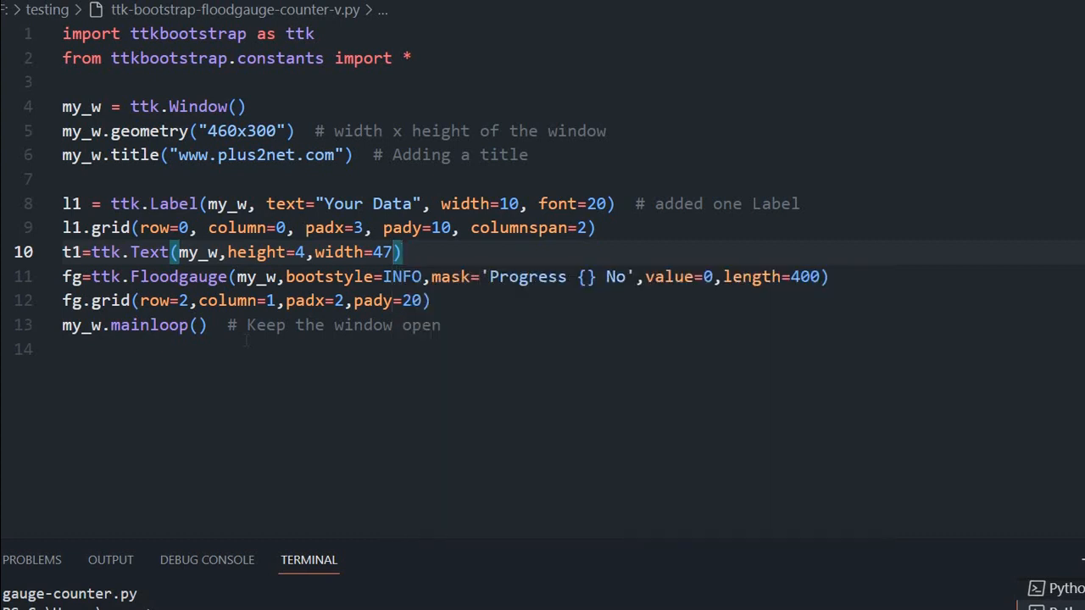
key("Enter")
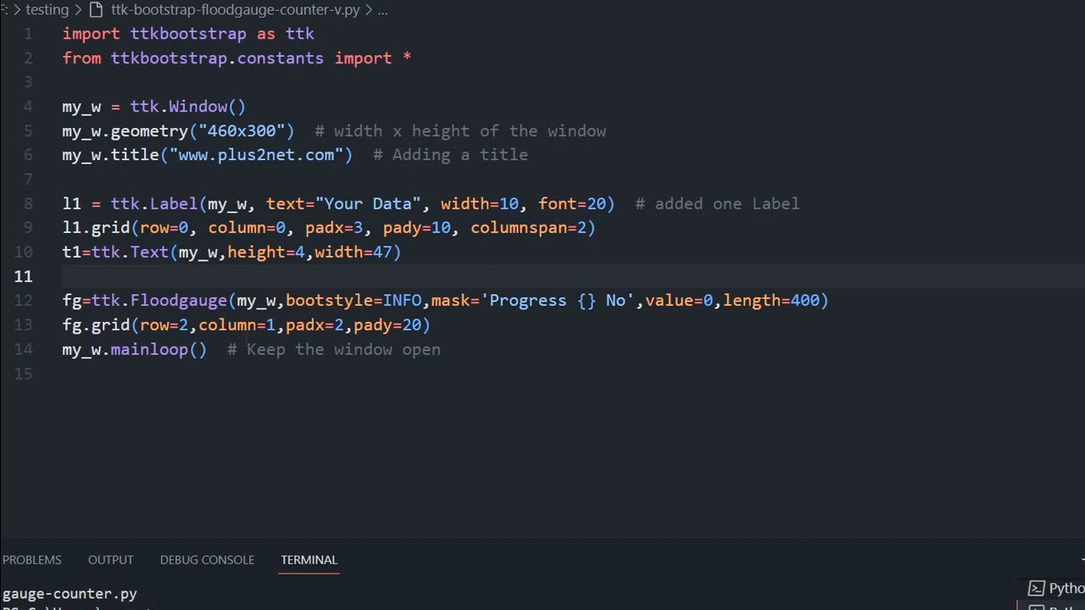
Write t1.grid(row=1, column=0, padx=10, columnspan=2) on line 11.
type("t1")
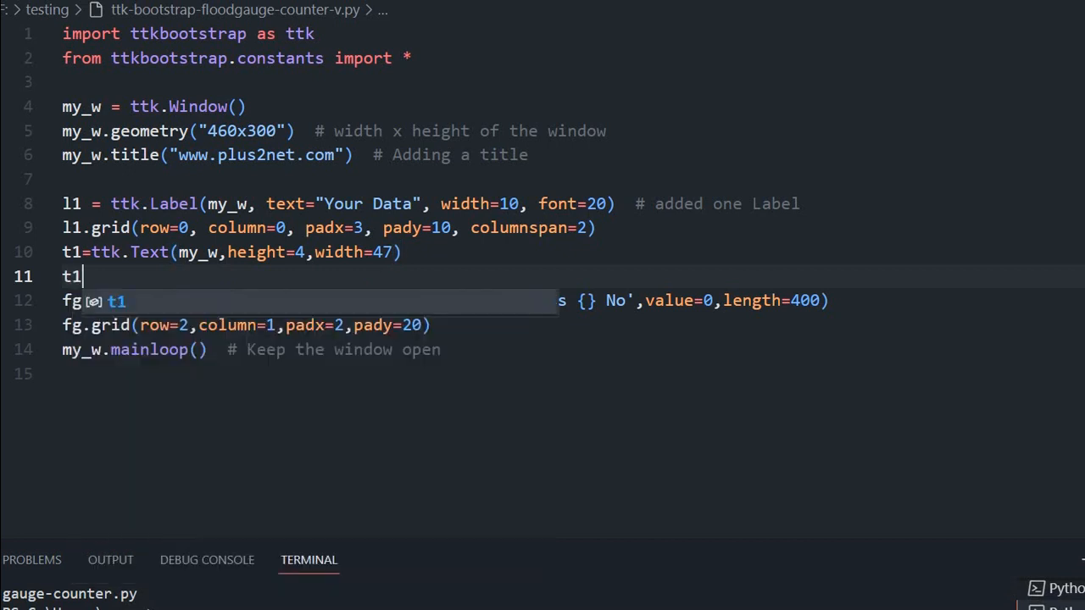
type(".grid(row=1,column=0")
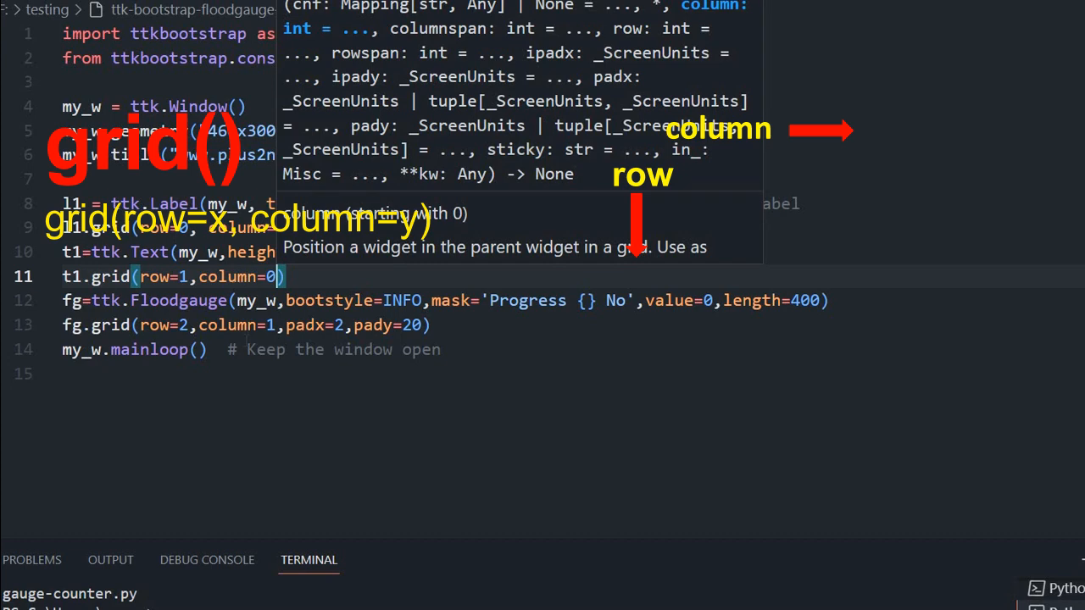
type(",padx")
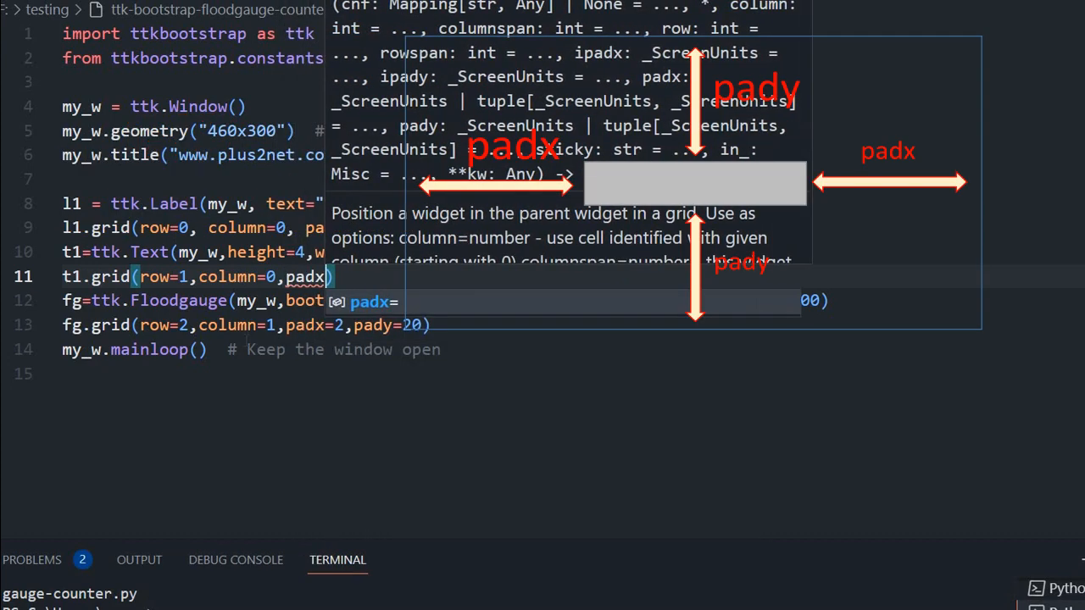
type("=5,")
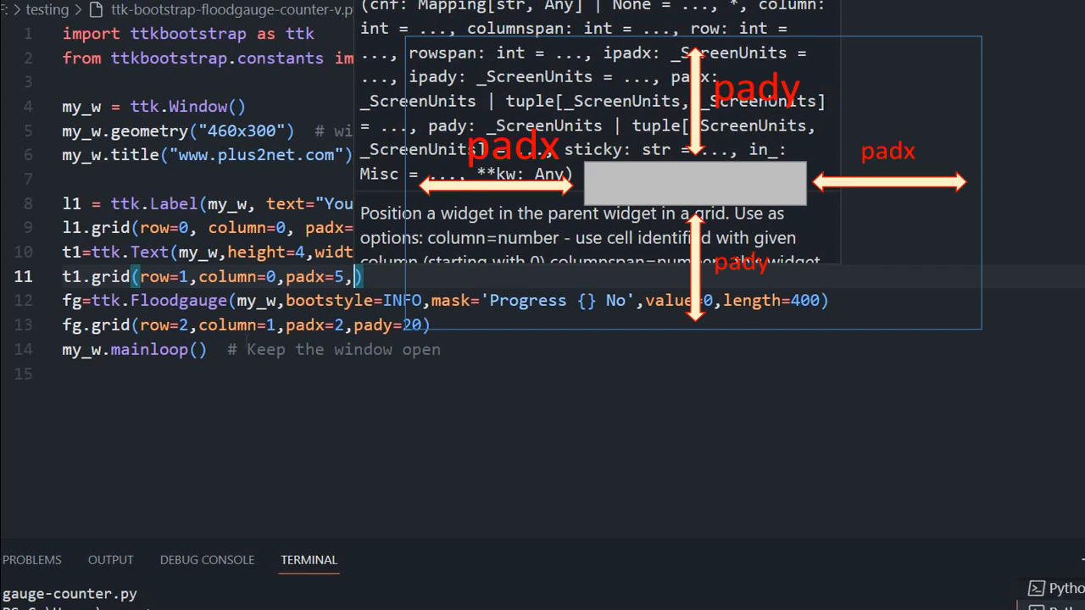
key("BackSpace")
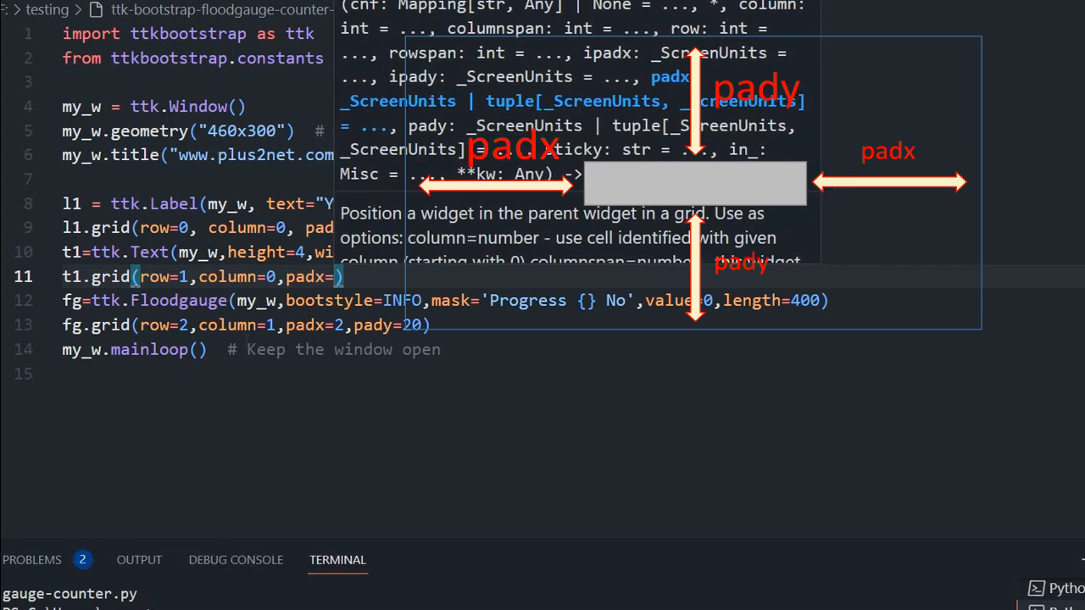
type("10,")
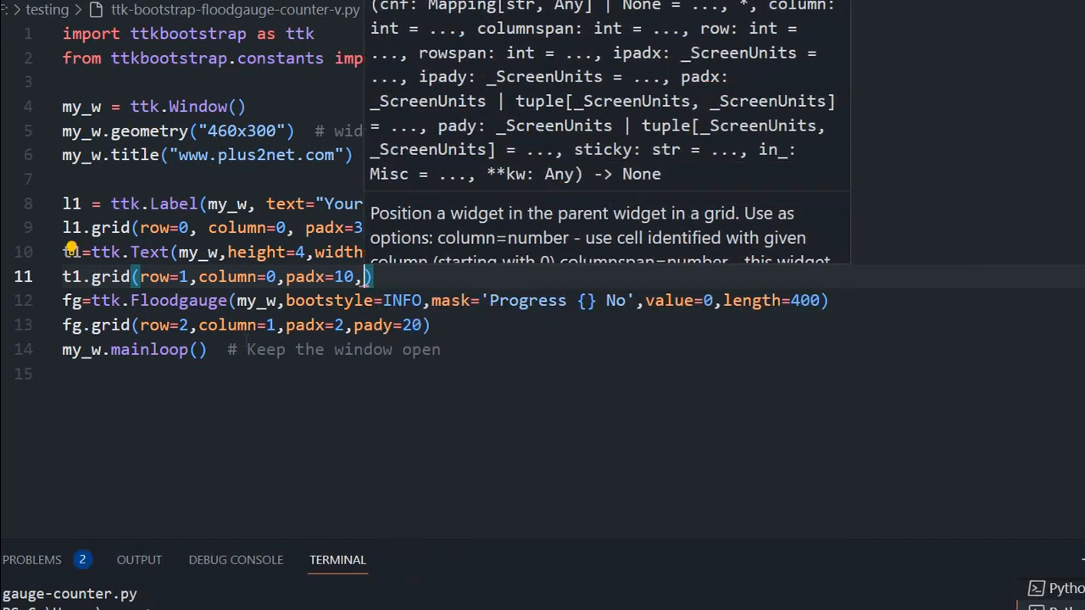
type("columnspan=")
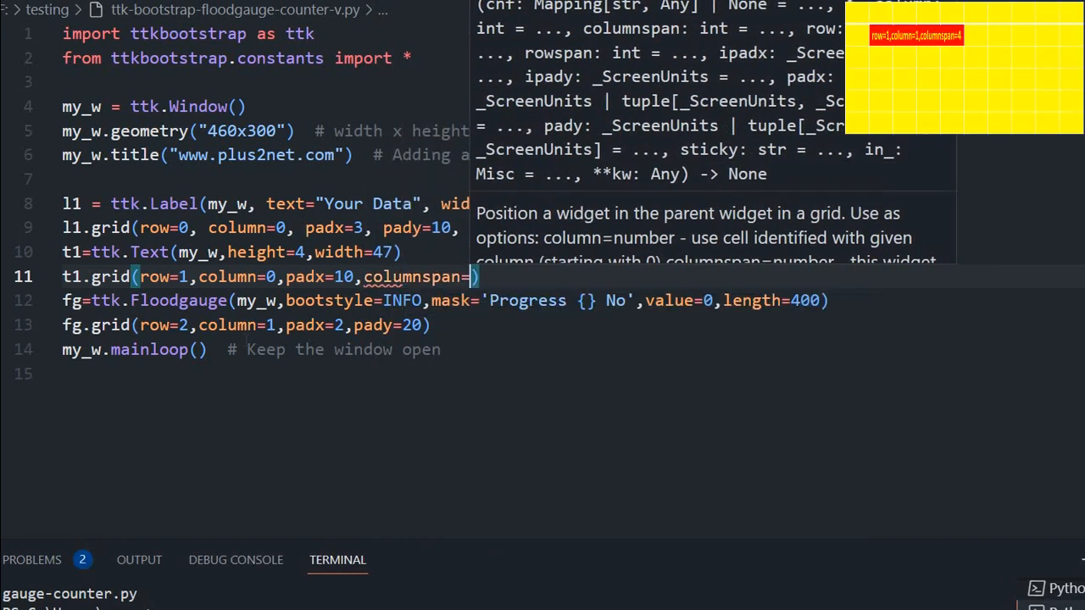
type("2")
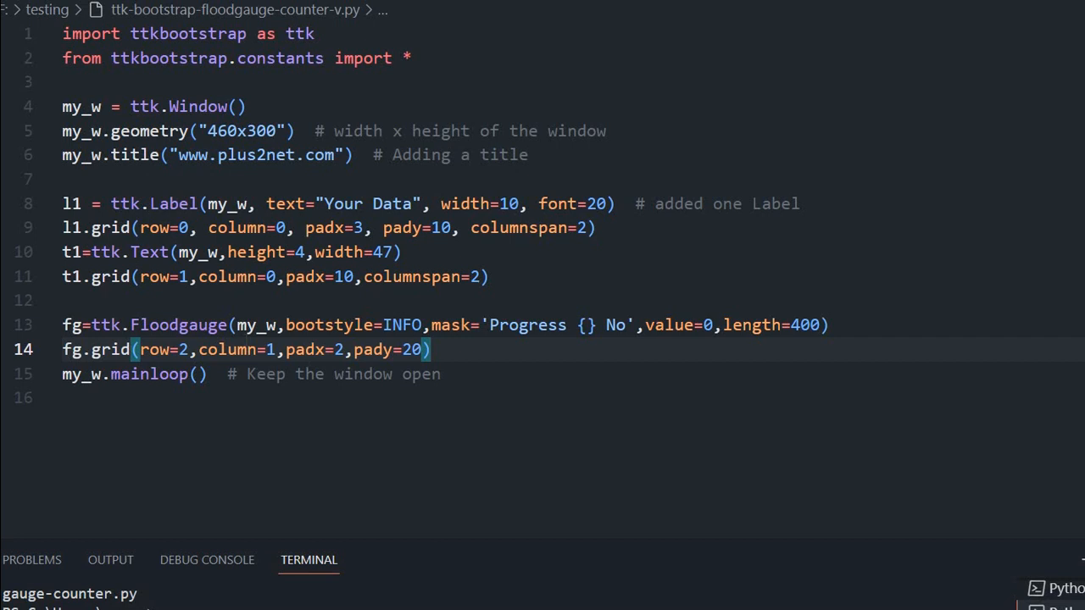
left_click(432, 325)
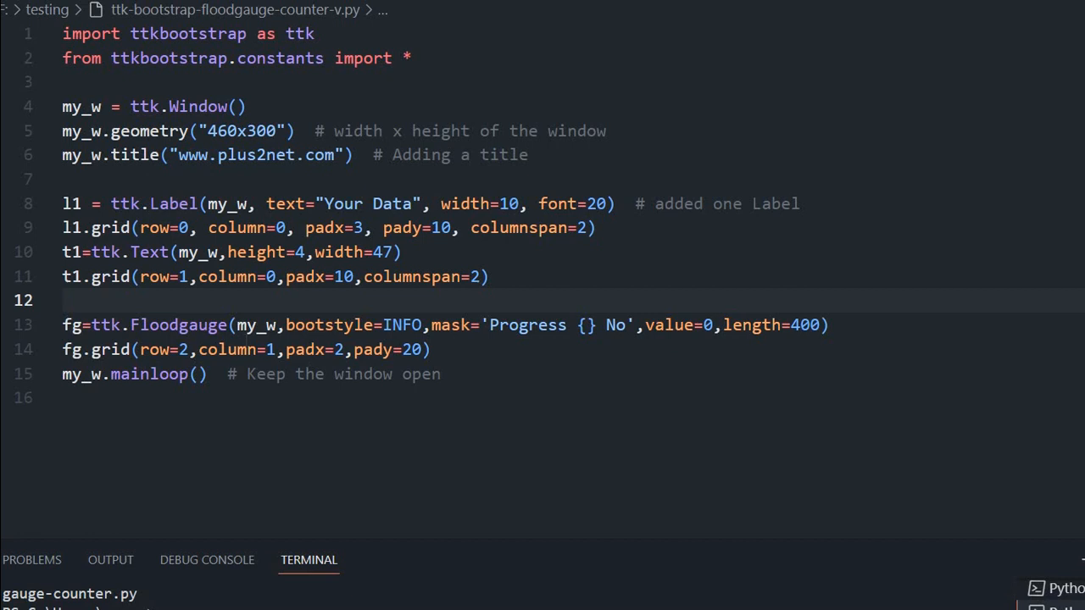
type("l1")
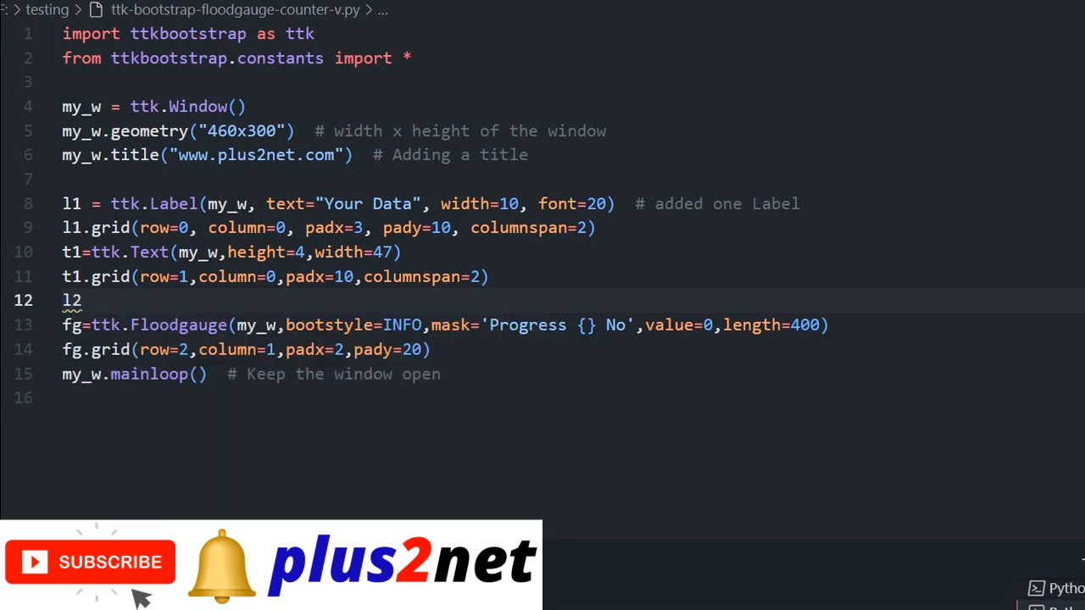
Define l2=ttk.Label(my_w, text=0) on line 12.
type("=")
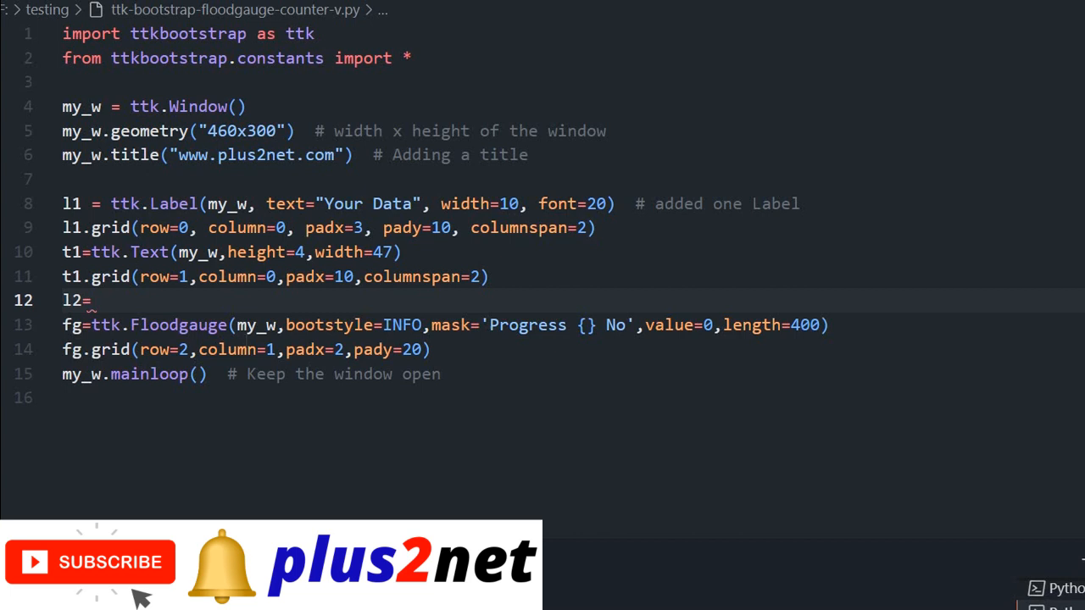
type("ttk")
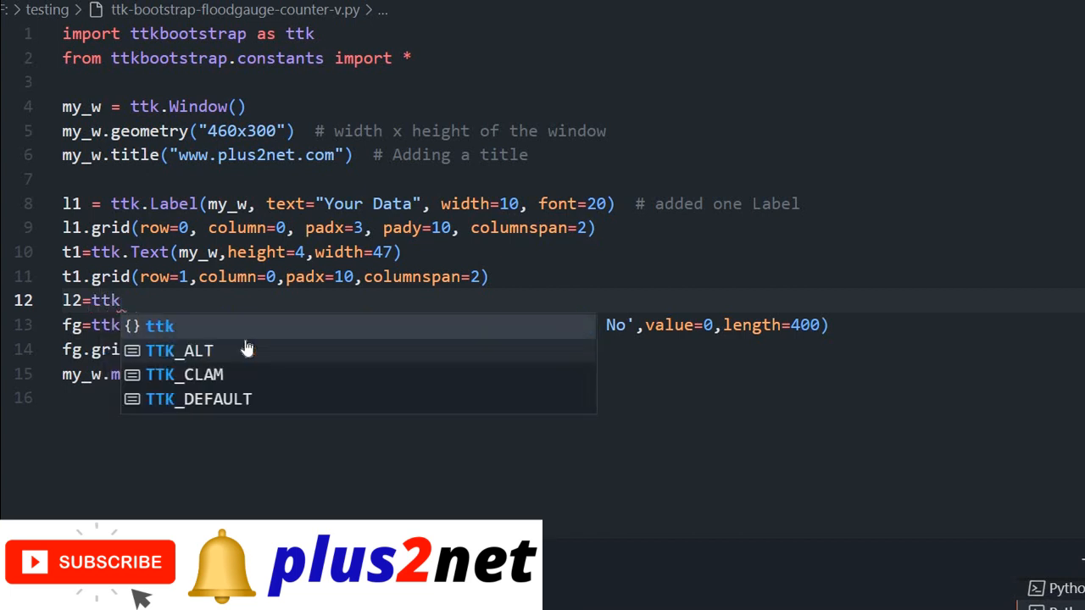
type(".Label(my_w,")
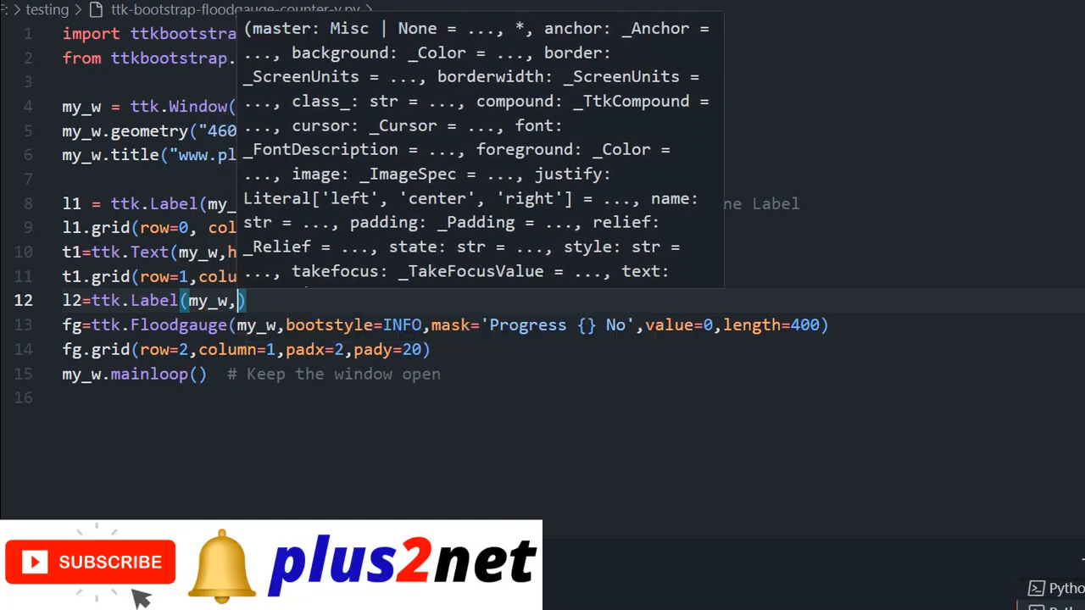
type("text=")
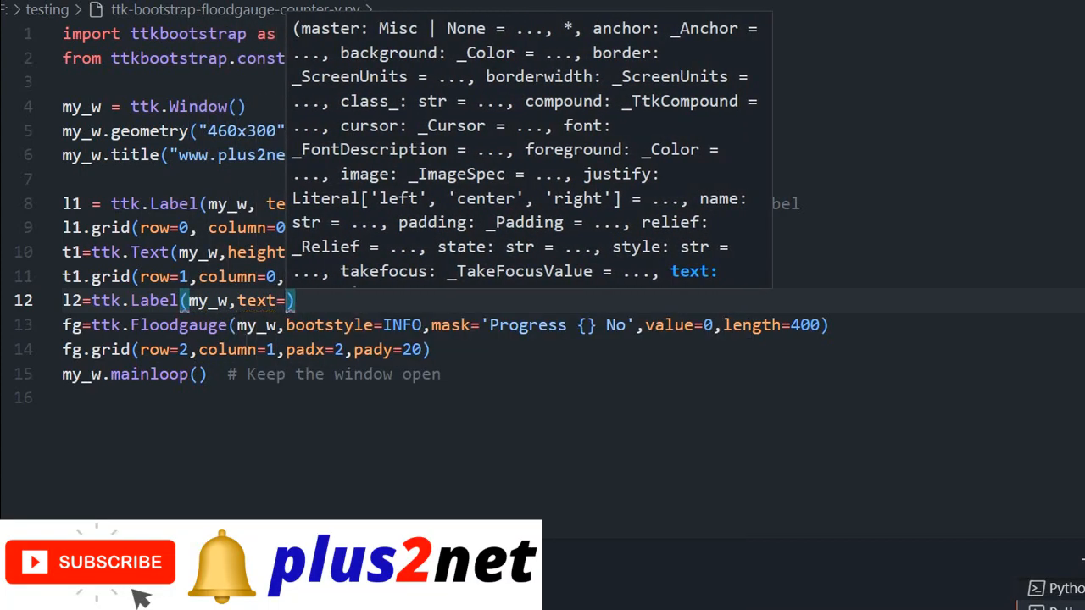
type("0")
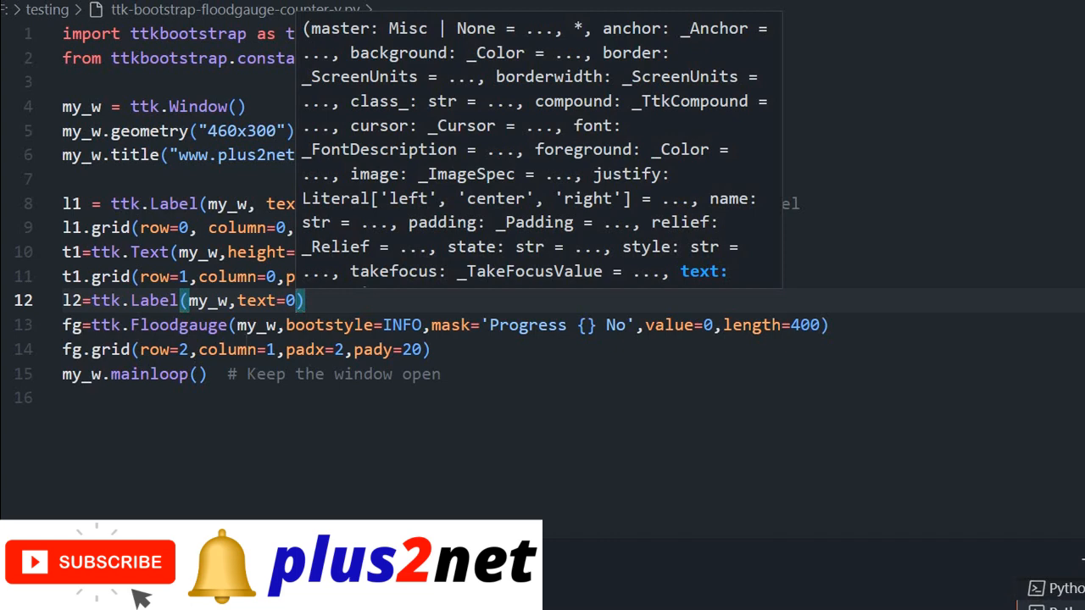
type(",")
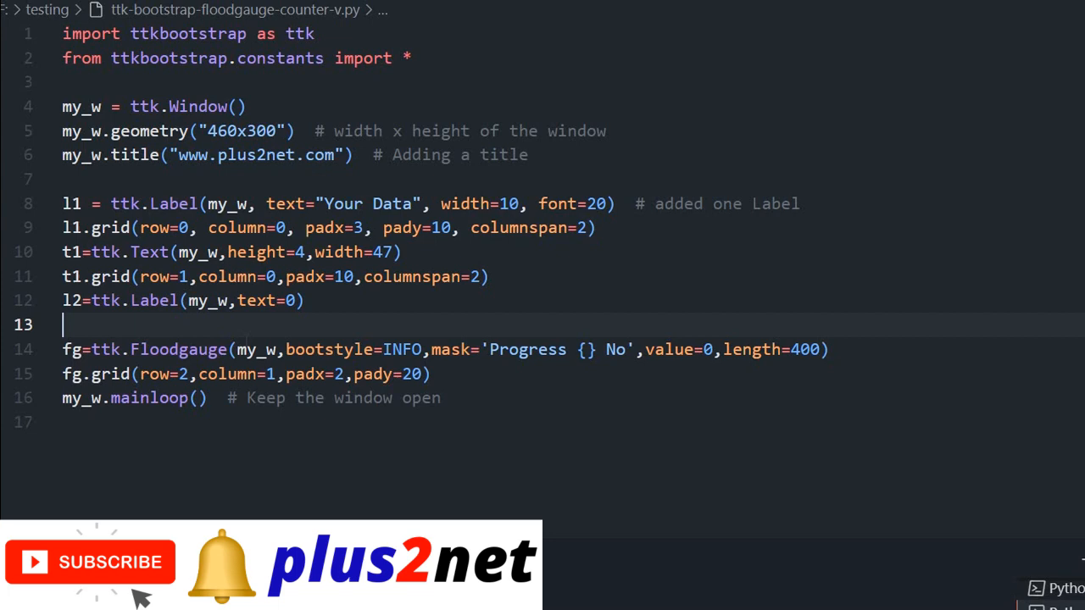
Write l2.grid(row=2, column=0, padx=5) on line 13.
type("l2")
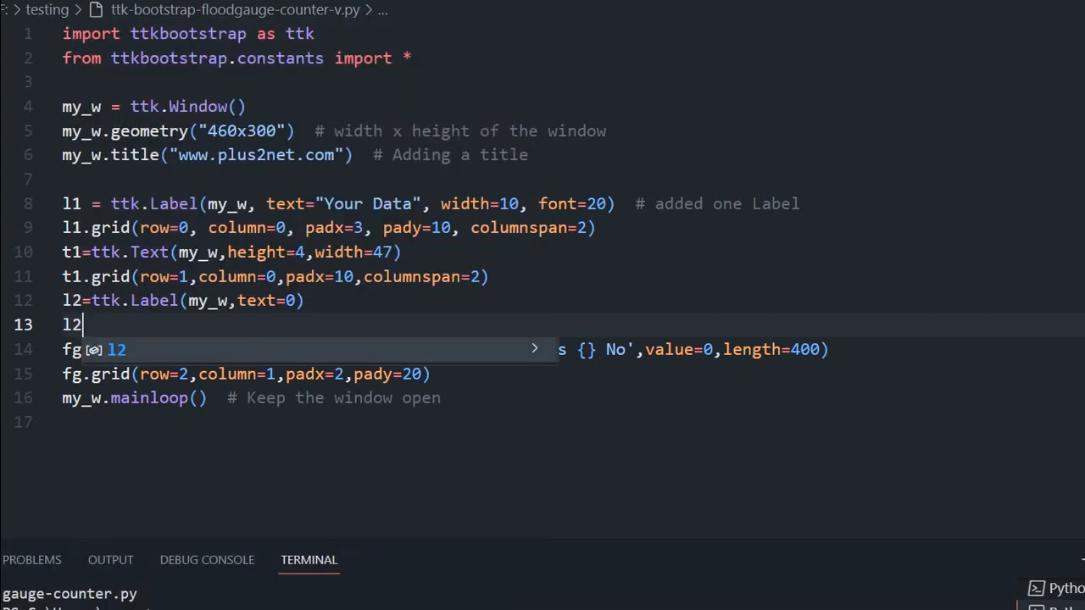
type(".grid(")
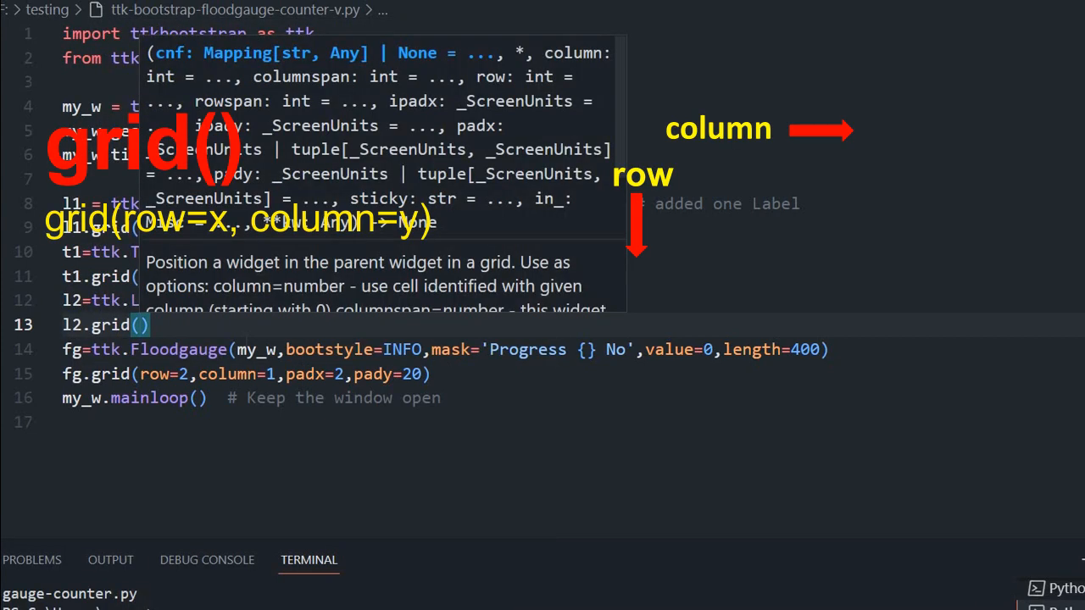
type("row=")
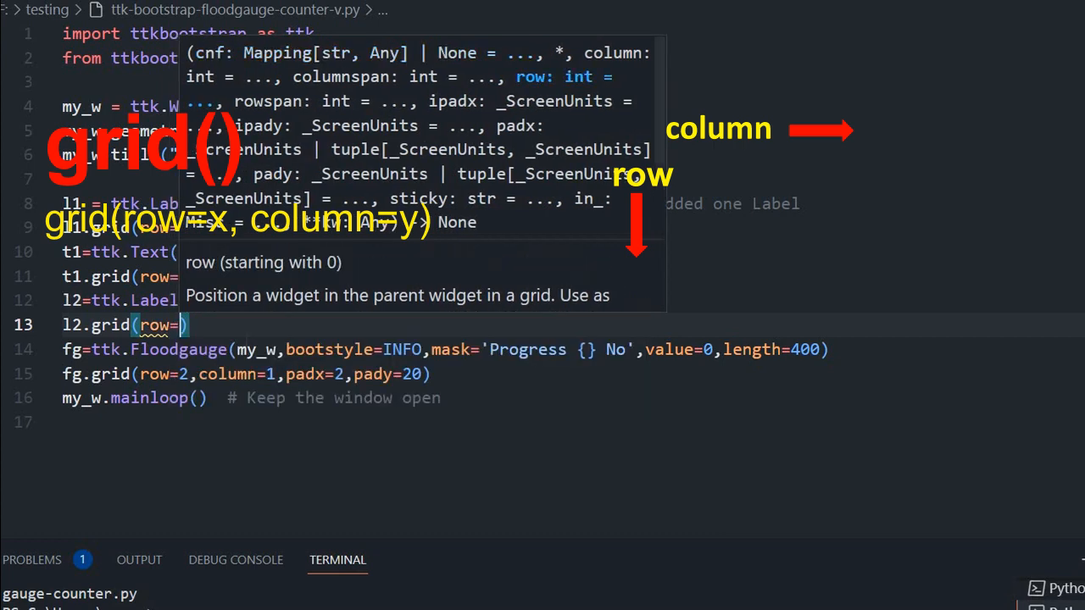
type("2")
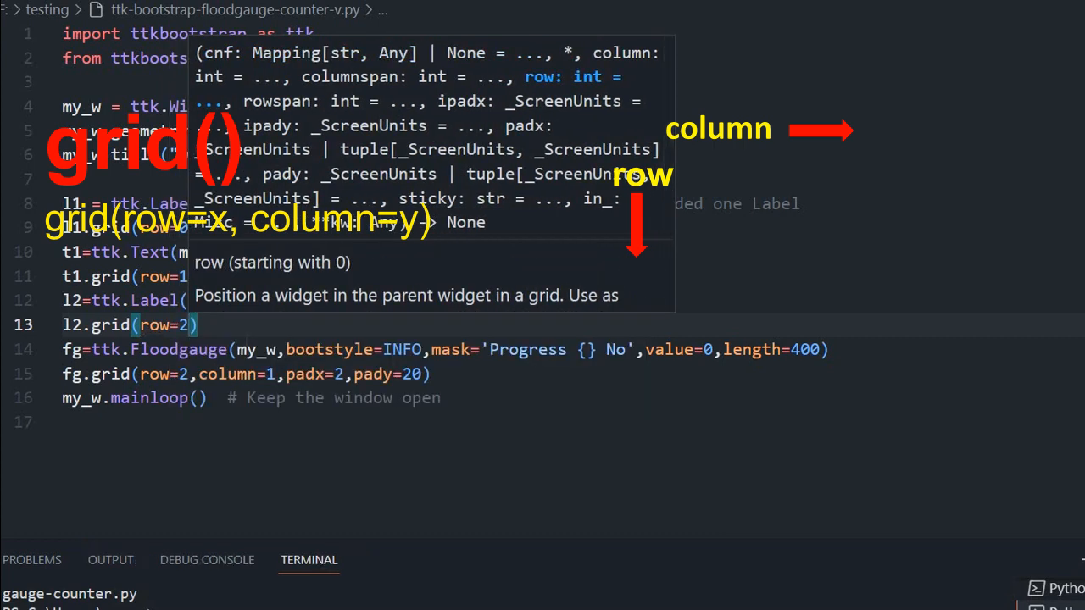
type(",column=0")
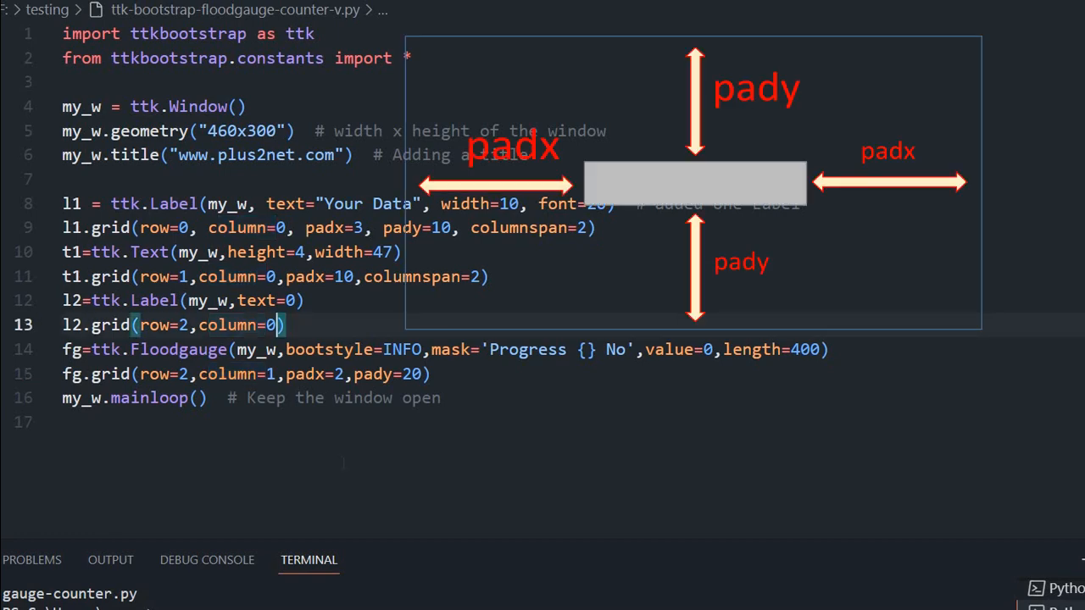
type(",padx=5")
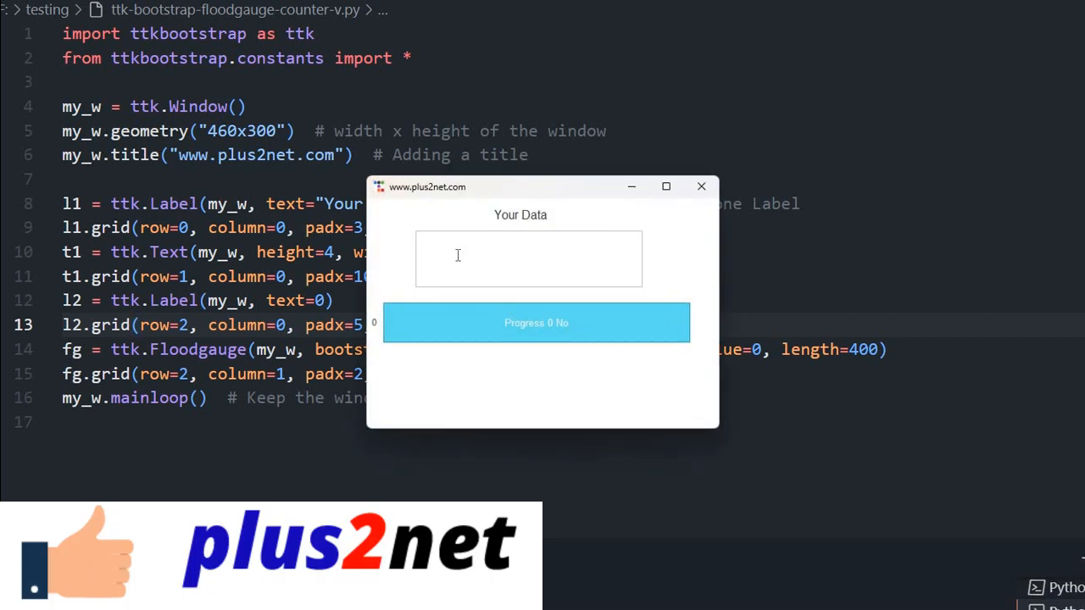
mouse_move(559, 252)
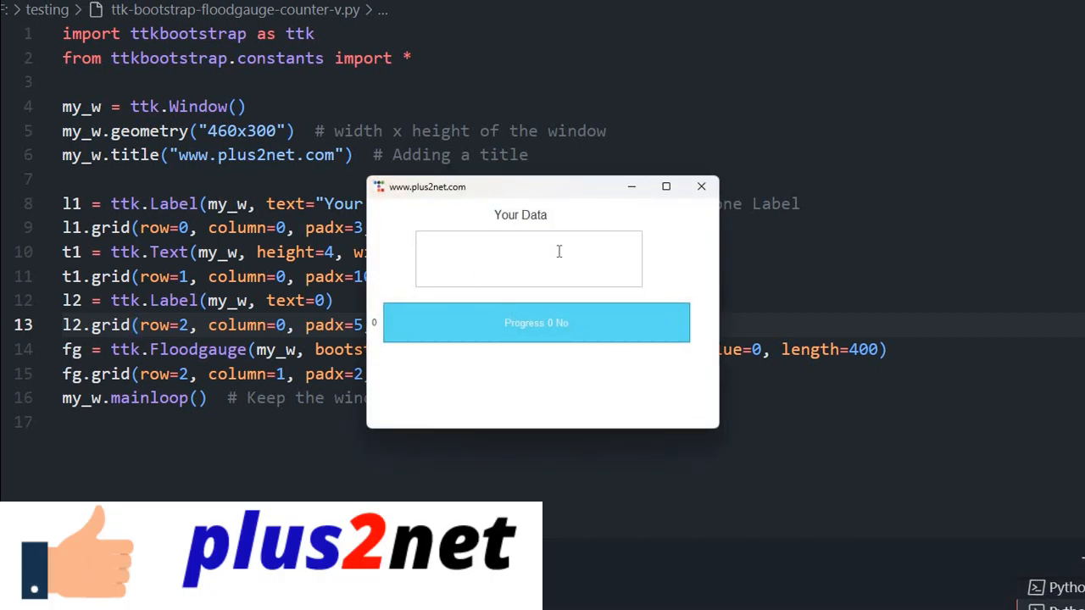
Type test text 'sdfasdfasdf sf' into the running app's text box.
type("sdfasdfasdf sf")
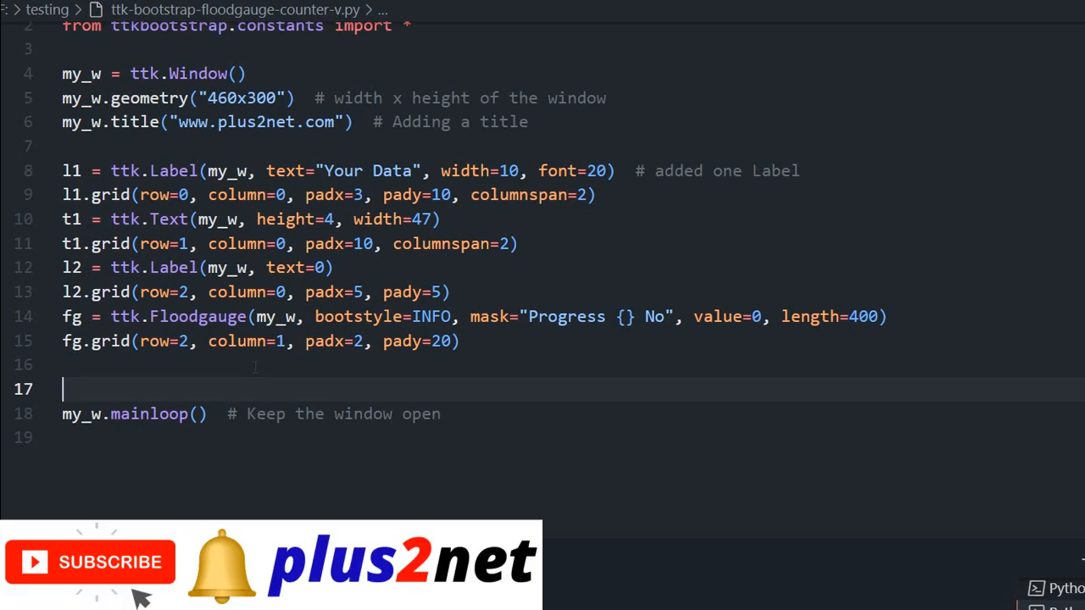
Write the t1.bind('<KeyRelease>') call for the text box.
type("t")
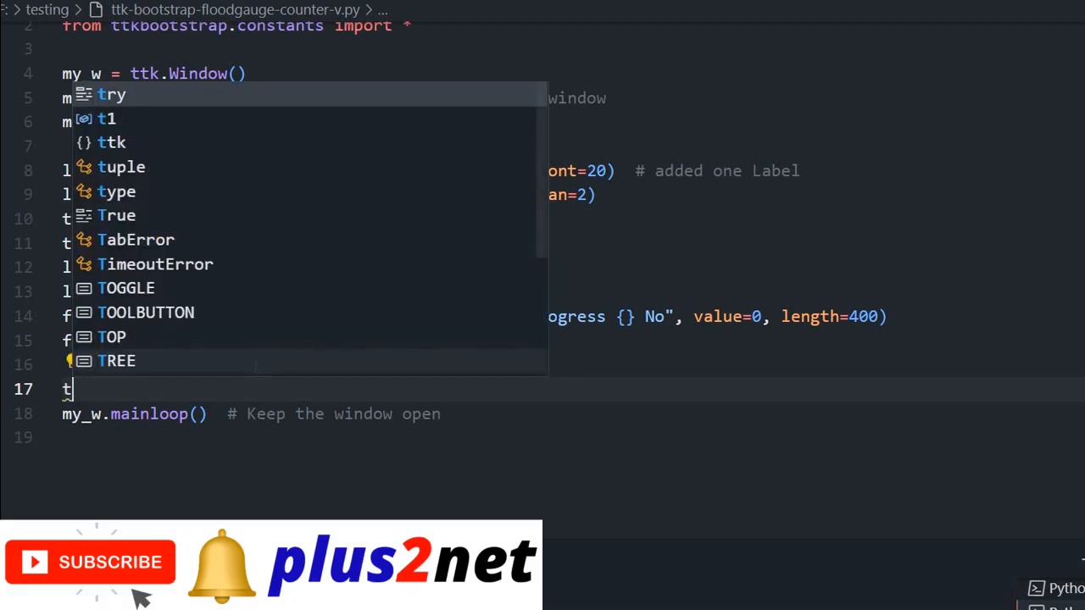
type("1.bind(")
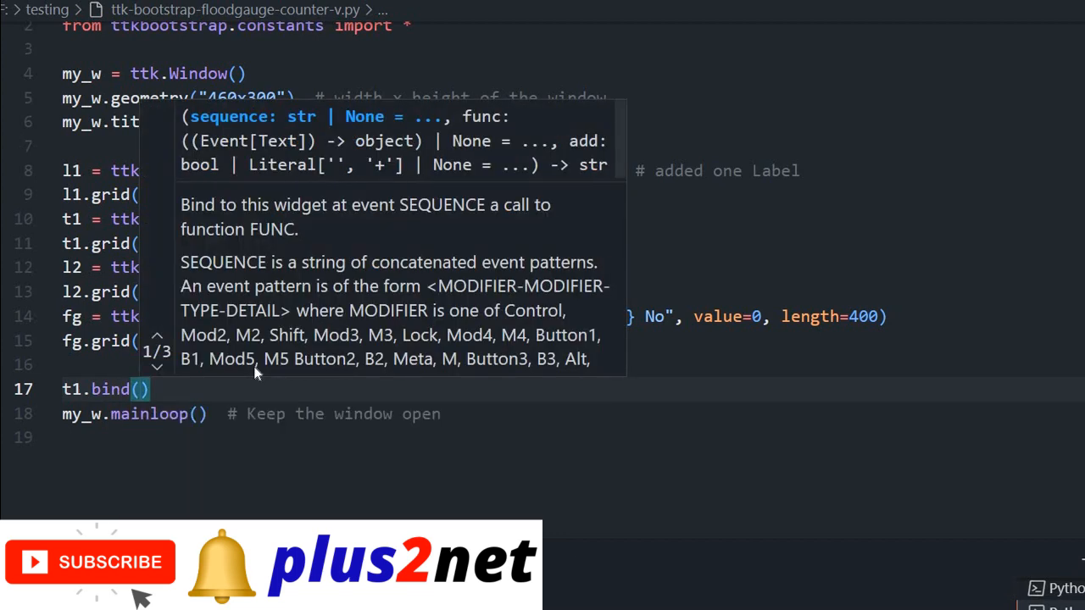
type("'<'")
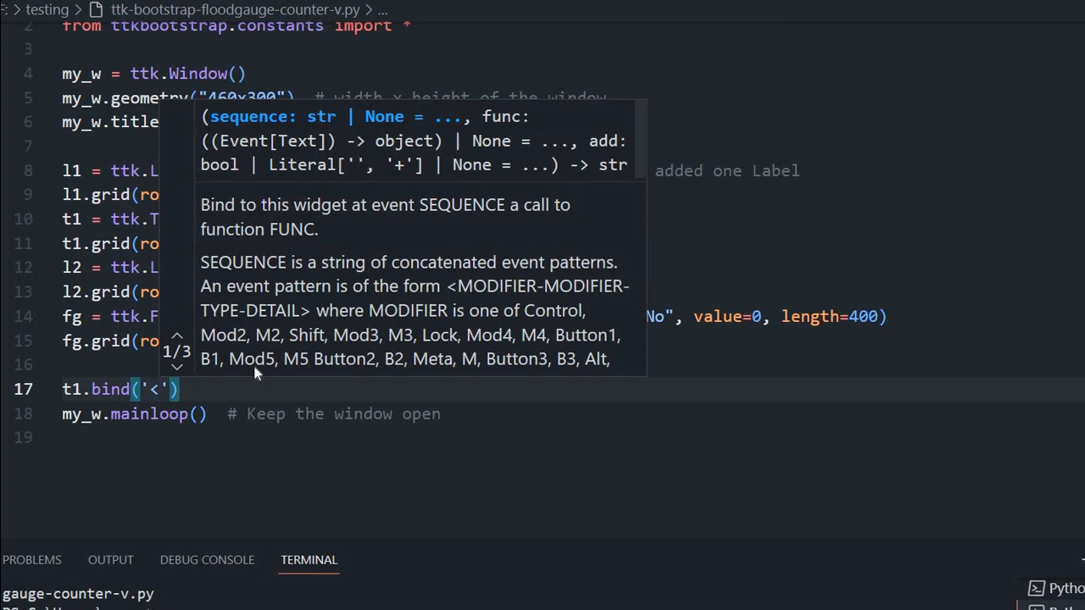
type("K")
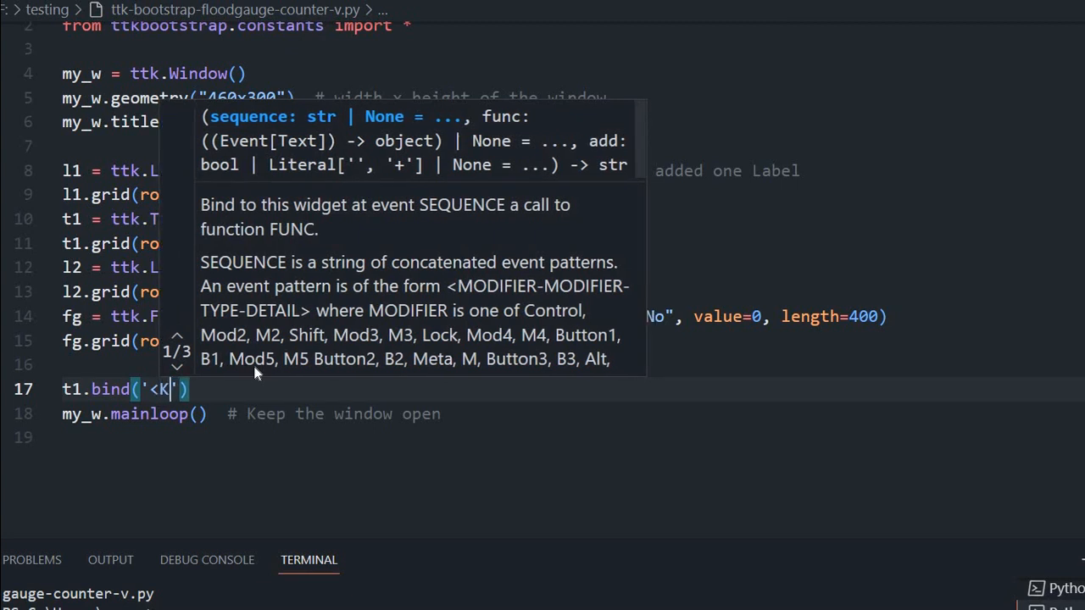
type("eyRele")
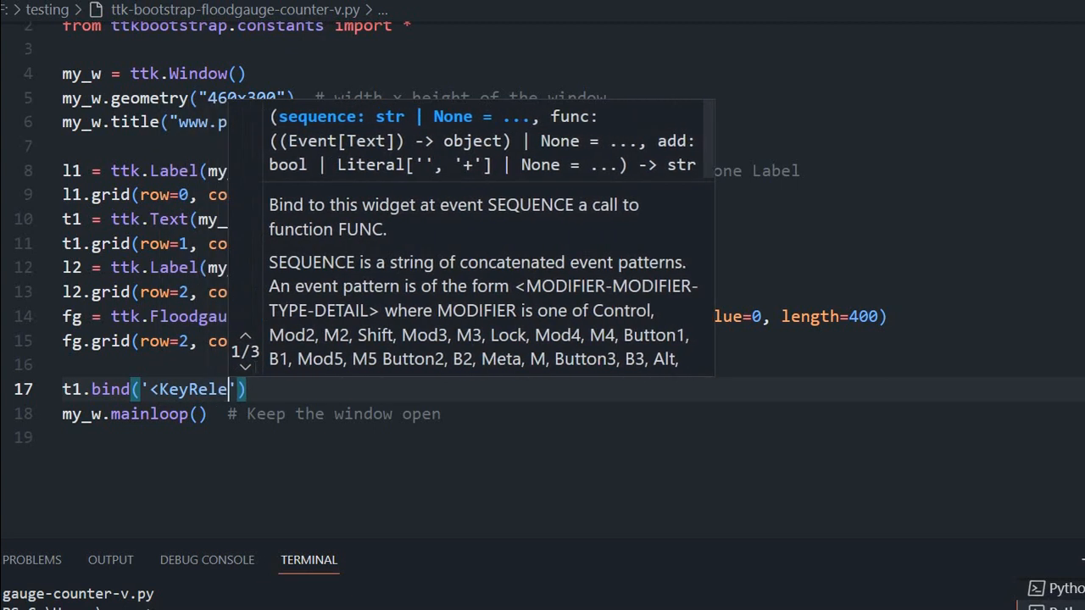
type("ase")
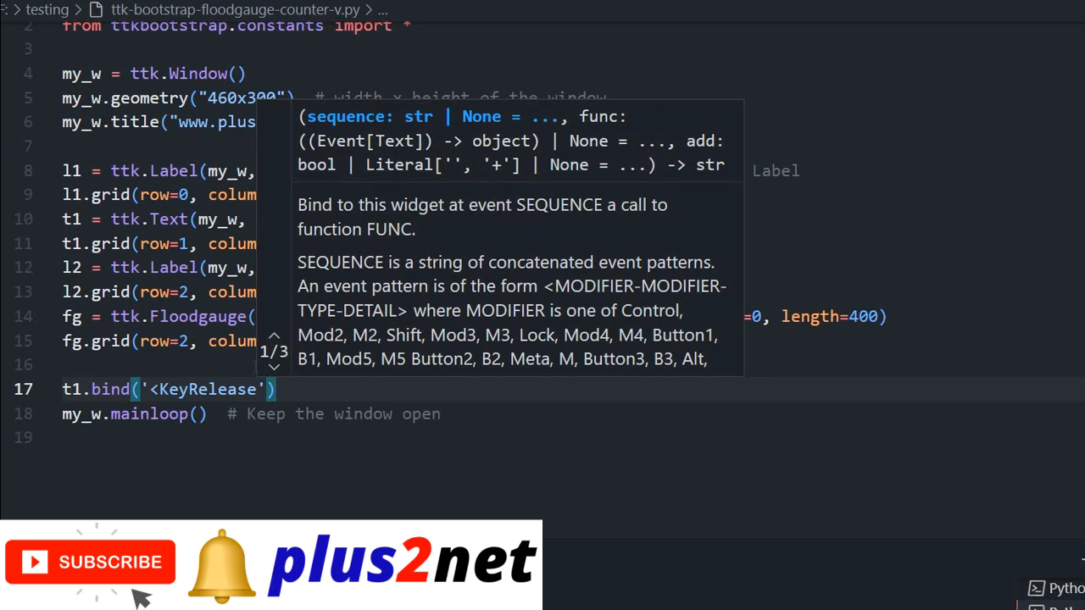
type(">")
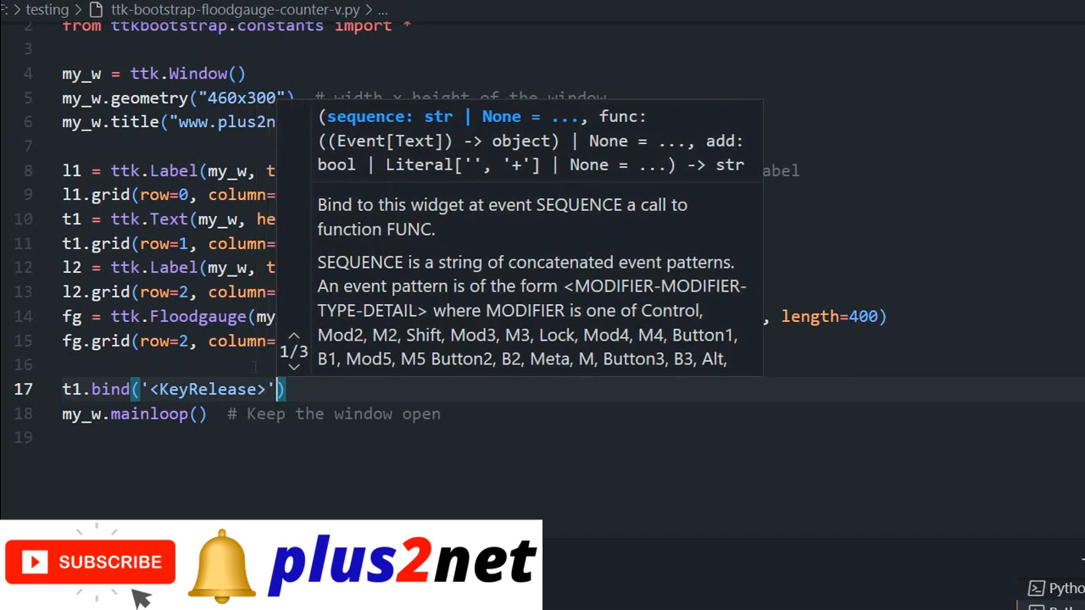
Pass my_upd as the KeyRelease handler and open a blank line above the binding.
type(",m")
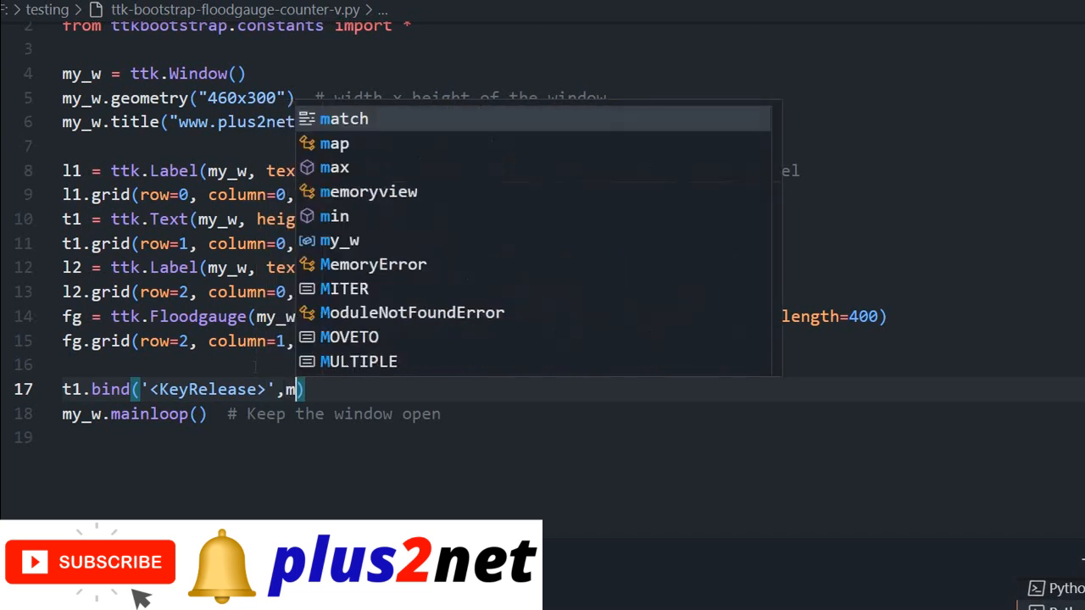
type("y_up")
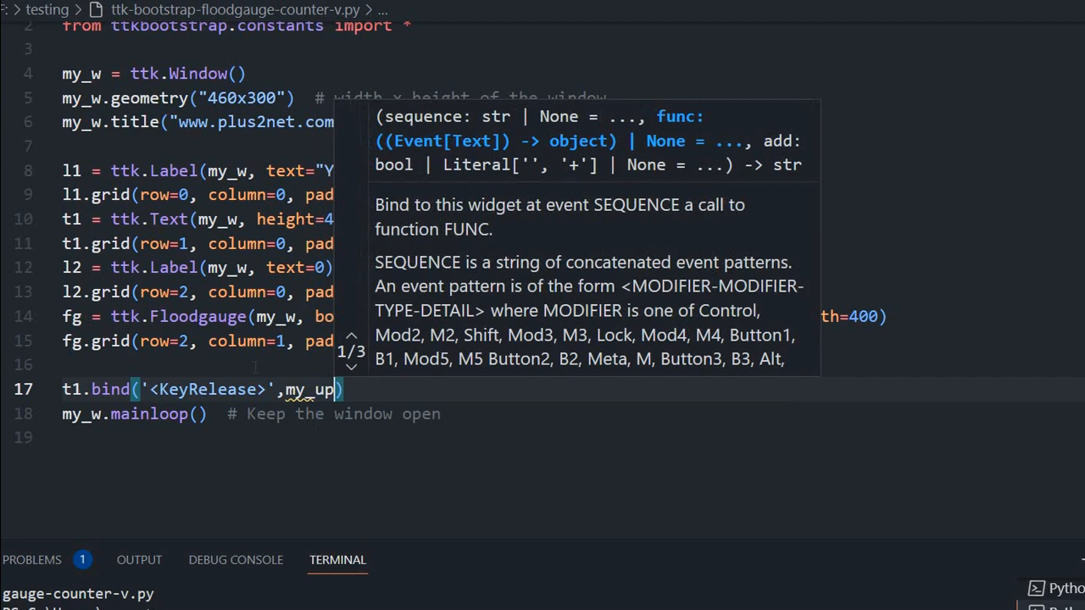
type("d")
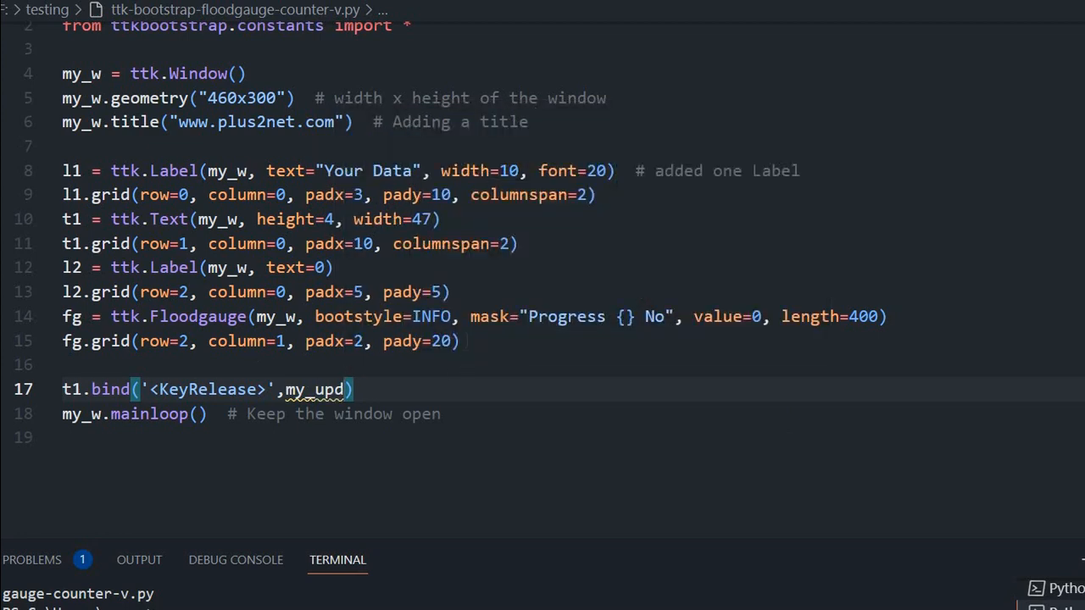
key("Enter")
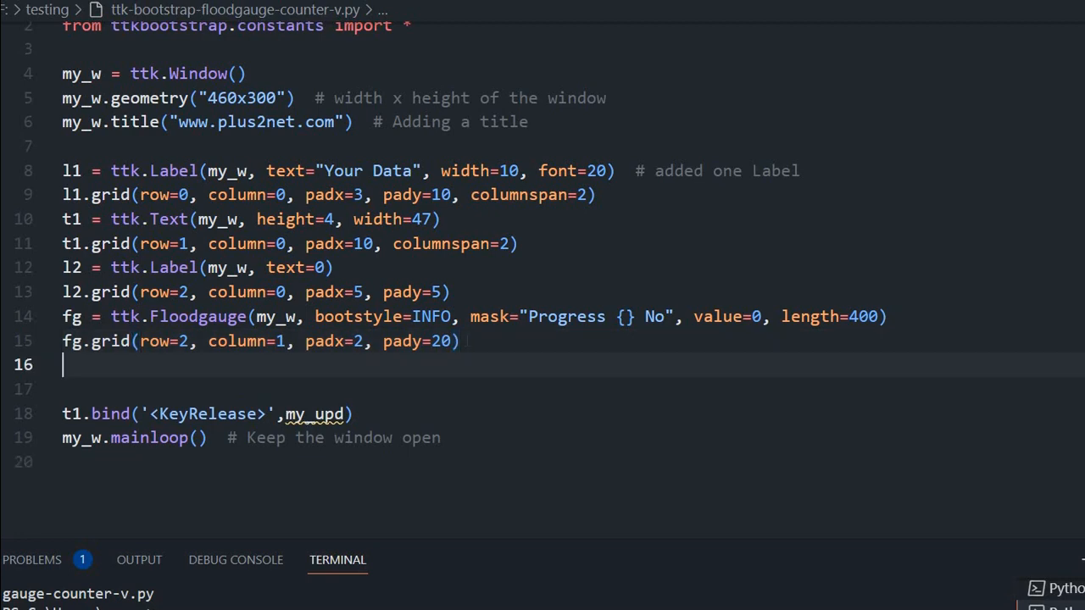
Define the function header def my_upd(value):.
type("def")
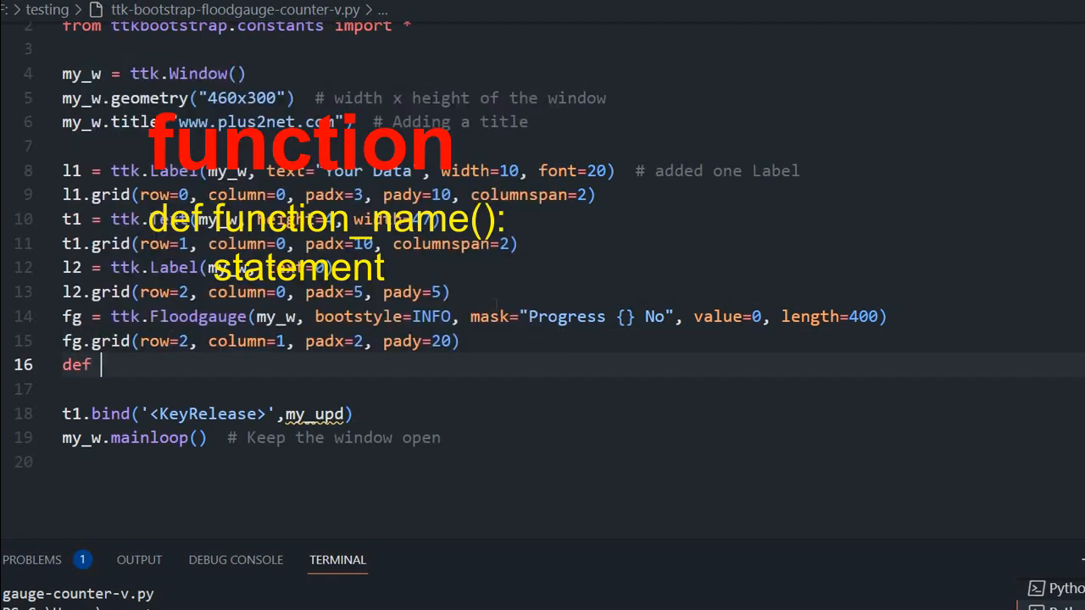
type("my_upd(")
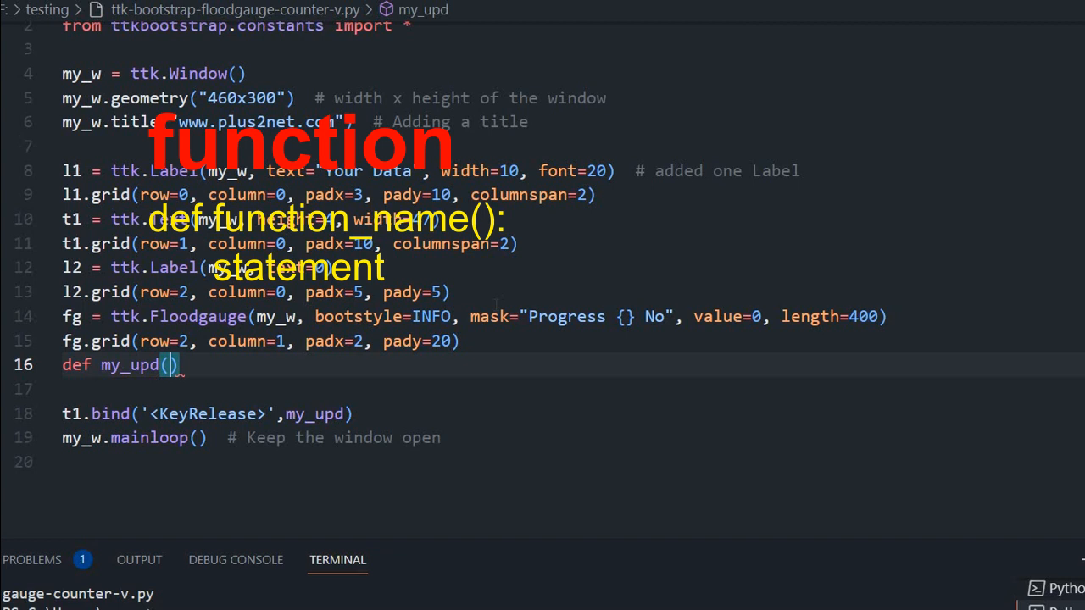
type("value")
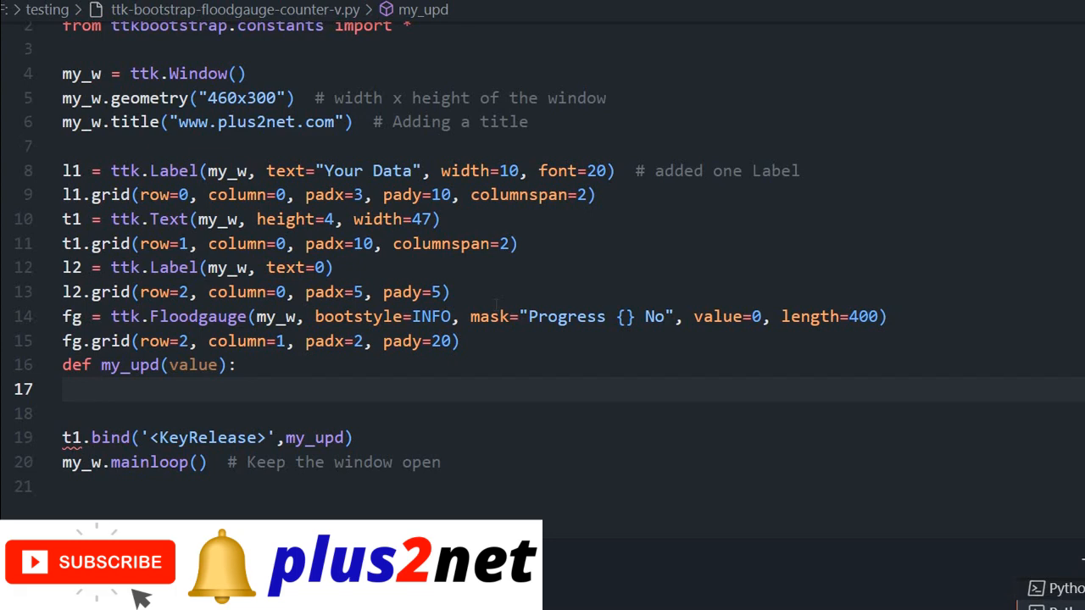
Assign my_str=t1.get('1.0','end-1c') inside my_upd.
type("my")
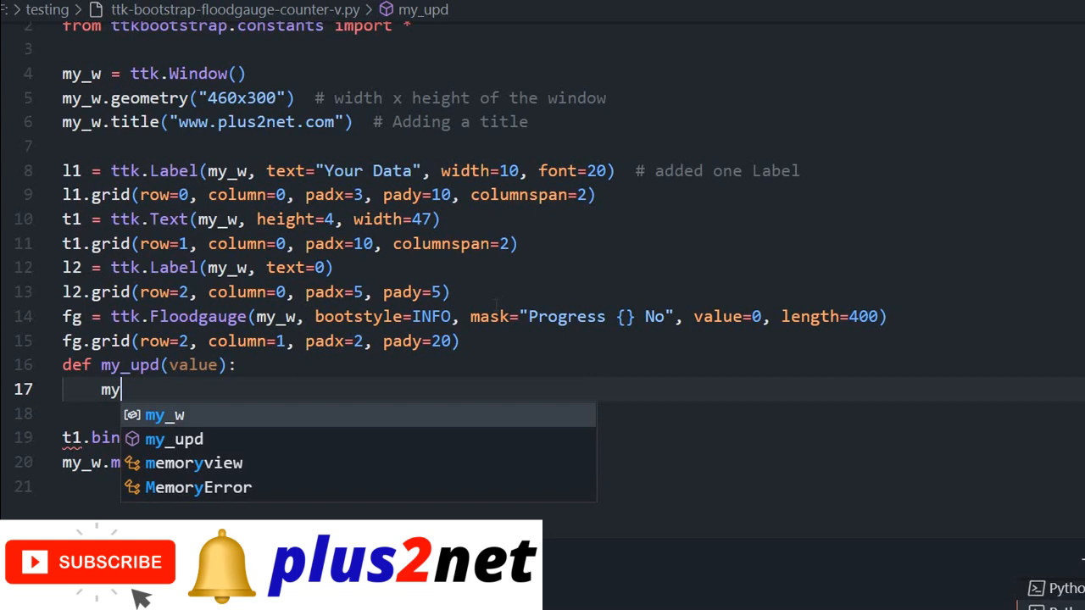
type("str")
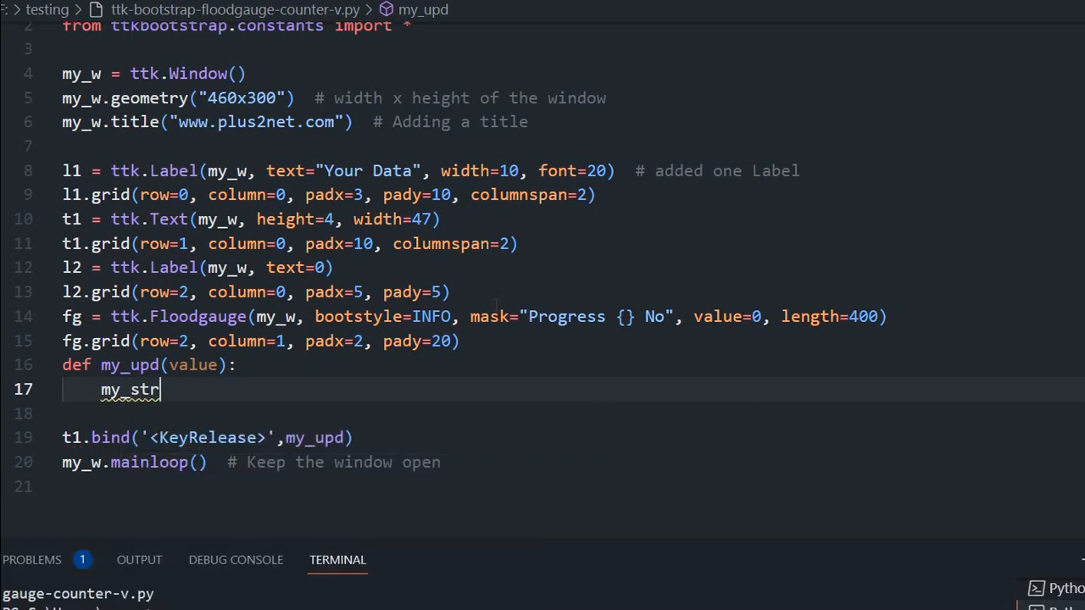
type("=t1")
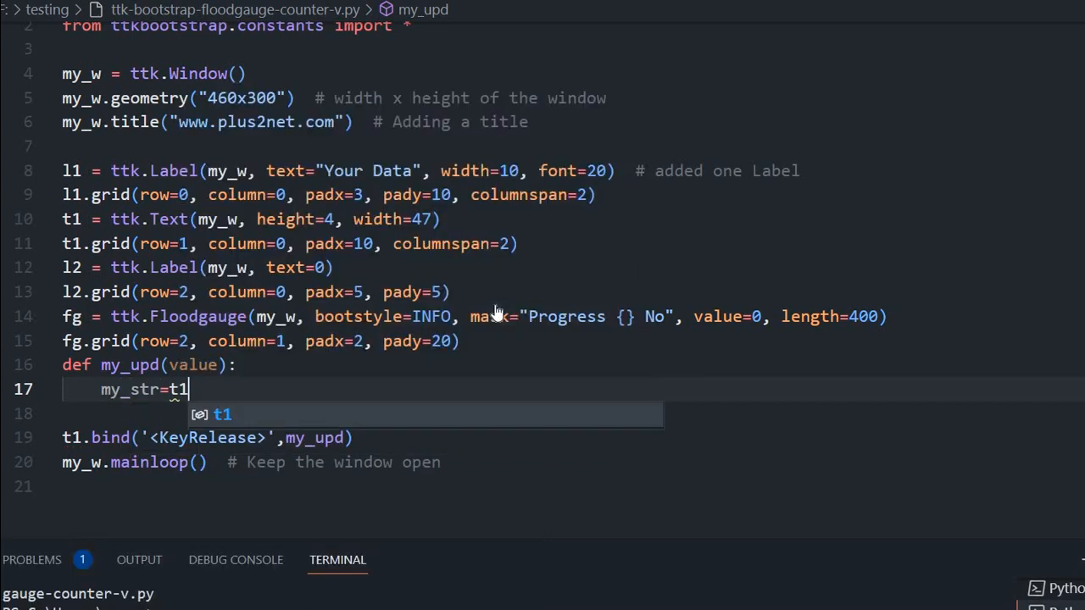
type(".get(")
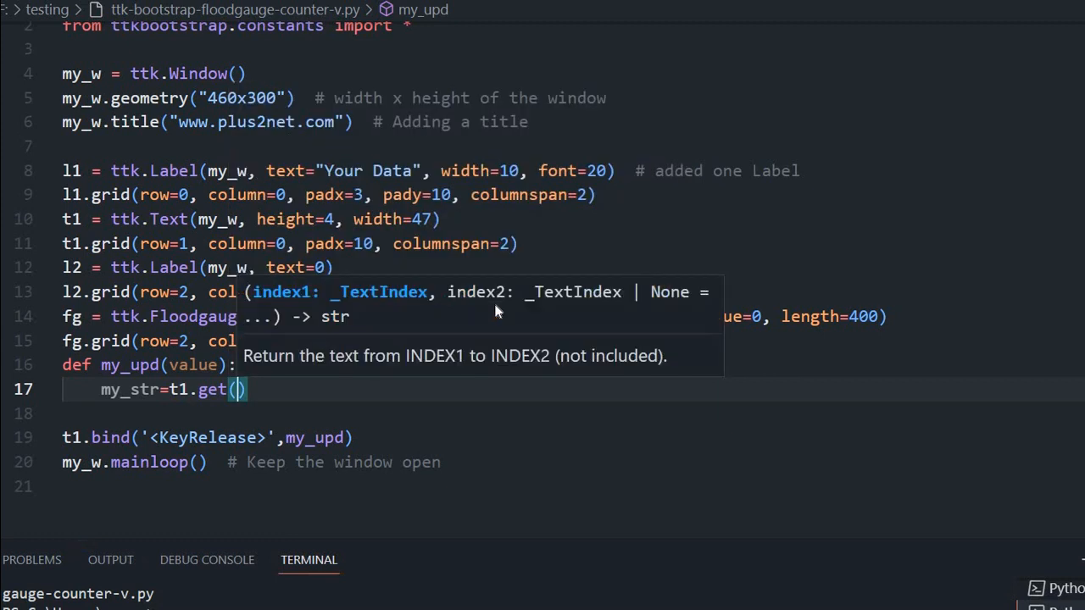
type("'")
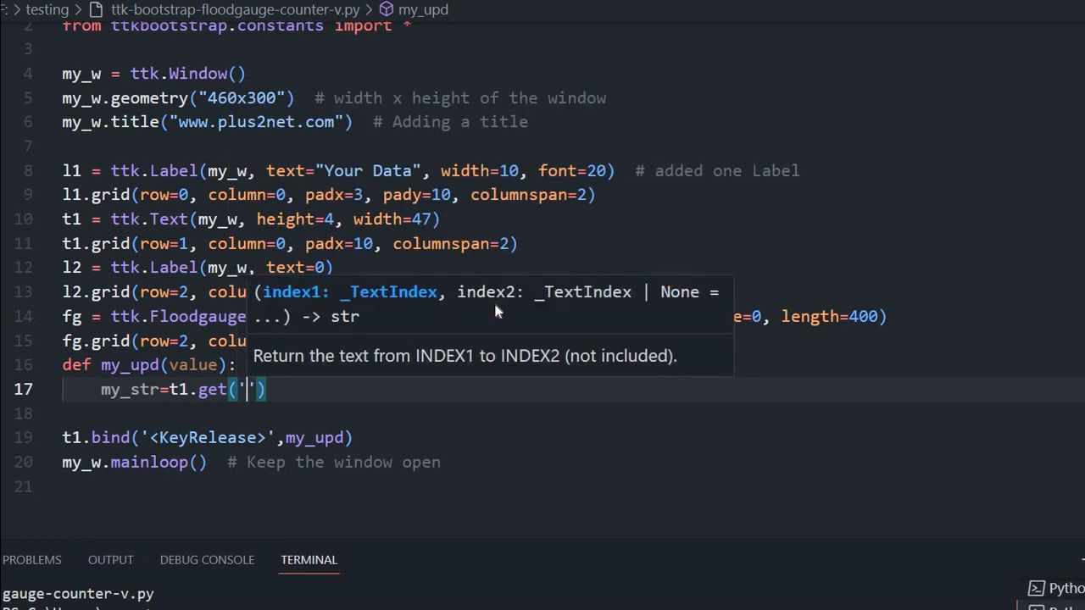
type("1.0")
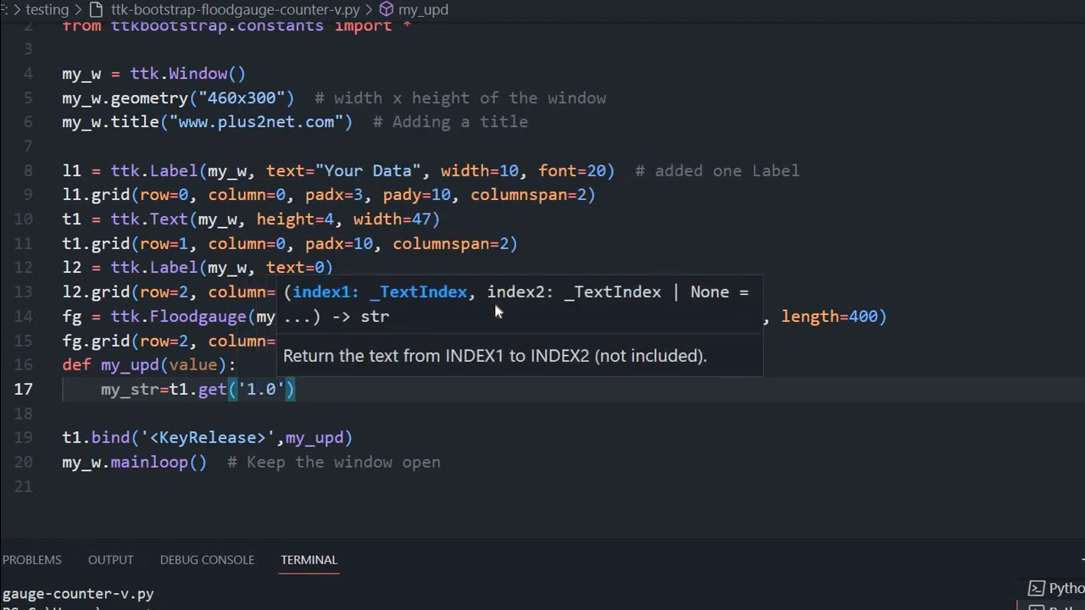
type(",''")
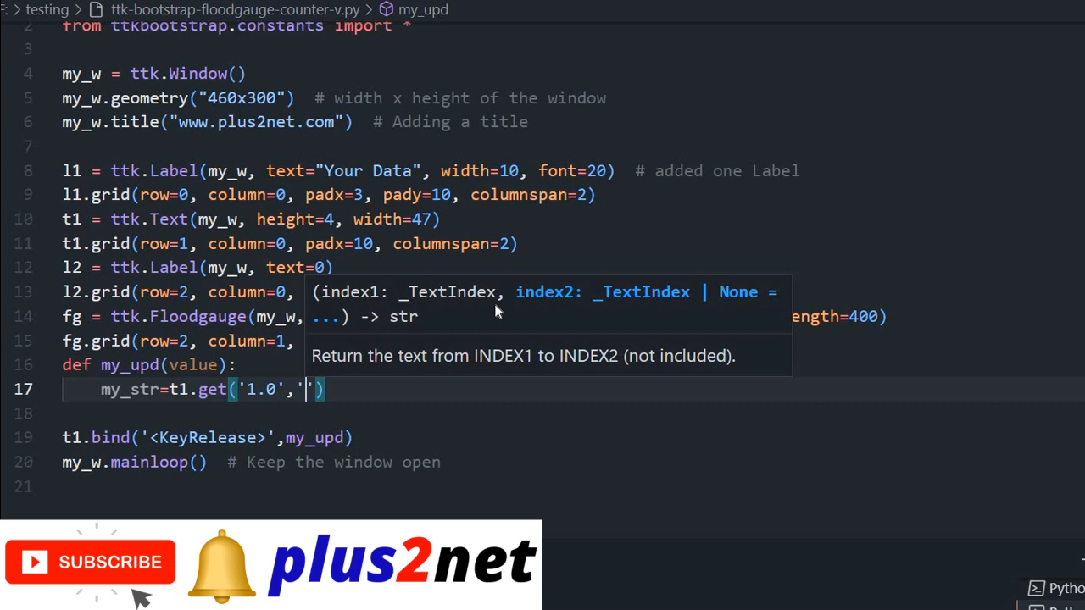
type("end")
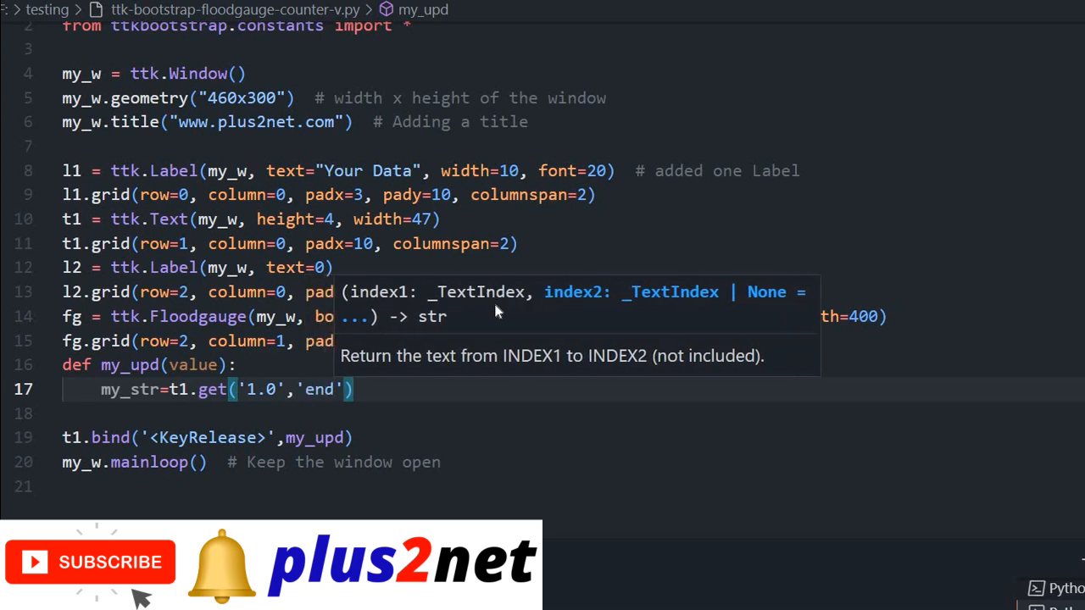
type("-1c")
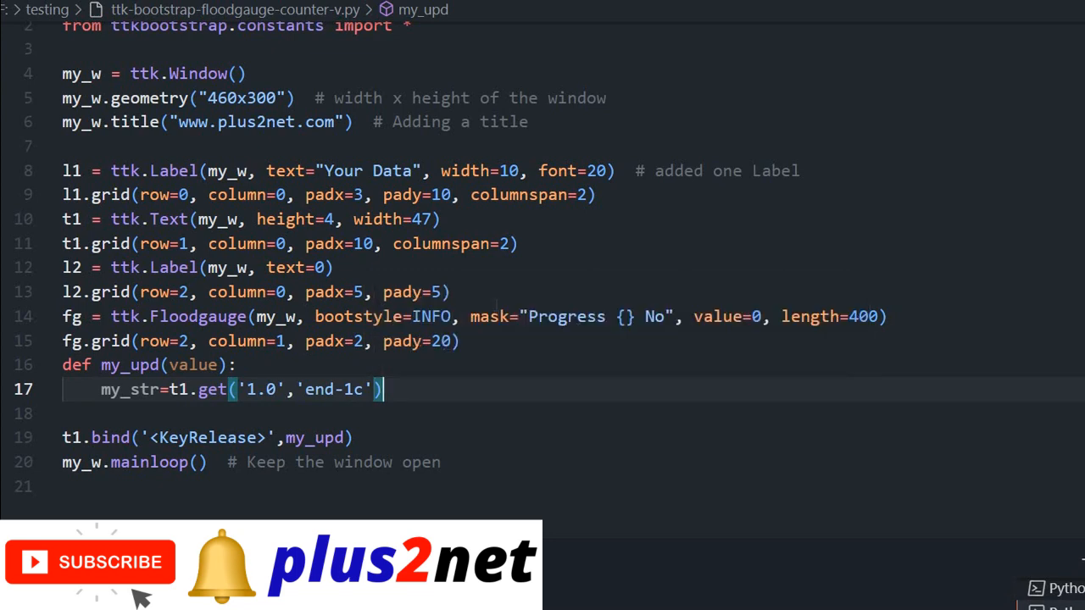
Comment the line '# read the full string' and start a new body line.
type("#")
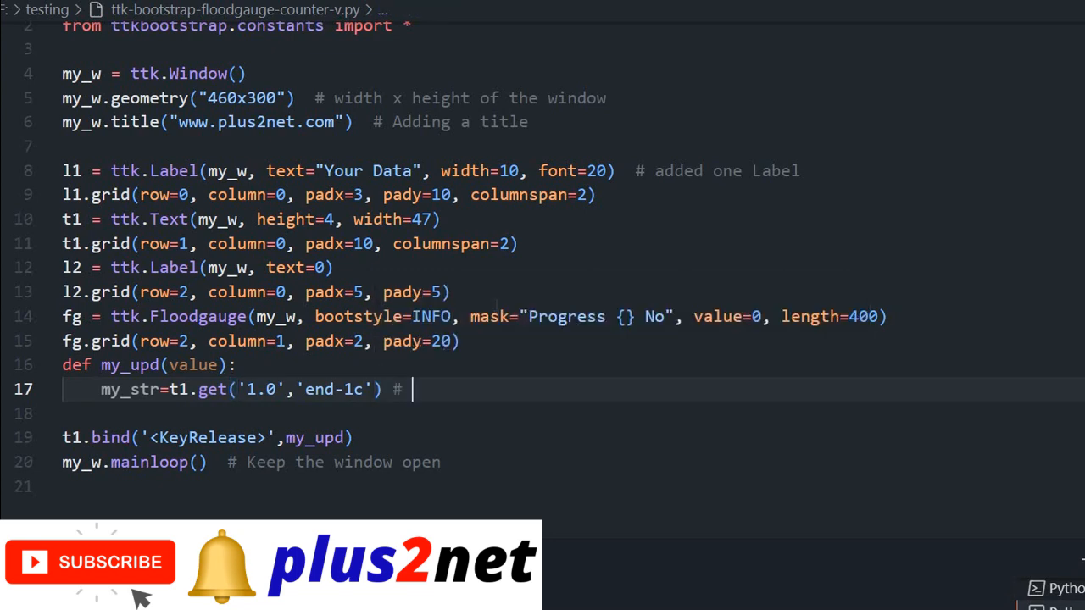
type("read the")
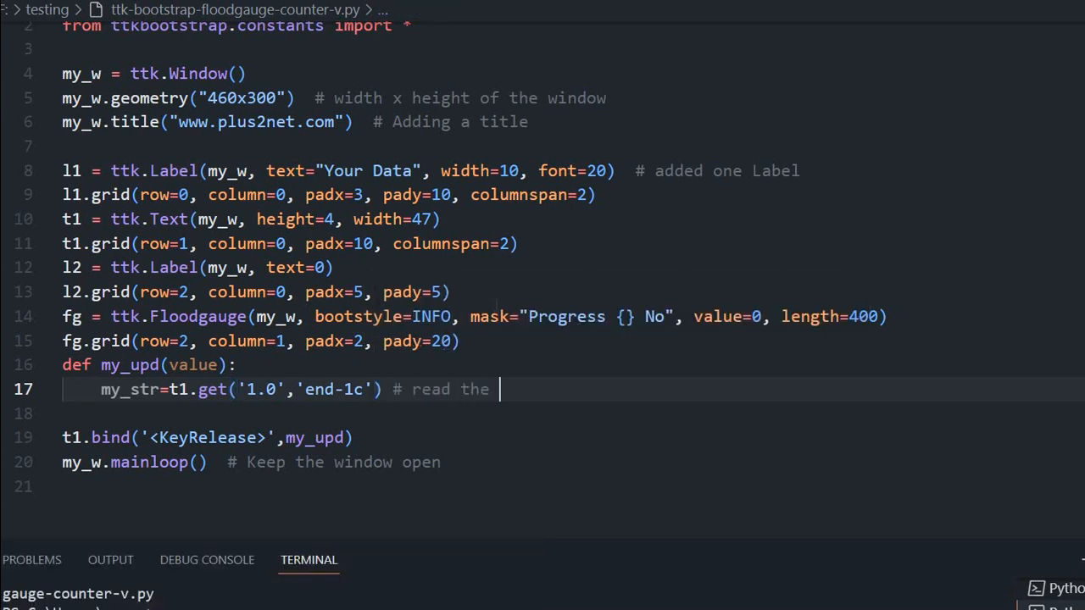
type("full")
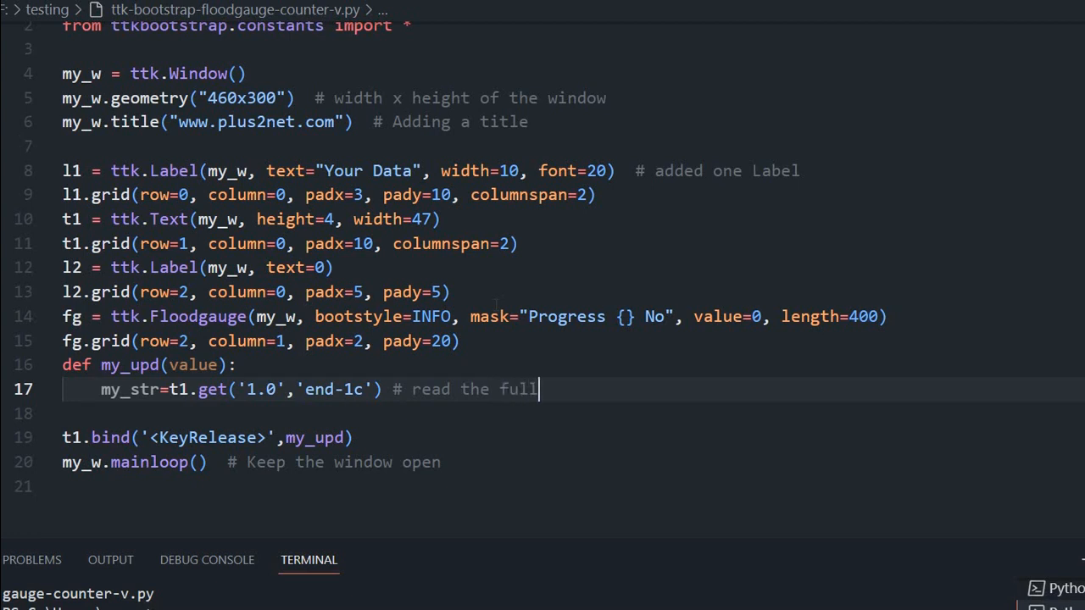
type("string")
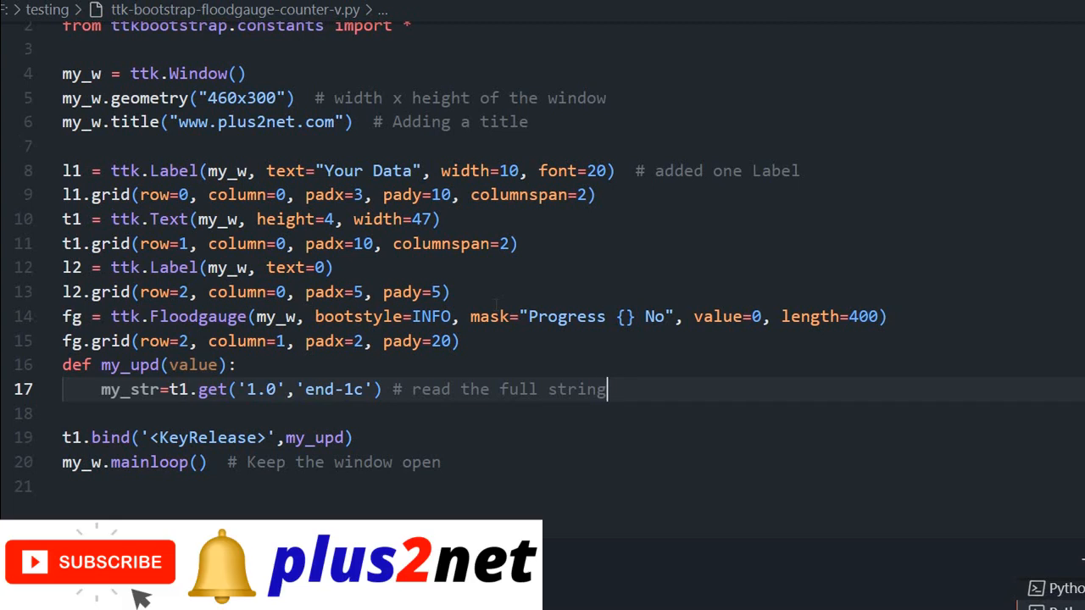
key("Return")
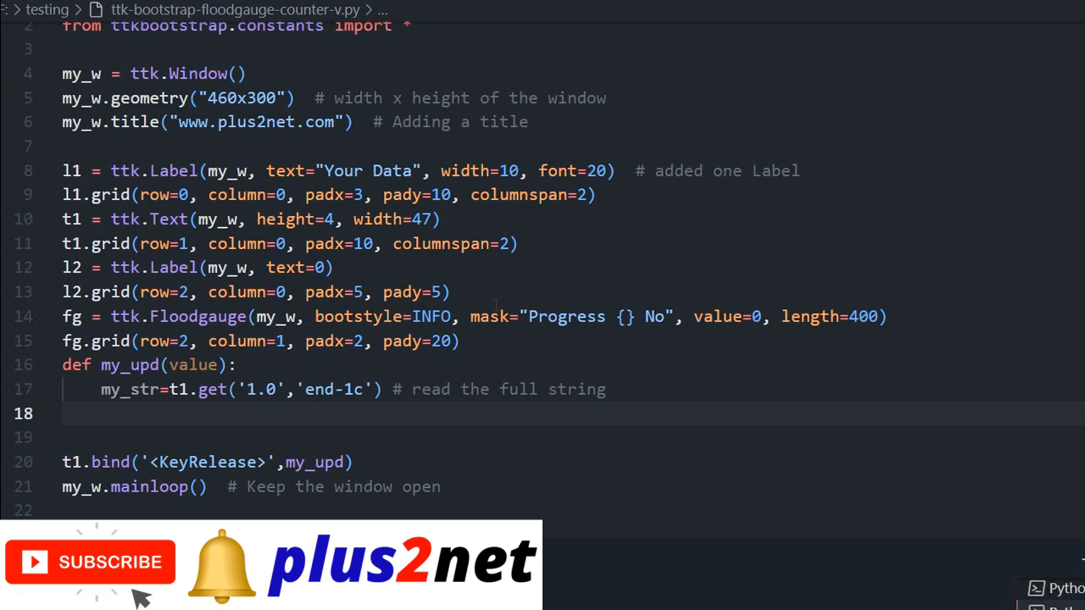
Count '\n' in my_str into breaks, commented '# count the line breaks'.
type("breaks=")
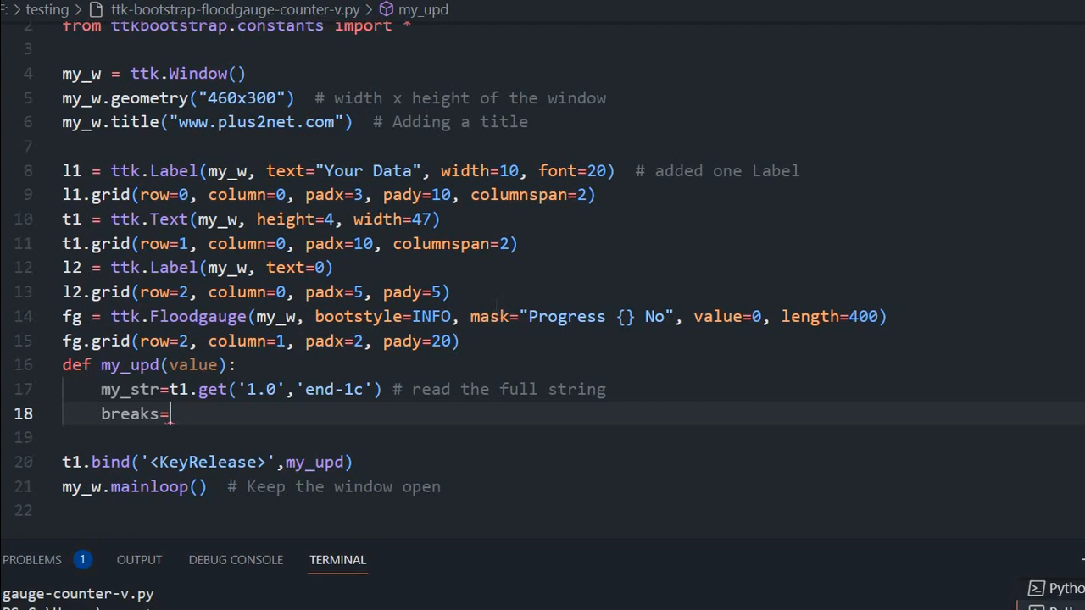
type("my_str.count(")
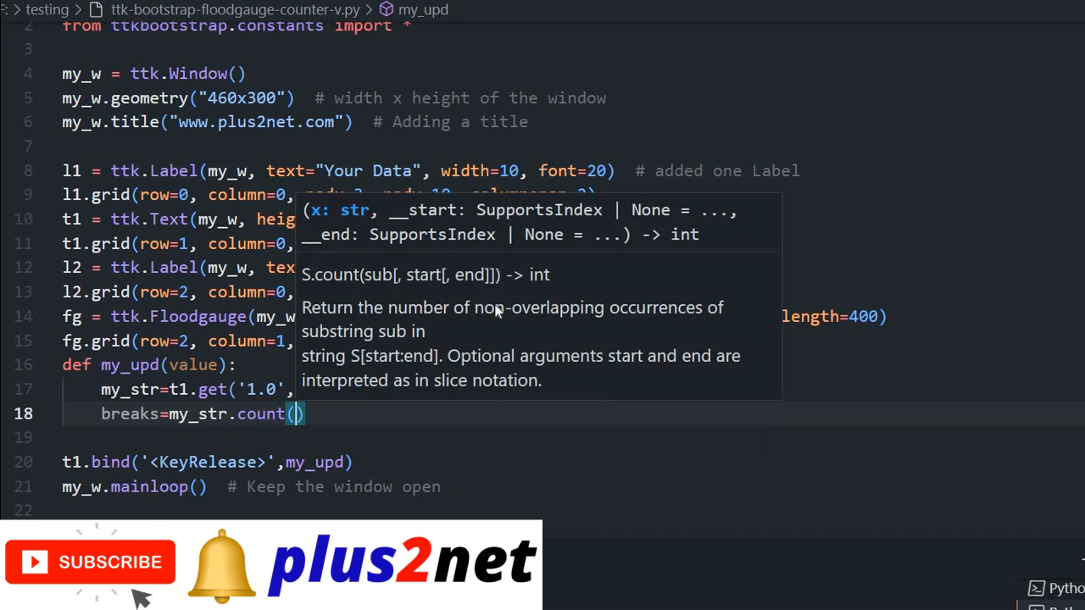
type("']'")
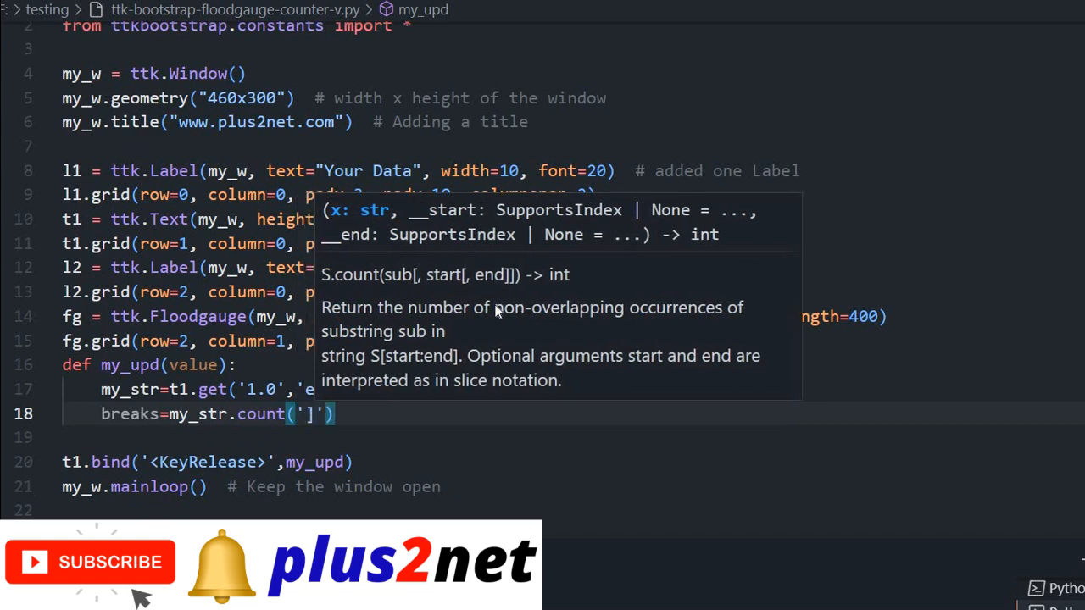
type("\\n")
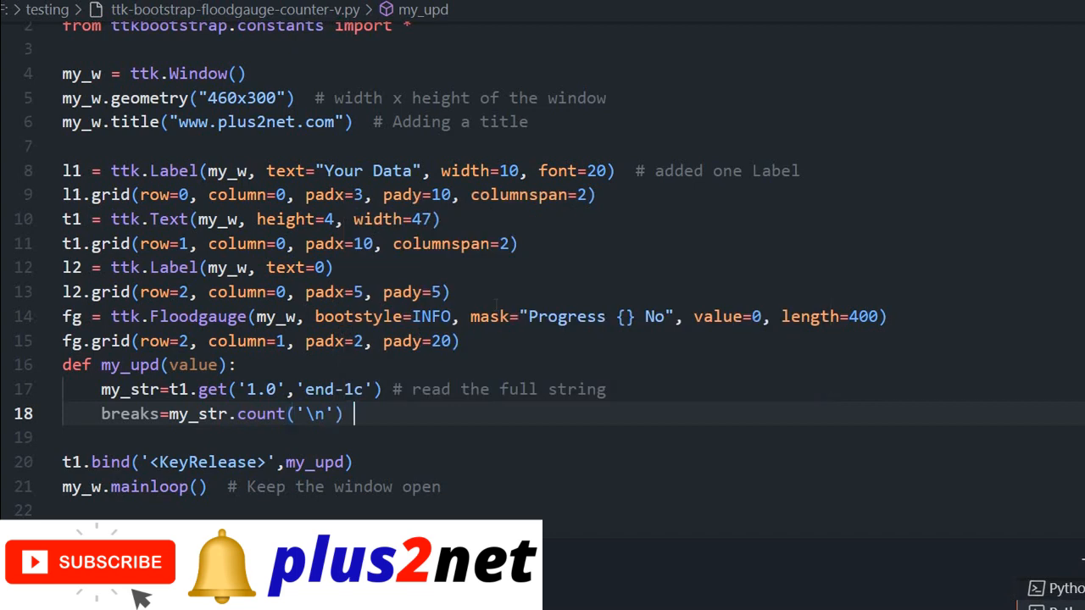
type("# count the l")
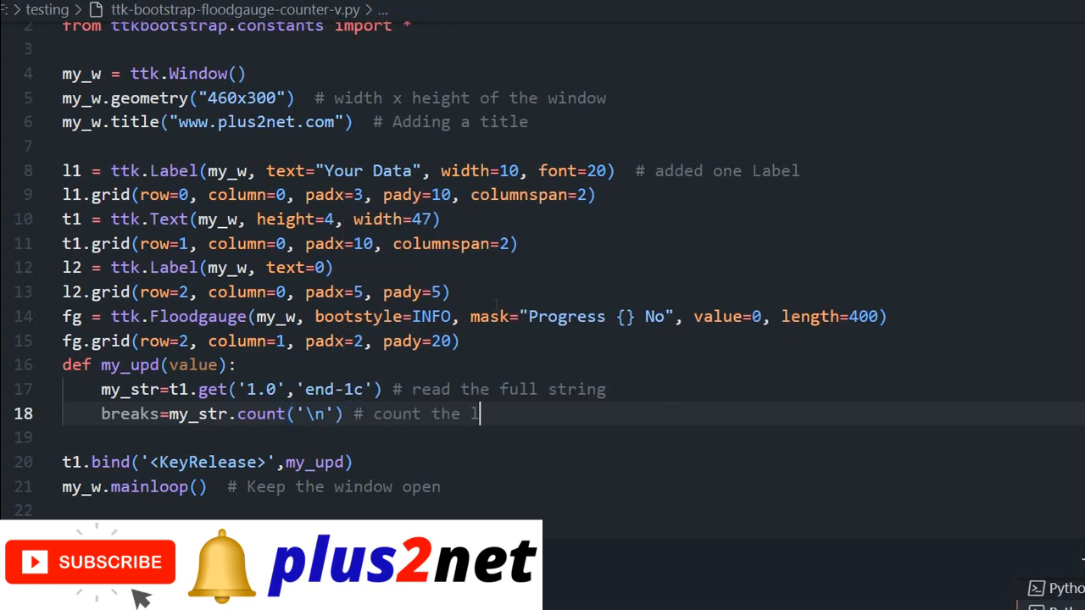
type("ine breaks")
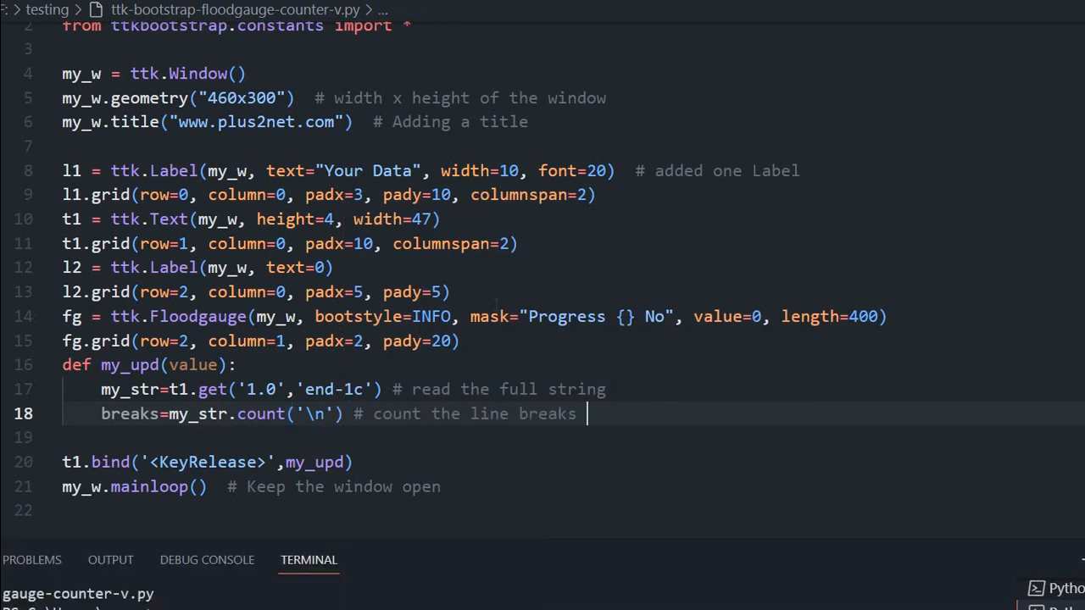
key("Return")
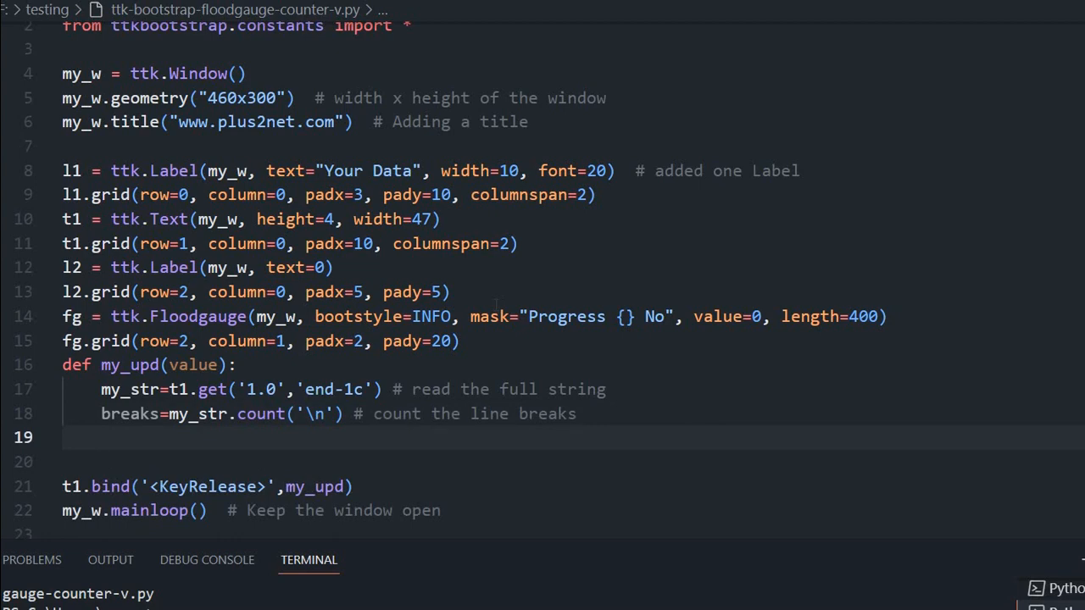
Set char_numbers=len(my_str)-breaks with the comment '# Final number of chars'.
type("char")
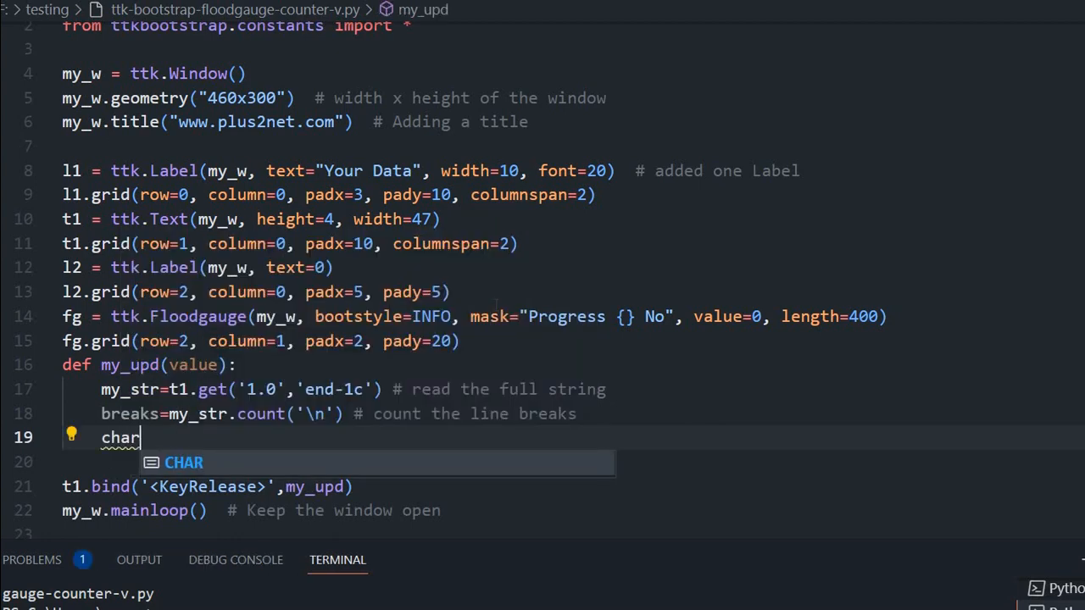
type("_number")
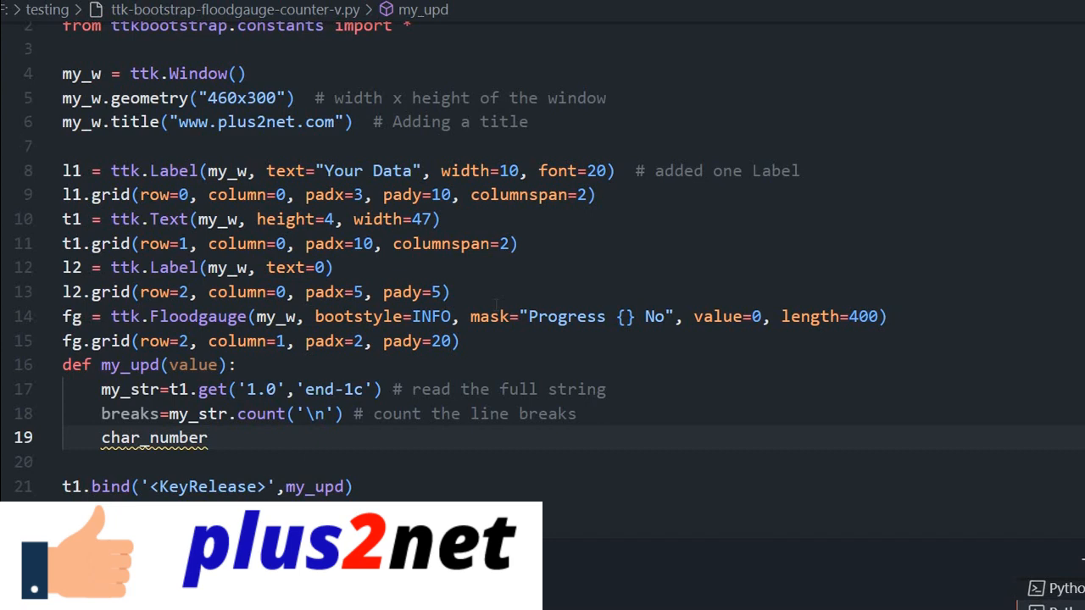
type("s=")
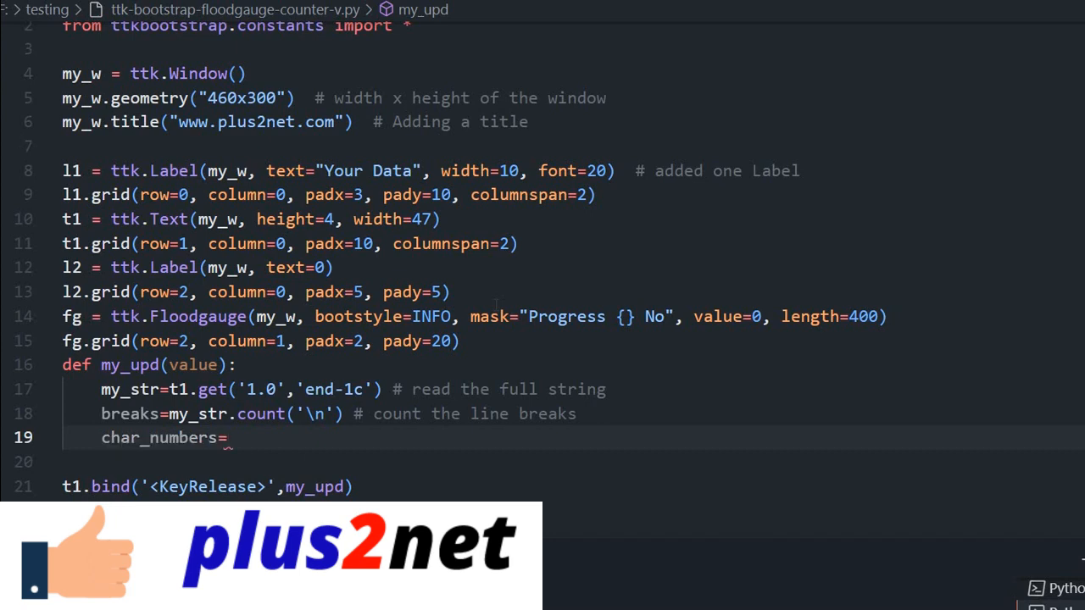
type("len")
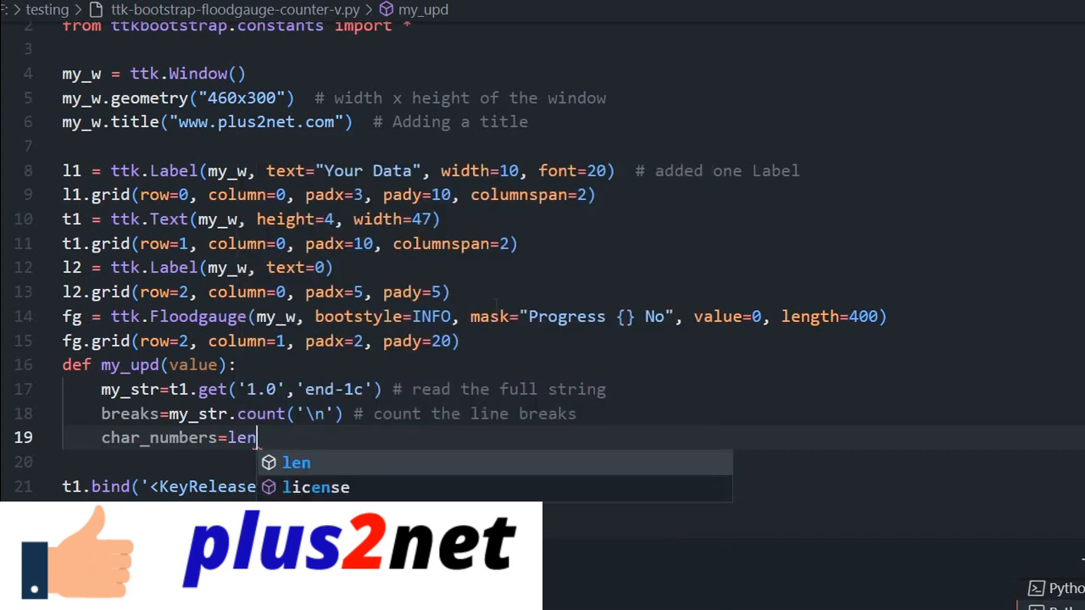
type("(my_str)-")
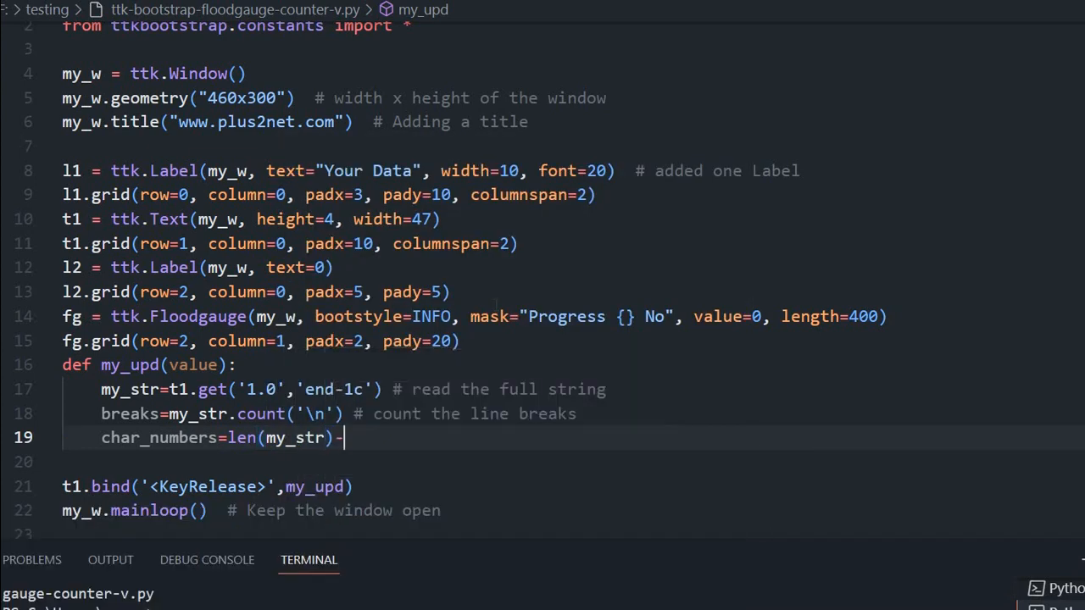
type("breaks #")
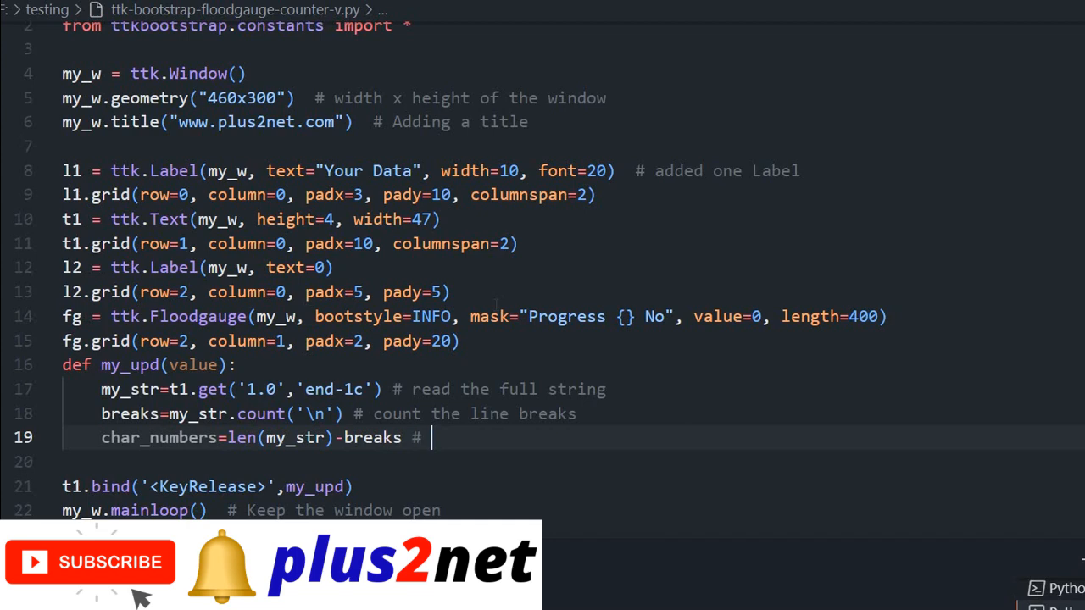
type("Final number")
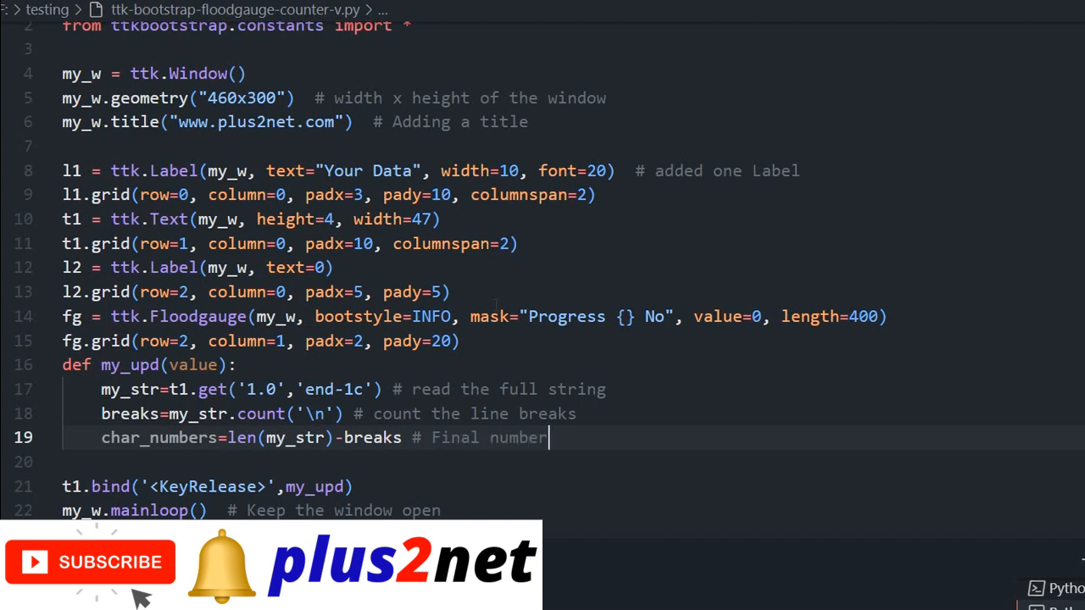
type("of chars")
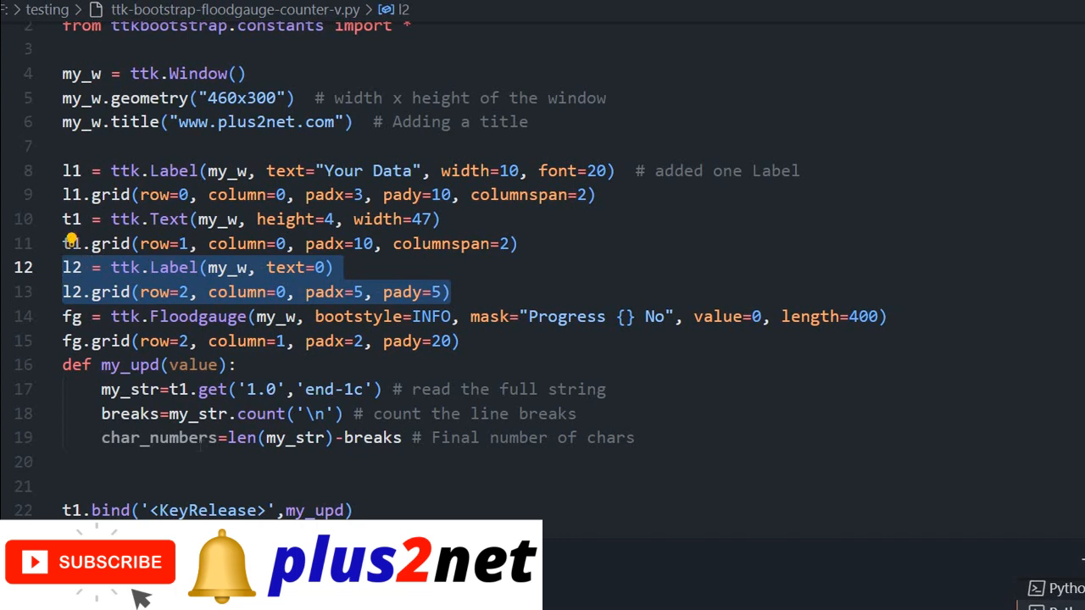
Add l2.config(text=str(char_numbers)) after the character count line.
left_click(102, 461)
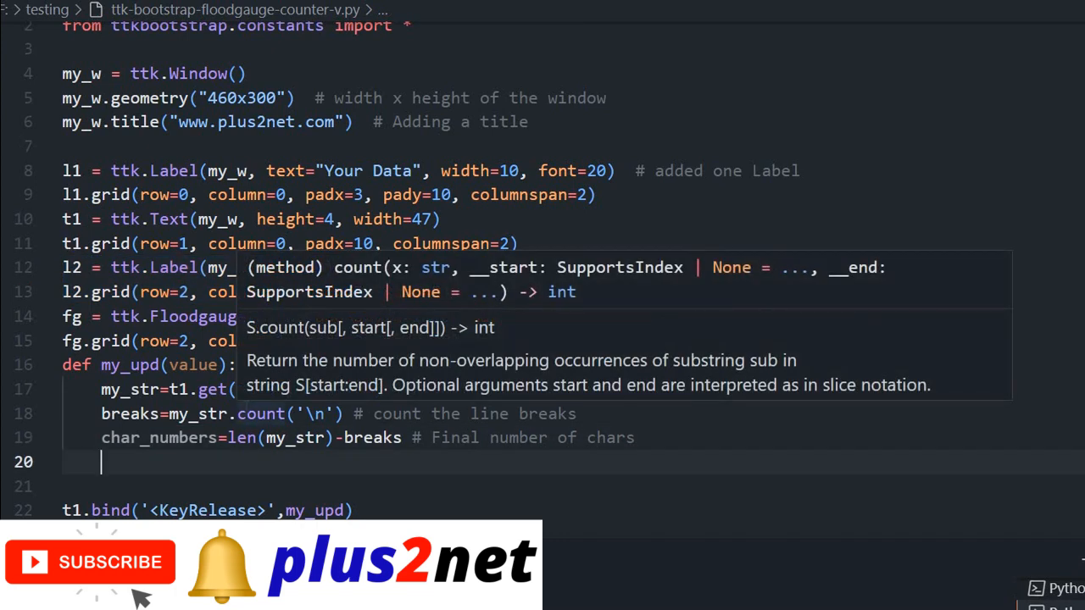
type("l2.")
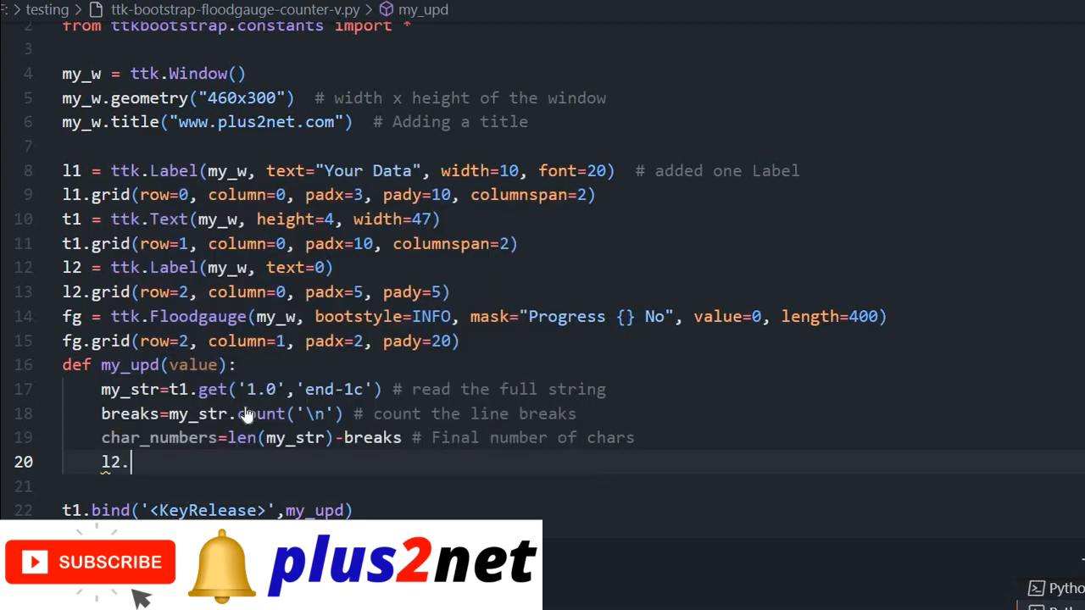
type("config(text=")
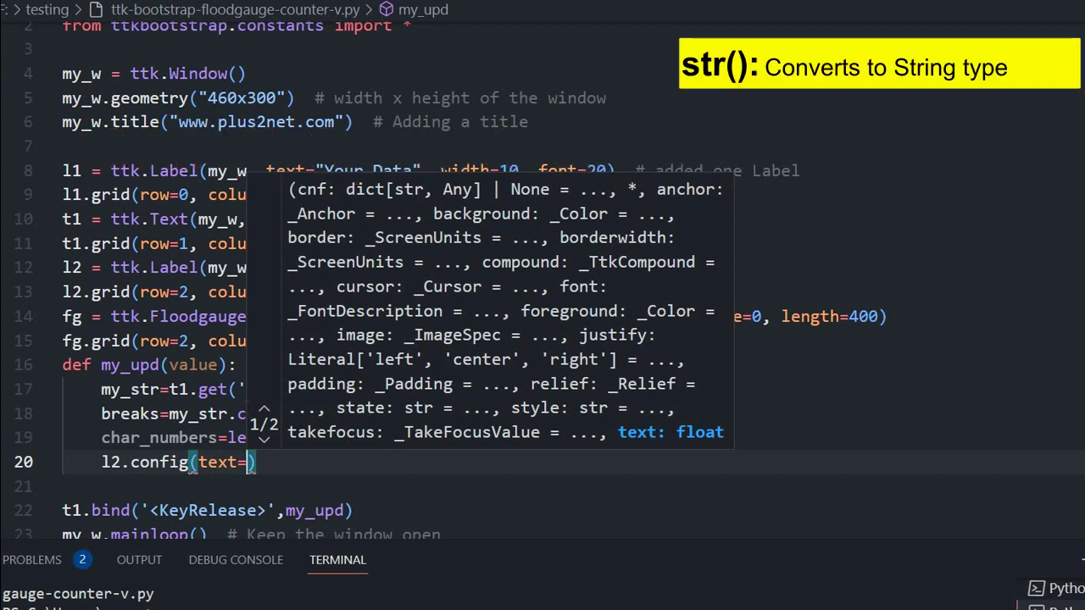
type("str")
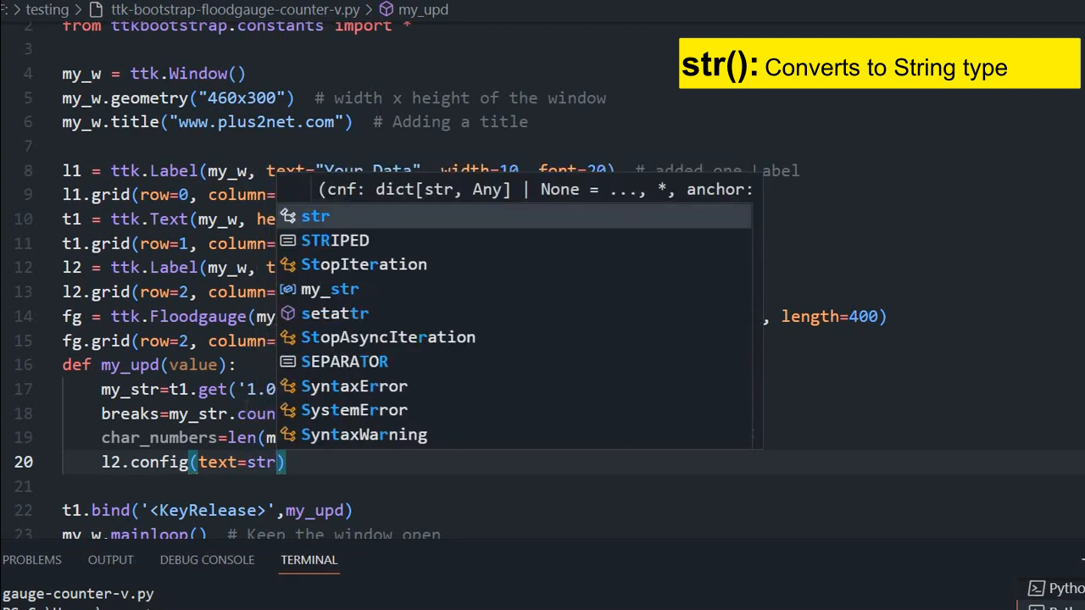
type("char_numbers")
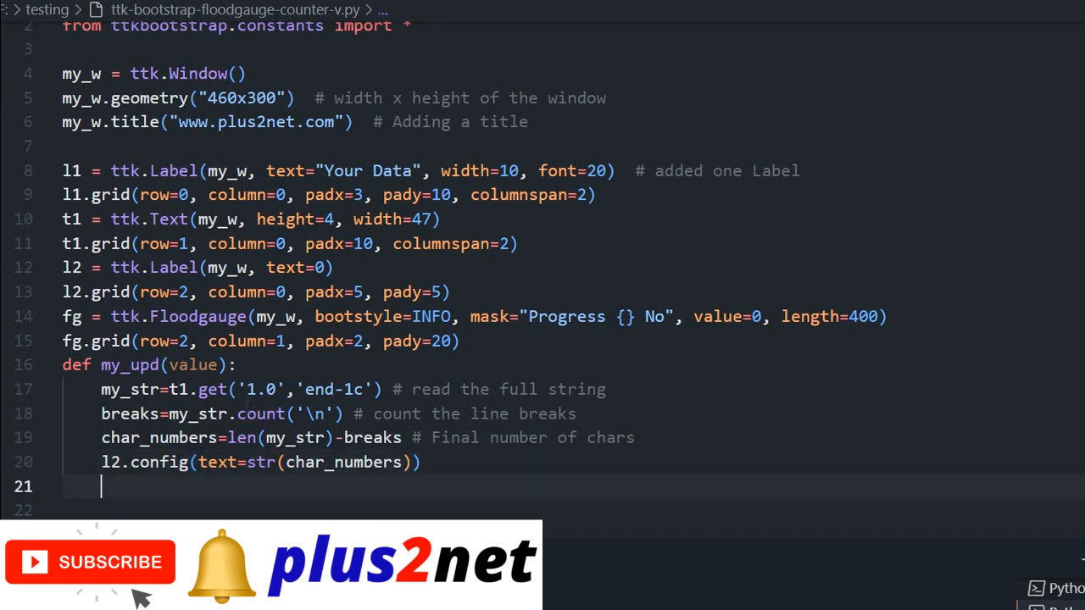
Add fg.configure(value=char_numbers) to update the Floodgauge.
type("fg.configure(value=char_numbers")
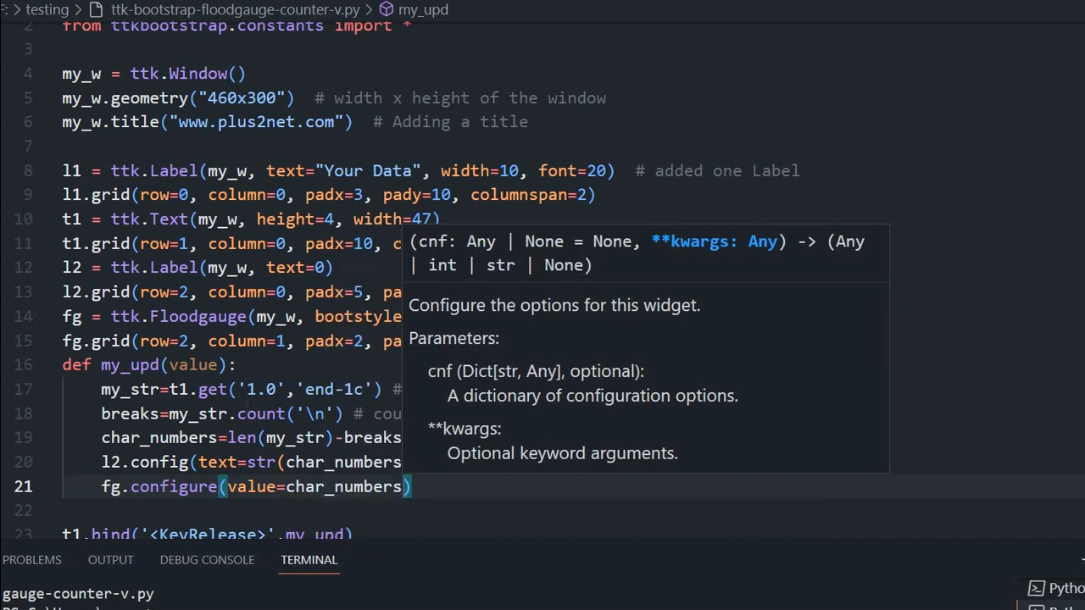
scroll("down", 3)
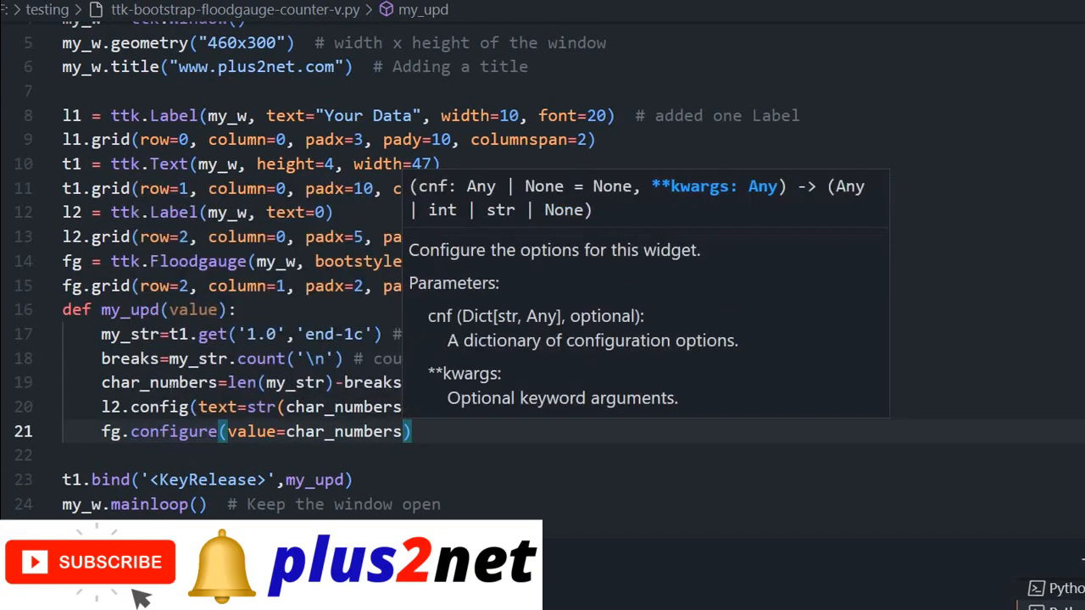
scroll("down", 3)
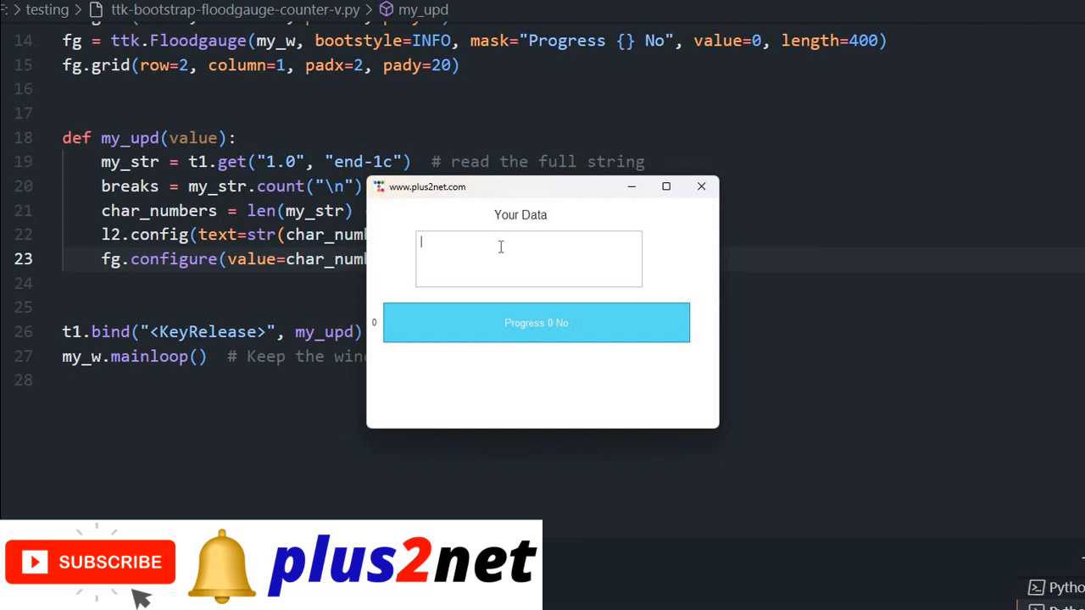
Type 'Welcome to plus2net.com , you can learn' until the count reads 39, then close the app.
type("Welcome to plus2net.com")
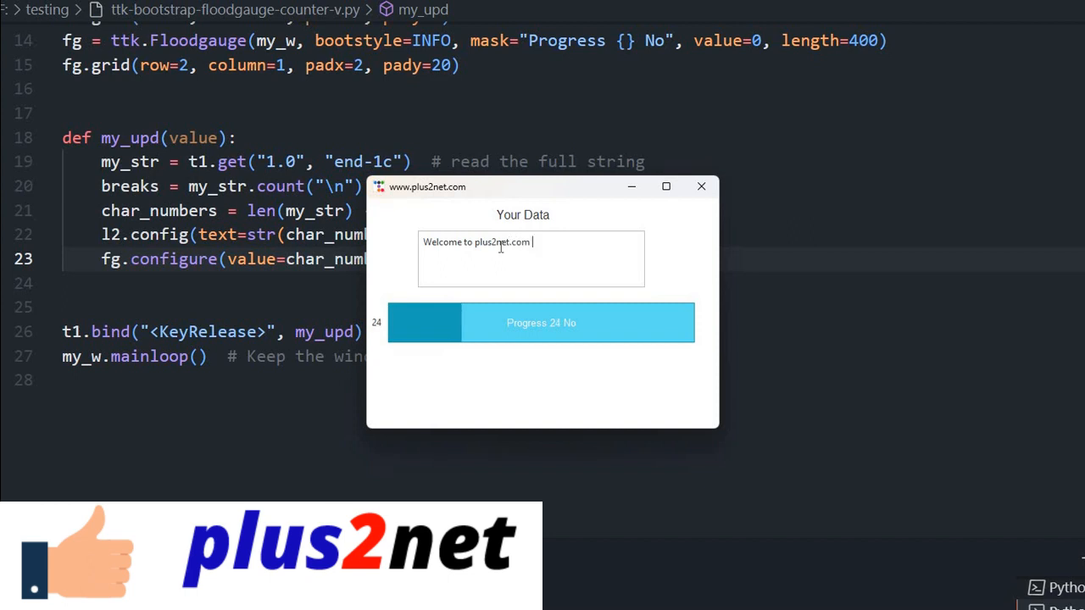
type(", you can")
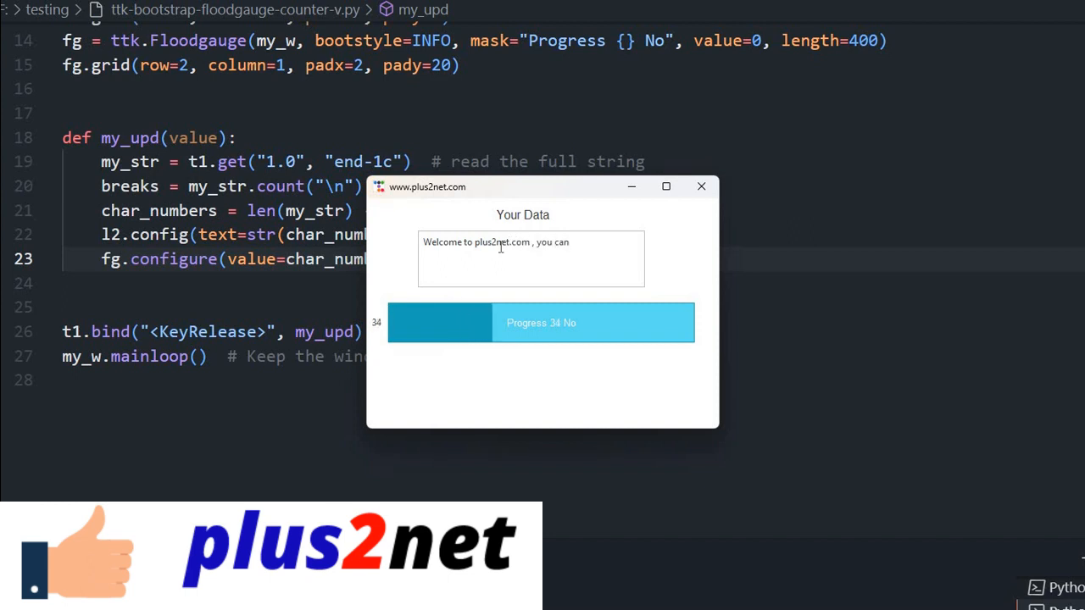
type("learn")
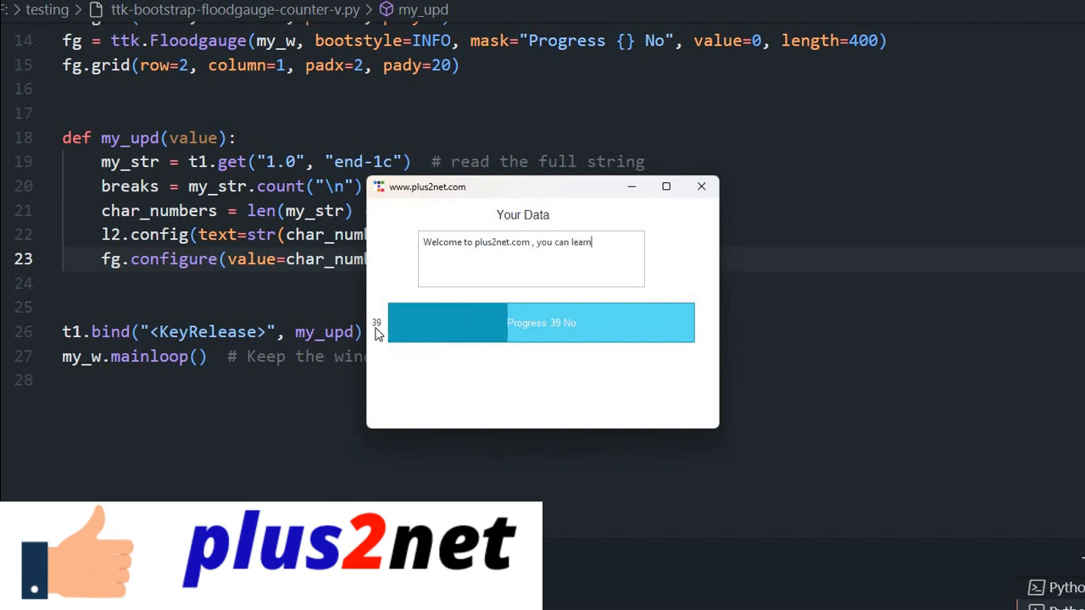
mouse_move(577, 330)
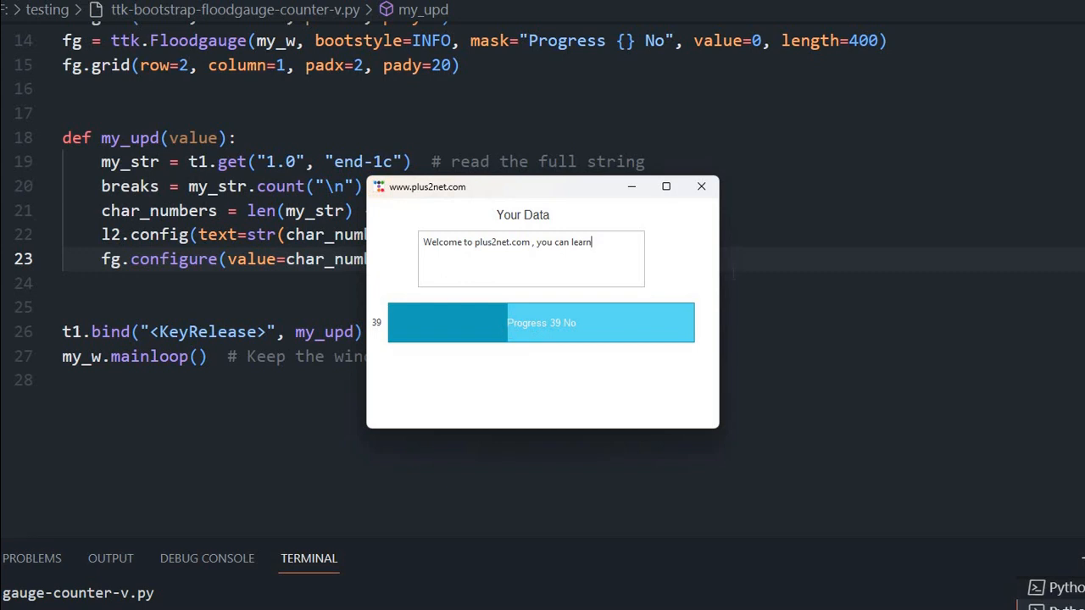
mouse_move(702, 187)
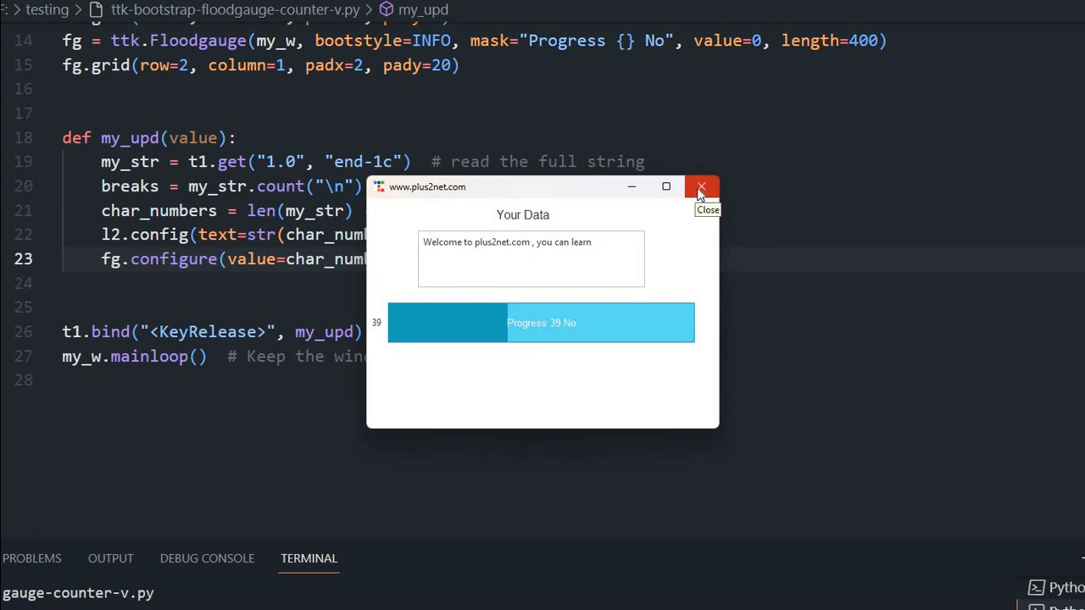
left_click(701, 186)
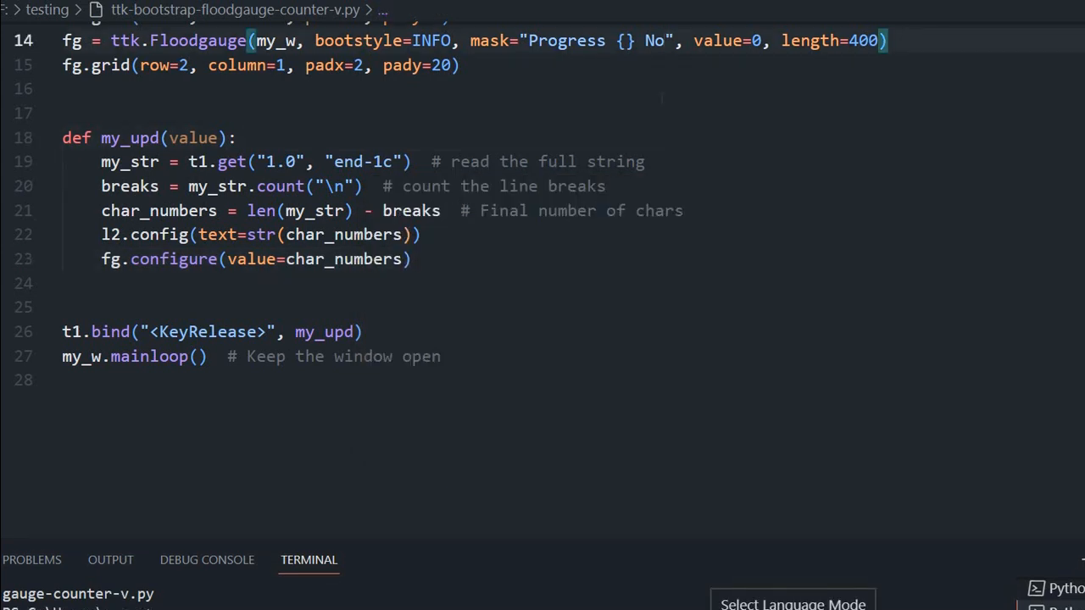
Add the condition if fg.variable.get() <25: in my_upd.
type("s")
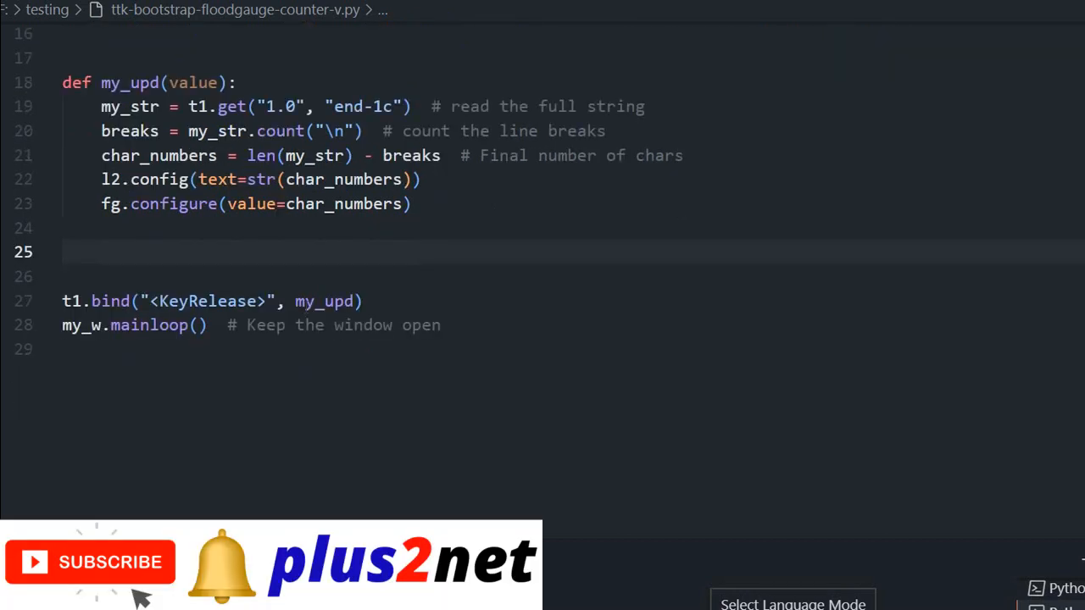
mouse_move(325, 301)
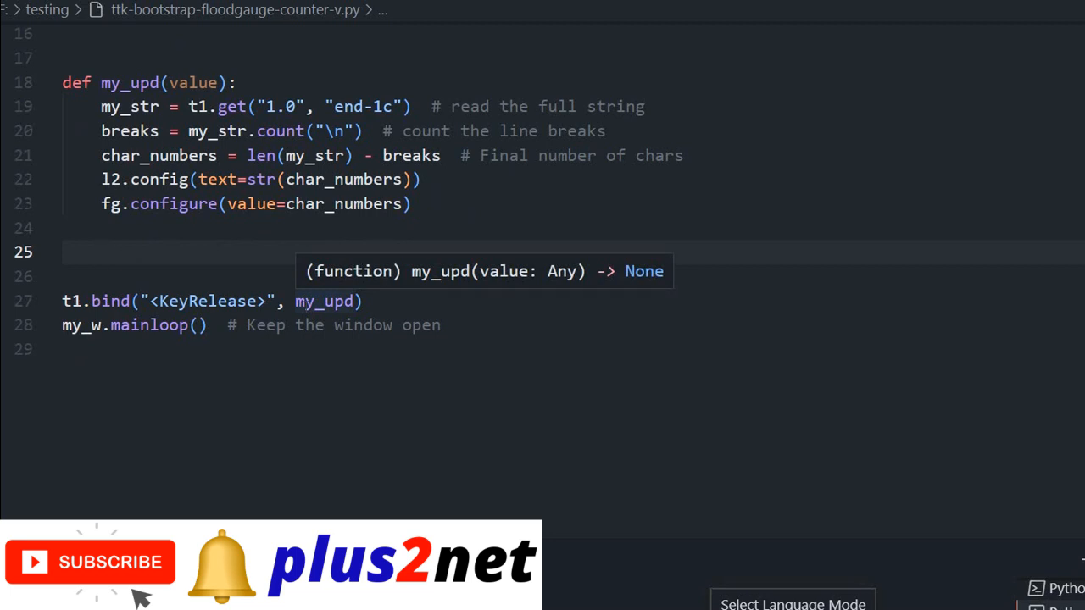
mouse_move(322, 301)
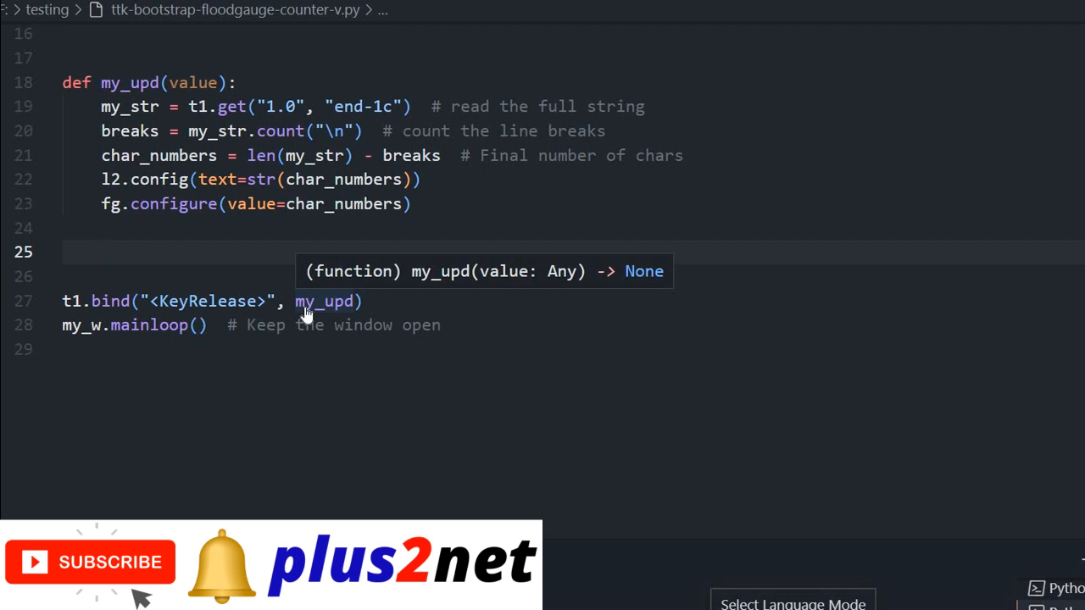
type("if fg.")
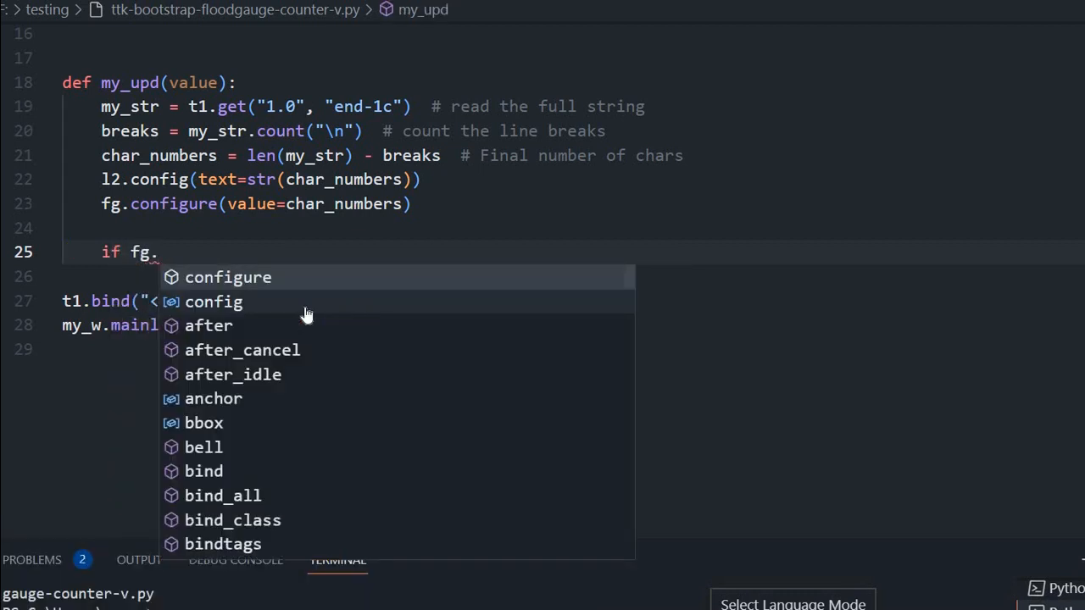
type("variable")
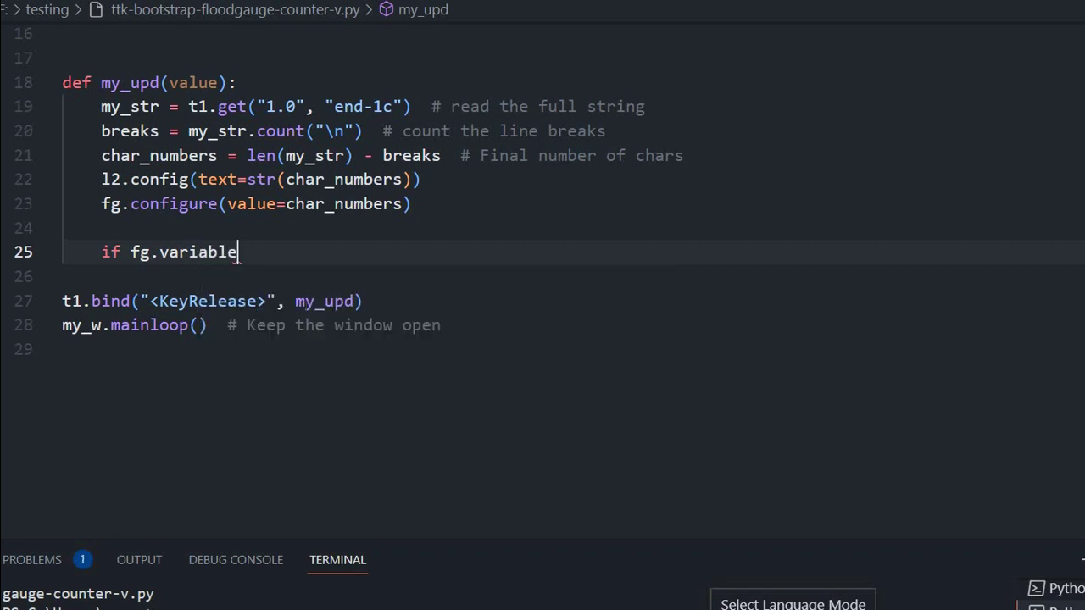
type(".")
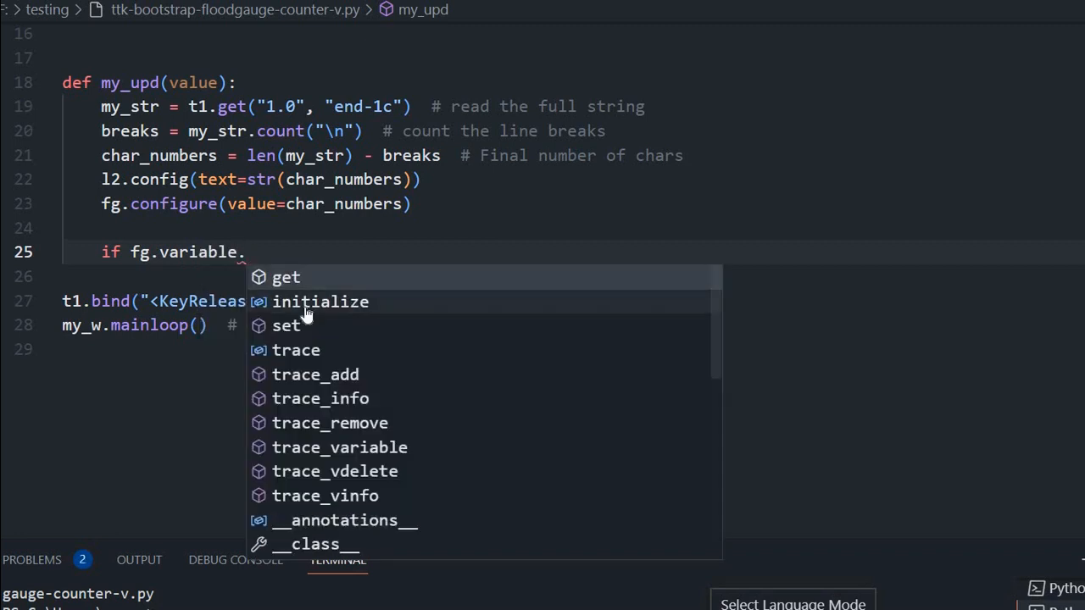
type("get(")
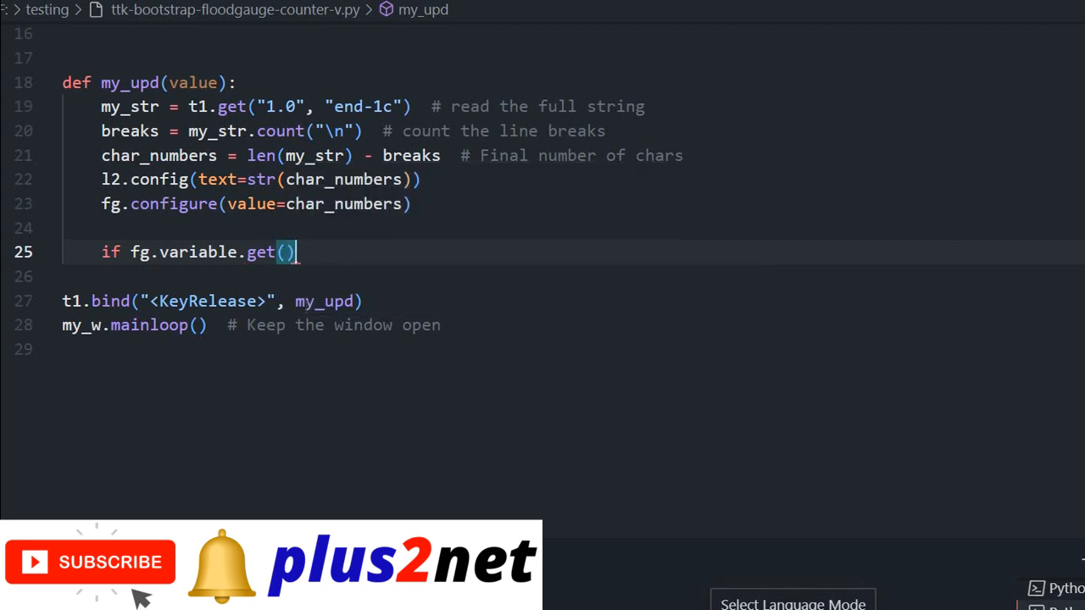
type("<2")
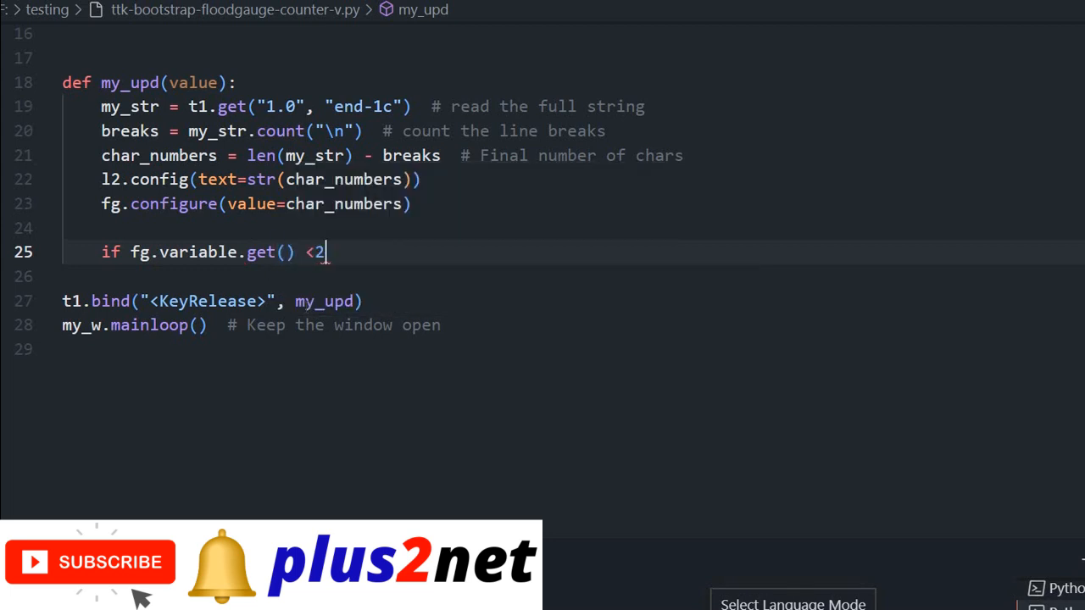
type("5:")
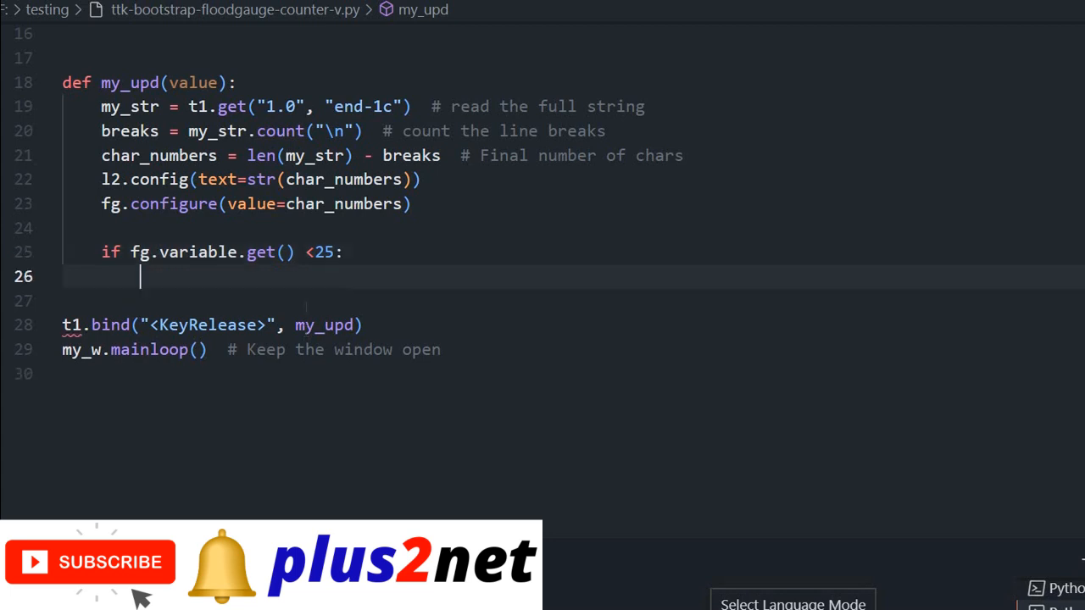
Set fg.configure(bootstyle=INFO) as the body of the below-25 branch.
type("fg.con")
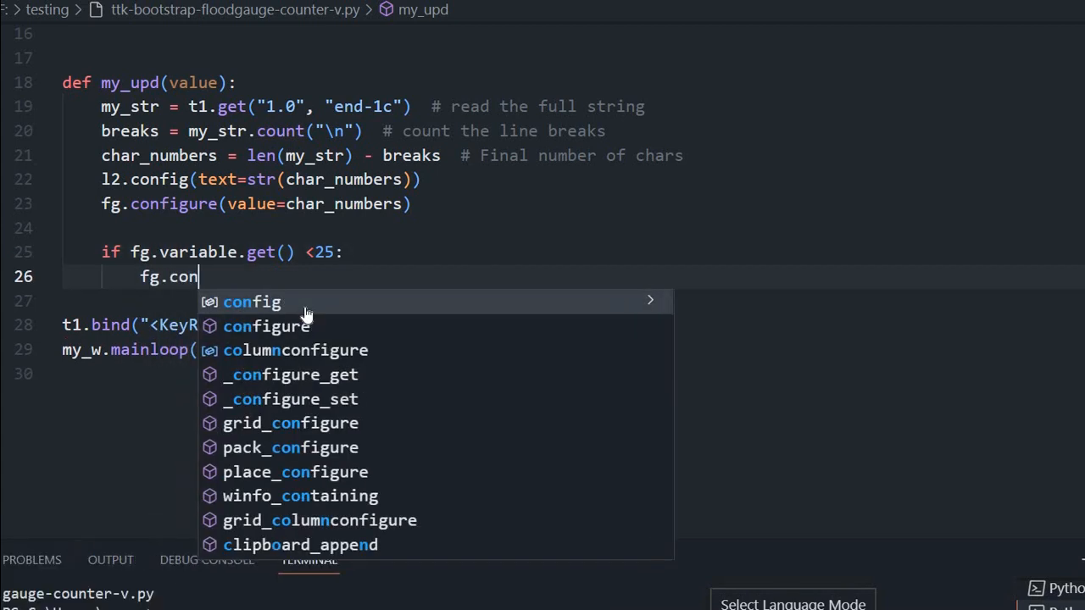
left_click(266, 325)
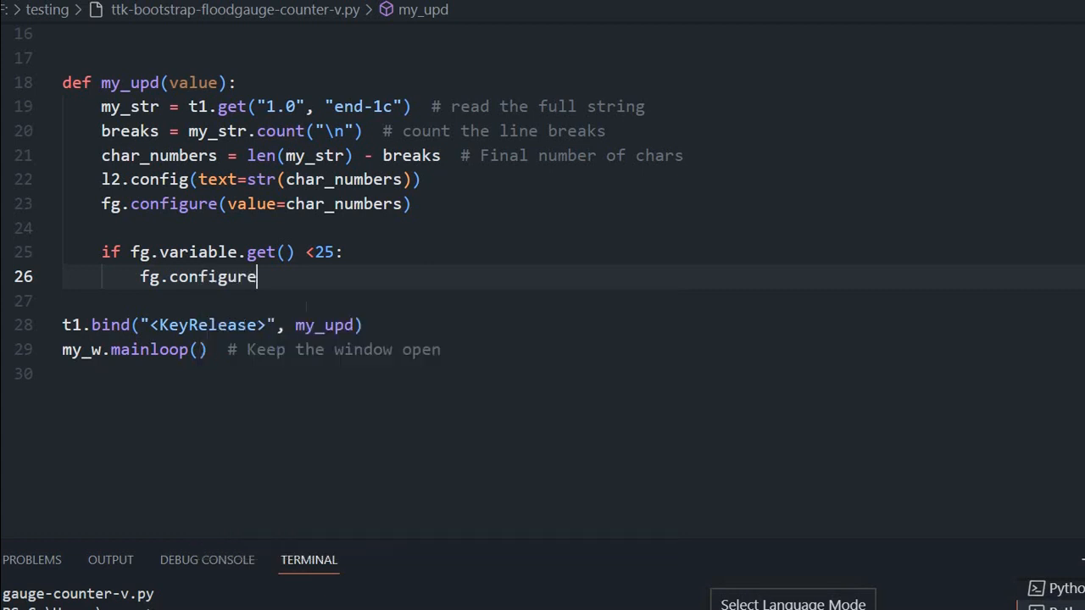
type("()")
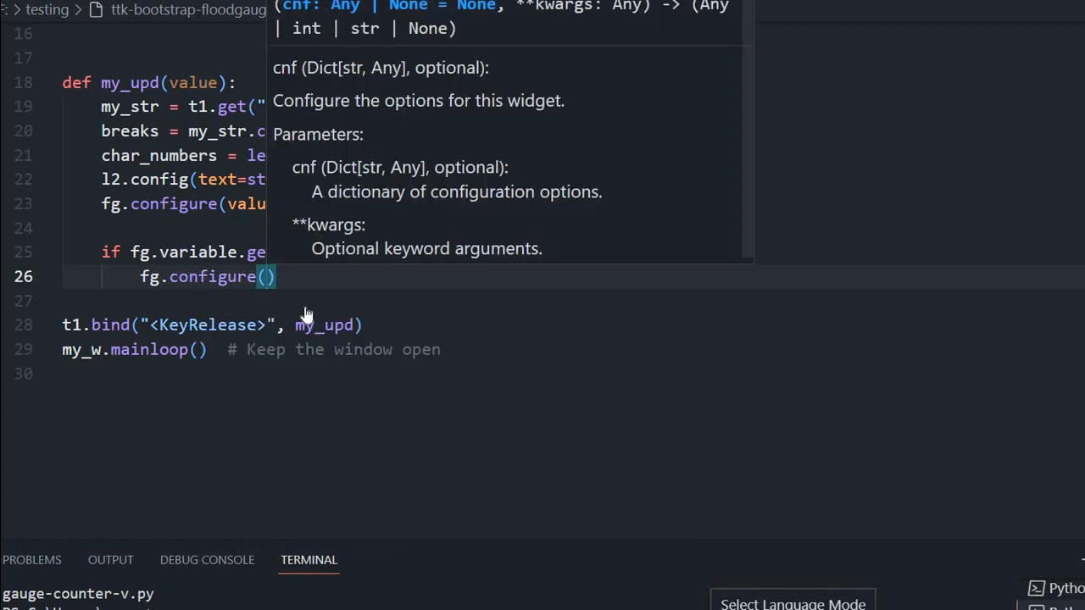
type("boot")
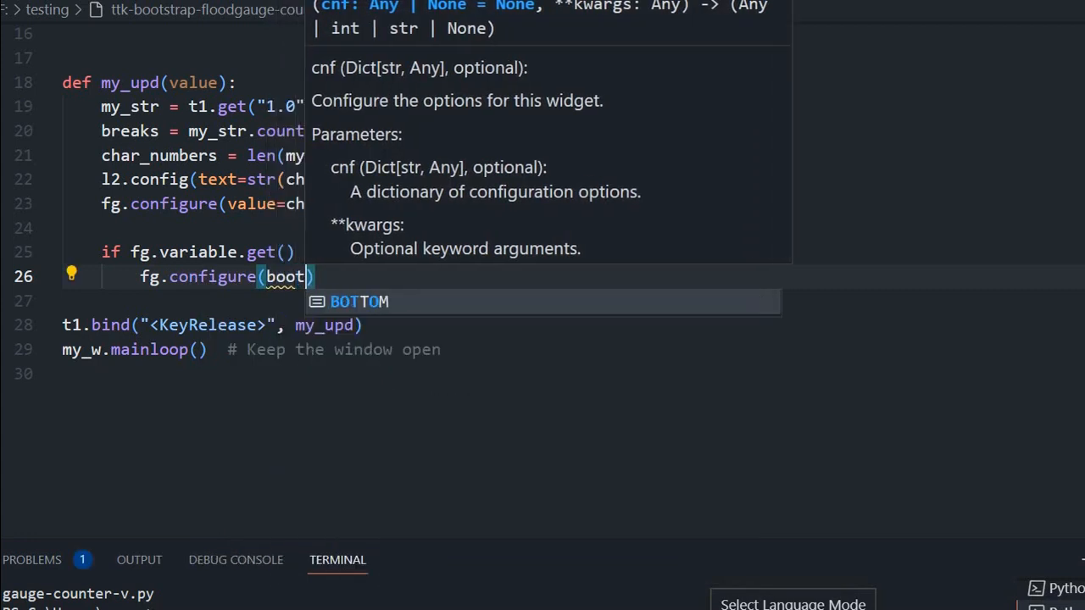
type("style")
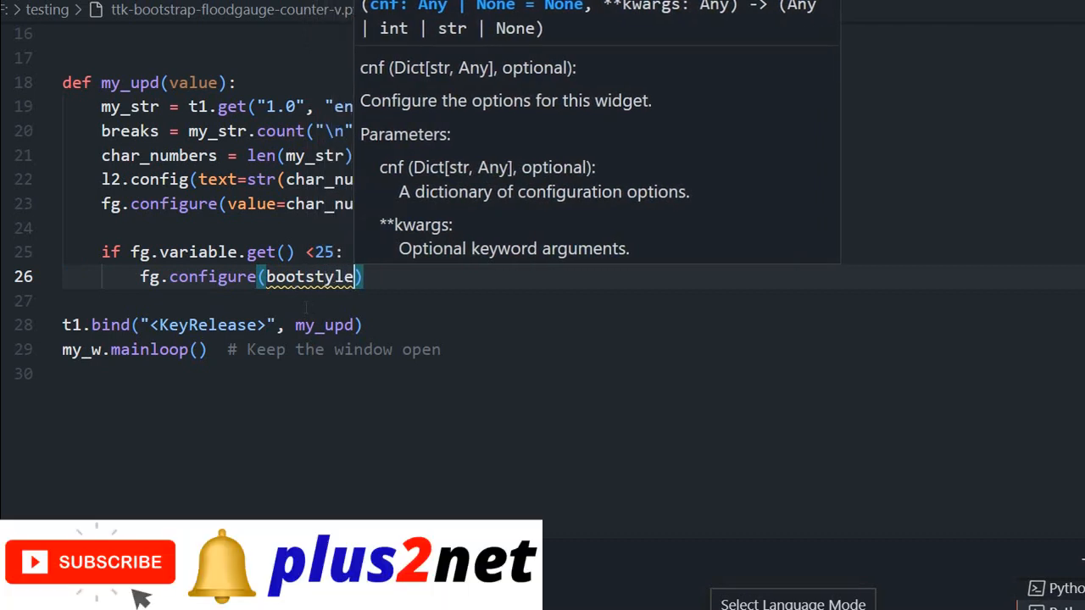
type("=INFO")
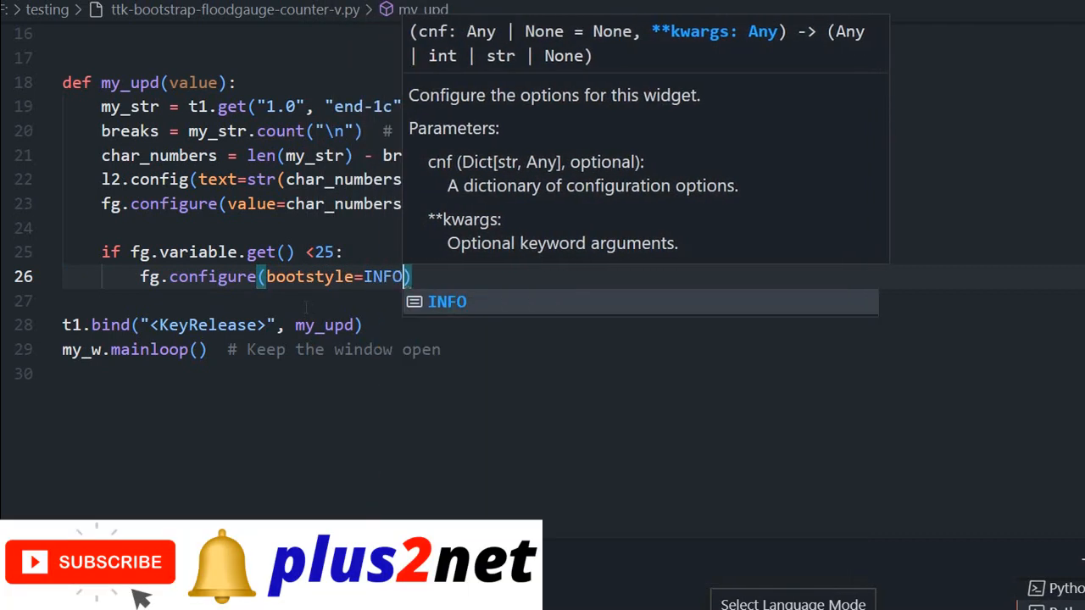
key("Escape")
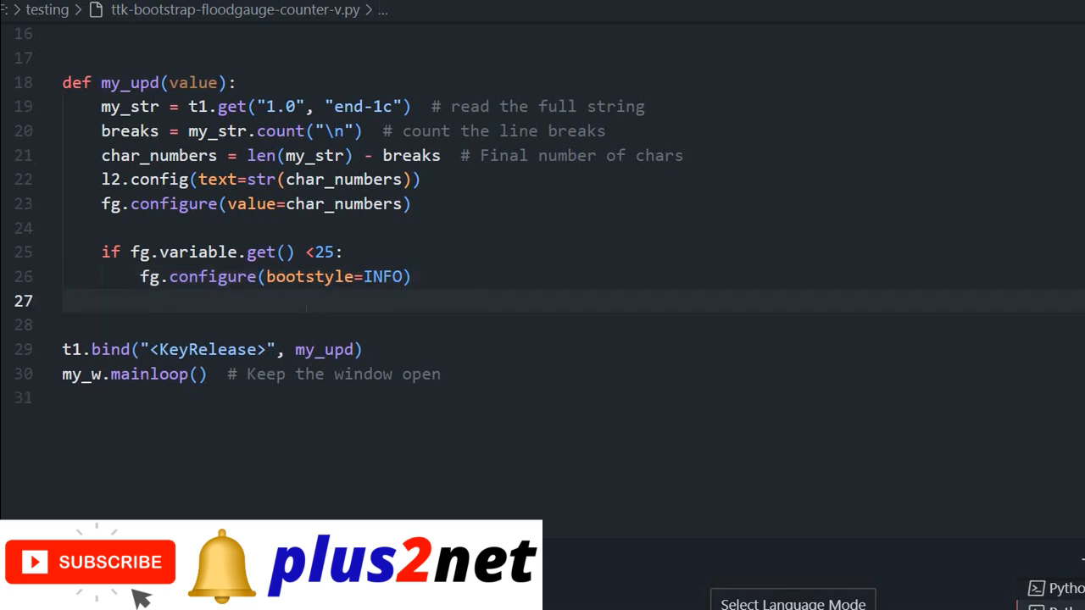
Add the branch elif fg.variable.get() <50:.
type("eli")
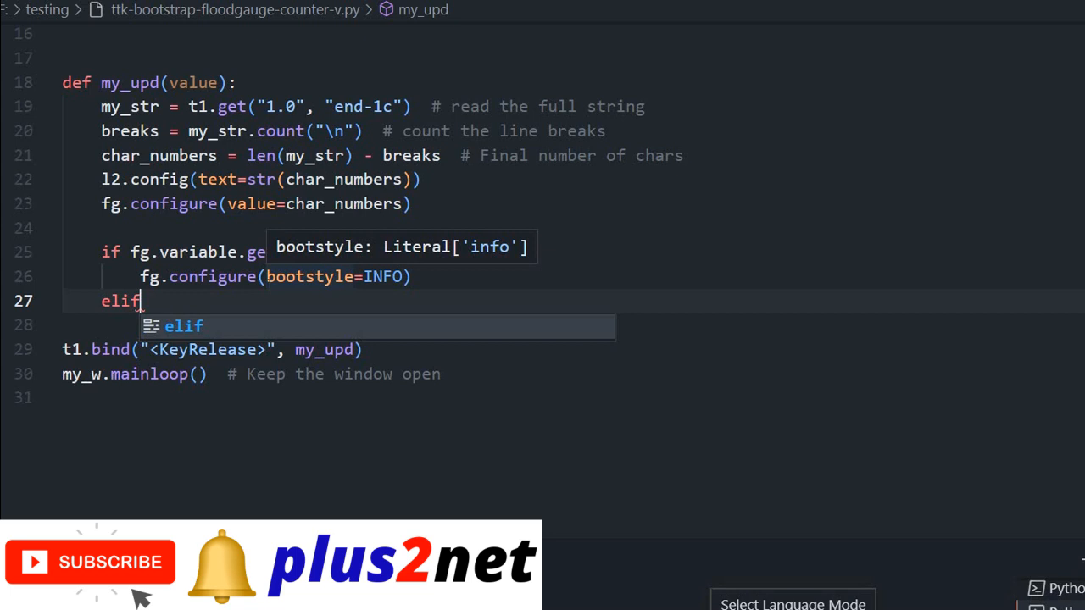
type("fg.")
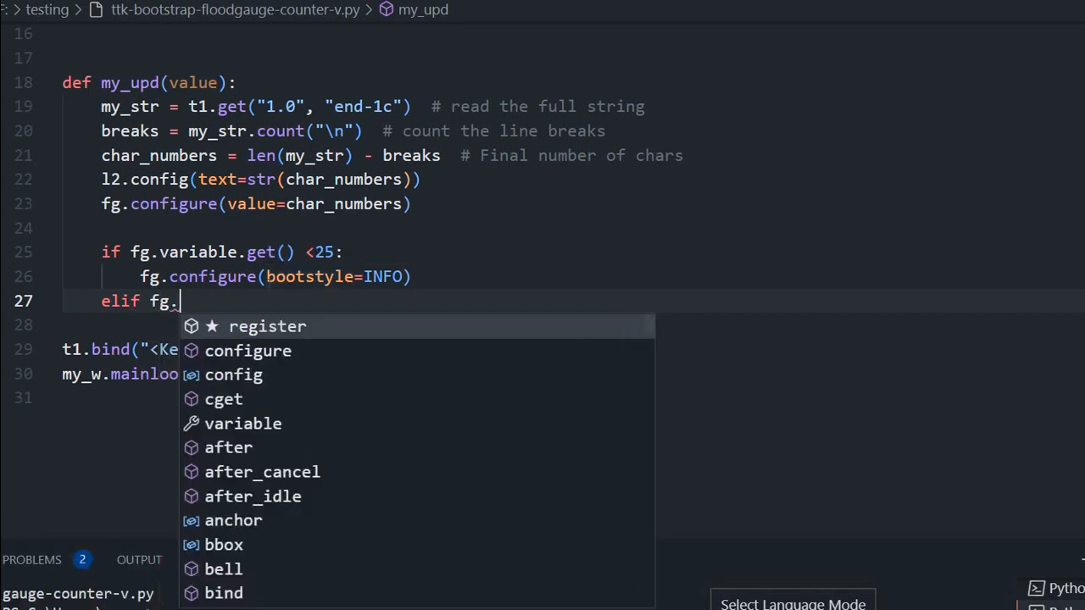
type("variable.get(")
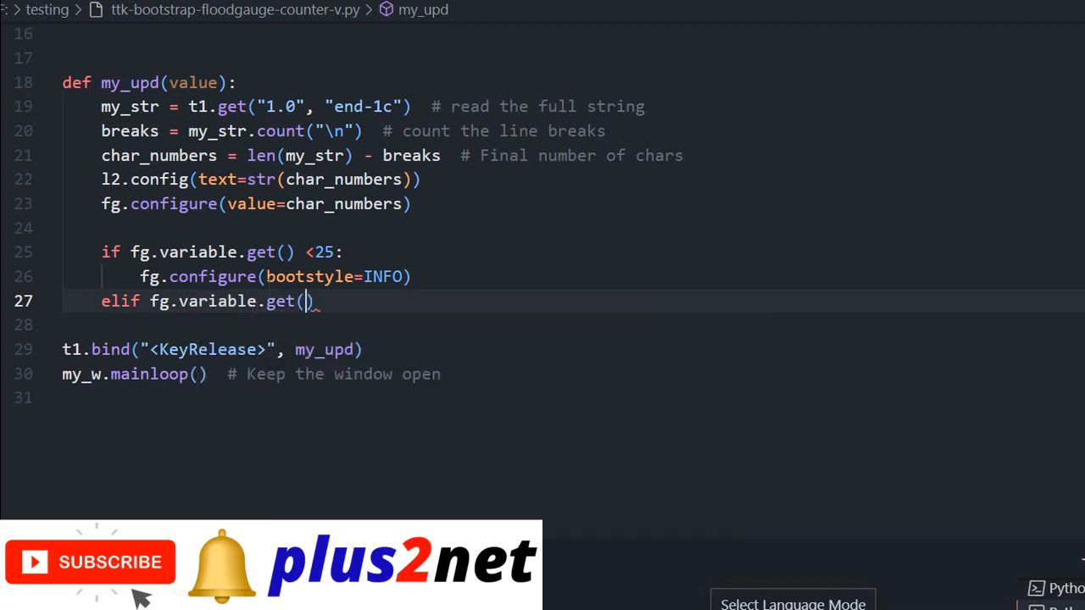
type("<")
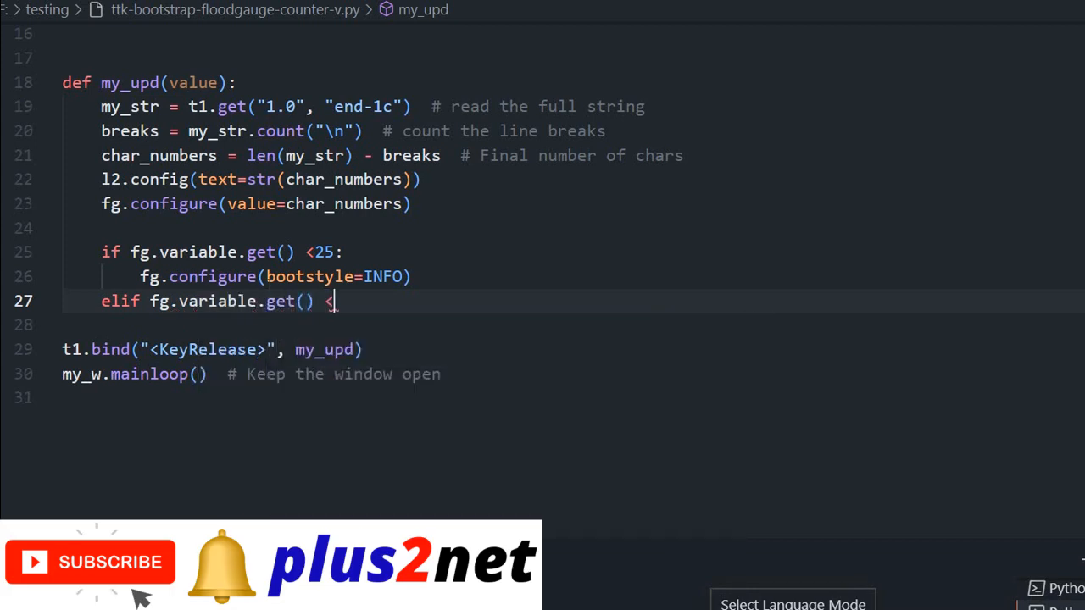
type("50:")
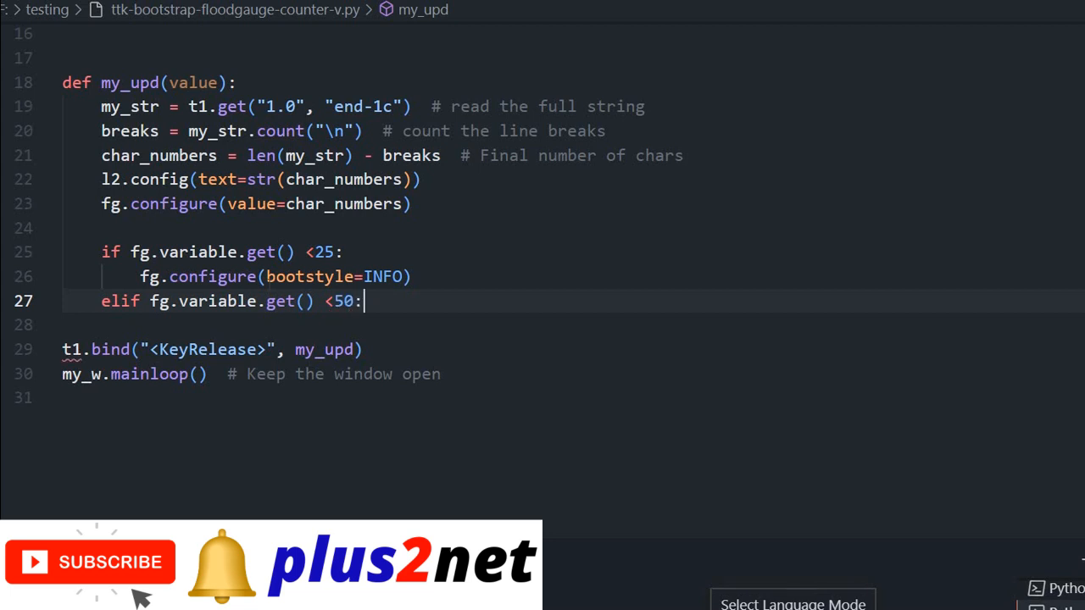
key("Enter")
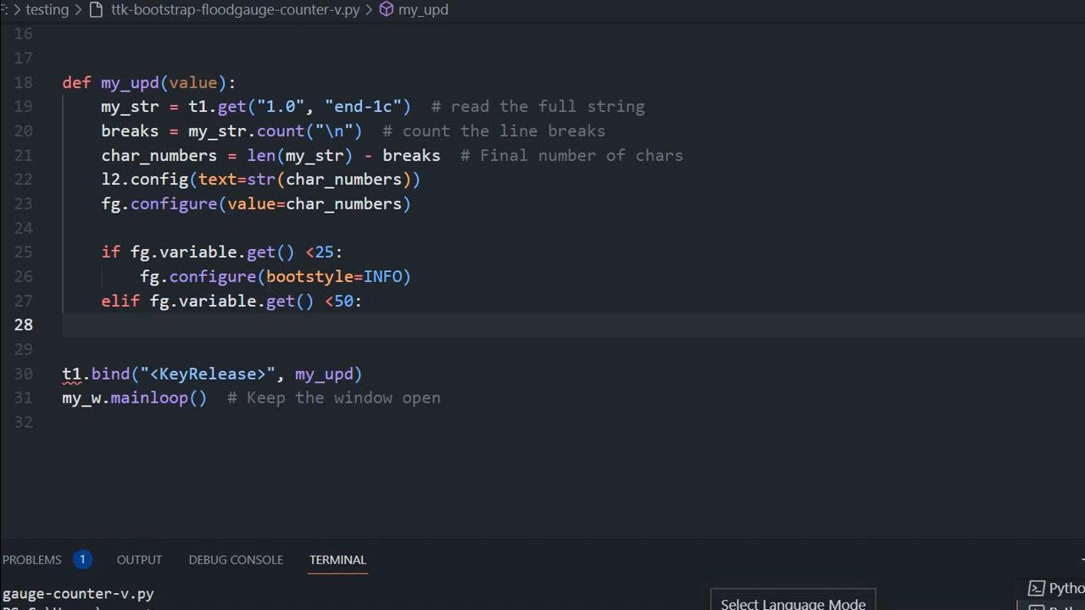
Give the below-50 branch the body fg.configure(bootstyle=SUCCESS).
type("fg.c o")
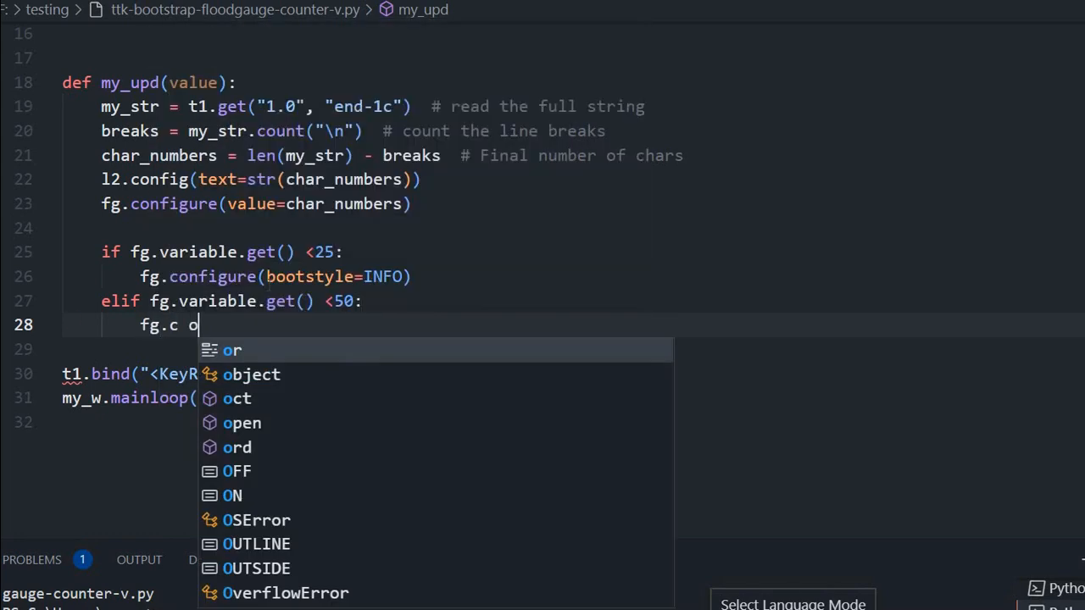
type("onfigure(bootst")
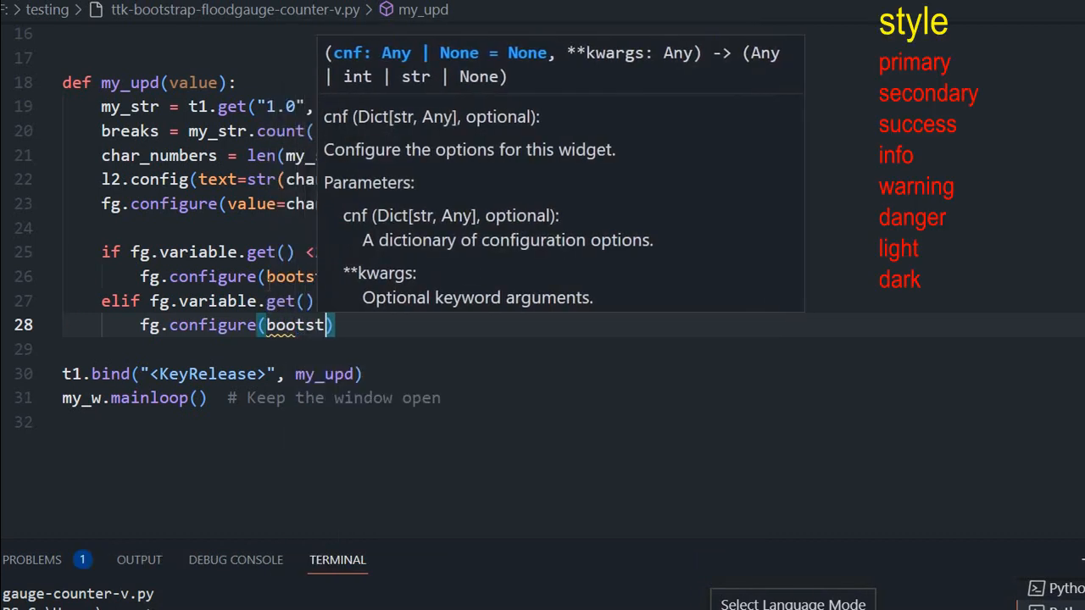
type("yle")
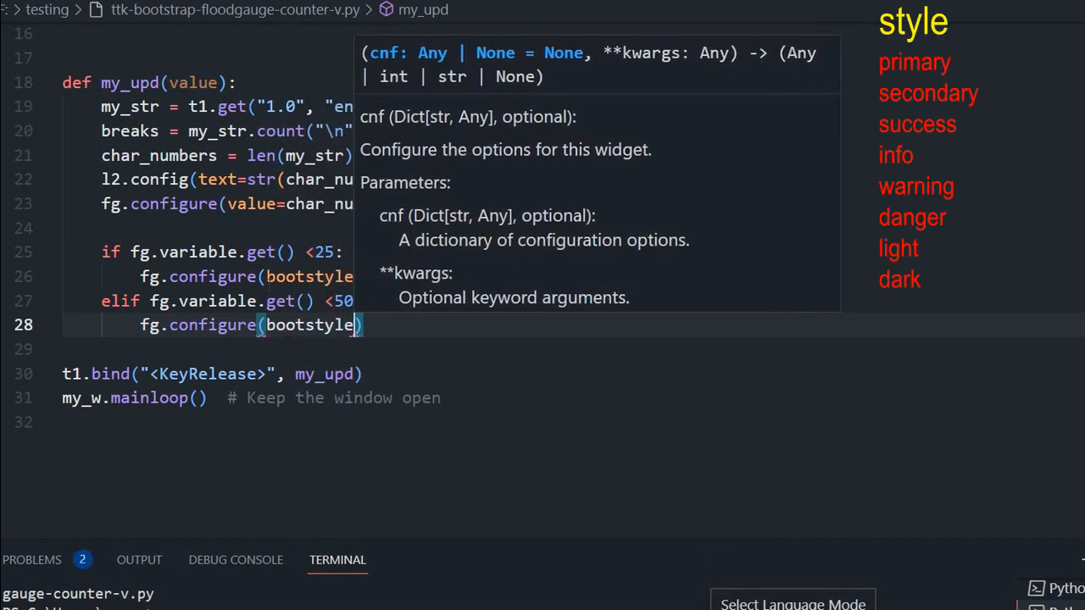
type("=")
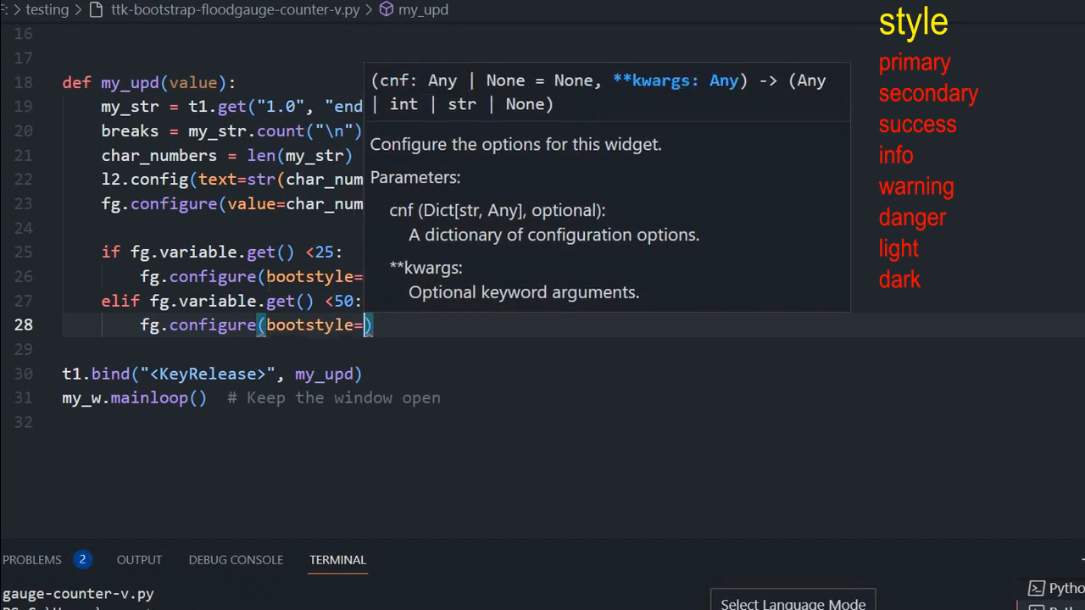
type("SUCCESS")
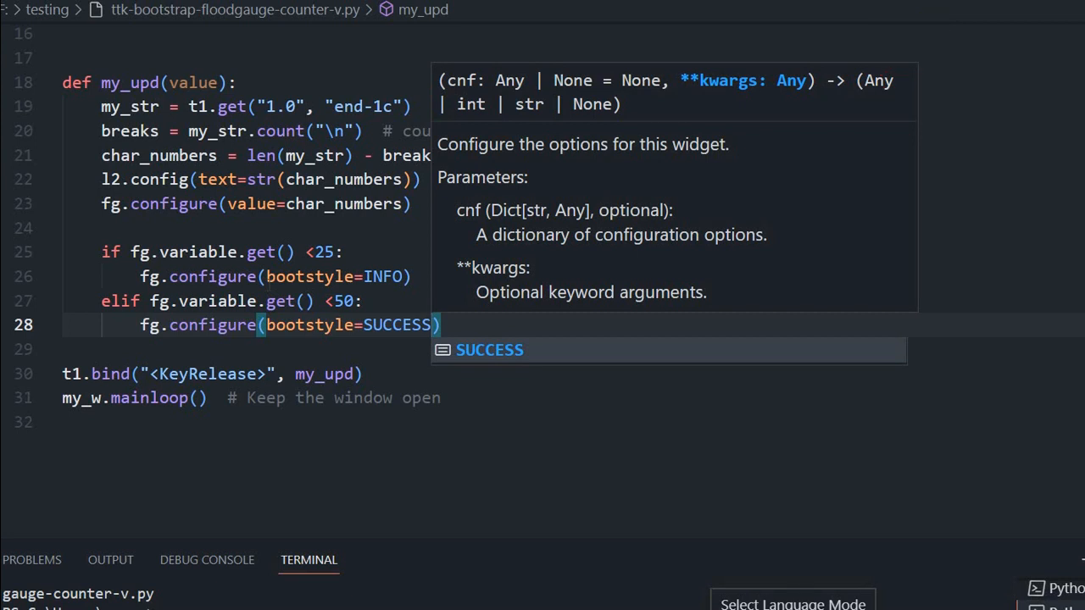
scroll("up", 3)
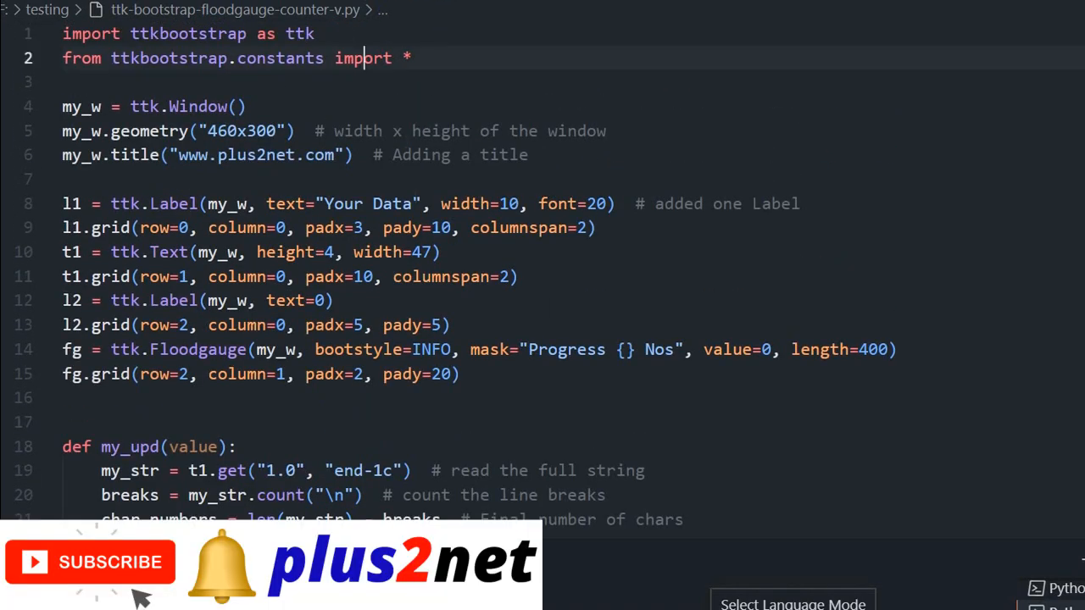
Duplicate the elif block as a below-80 branch with bootstyle WARNING.
scroll("down", 3)
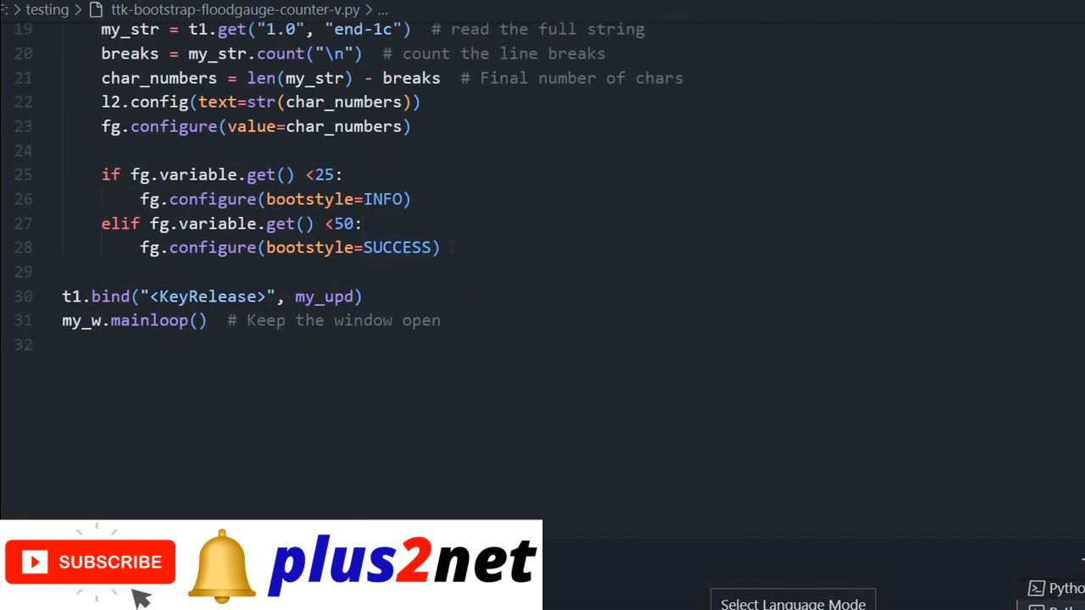
left_click(439, 247)
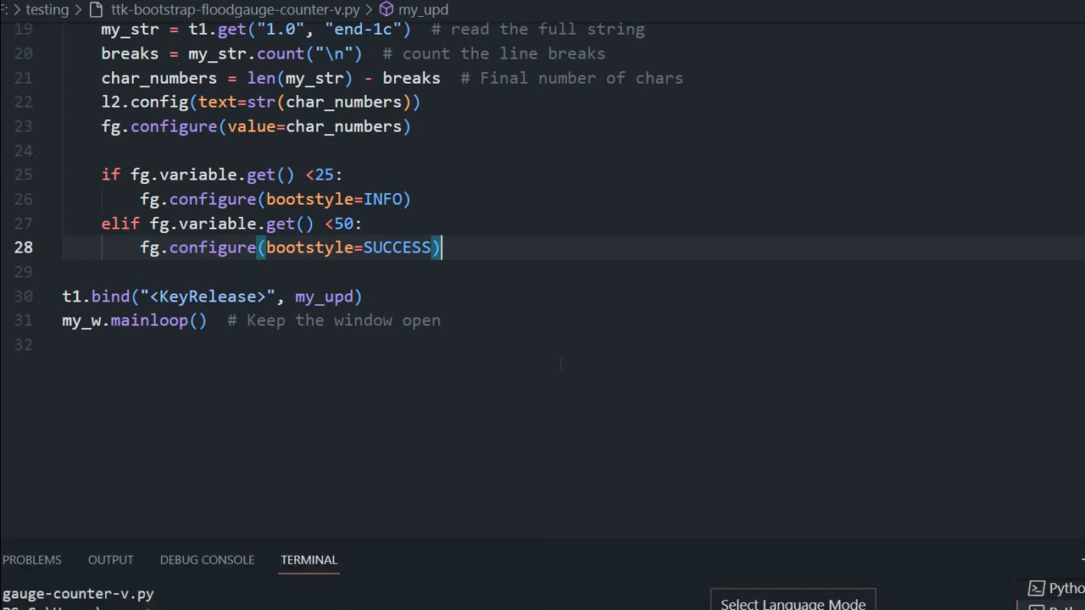
left_click_drag(101, 224, 440, 247)
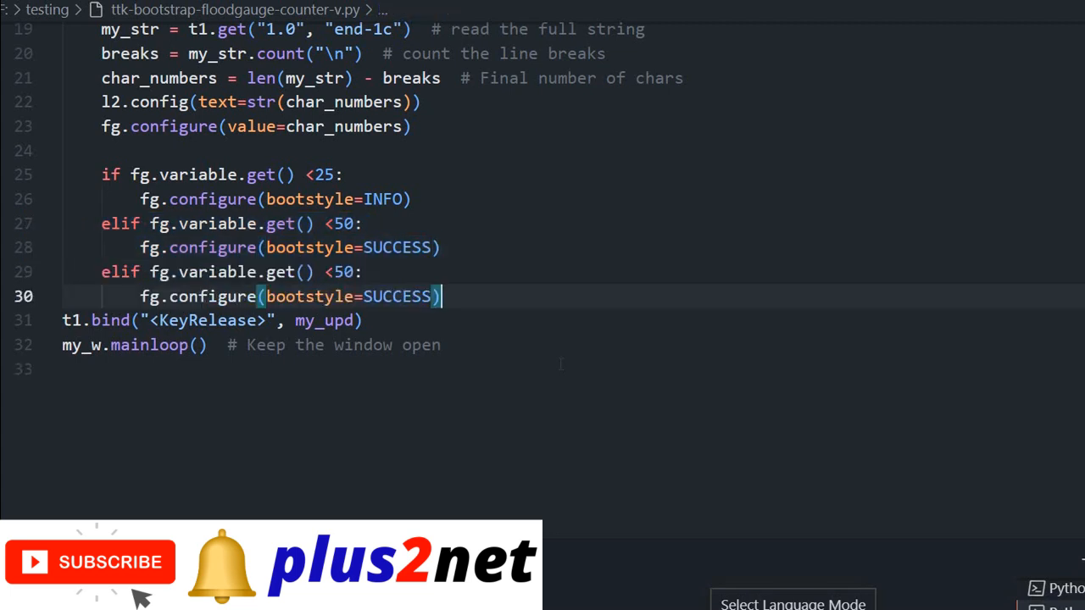
left_click(333, 271)
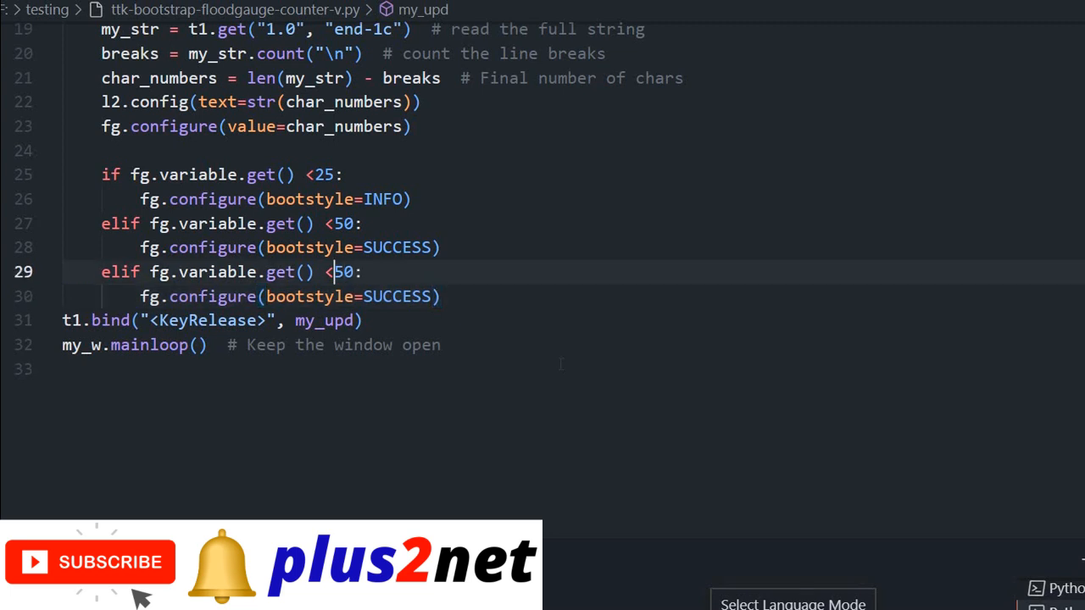
type("8")
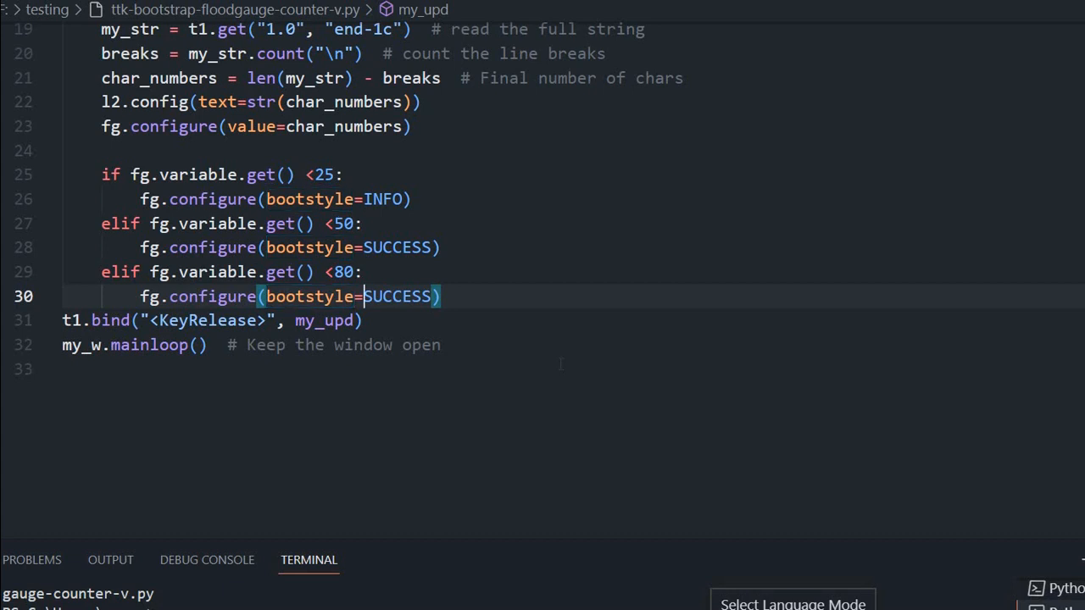
type("WA")
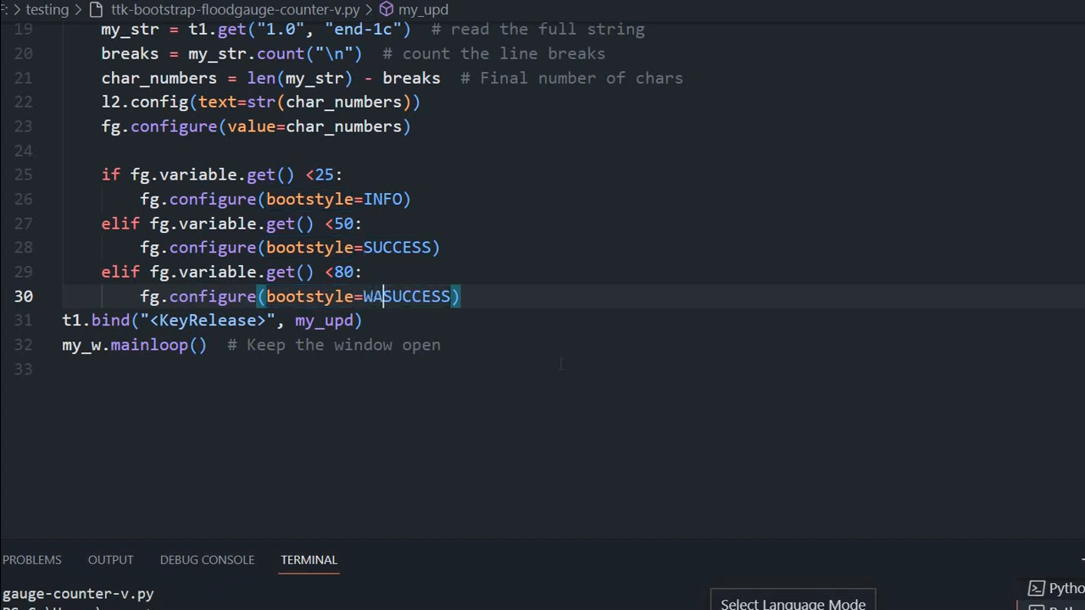
type("RNING")
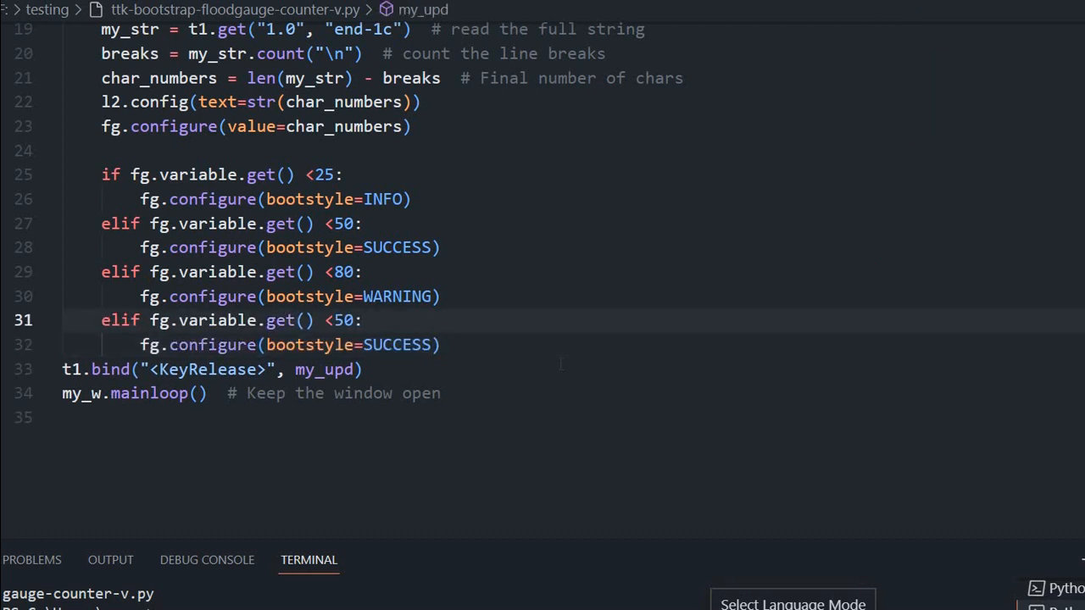
Paste another copy as an else branch with bootstyle DANGER, followed by a blank line.
key("Backspace")
type("else:")
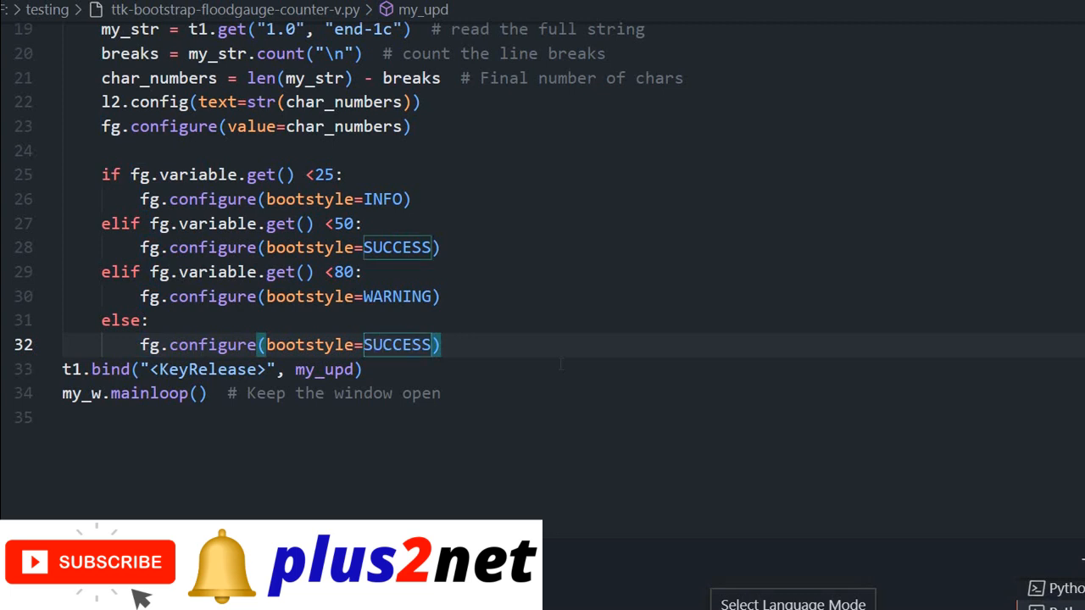
type("DANGER")
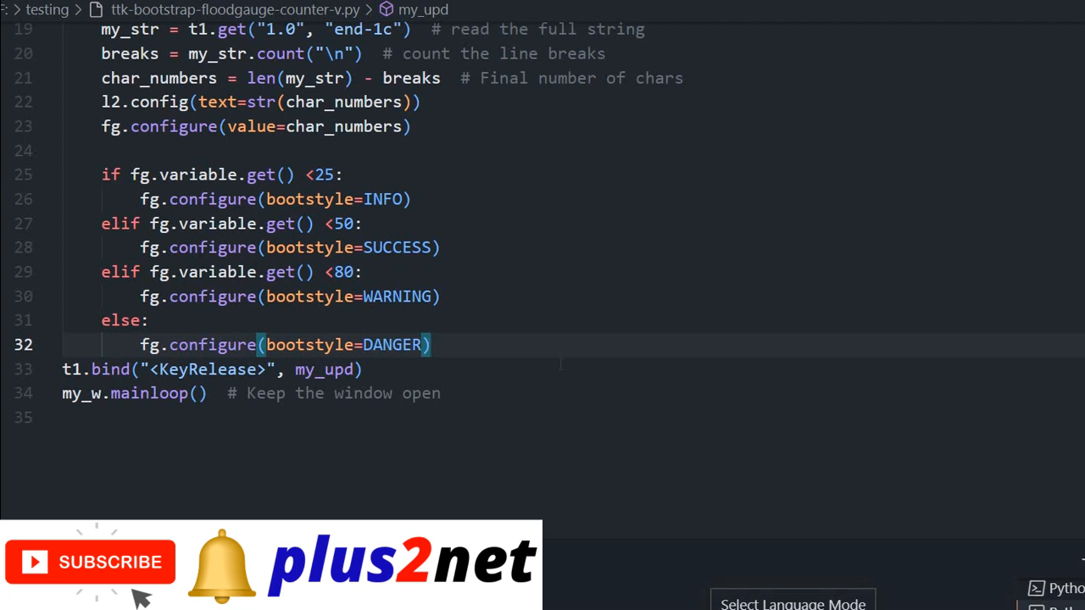
key("Return")
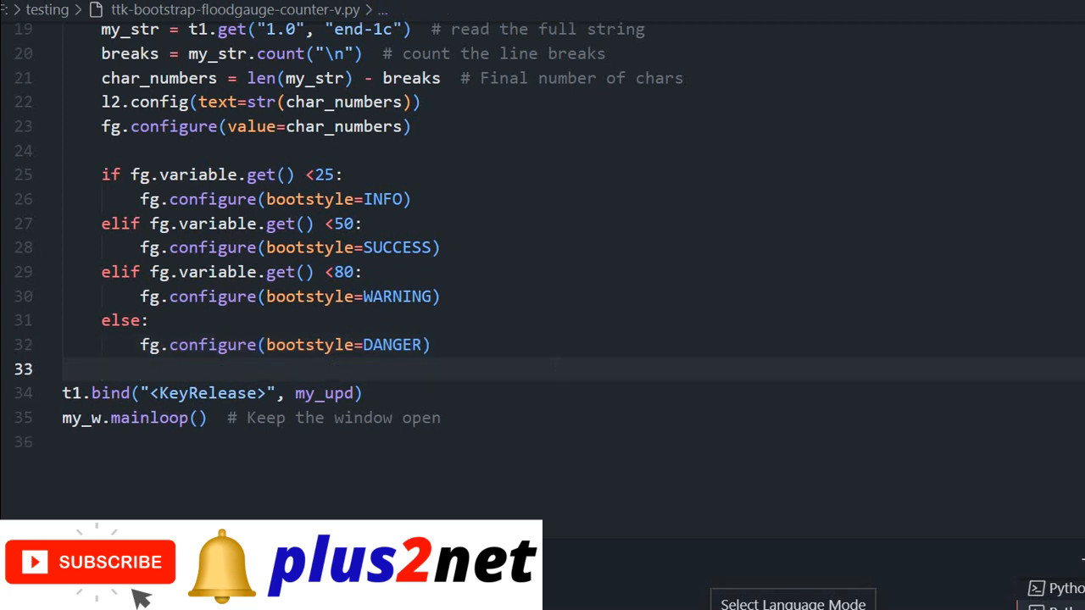
key("enter")
type("Wlecom to p")
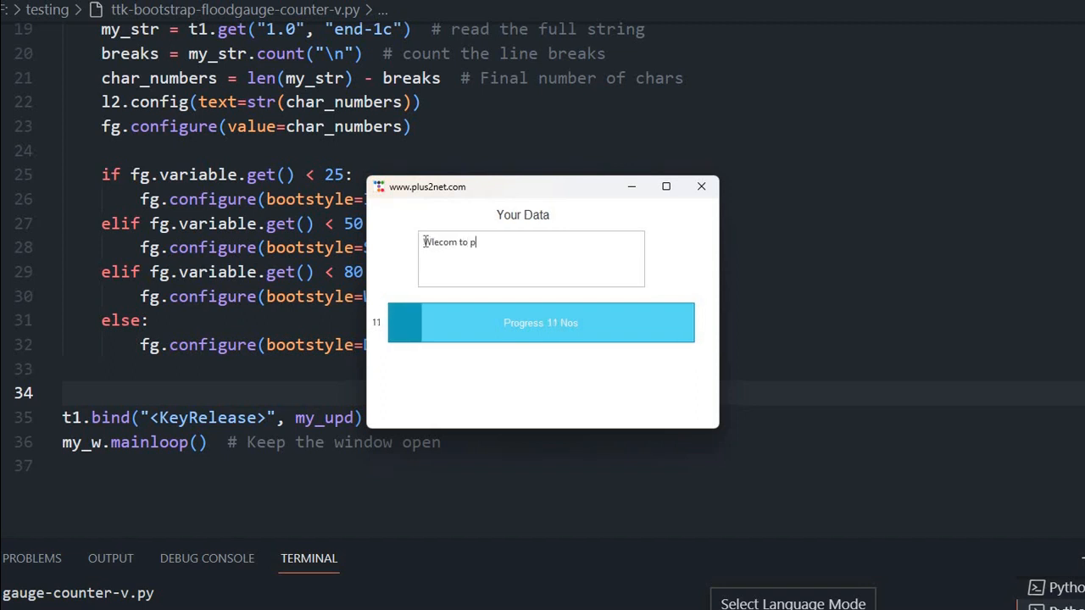
Type more text ('plus2net.com, you can learn', 'GUI', 'language') until the gauge shows 109.
type("lus2net.com, you")
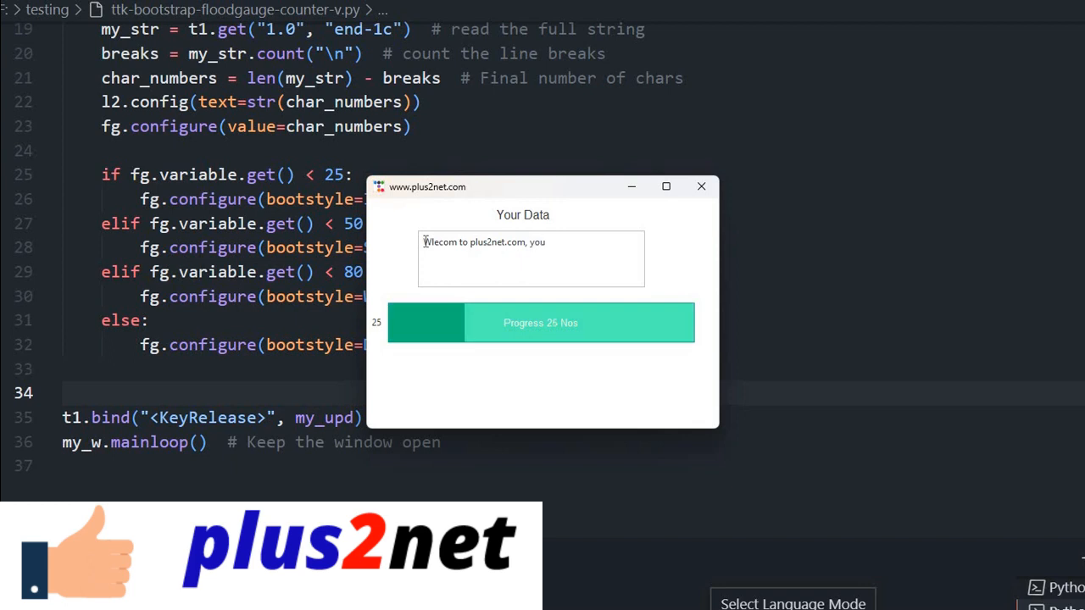
type("c")
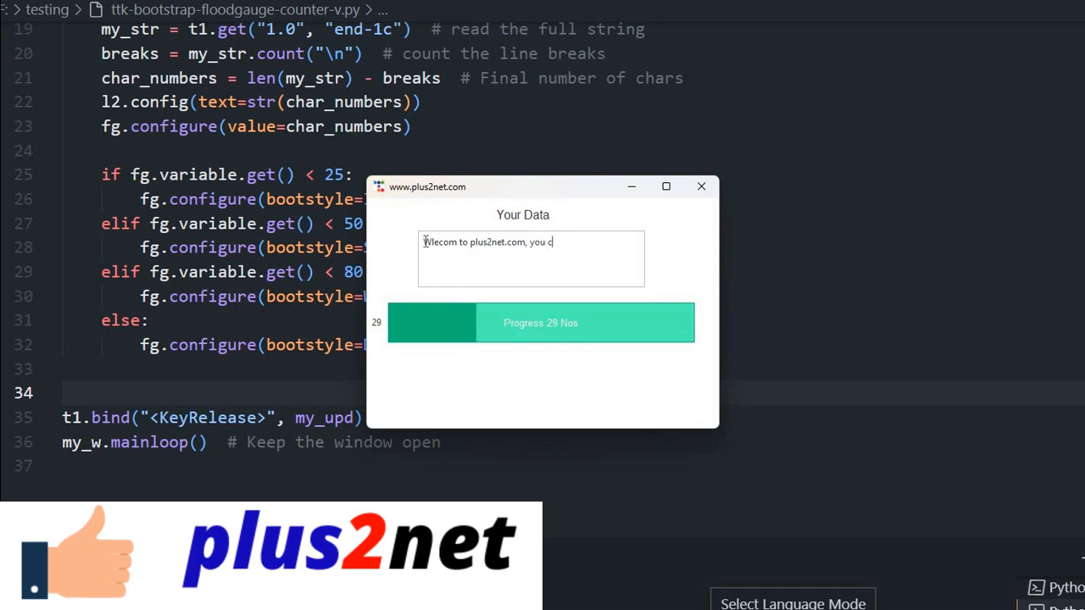
mouse_move(509, 190)
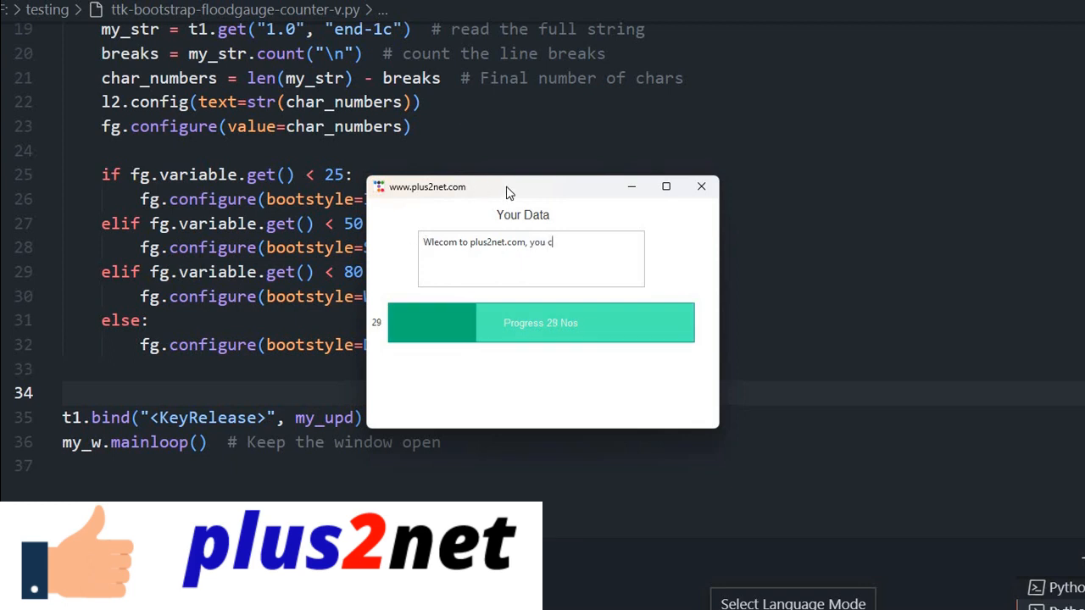
left_click_drag(509, 187, 724, 110)
type("Here ")
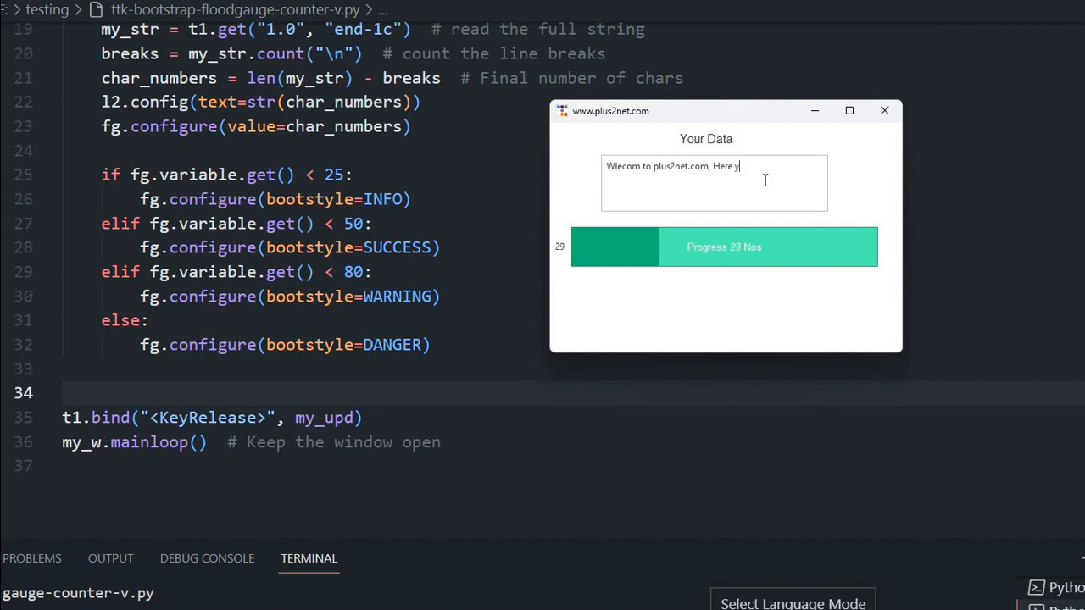
type("ou can learn Python programmin")
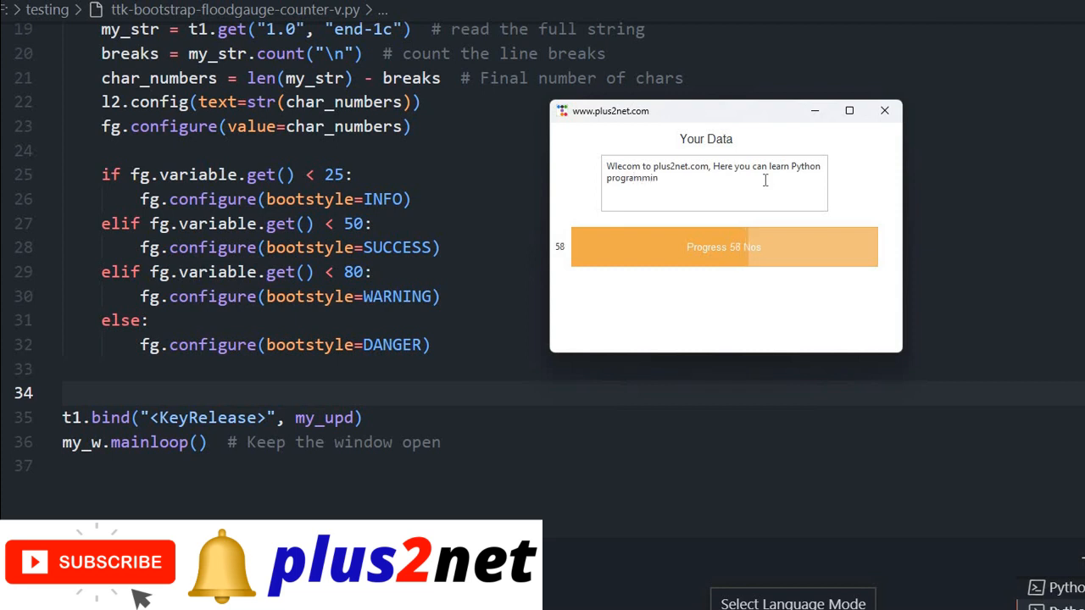
type("g")
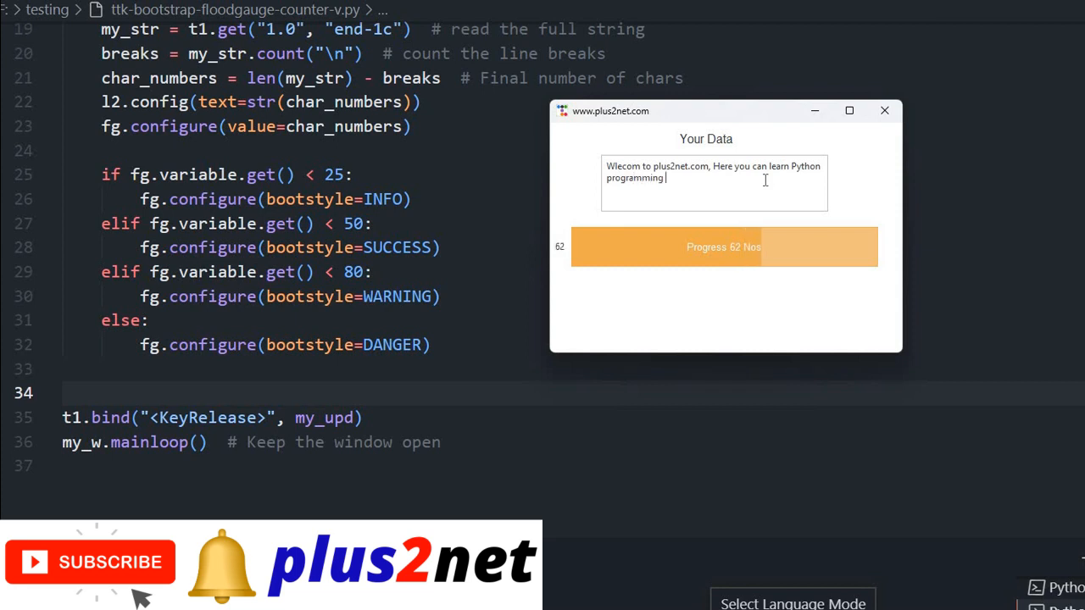
type(", Tkinter is a")
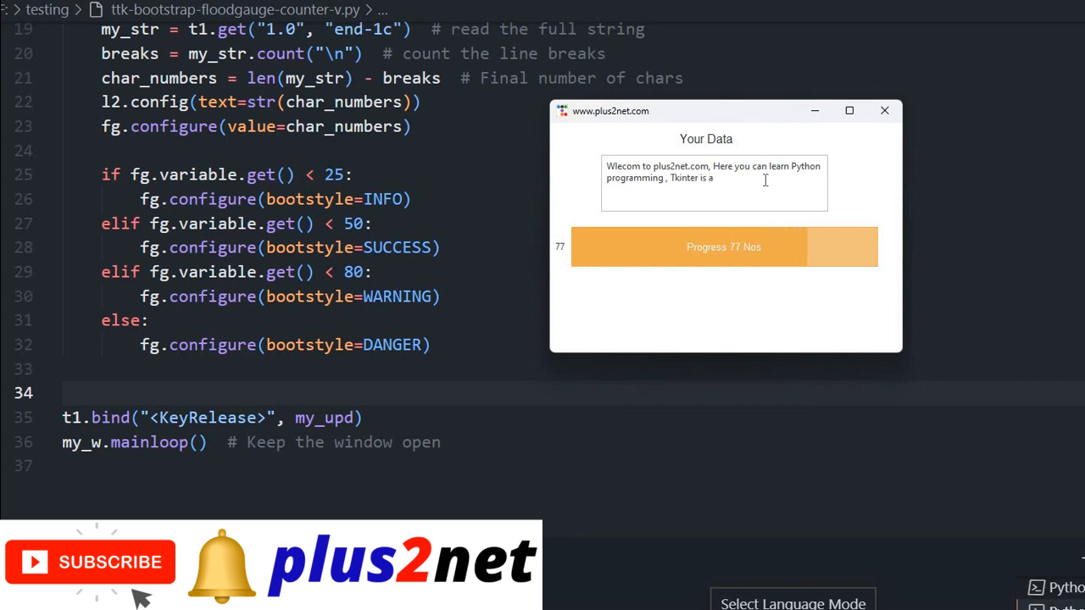
type("GUI i")
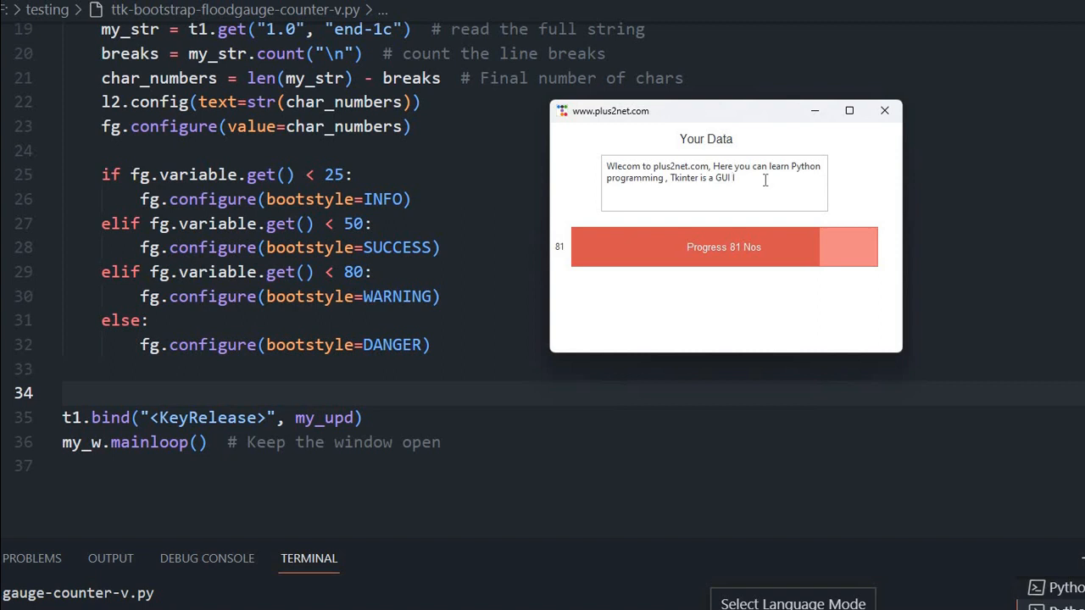
type("l")
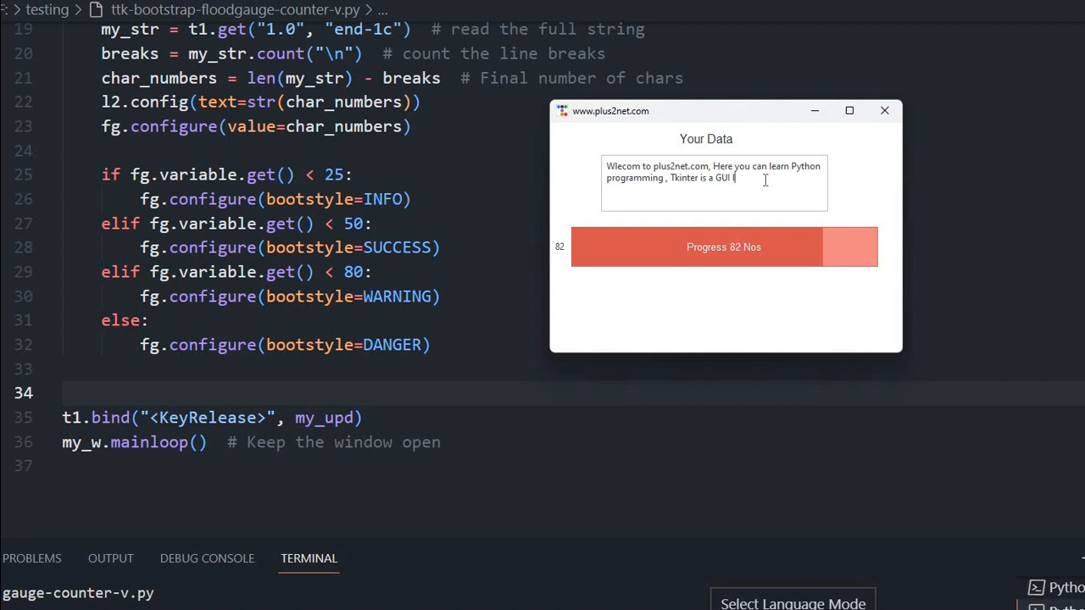
type("brary")
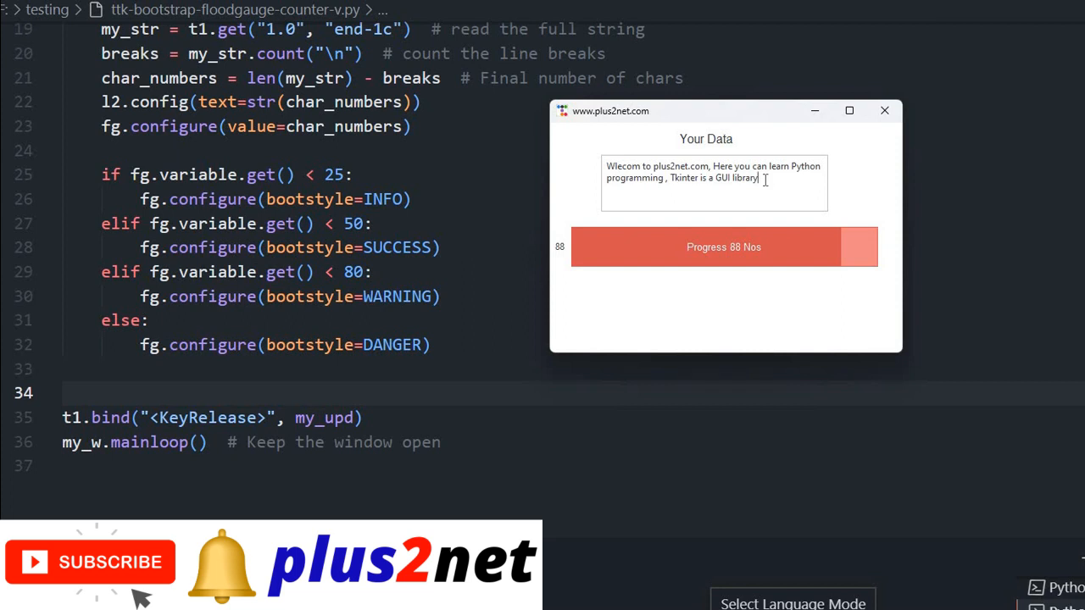
type("x")
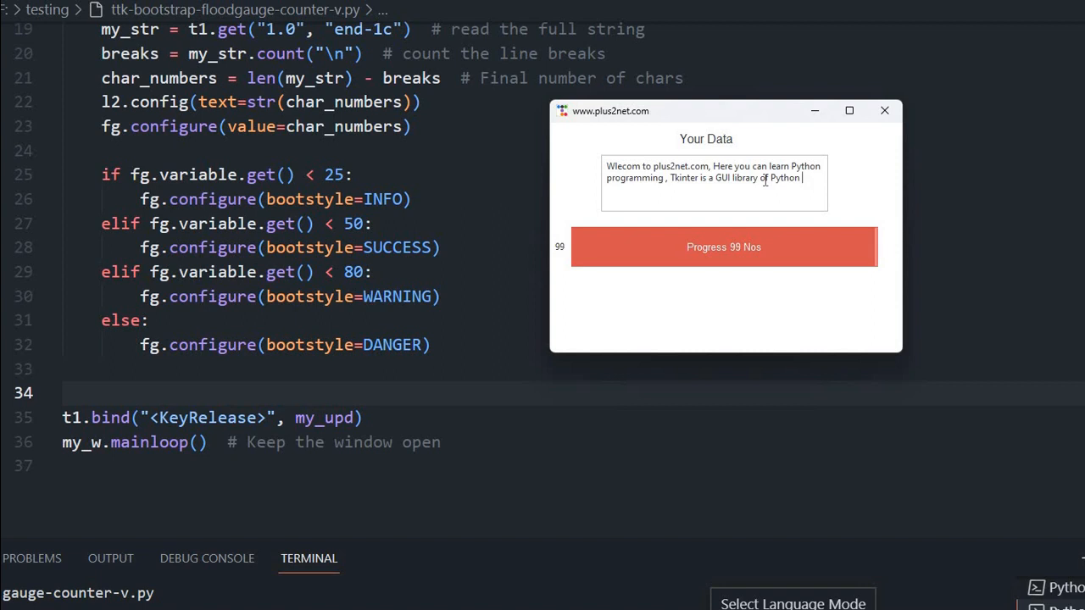
type("lan")
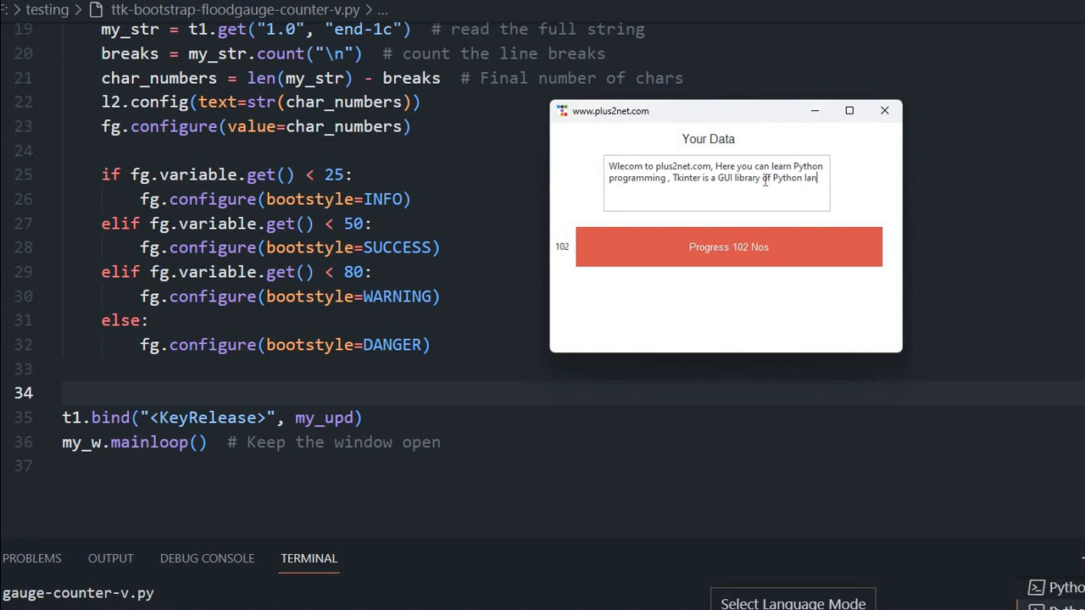
type("guage")
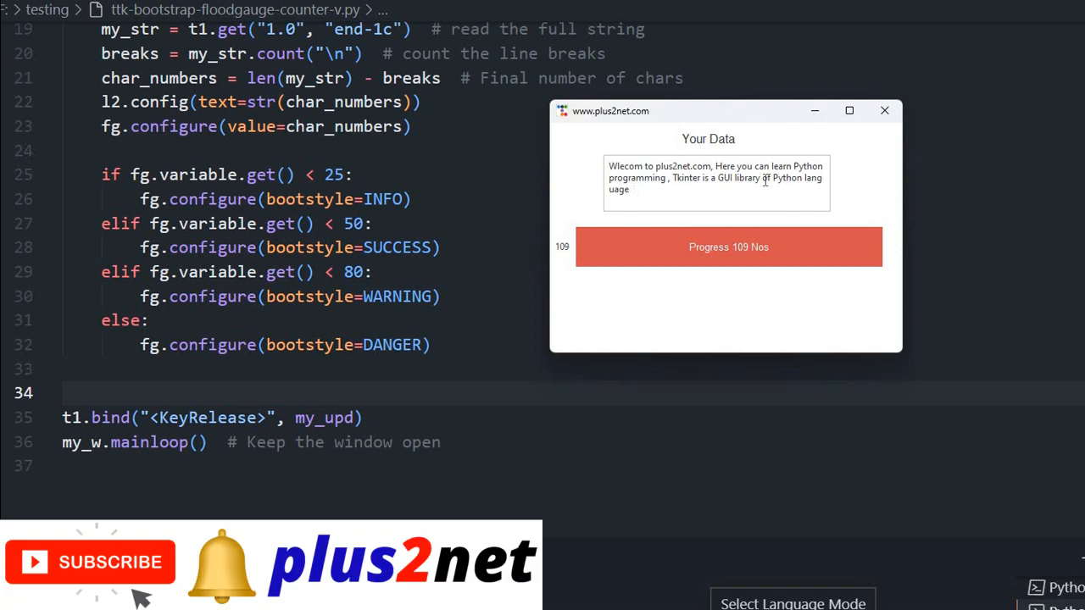
mouse_move(818, 157)
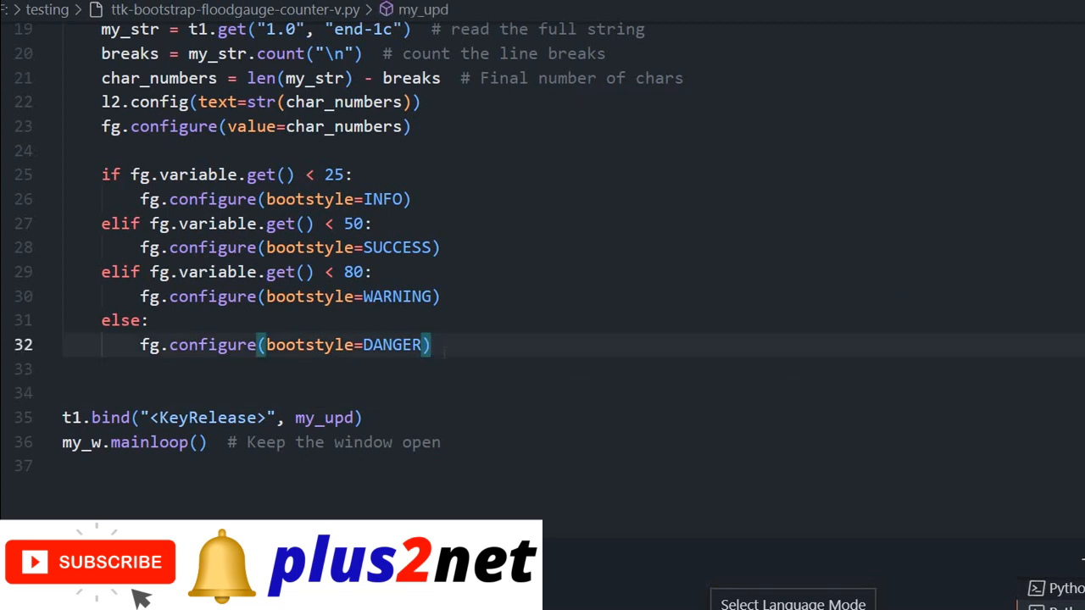
Add 'if char_numbers >= 100:' below the colour block, starting its body with t1.delete('end-2c').
key("Return")
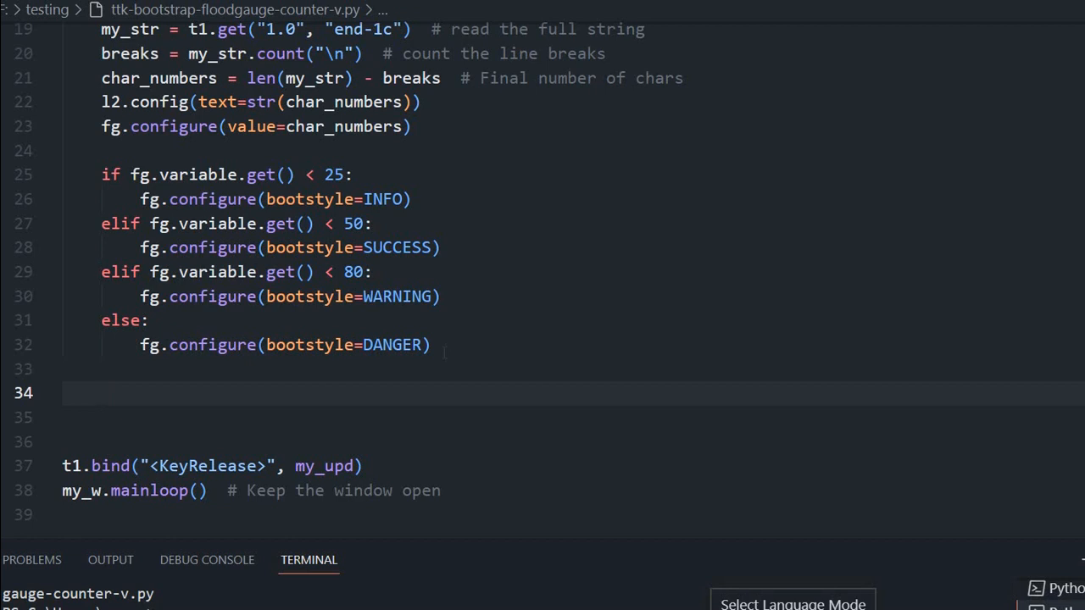
type("if char_number >")
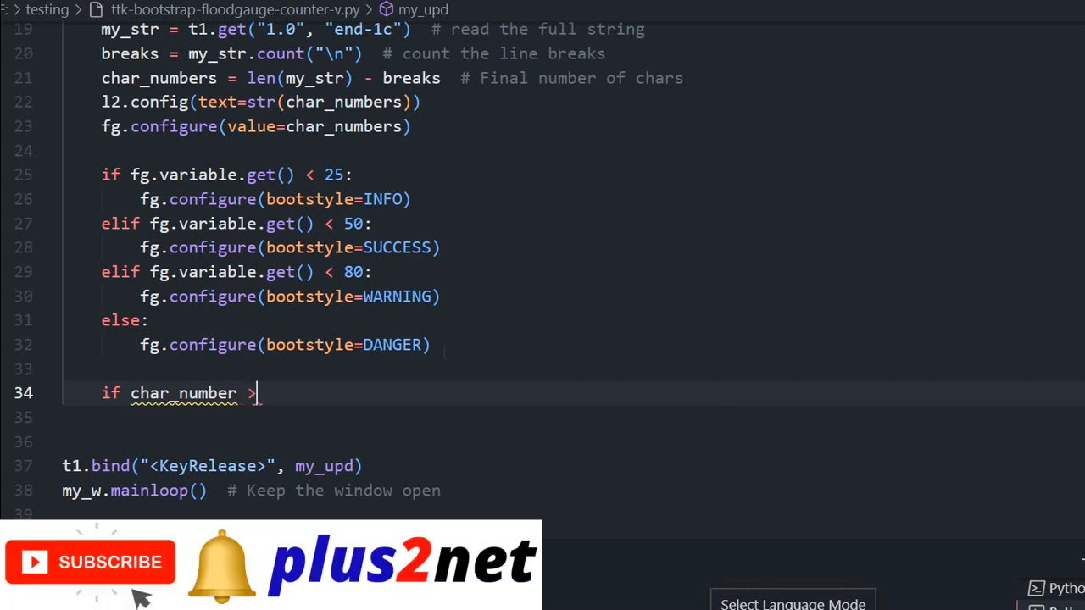
type("=100")
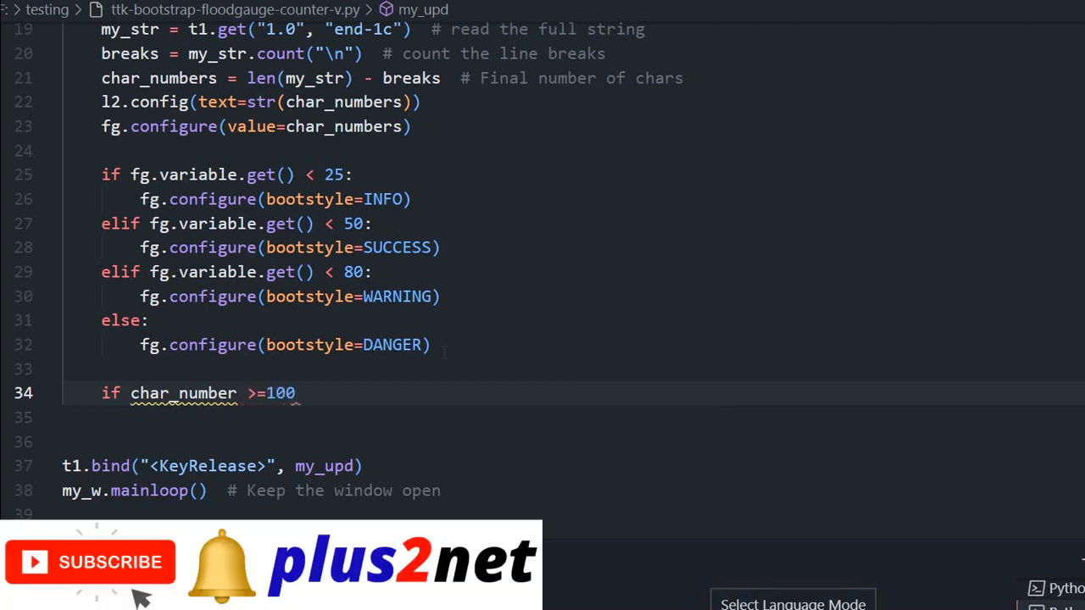
type(":")
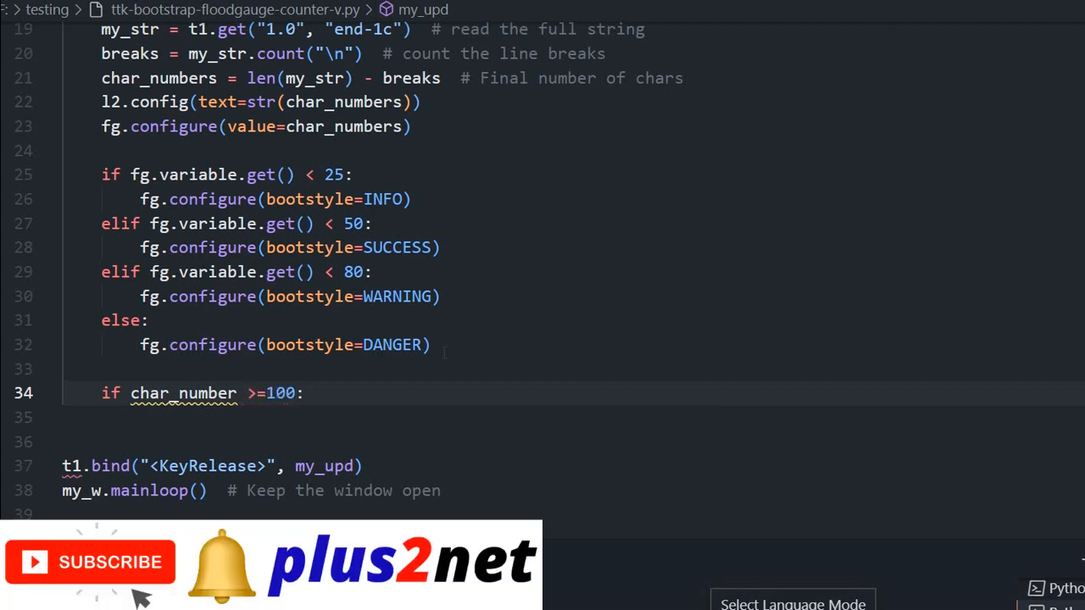
double_click(183, 392)
type("s")
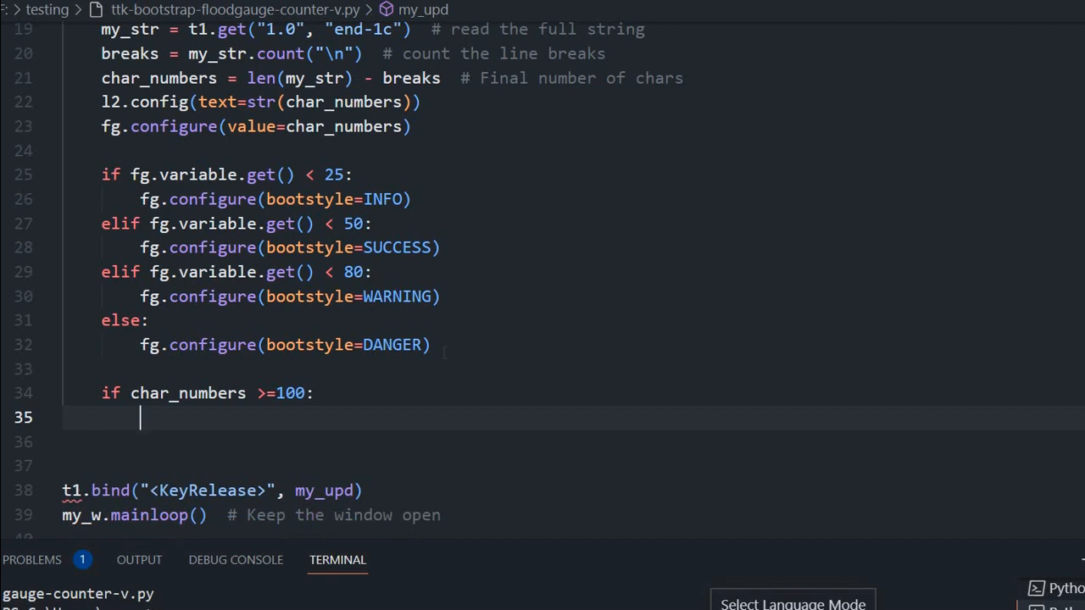
type("t1.delete(")
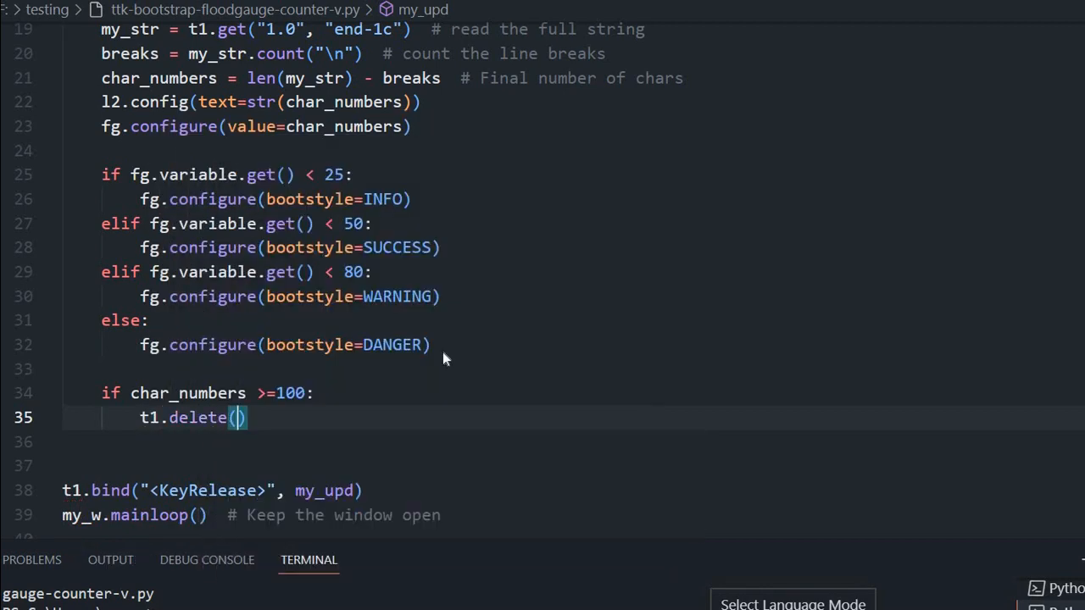
type("'end'")
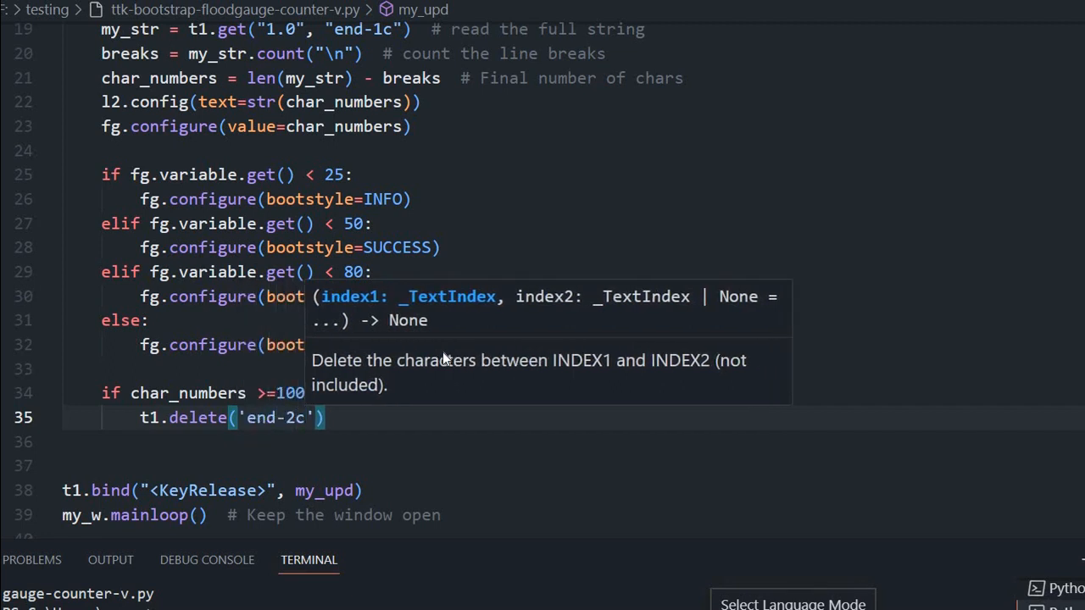
mouse_move(457, 388)
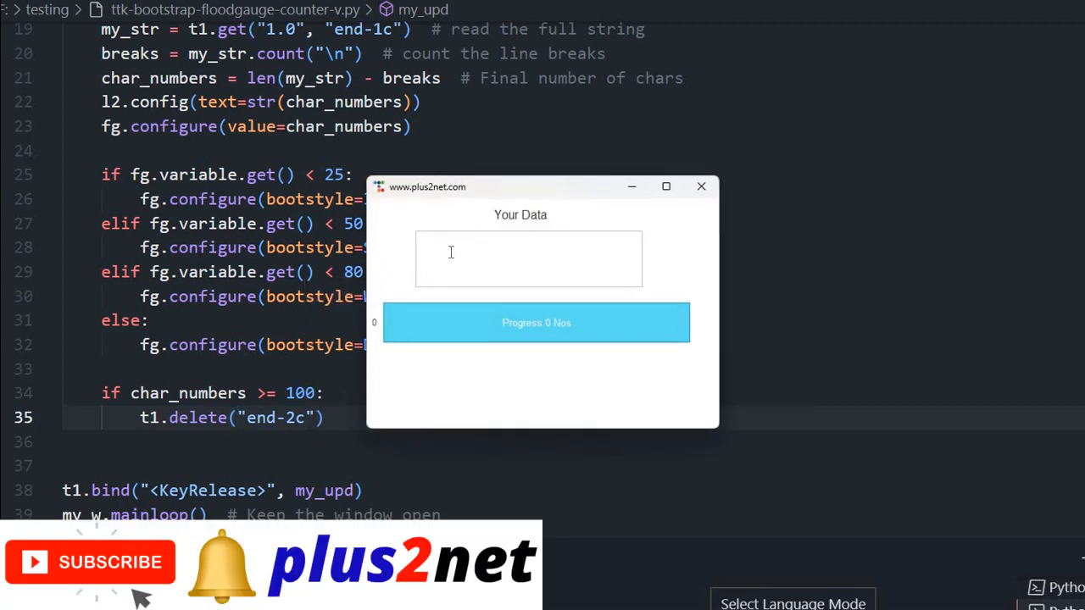
Type 'Welcome to plus here you can learn python programming lan library' into the gauge text box.
left_click(528, 242)
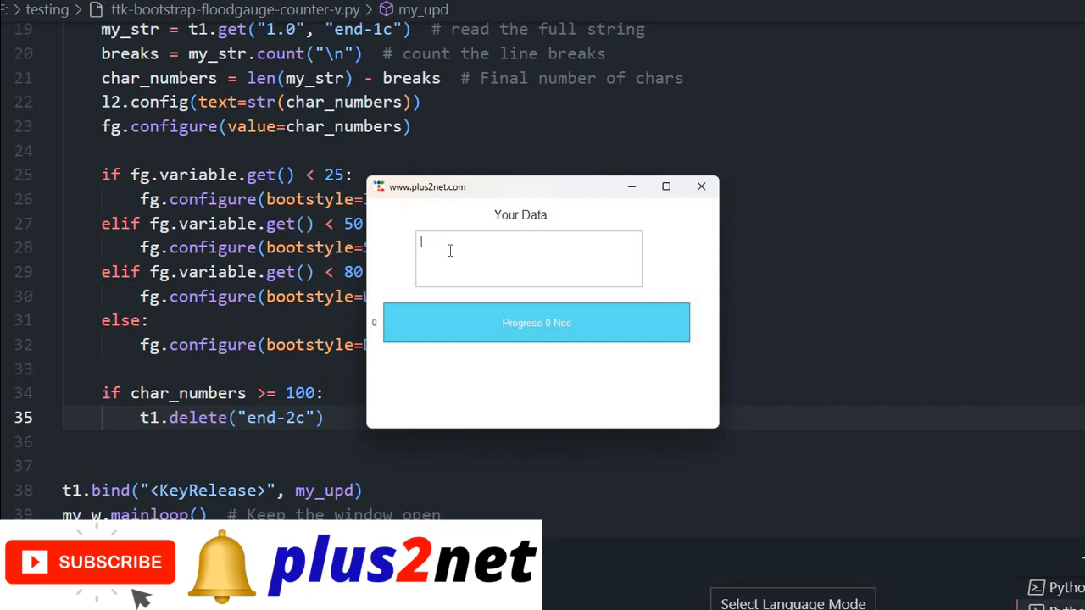
type("Welcome to plus2net.com ,")
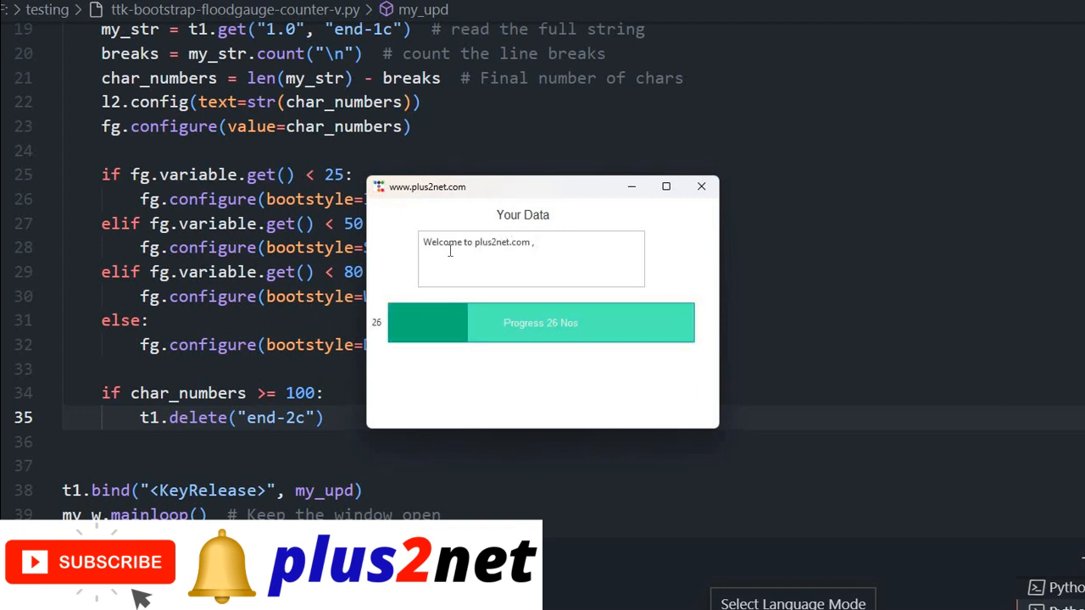
type("here you can")
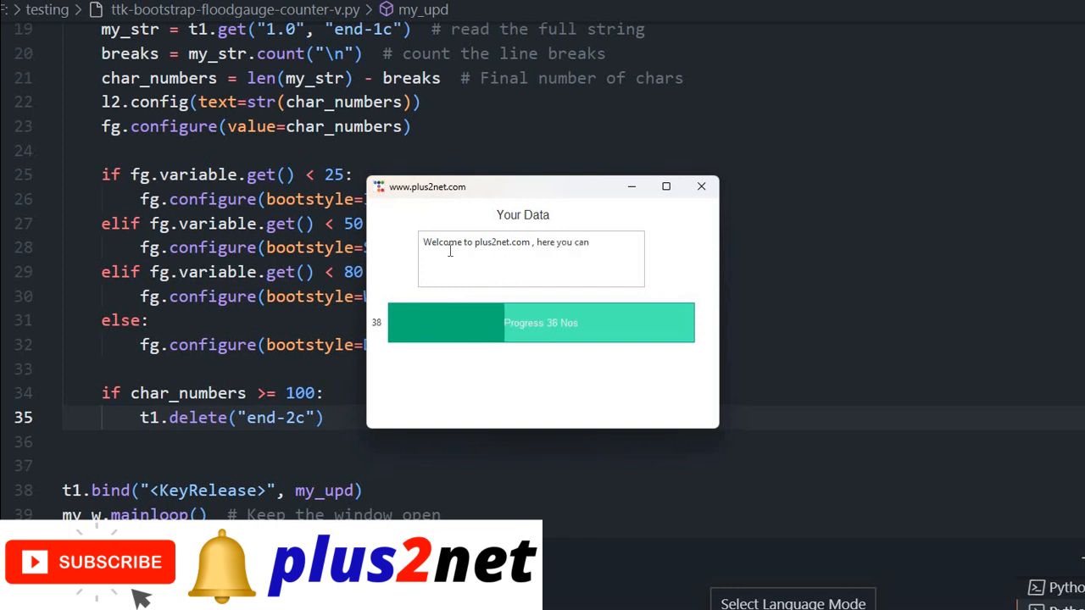
type("learn pyth")
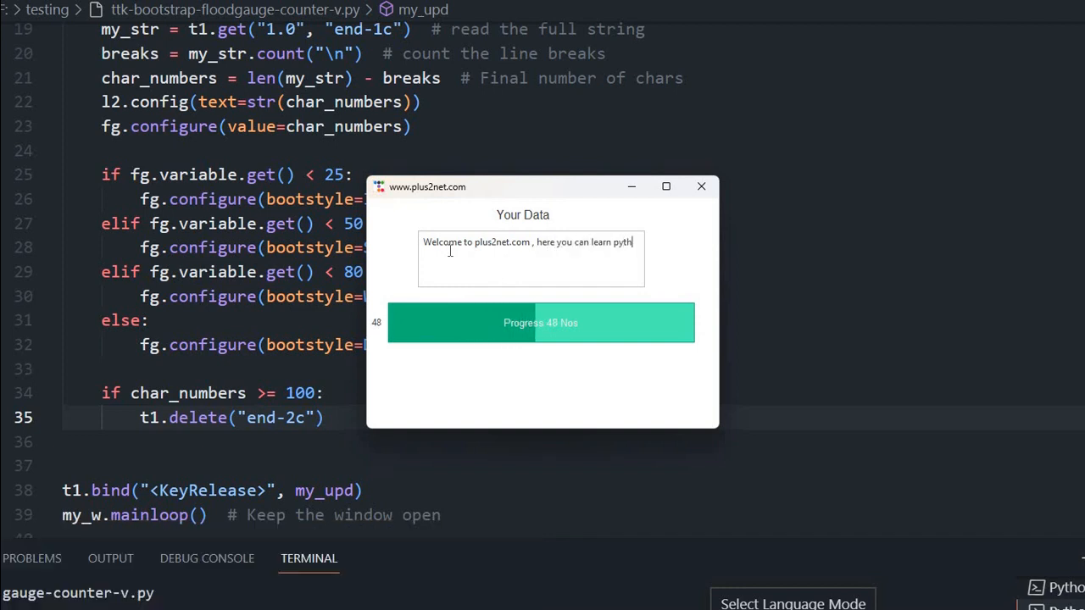
type("on p")
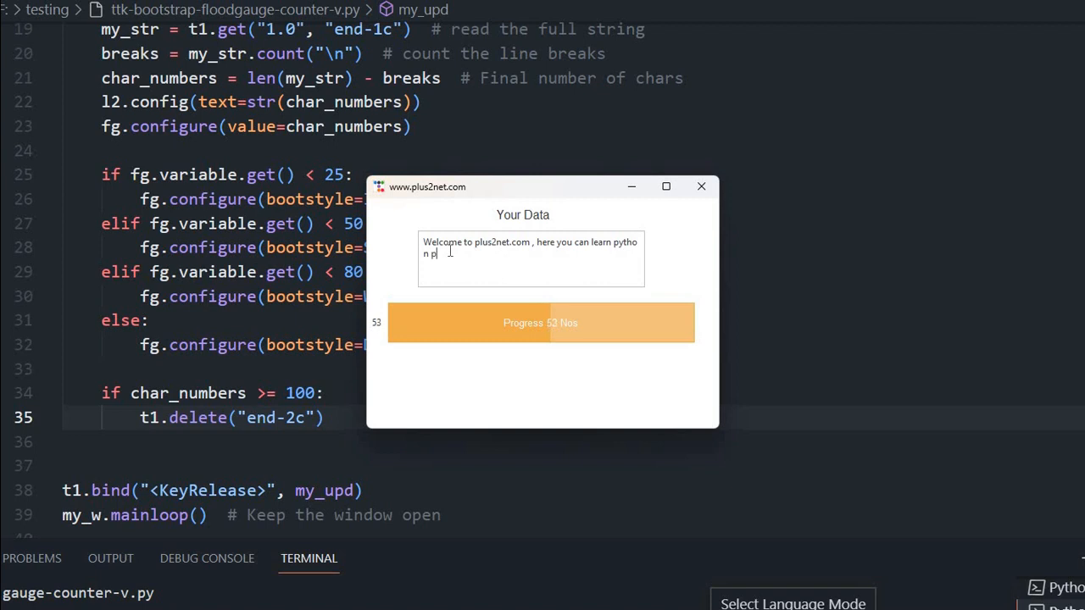
type("rogramming language, Tkitner is a GUI")
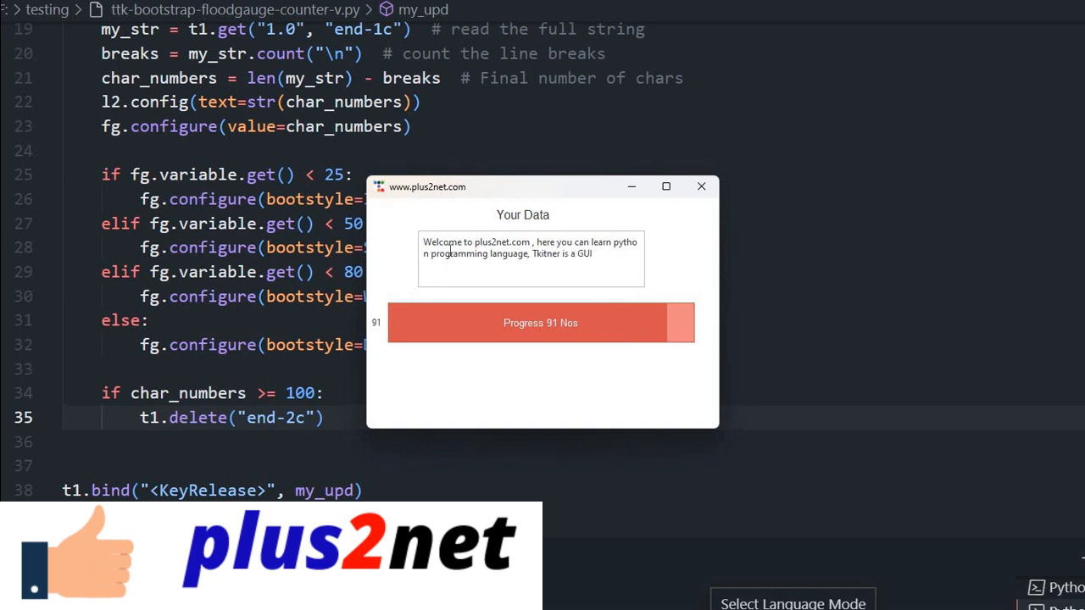
type("library")
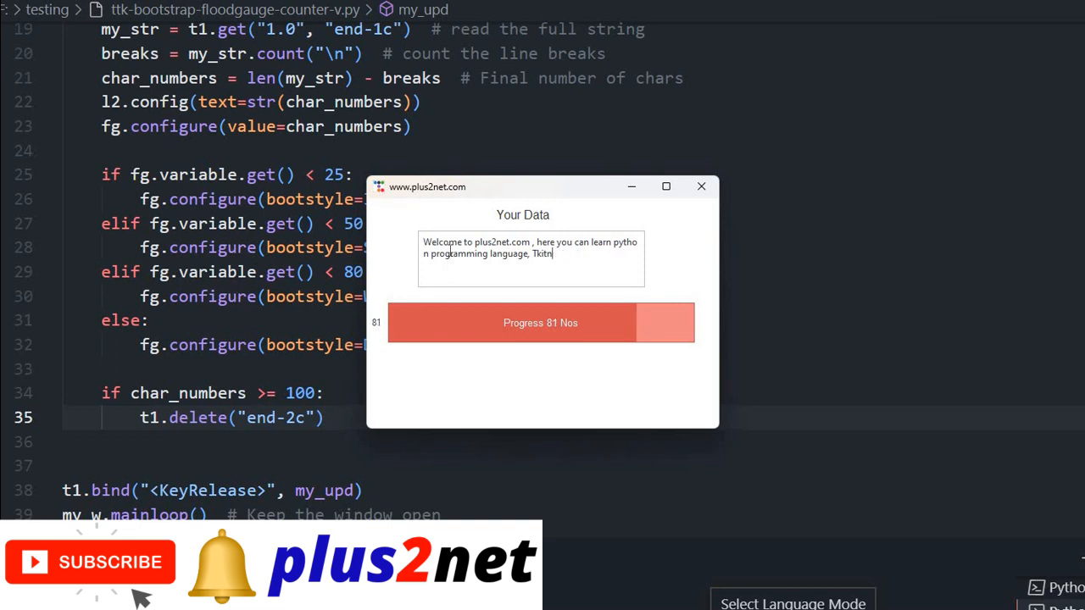
Erase the text back to 'Welcome to plus', bringing the count to 16 characters.
key("BackSpace")
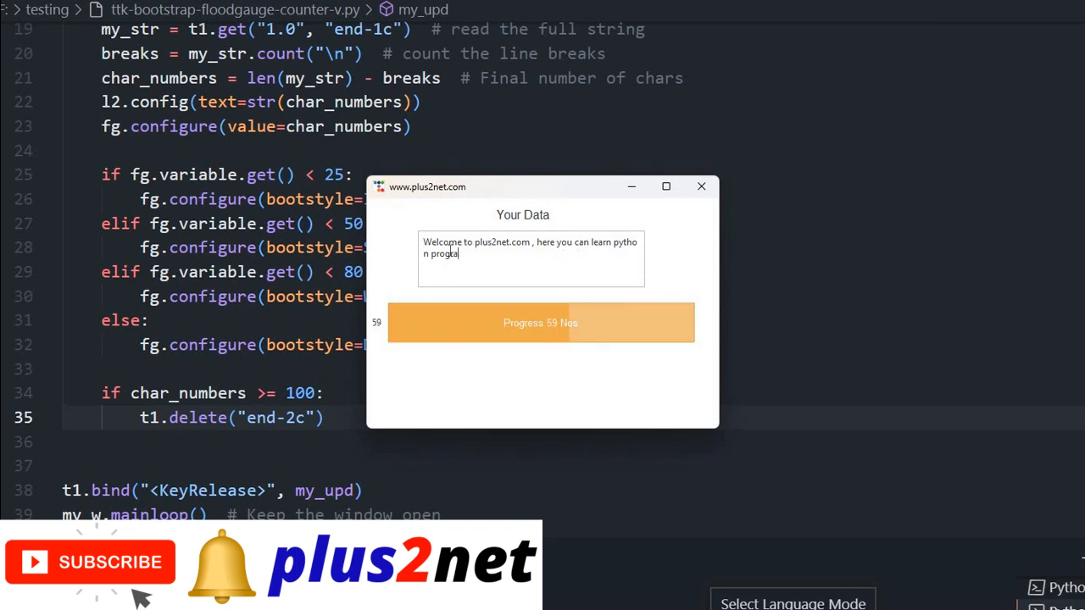
key("BackSpace")
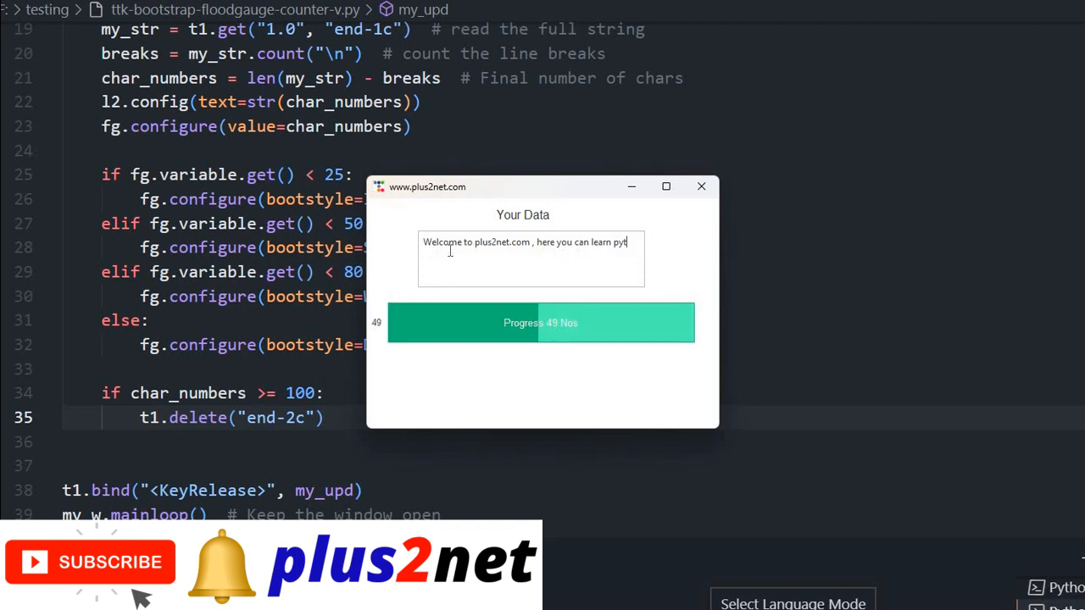
key("BackSpace")
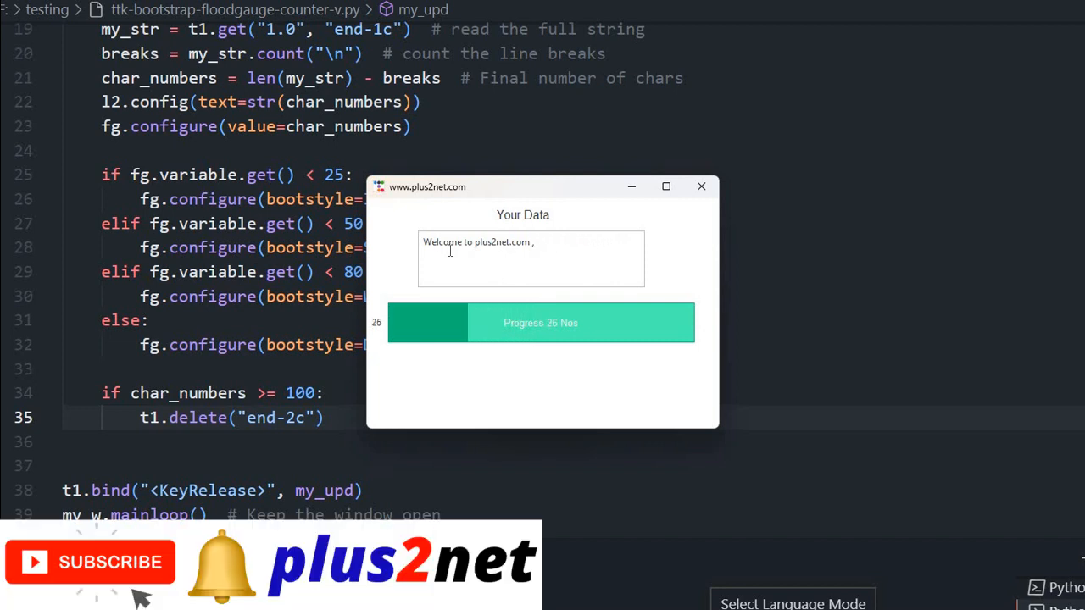
key("backspace")
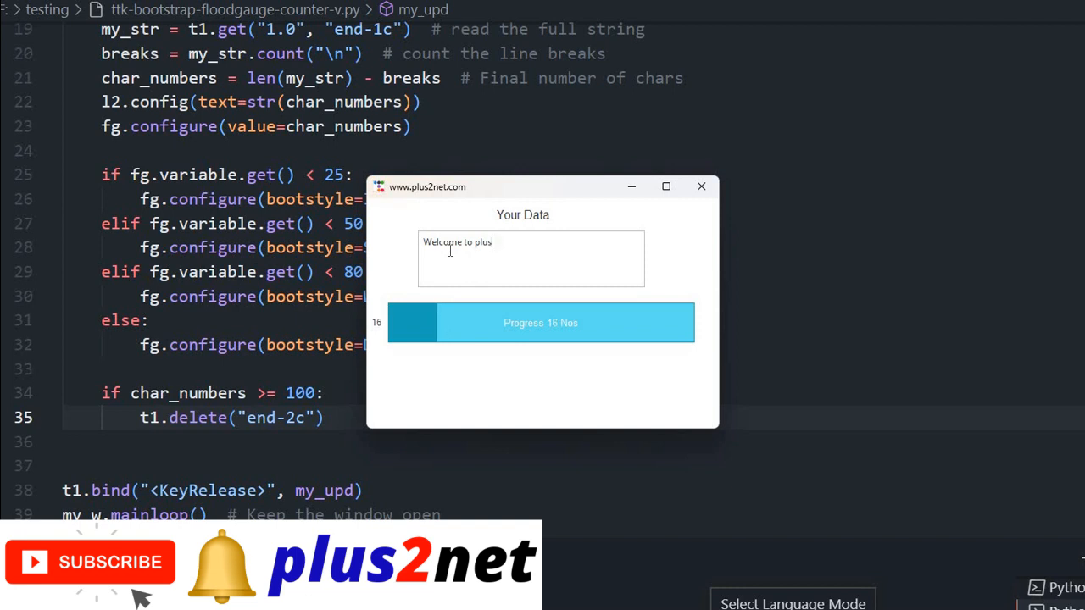